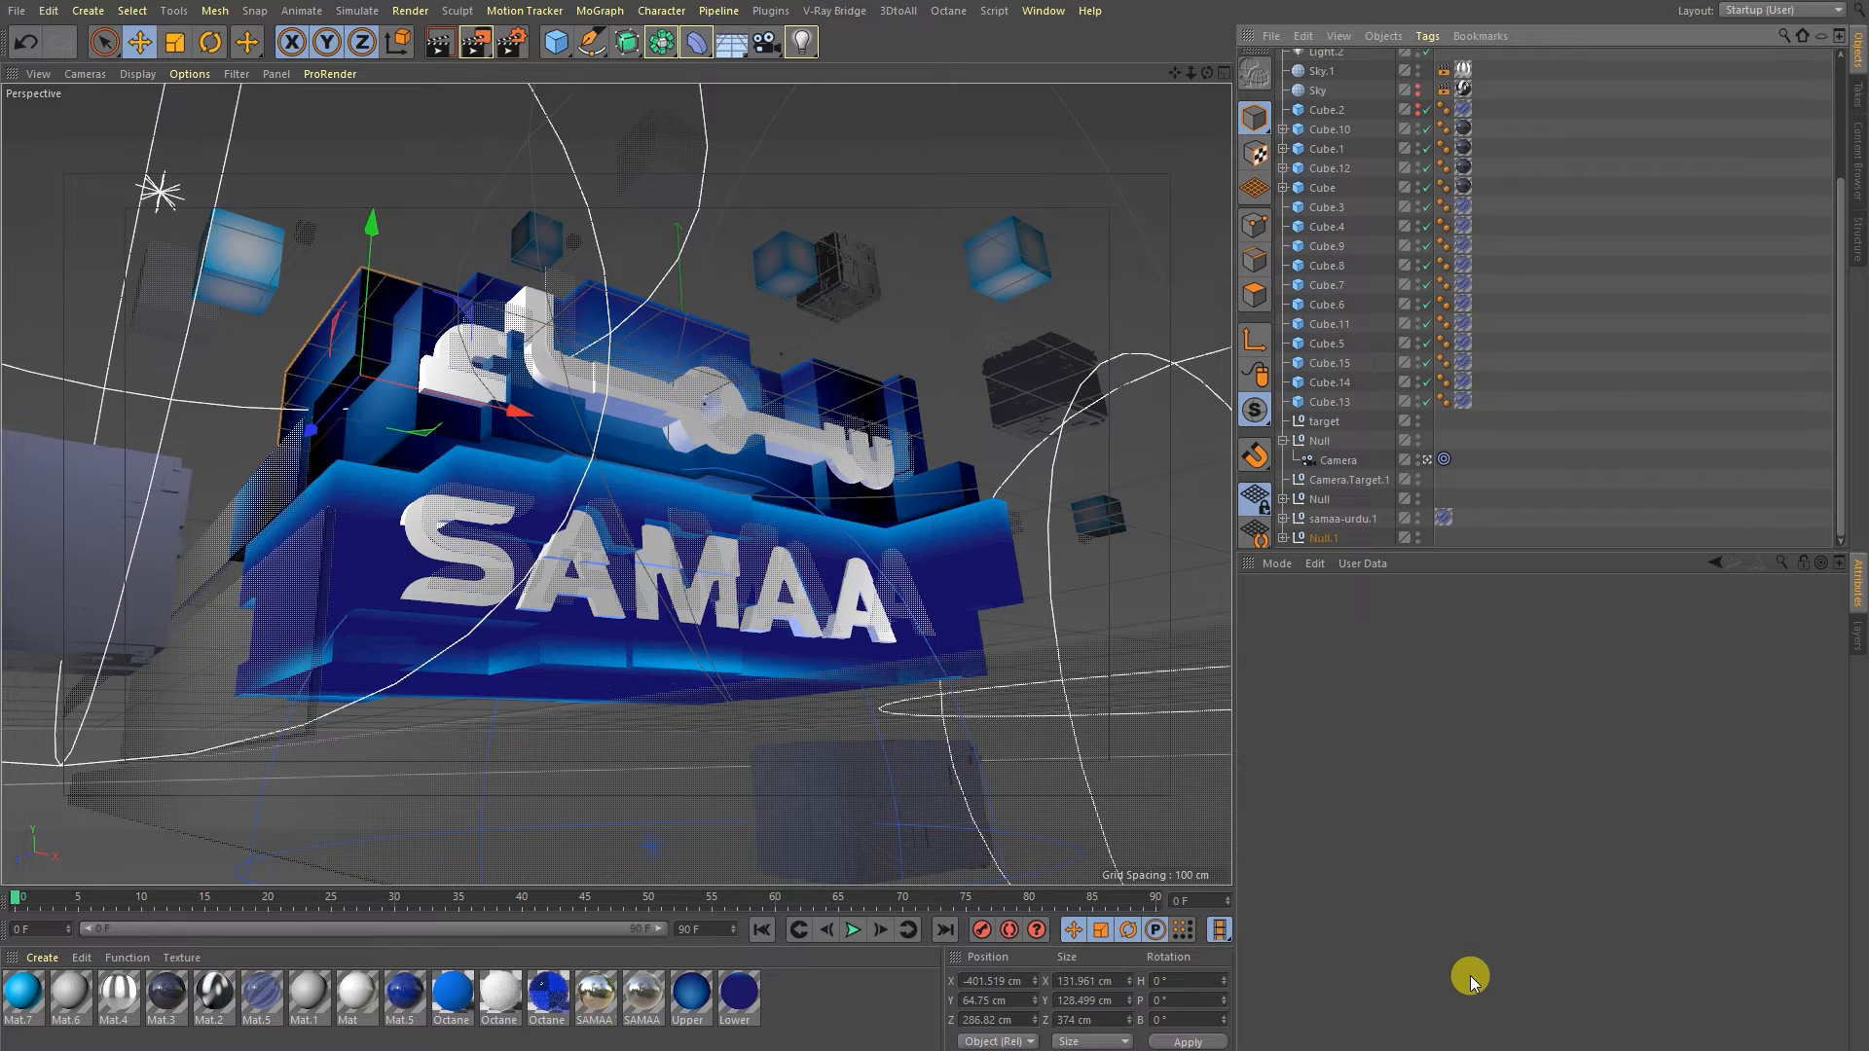
pyautogui.moveTo(974, 447)
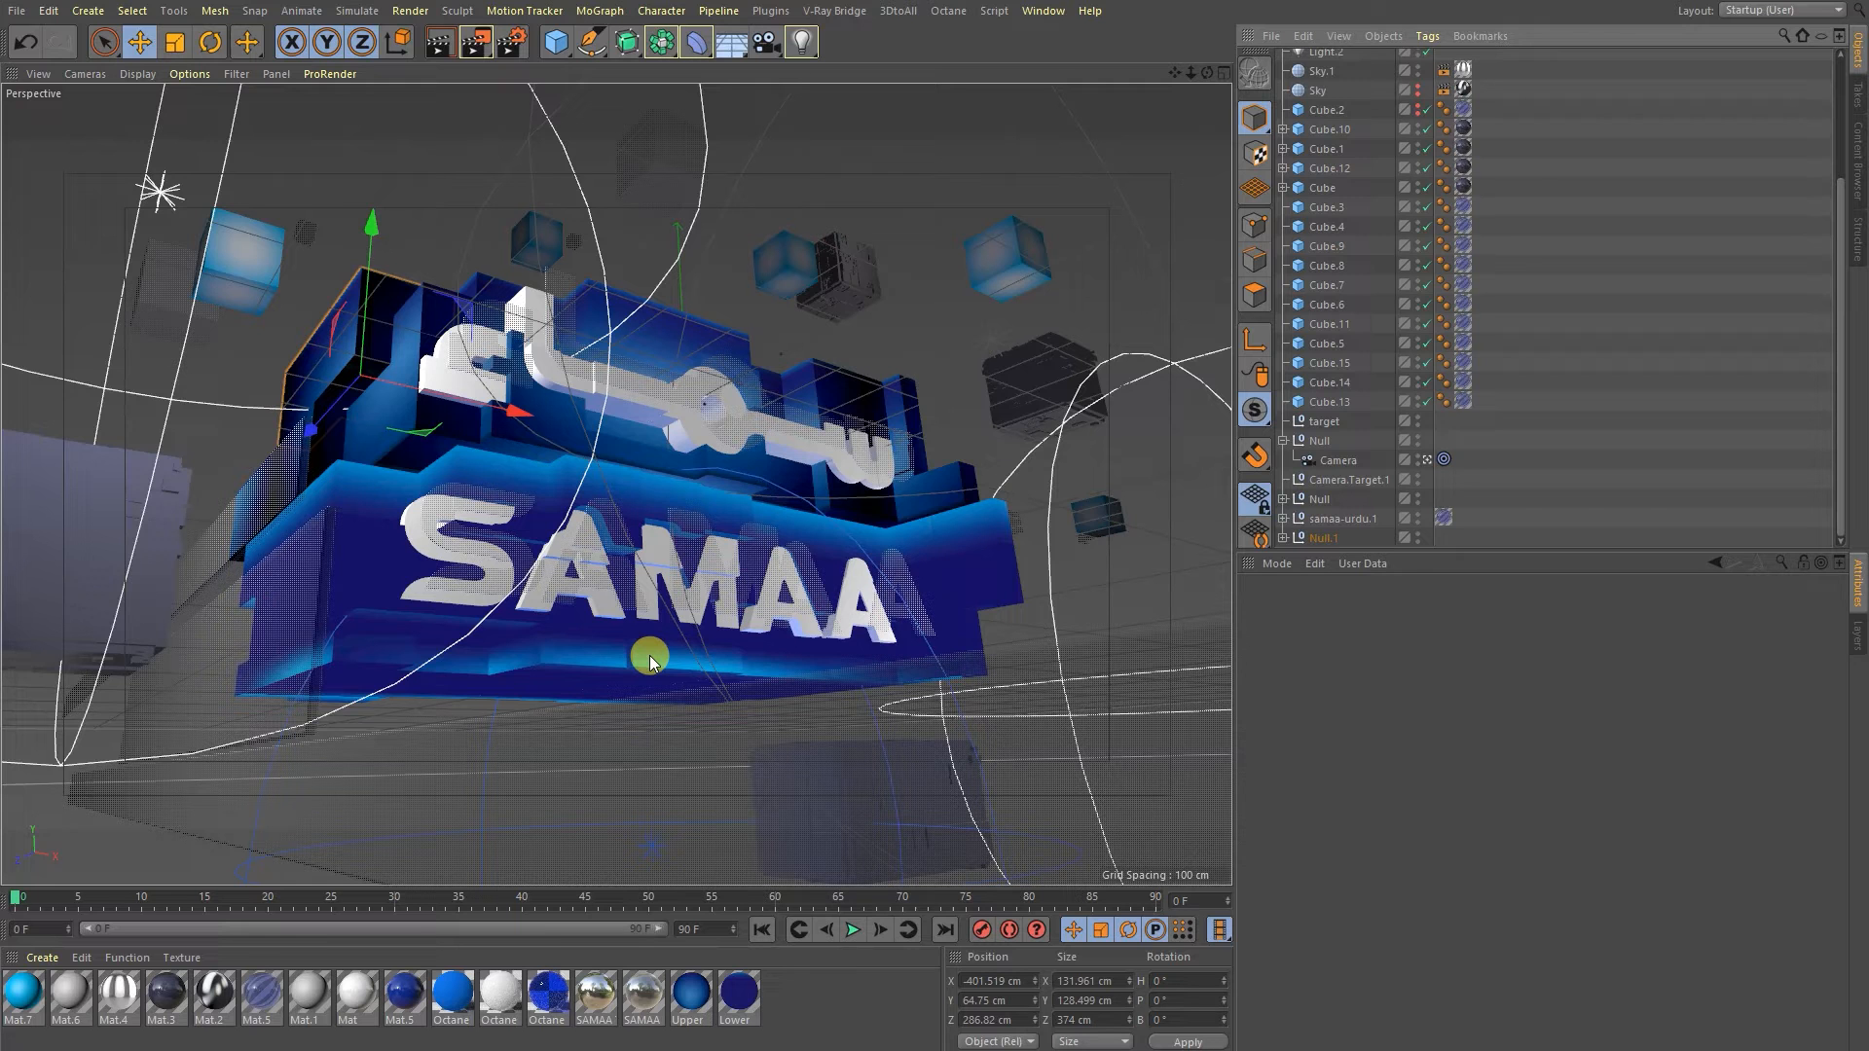
pyautogui.moveTo(679, 656)
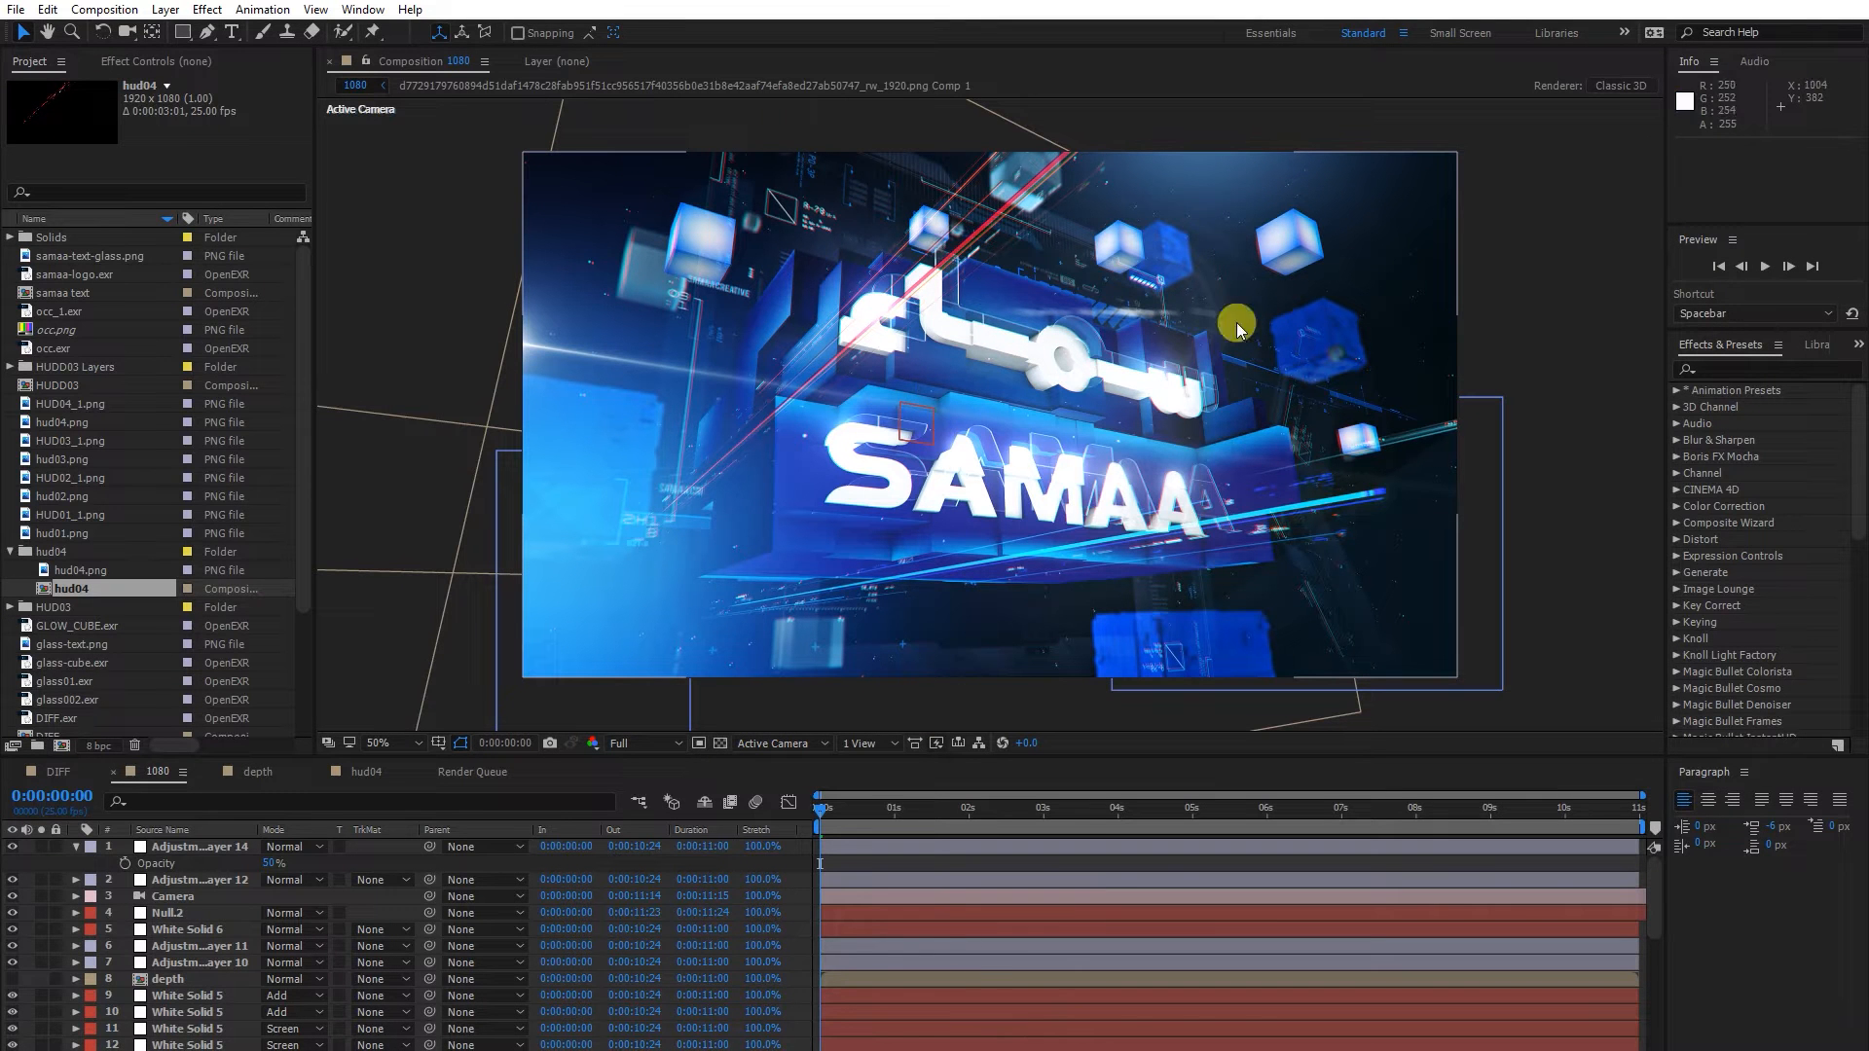
pyautogui.moveTo(958, 296)
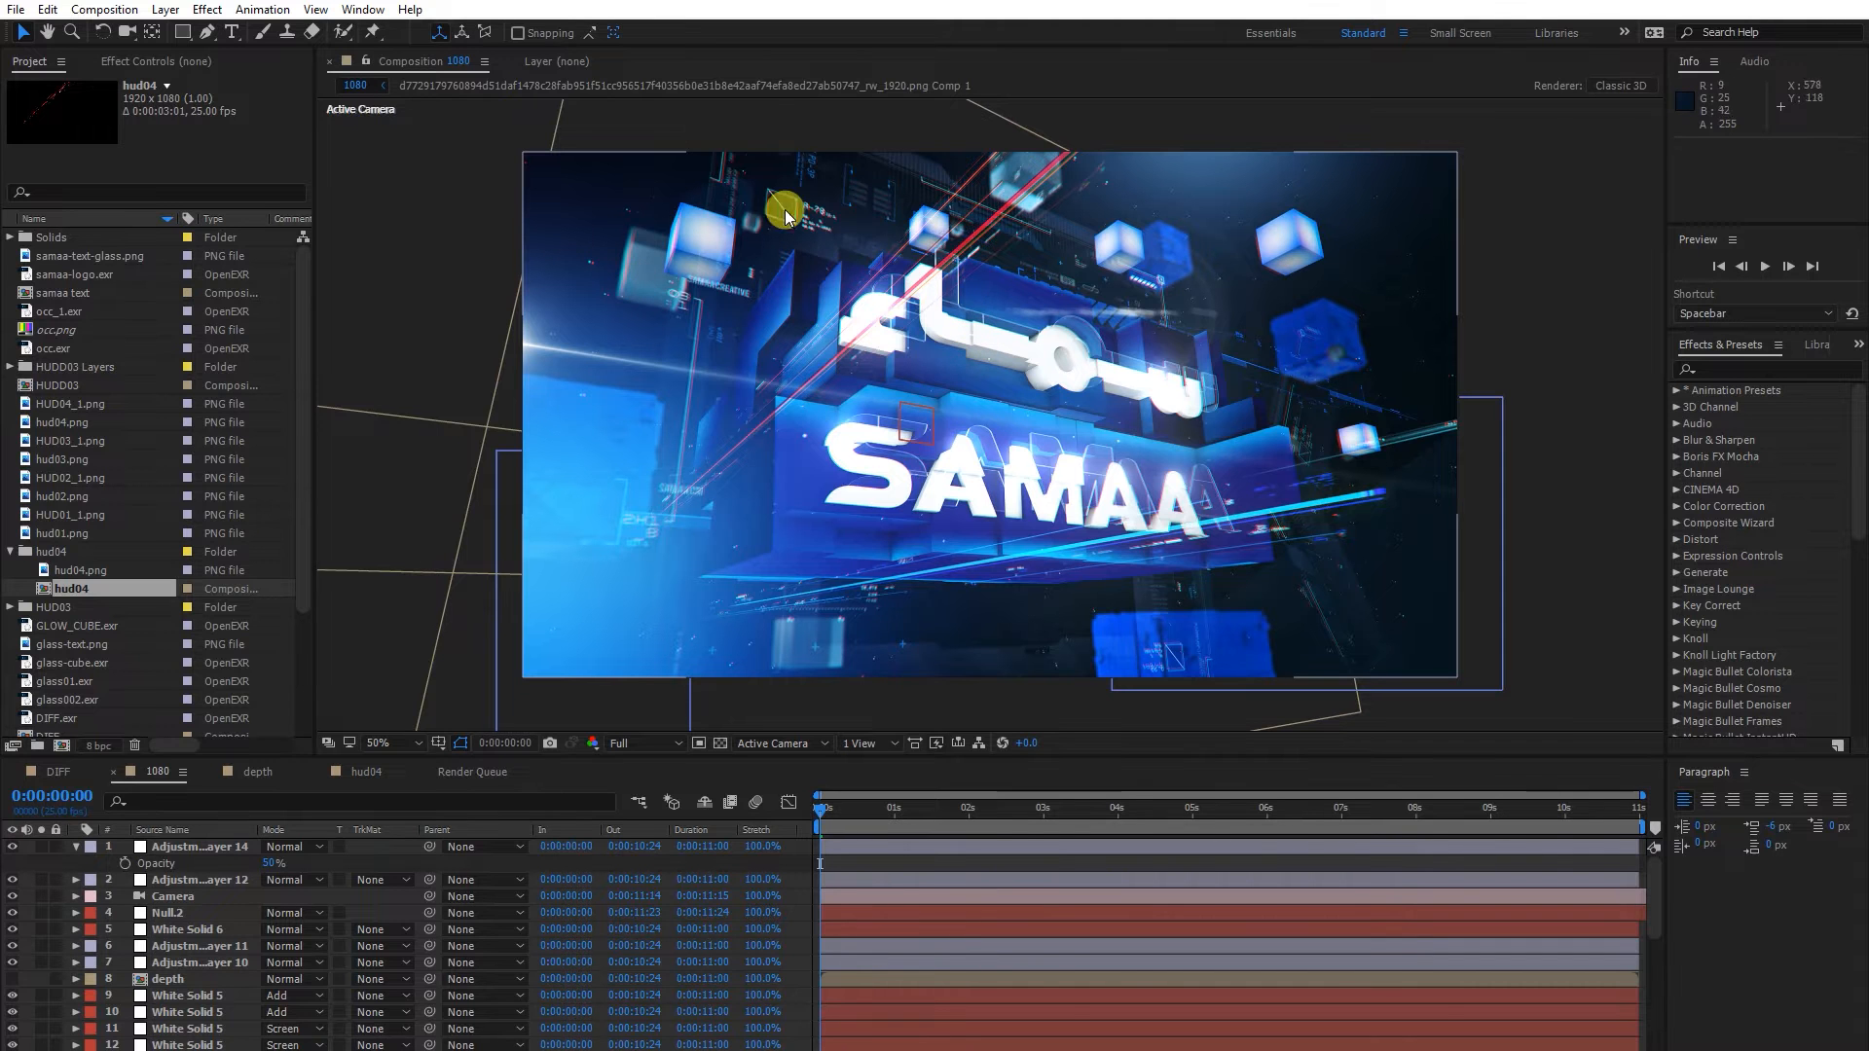
pyautogui.moveTo(1011, 337)
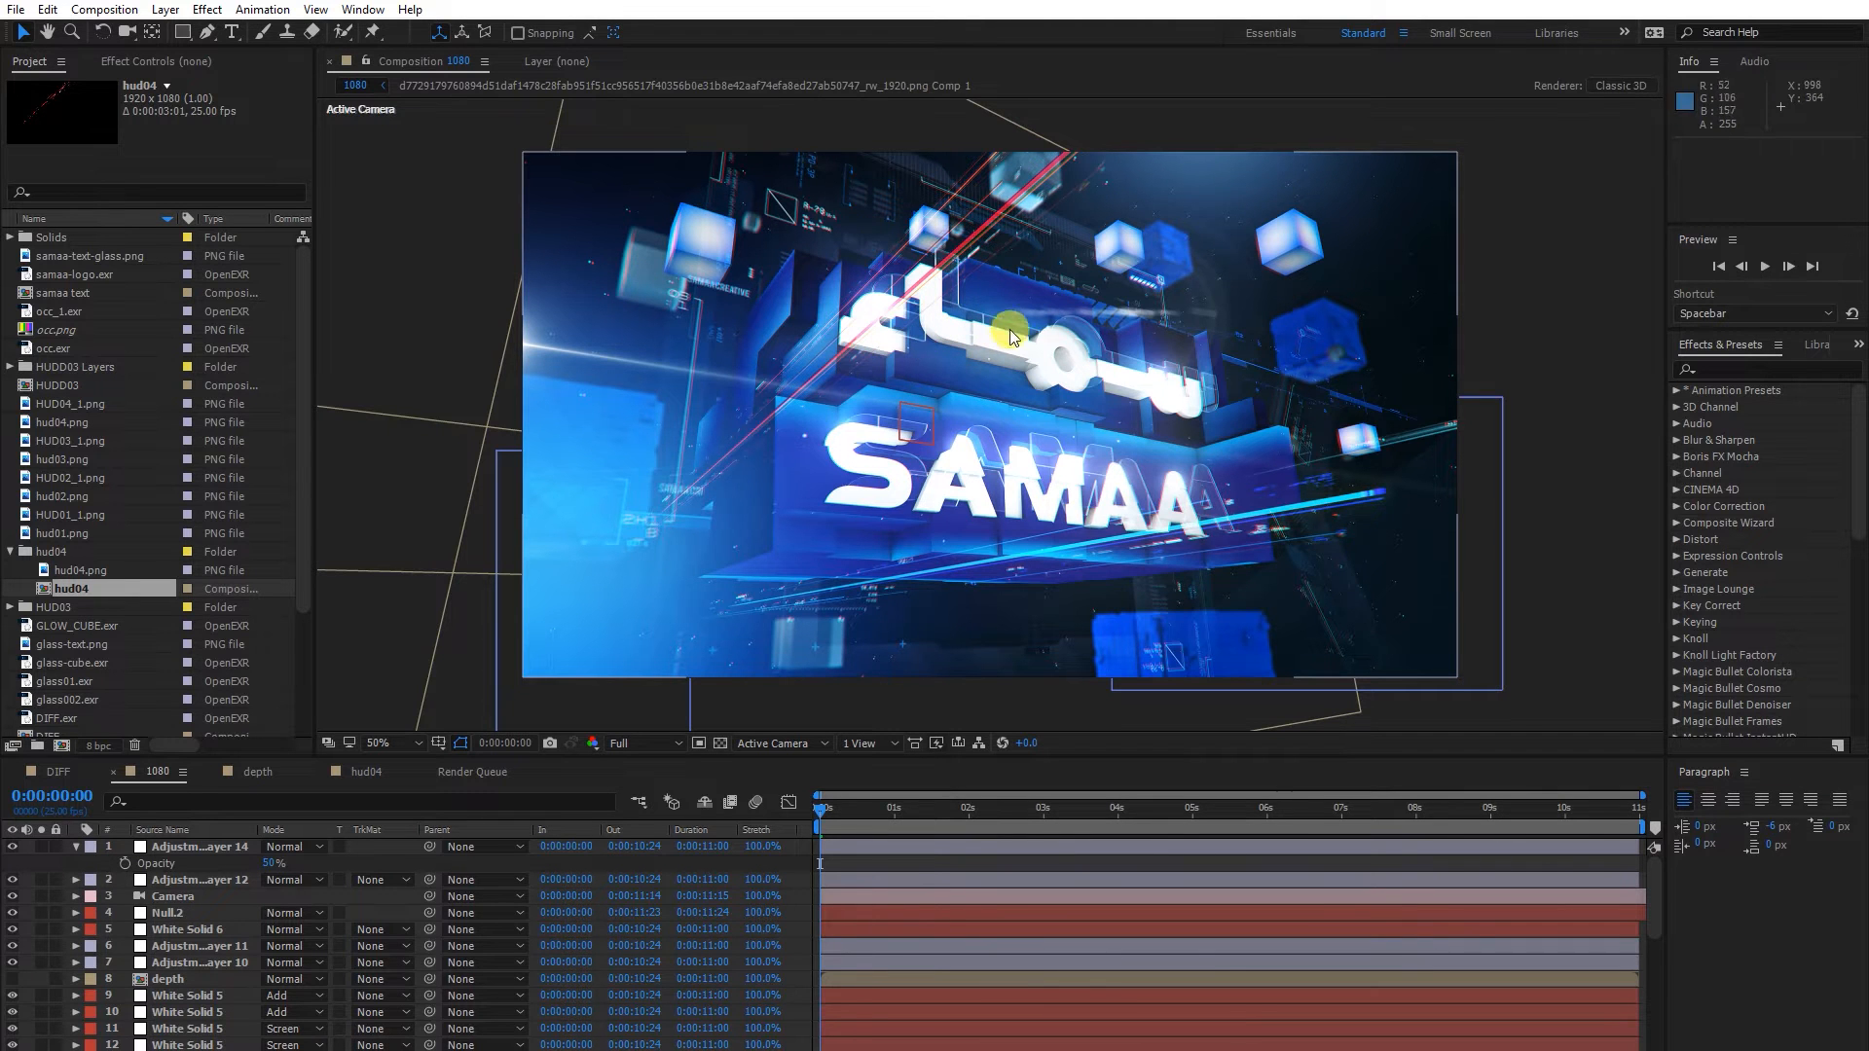
pyautogui.moveTo(1054, 280)
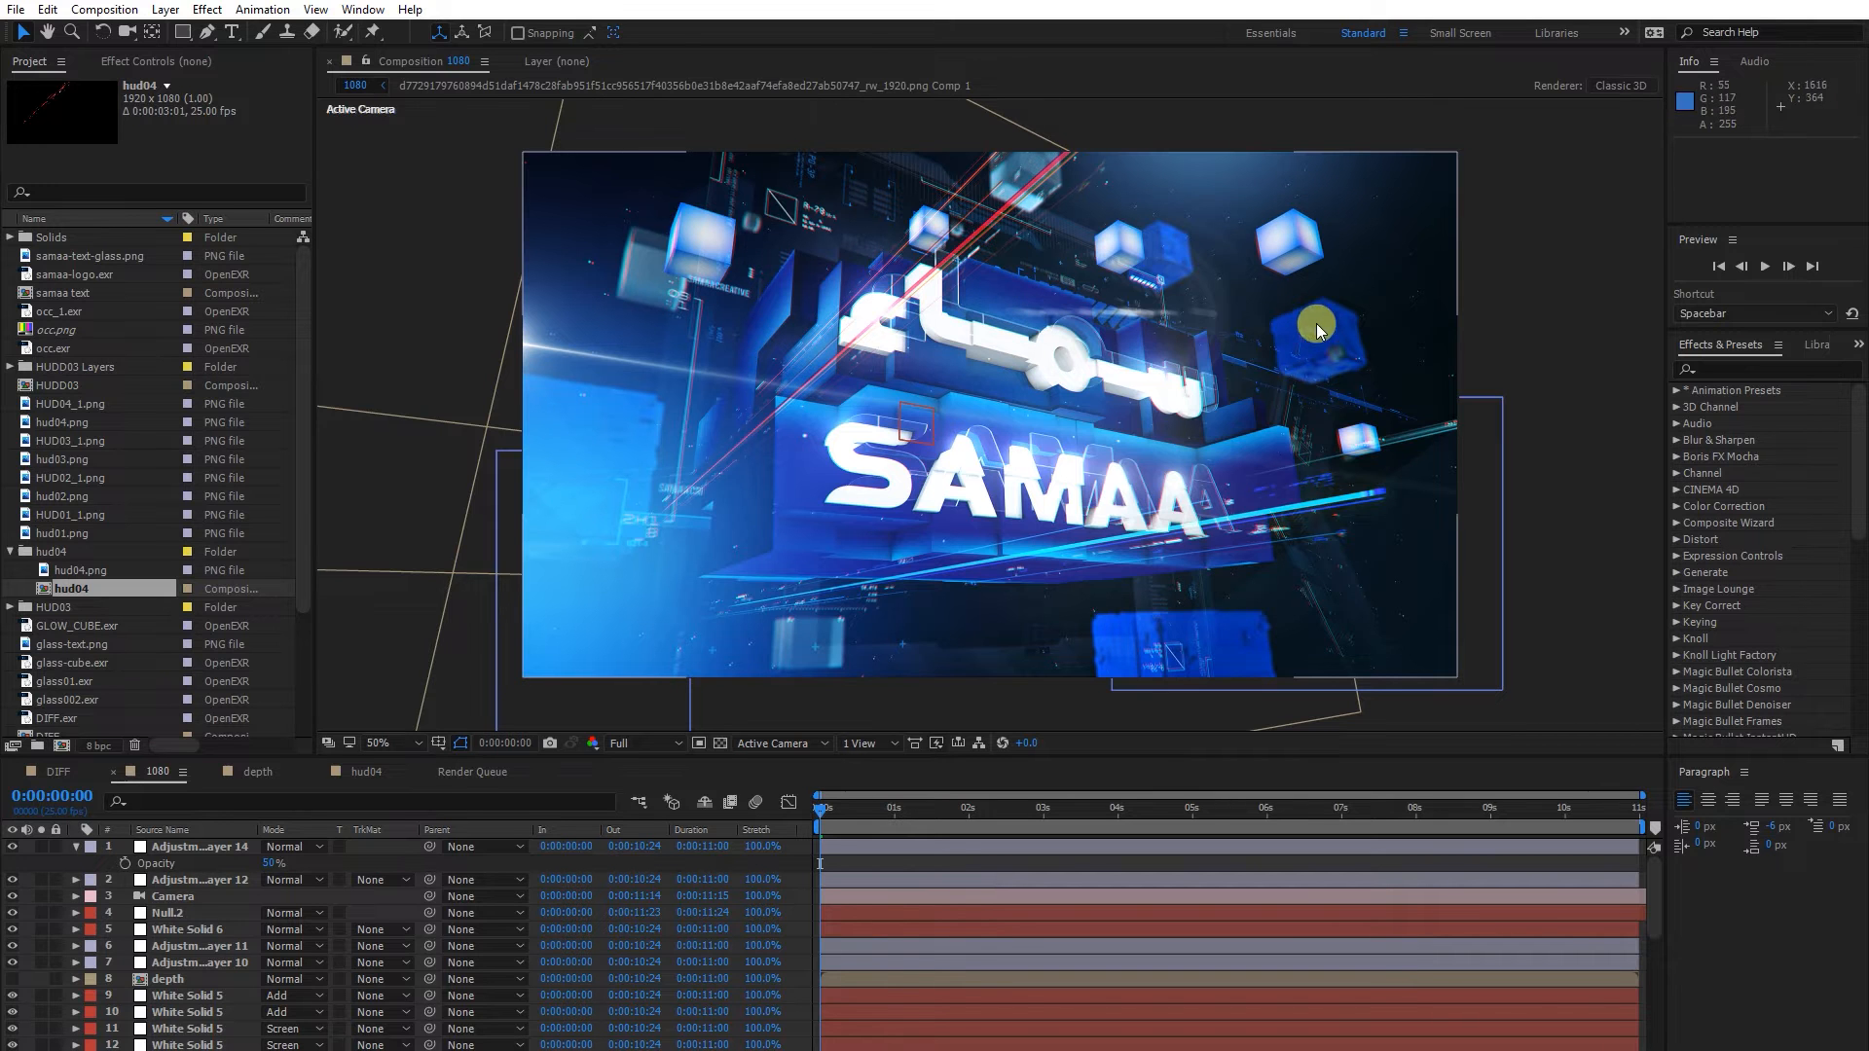
pyautogui.moveTo(1320, 263)
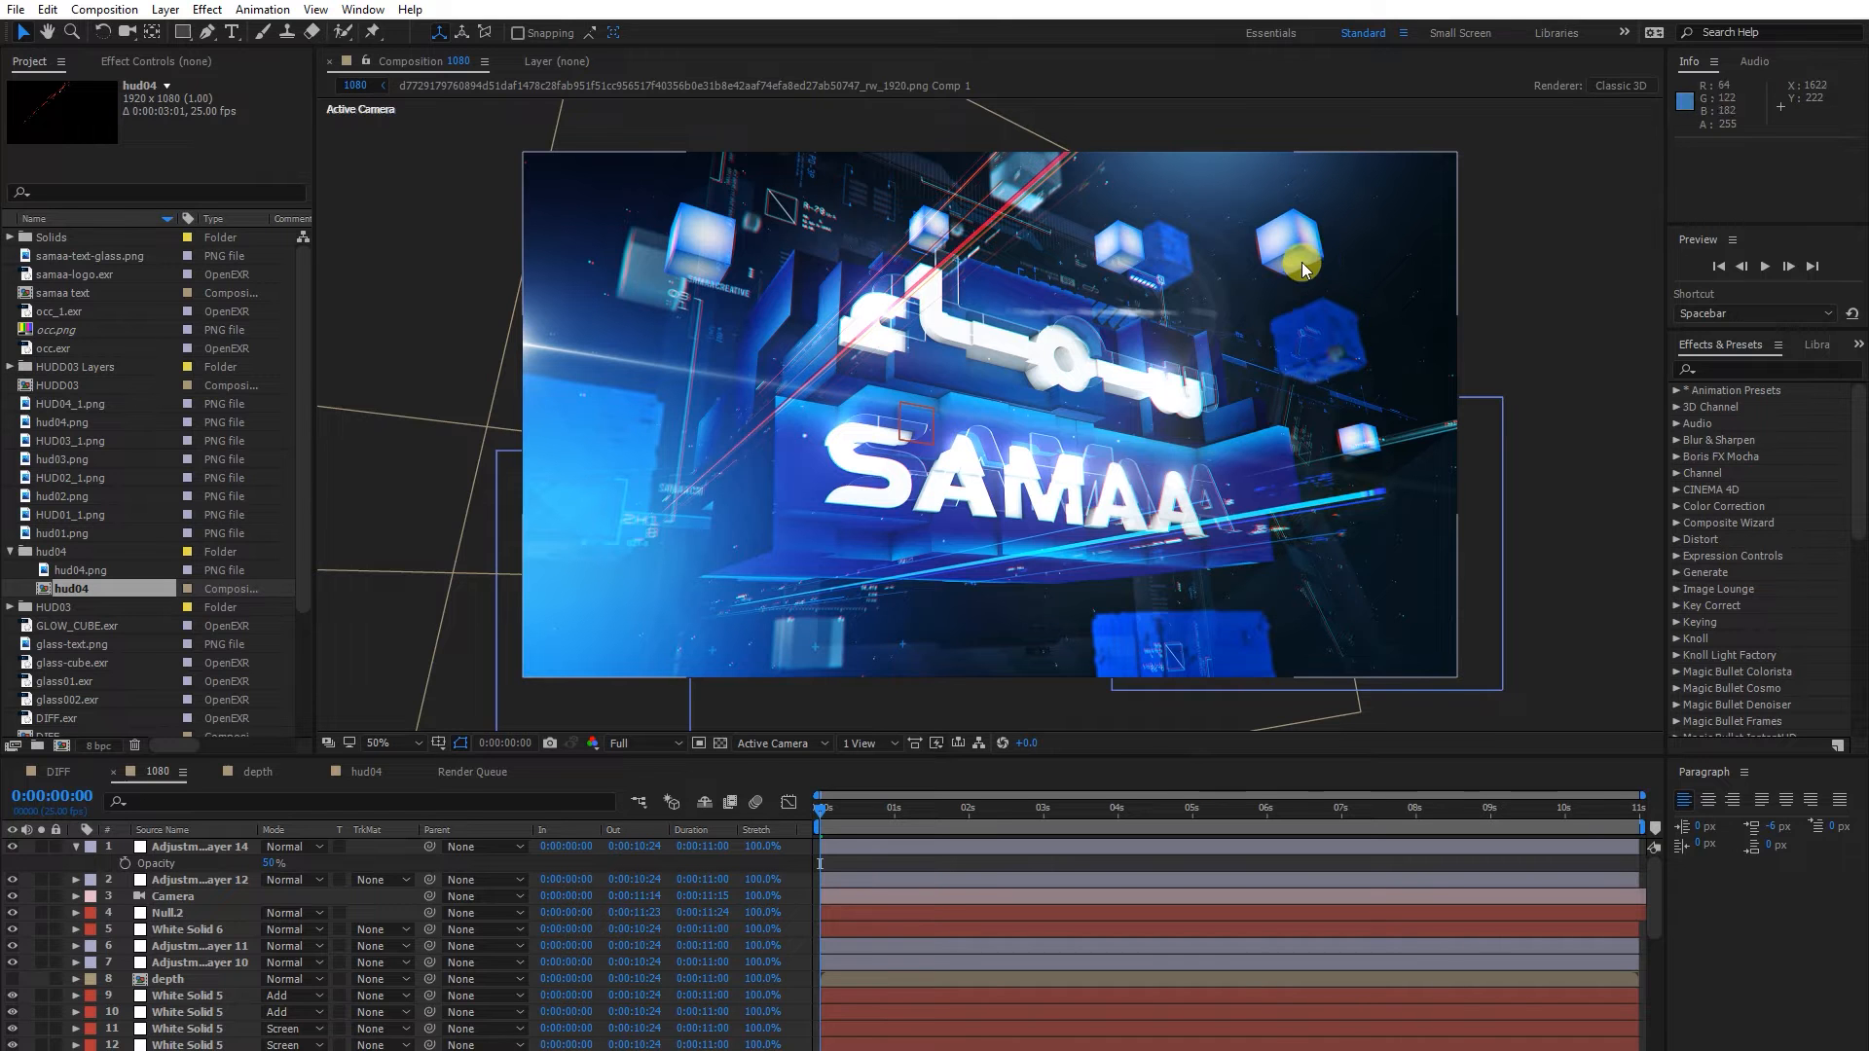
pyautogui.moveTo(995, 512)
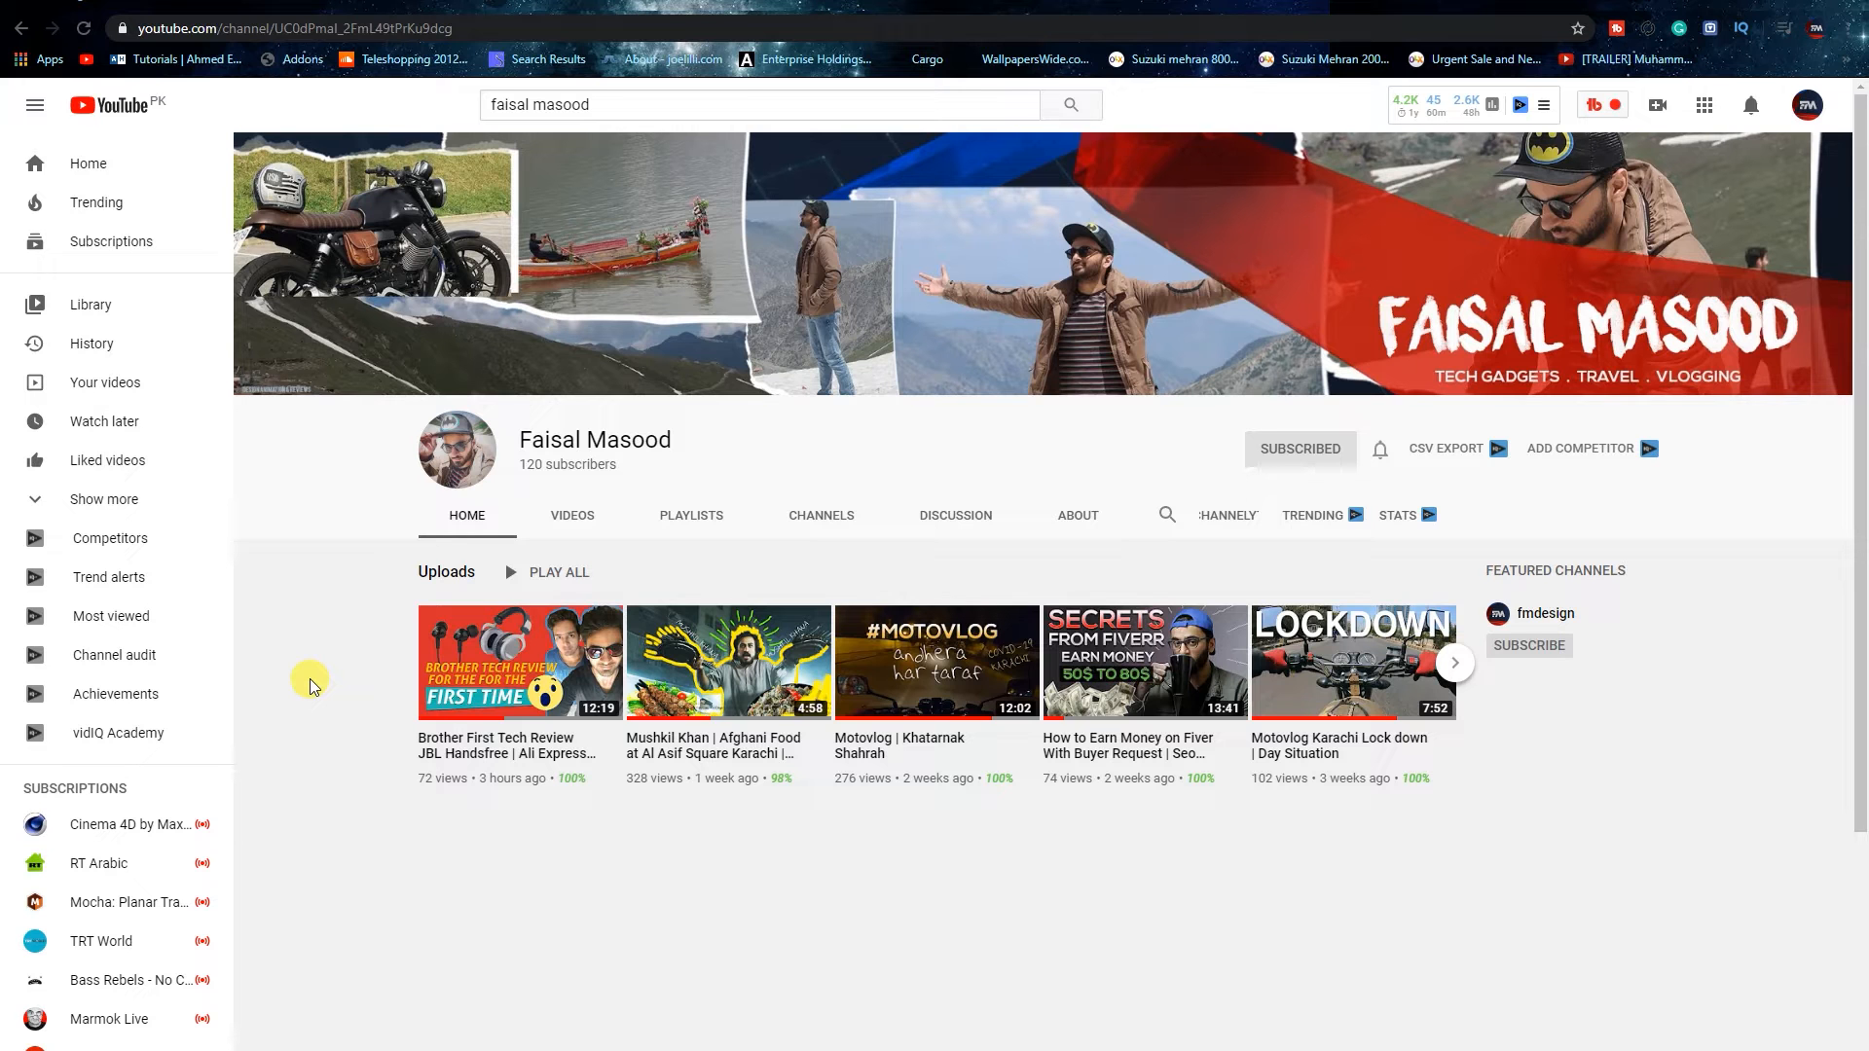
pyautogui.moveTo(640, 489)
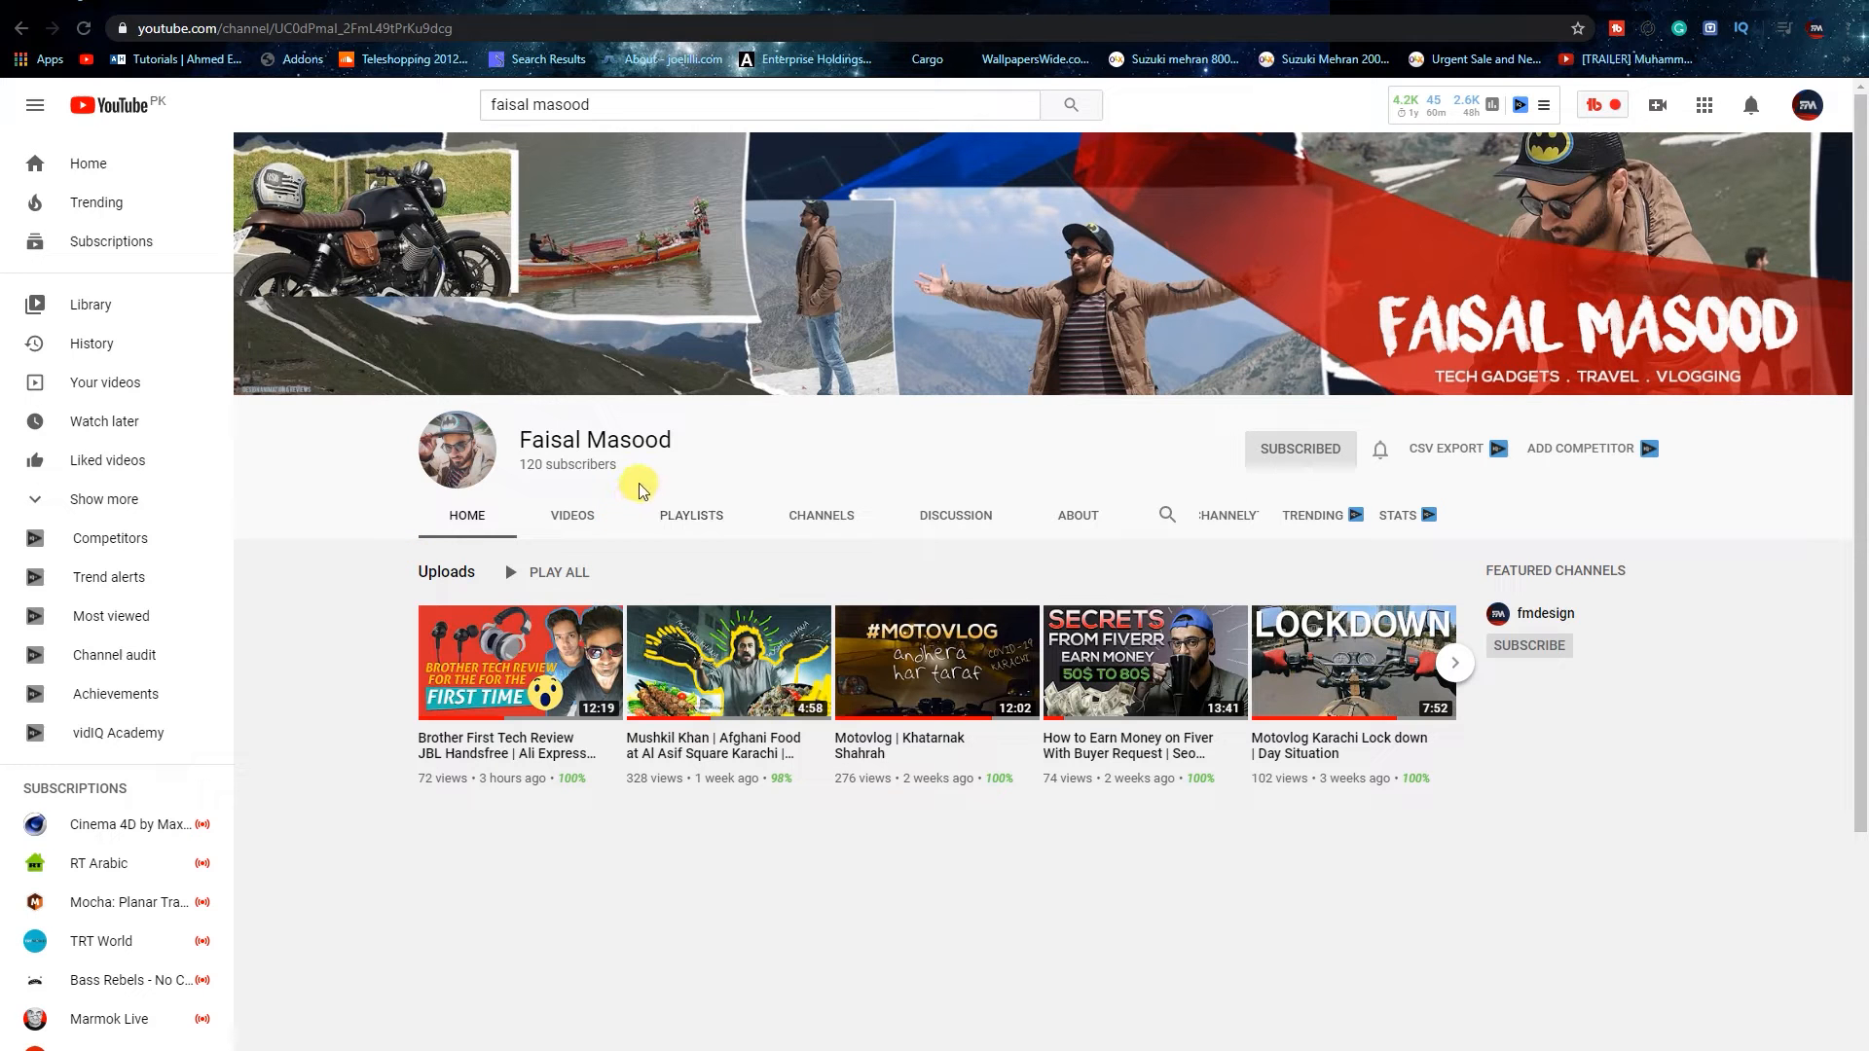
pyautogui.moveTo(686, 426)
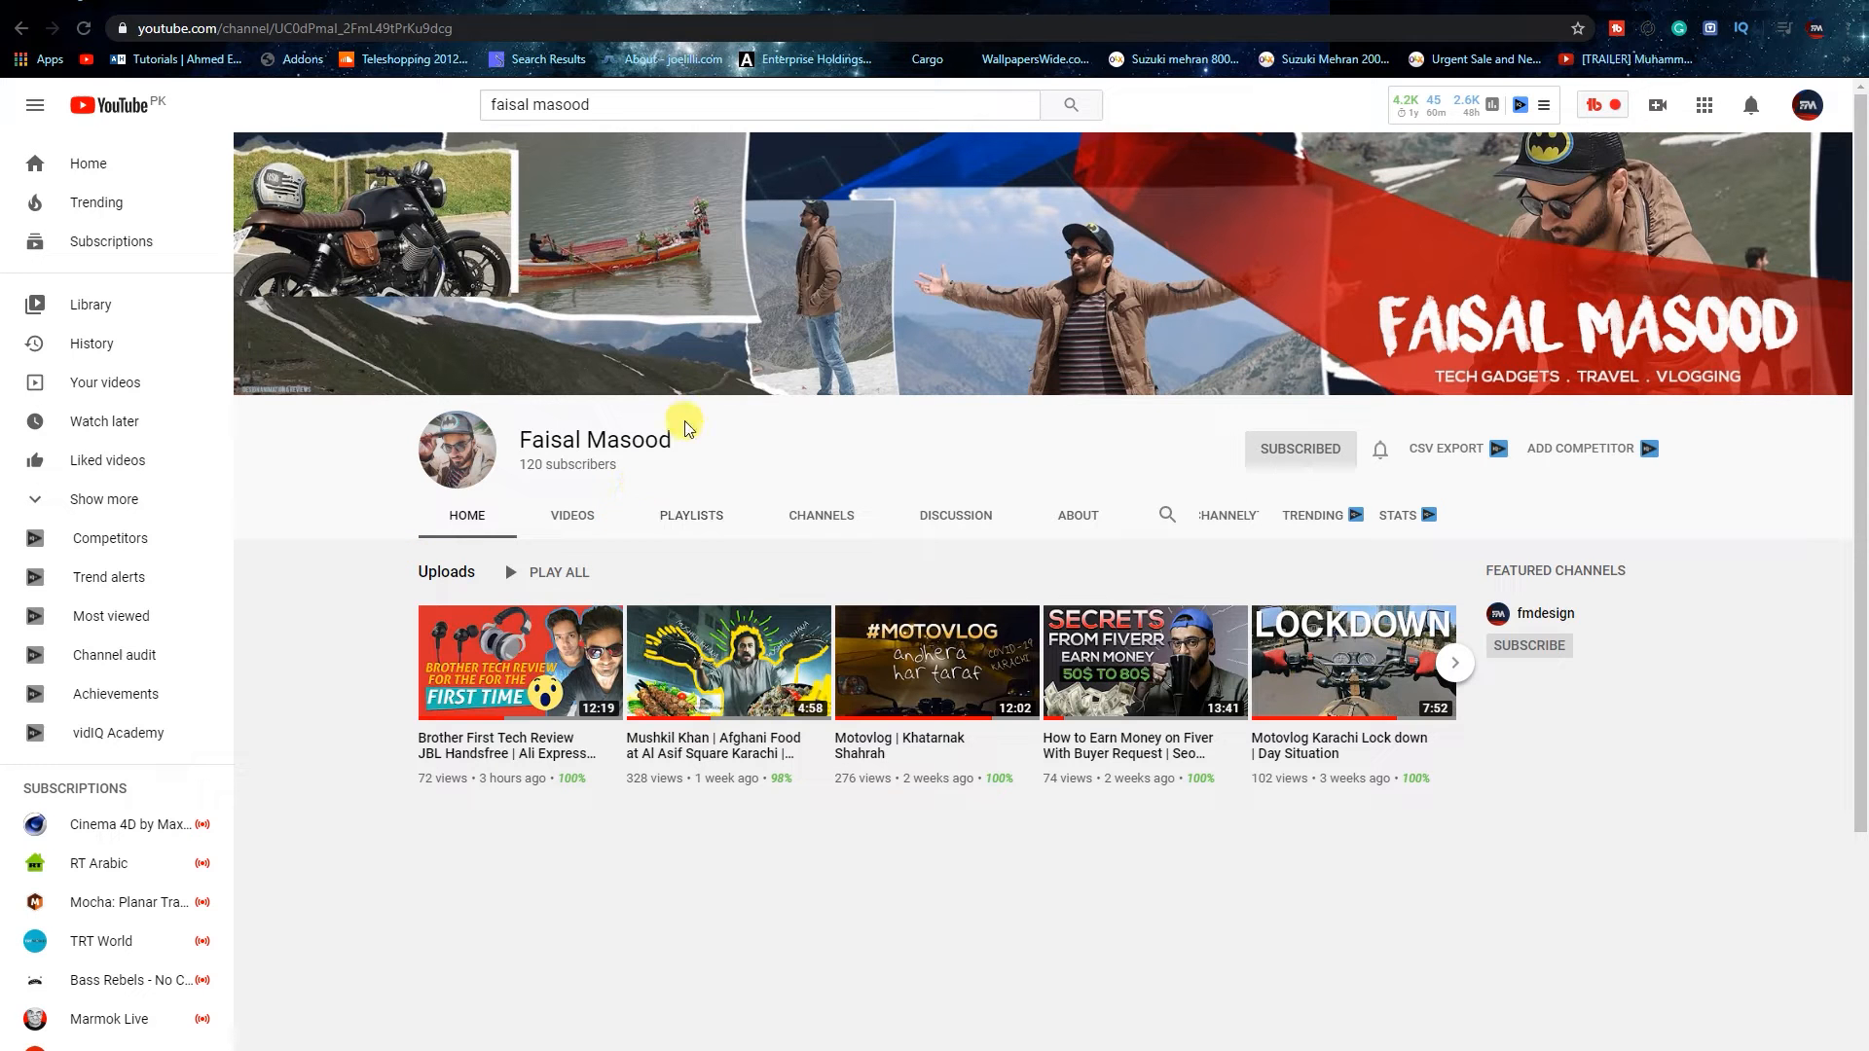
pyautogui.moveTo(781, 372)
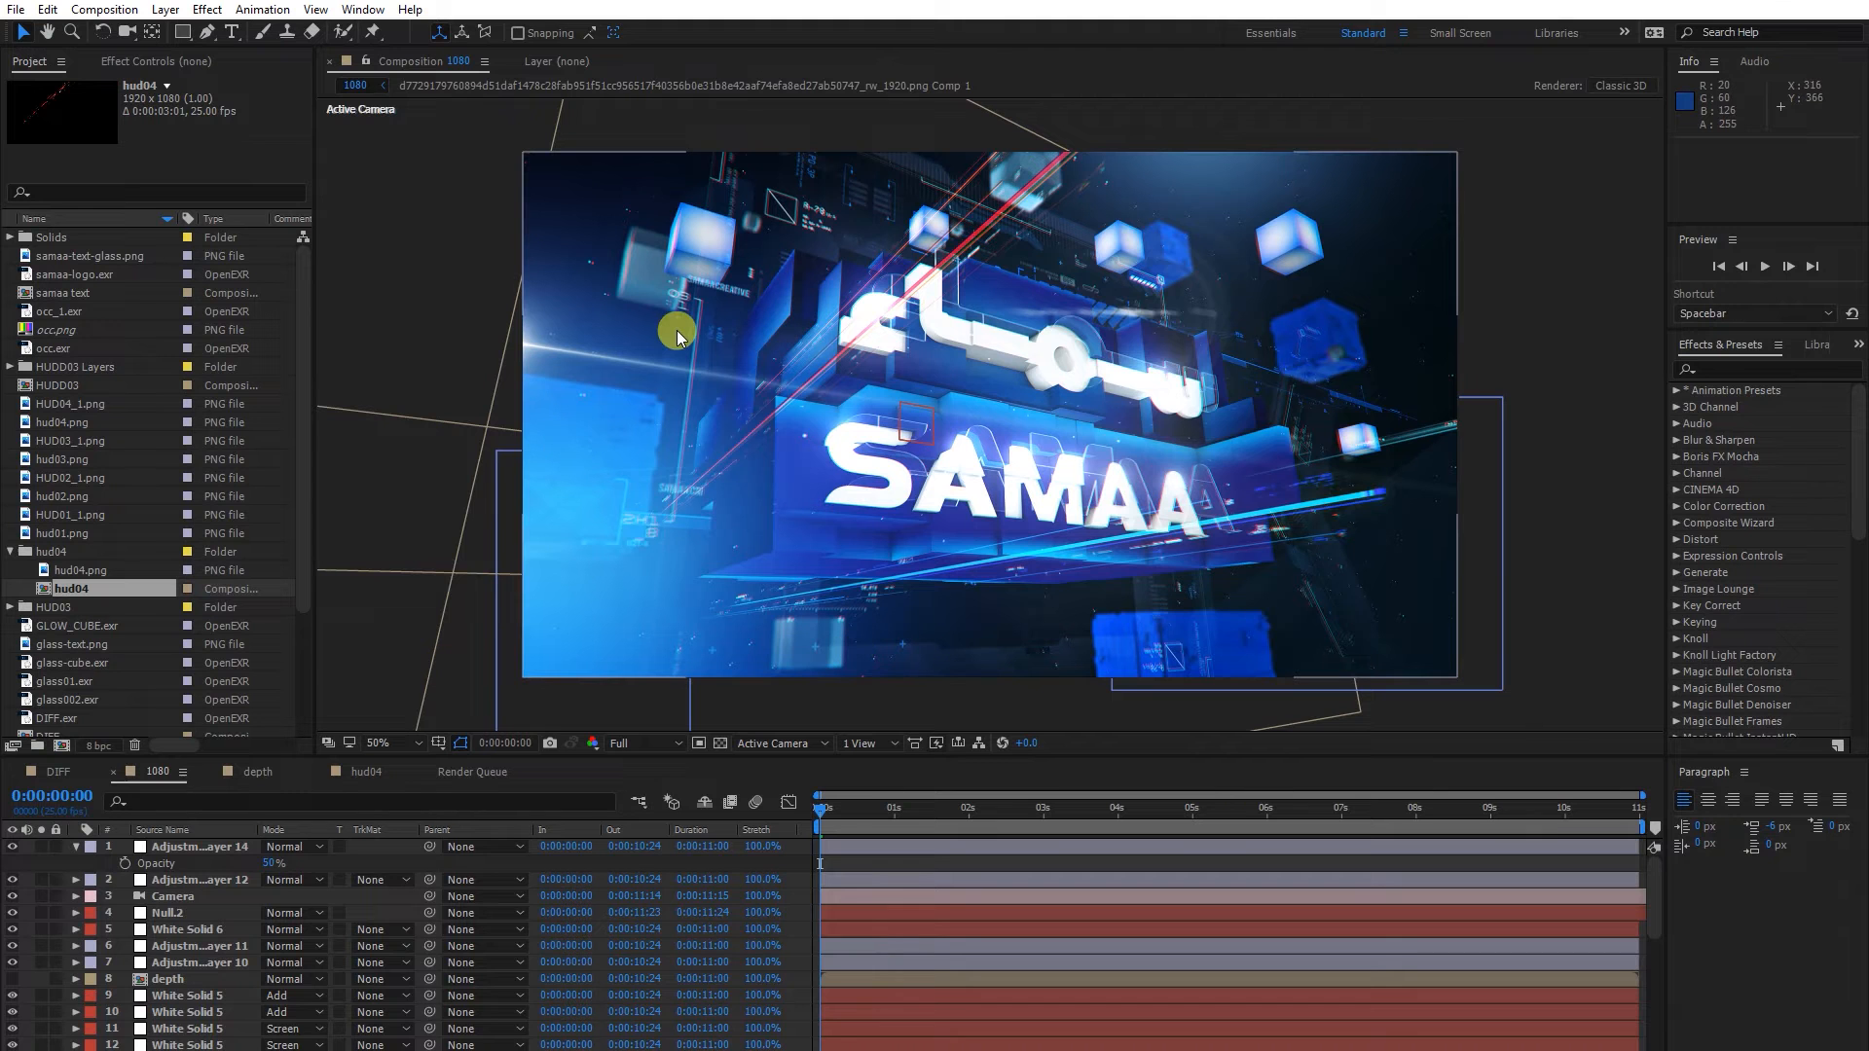
pyautogui.moveTo(679, 296)
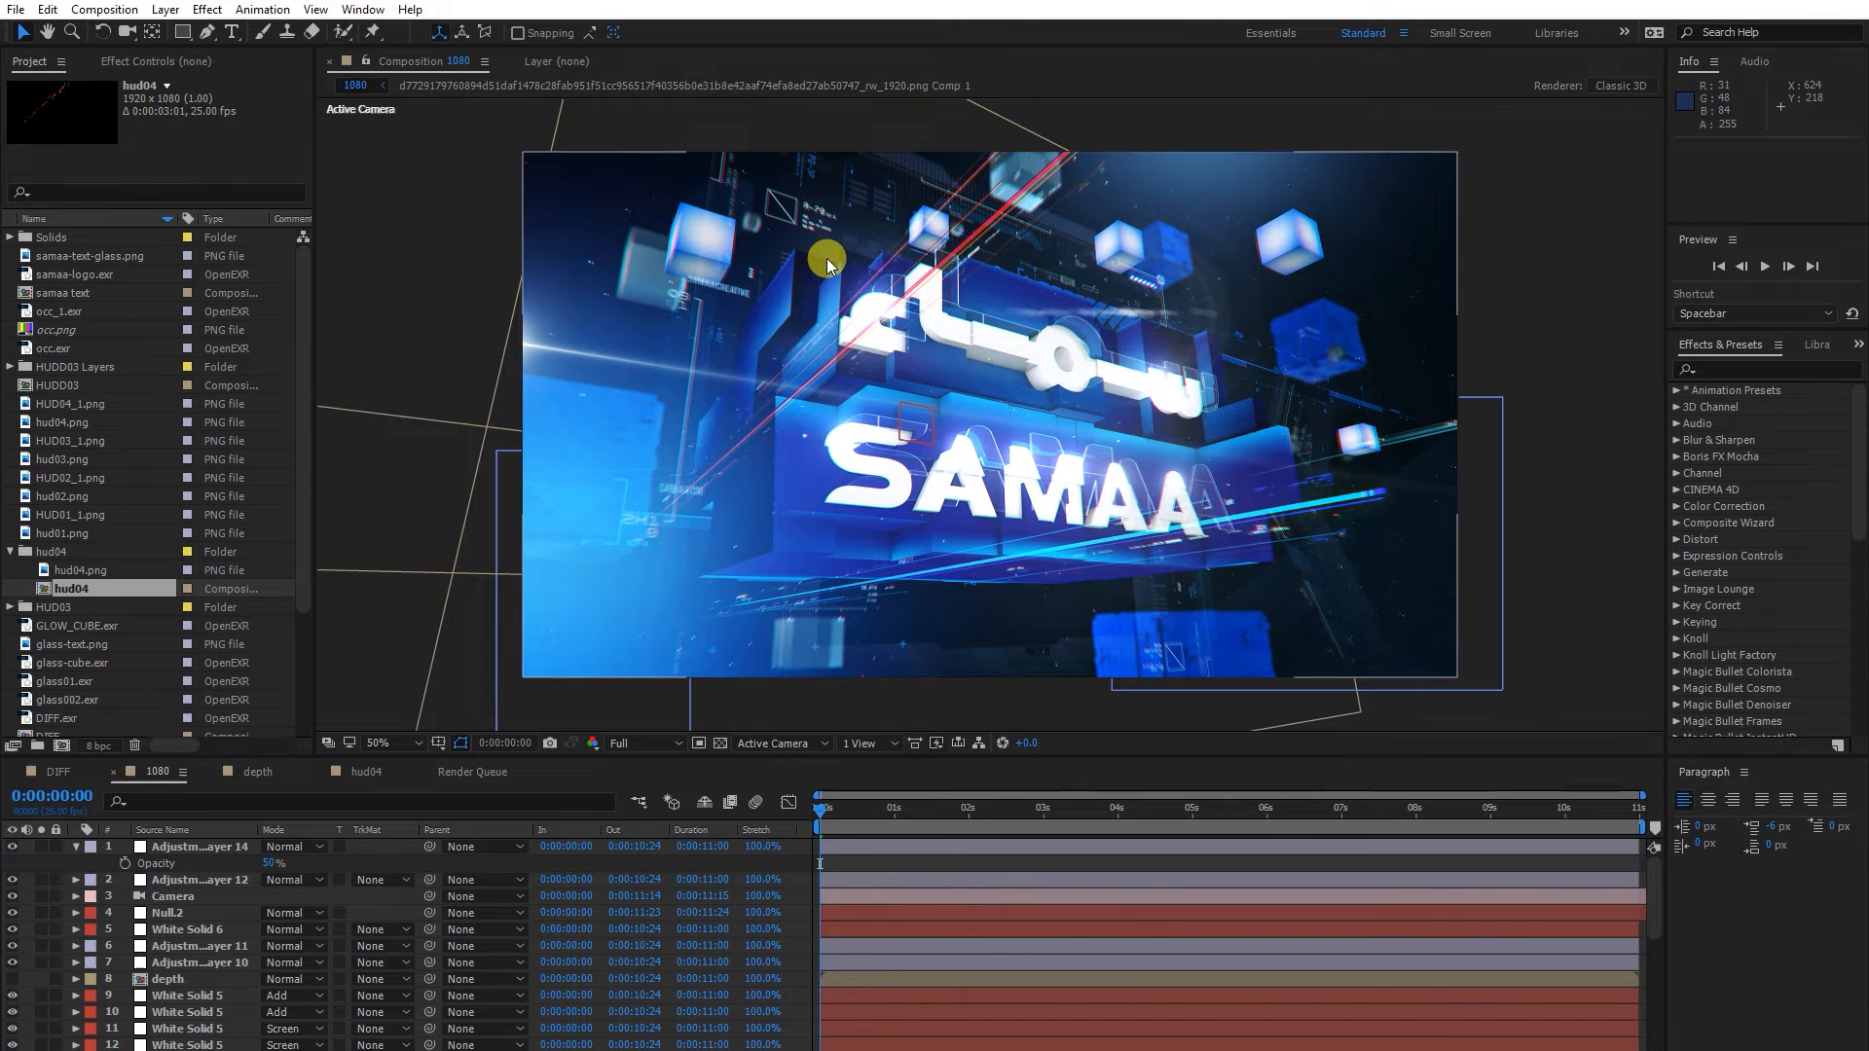
pyautogui.moveTo(1010, 401)
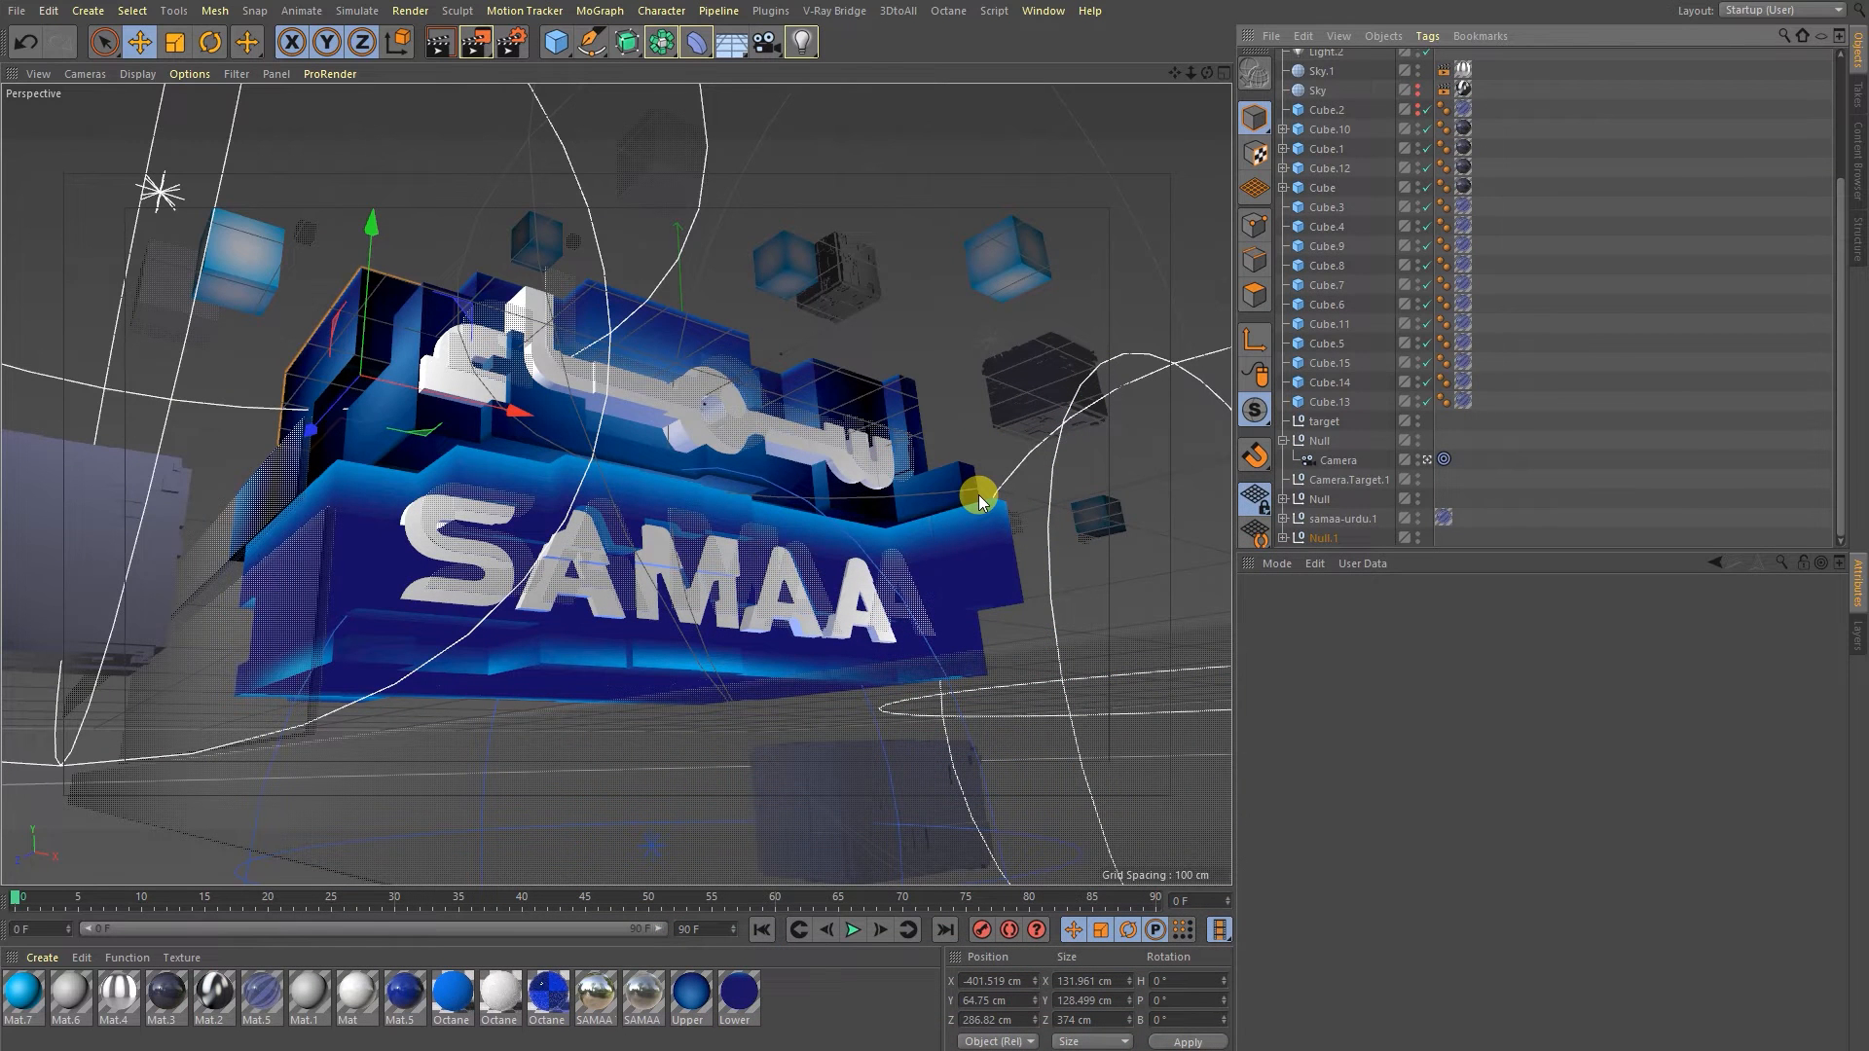
pyautogui.moveTo(922, 507)
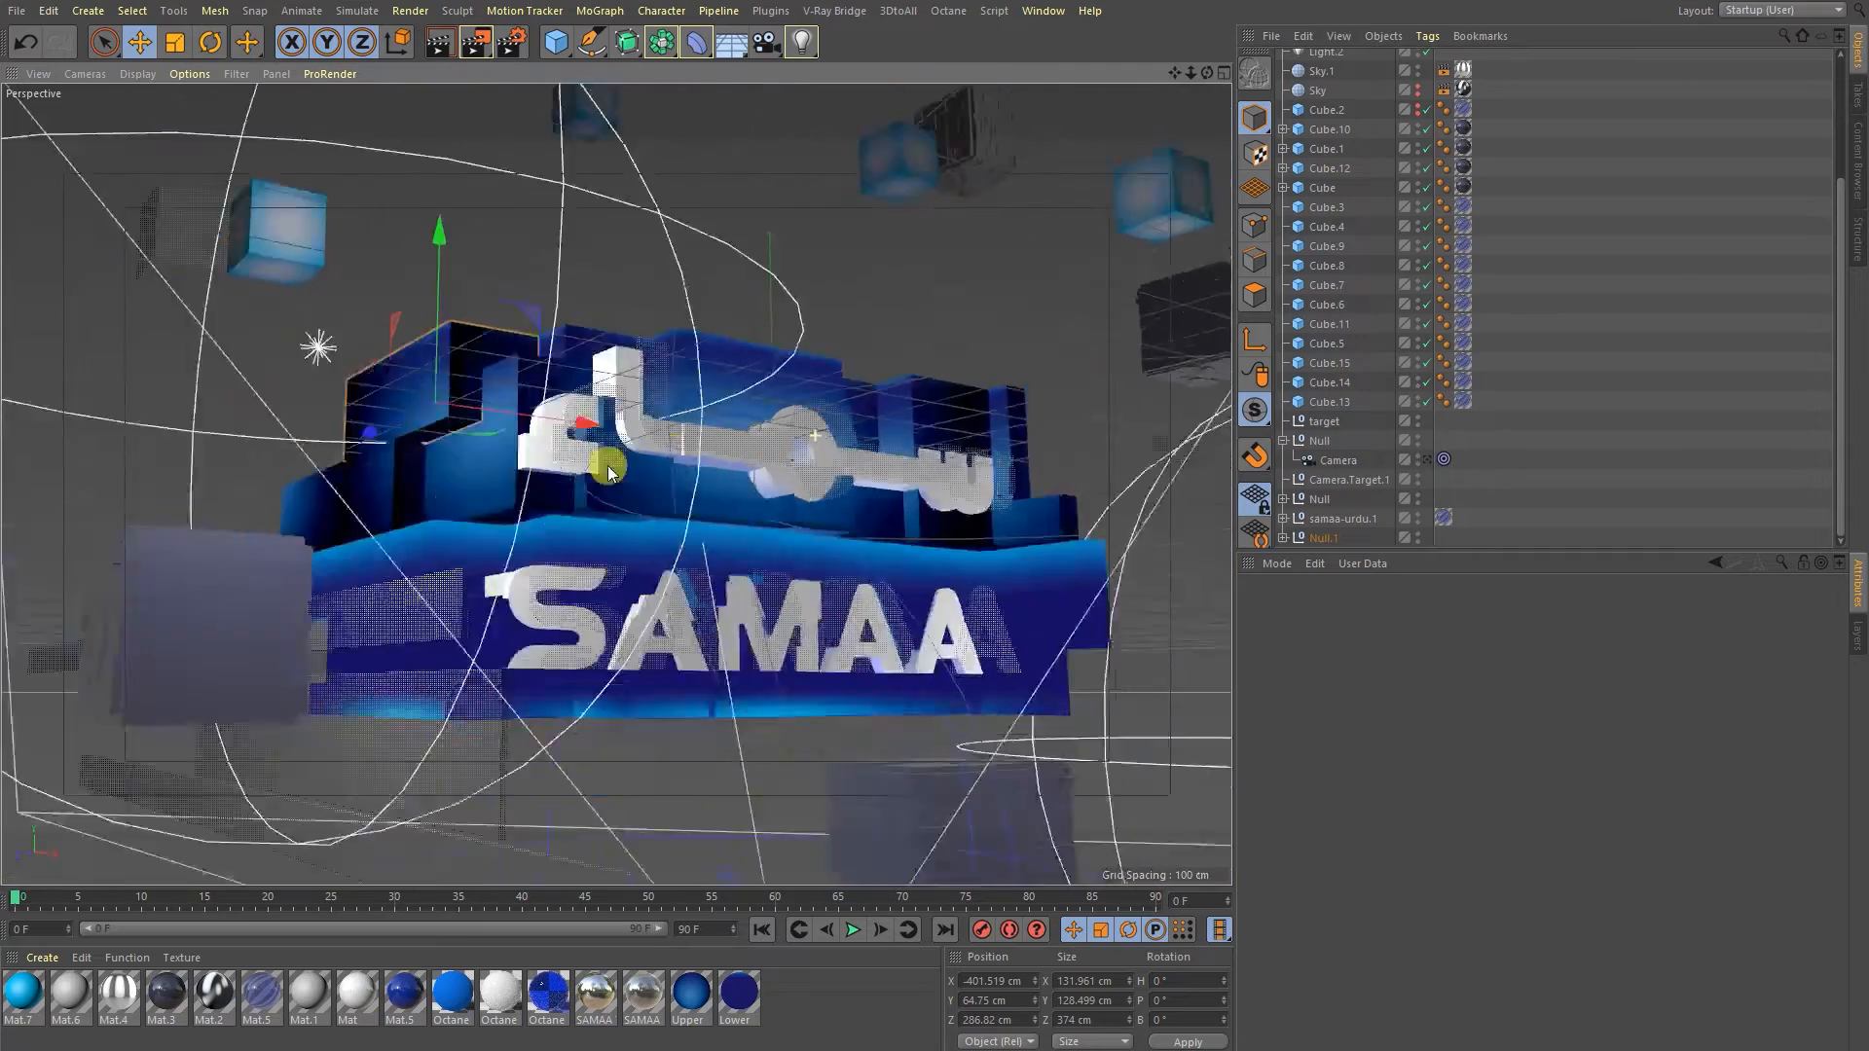
# Orbit around the SAMAA logo from above and close to the Urdu text, then bring up Render Settings.
pyautogui.moveTo(607, 473); pyautogui.dragTo(773, 375)
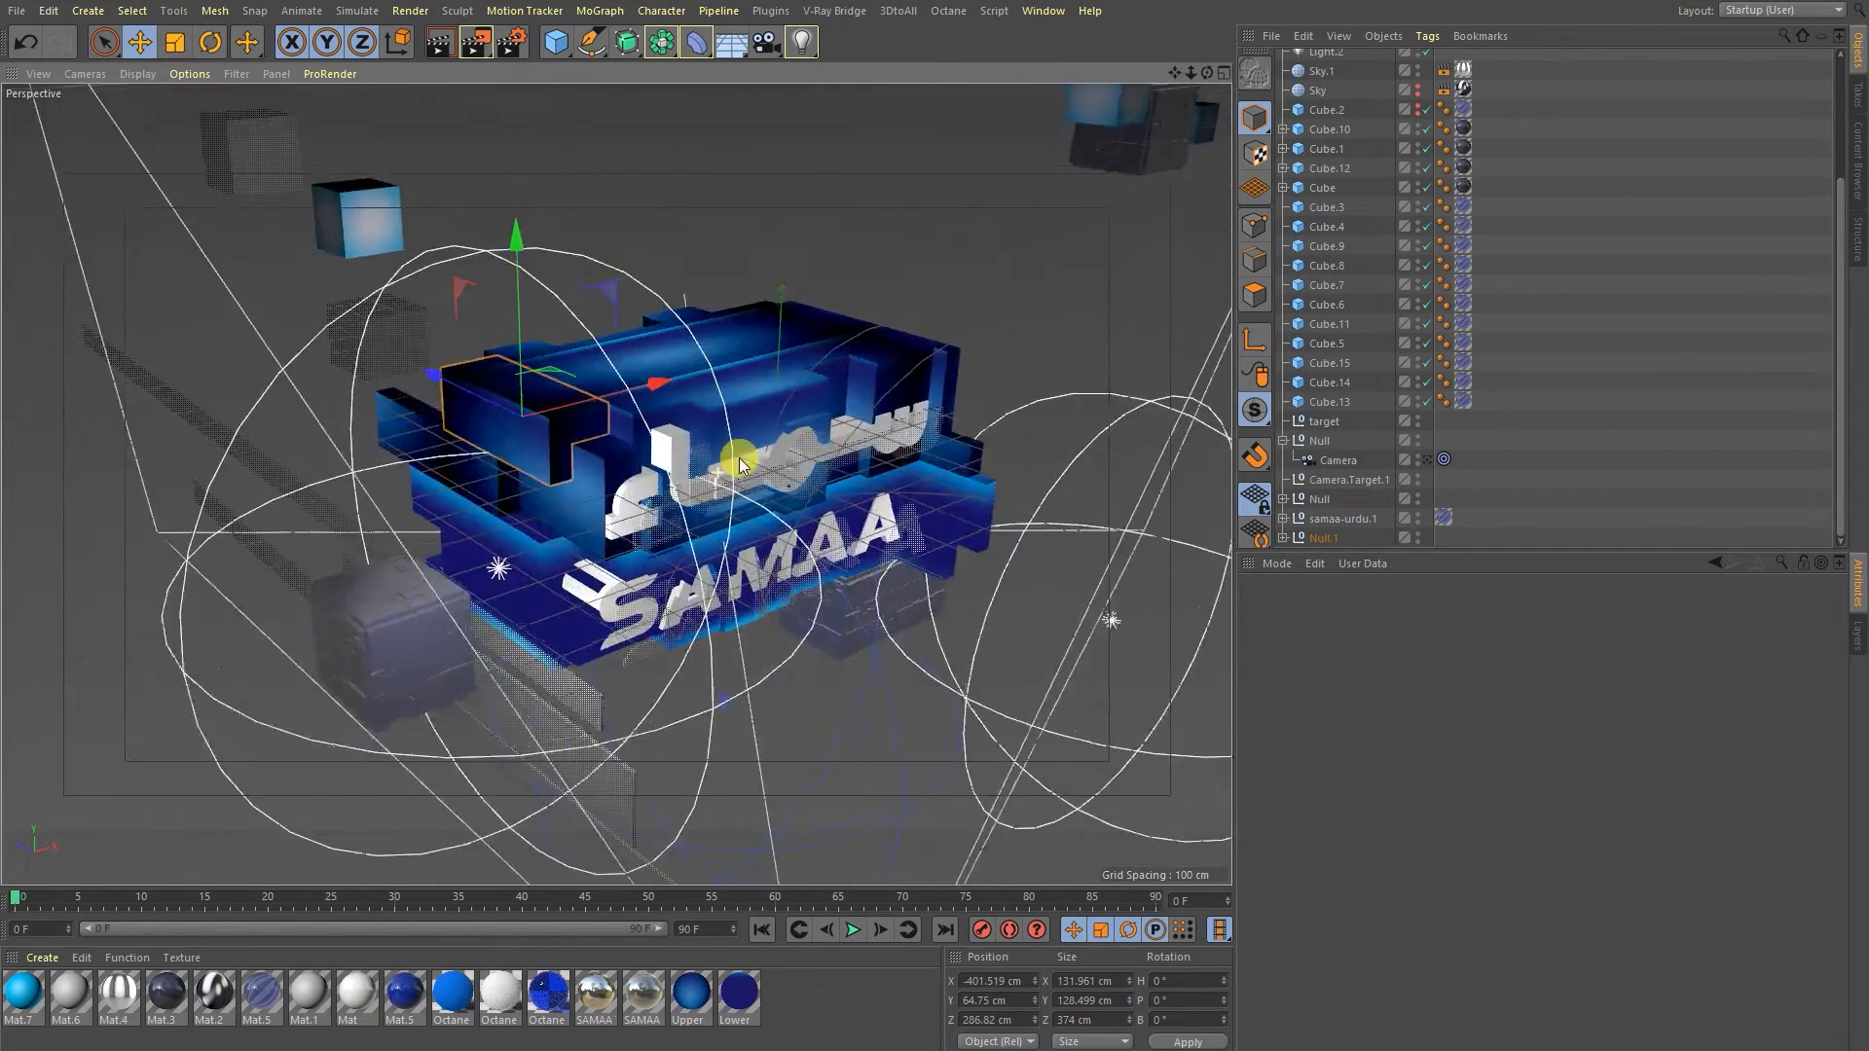
pyautogui.moveTo(740, 465); pyautogui.dragTo(668, 428)
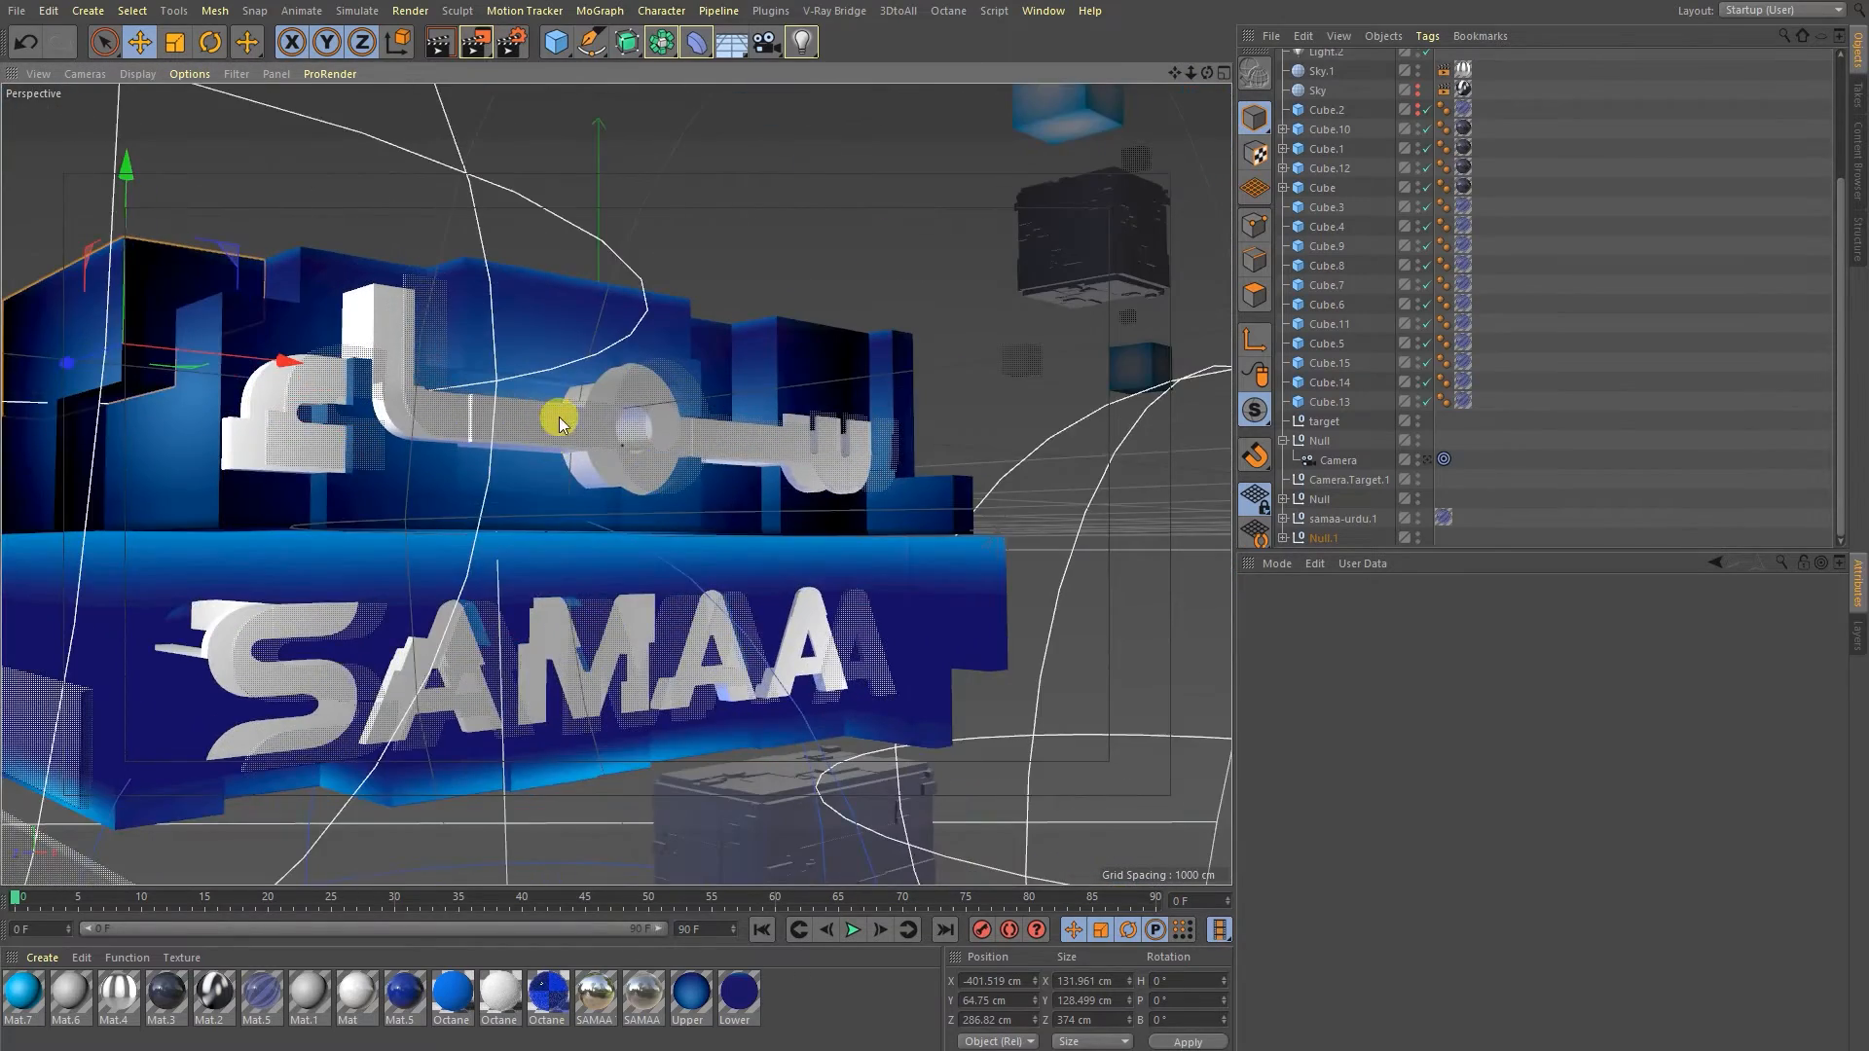
pyautogui.moveTo(560, 424); pyautogui.dragTo(566, 185)
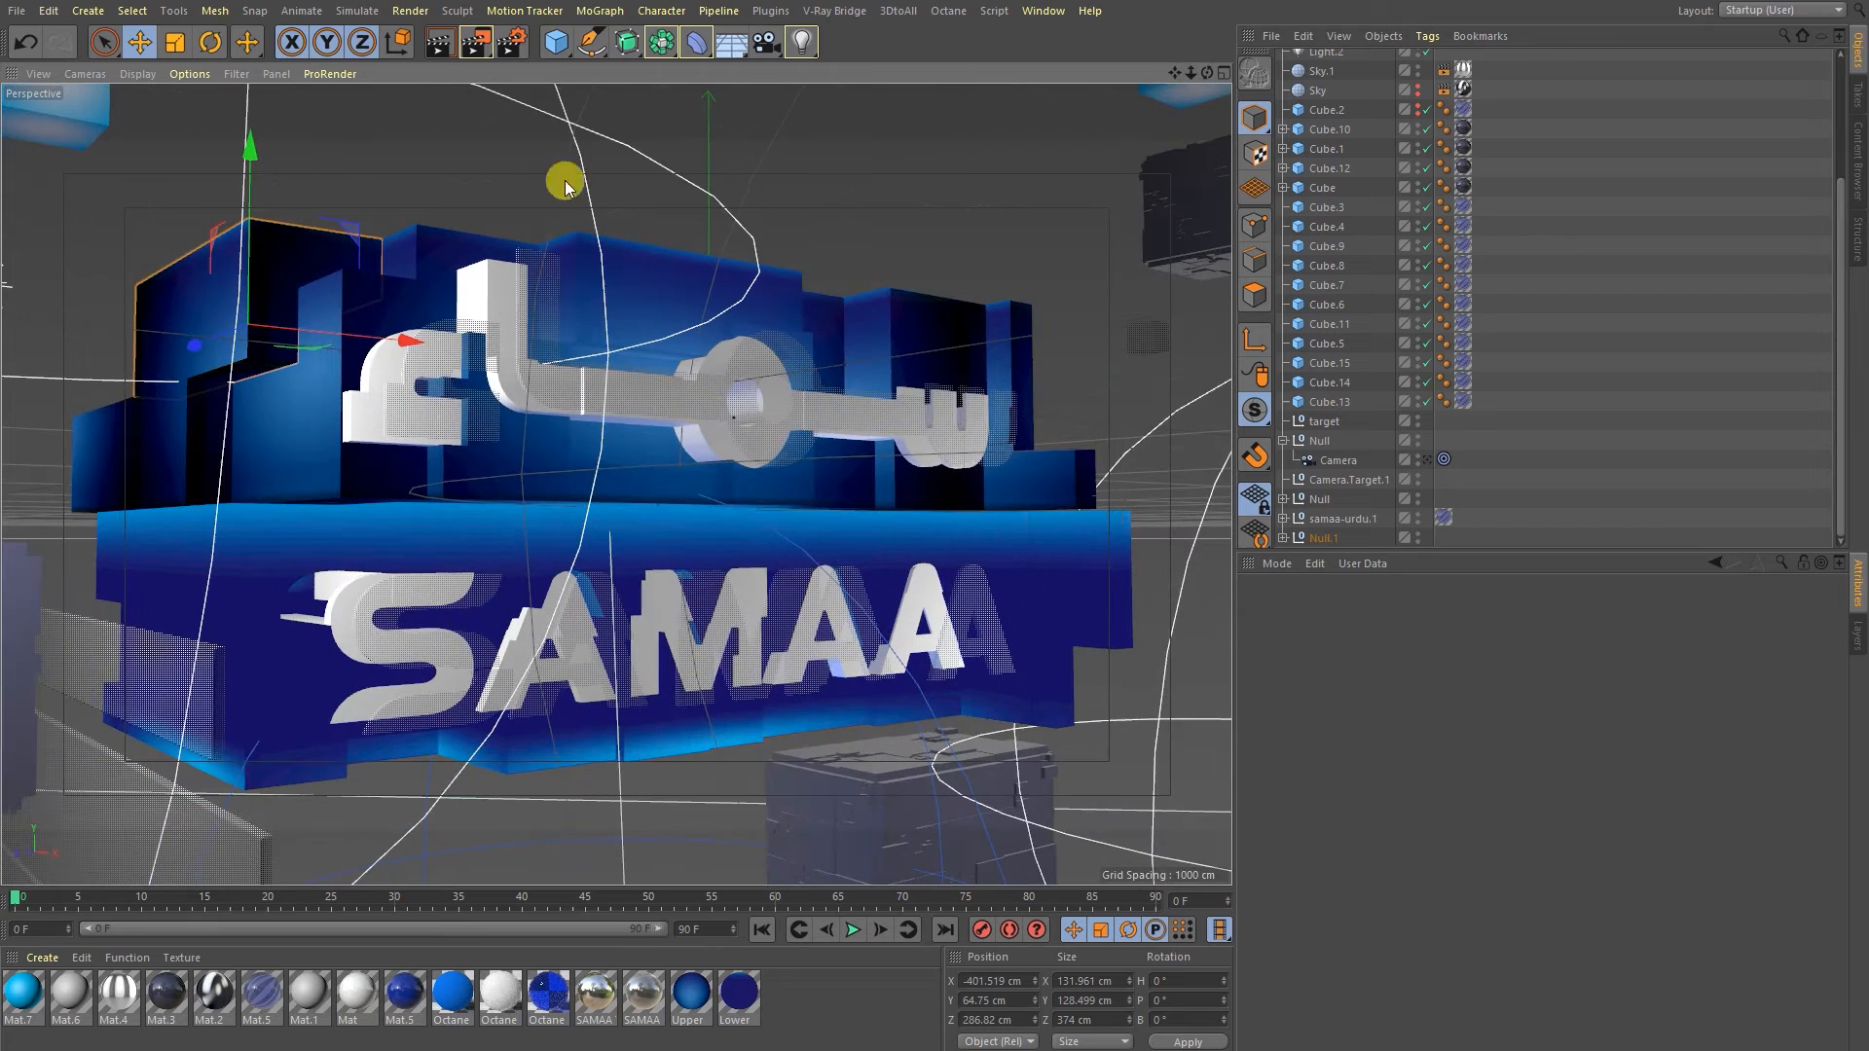
pyautogui.click(224, 39)
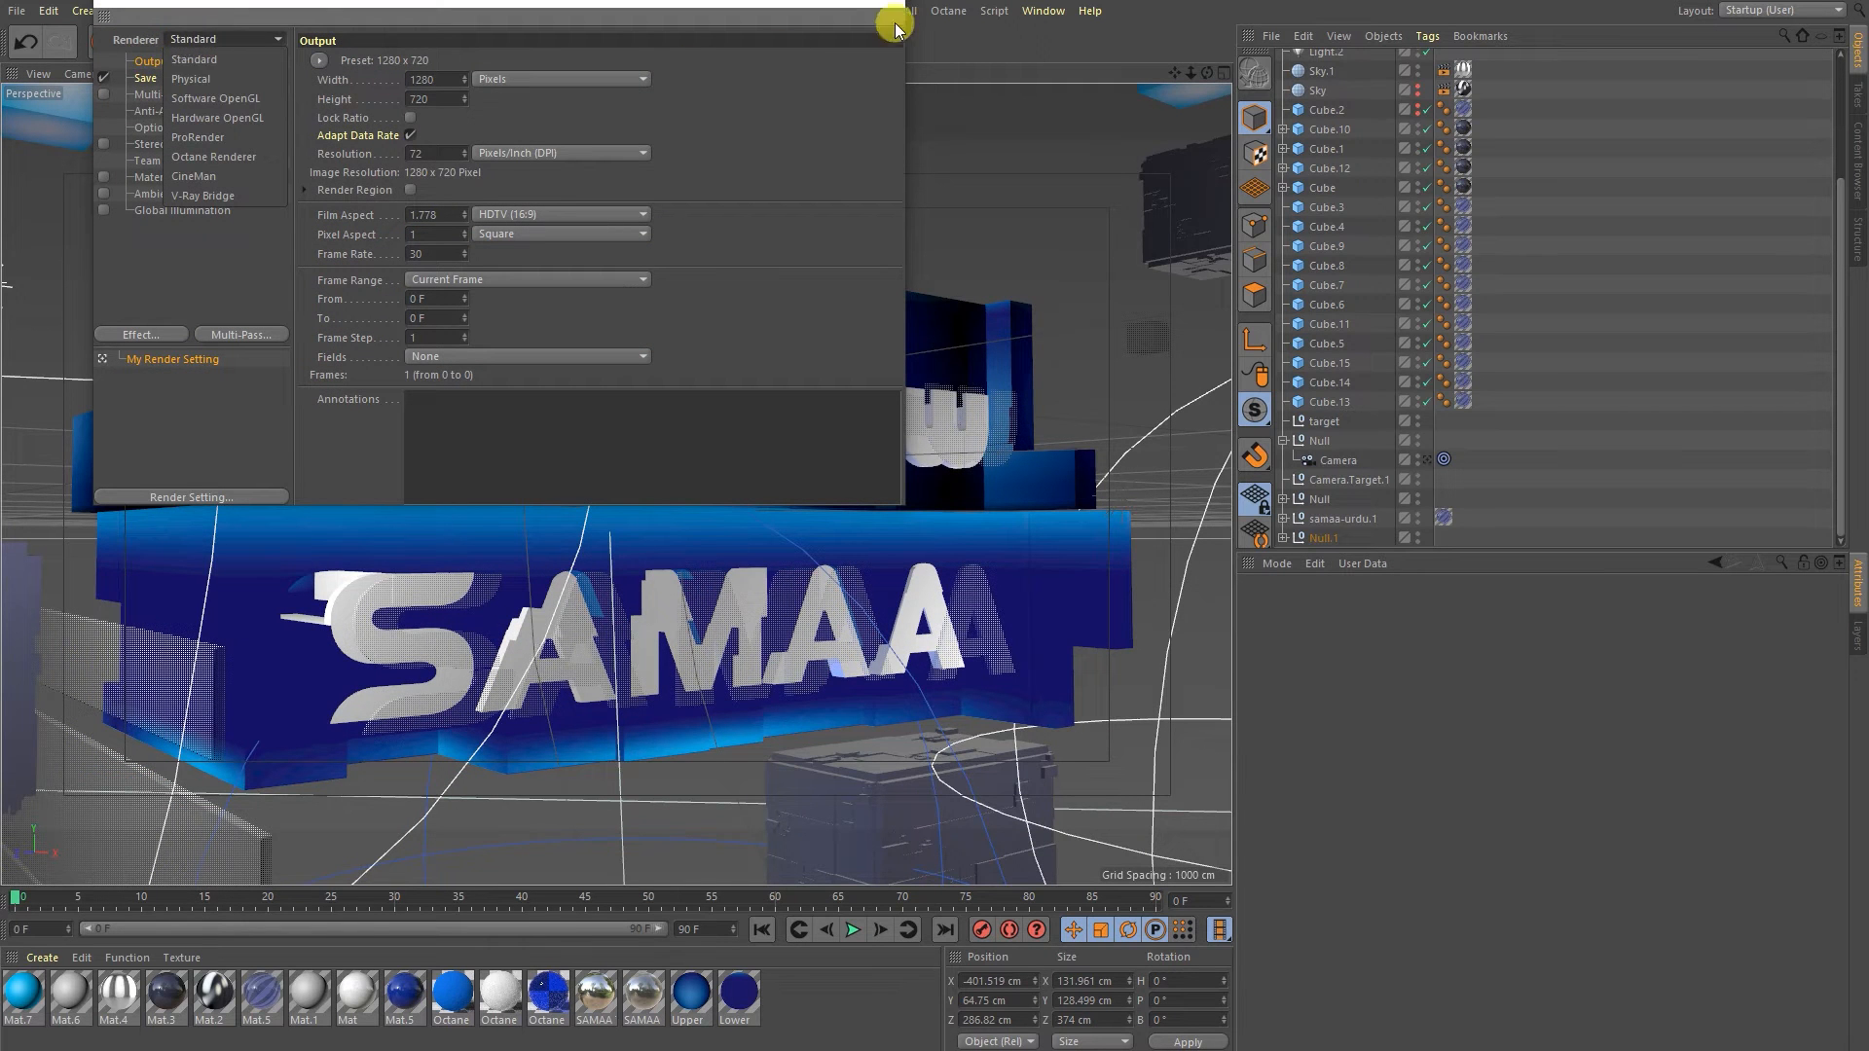
# Close the Render Settings window after checking the 1280 × 720 output.
pyautogui.click(896, 22)
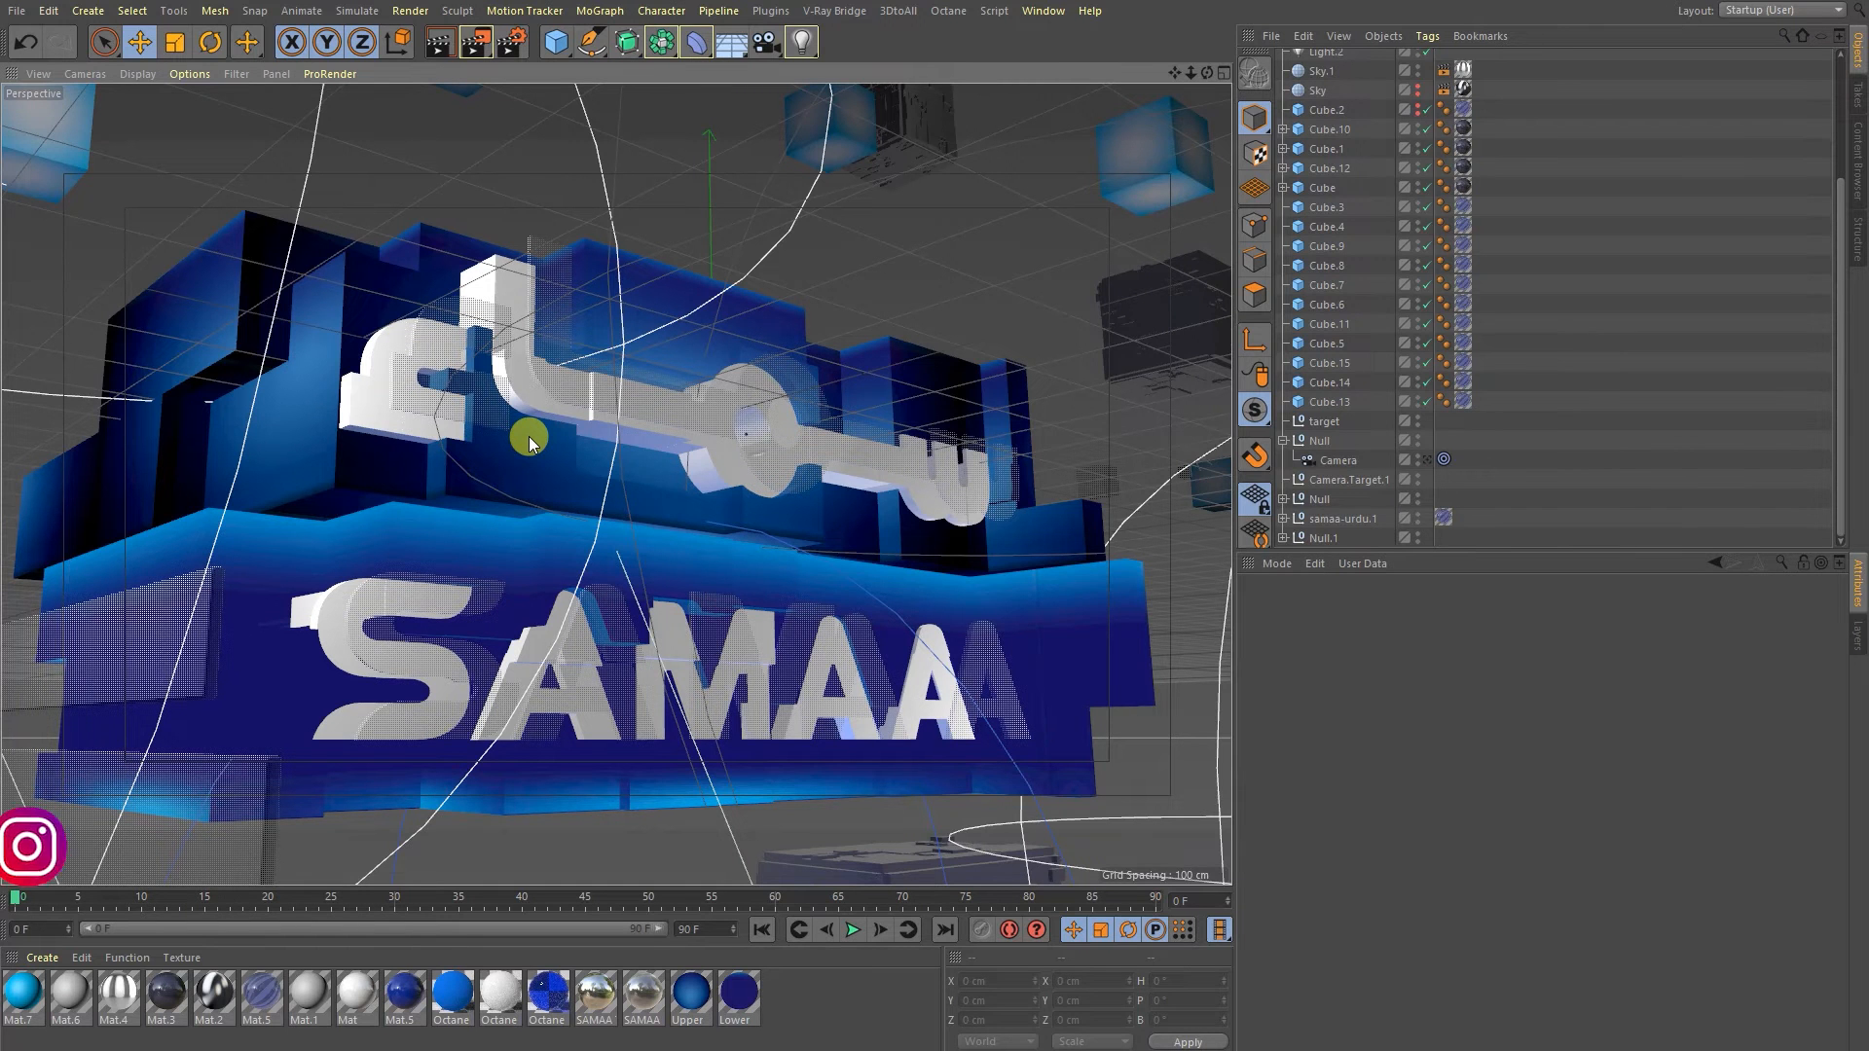
# Orbit the viewport around the logo toward the Urdu lettering.
pyautogui.moveTo(530, 442); pyautogui.dragTo(308, 411)
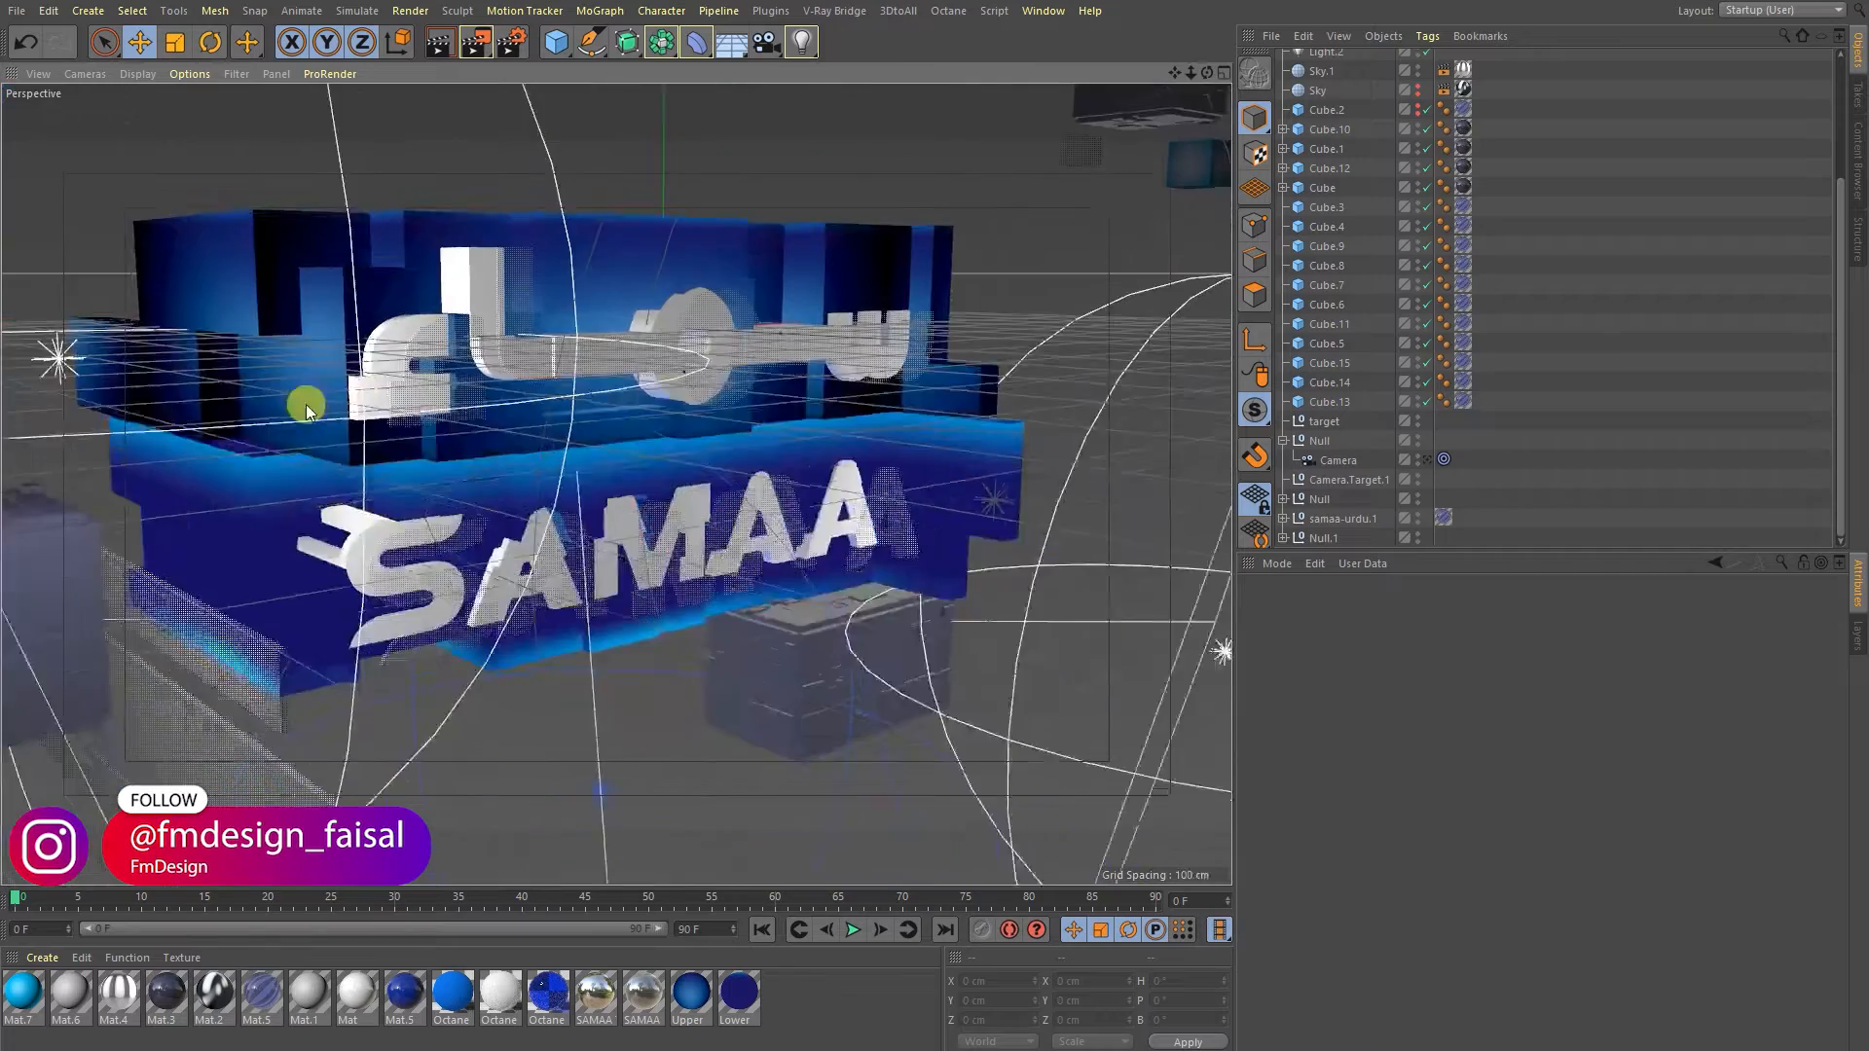
pyautogui.moveTo(306, 411); pyautogui.dragTo(578, 370)
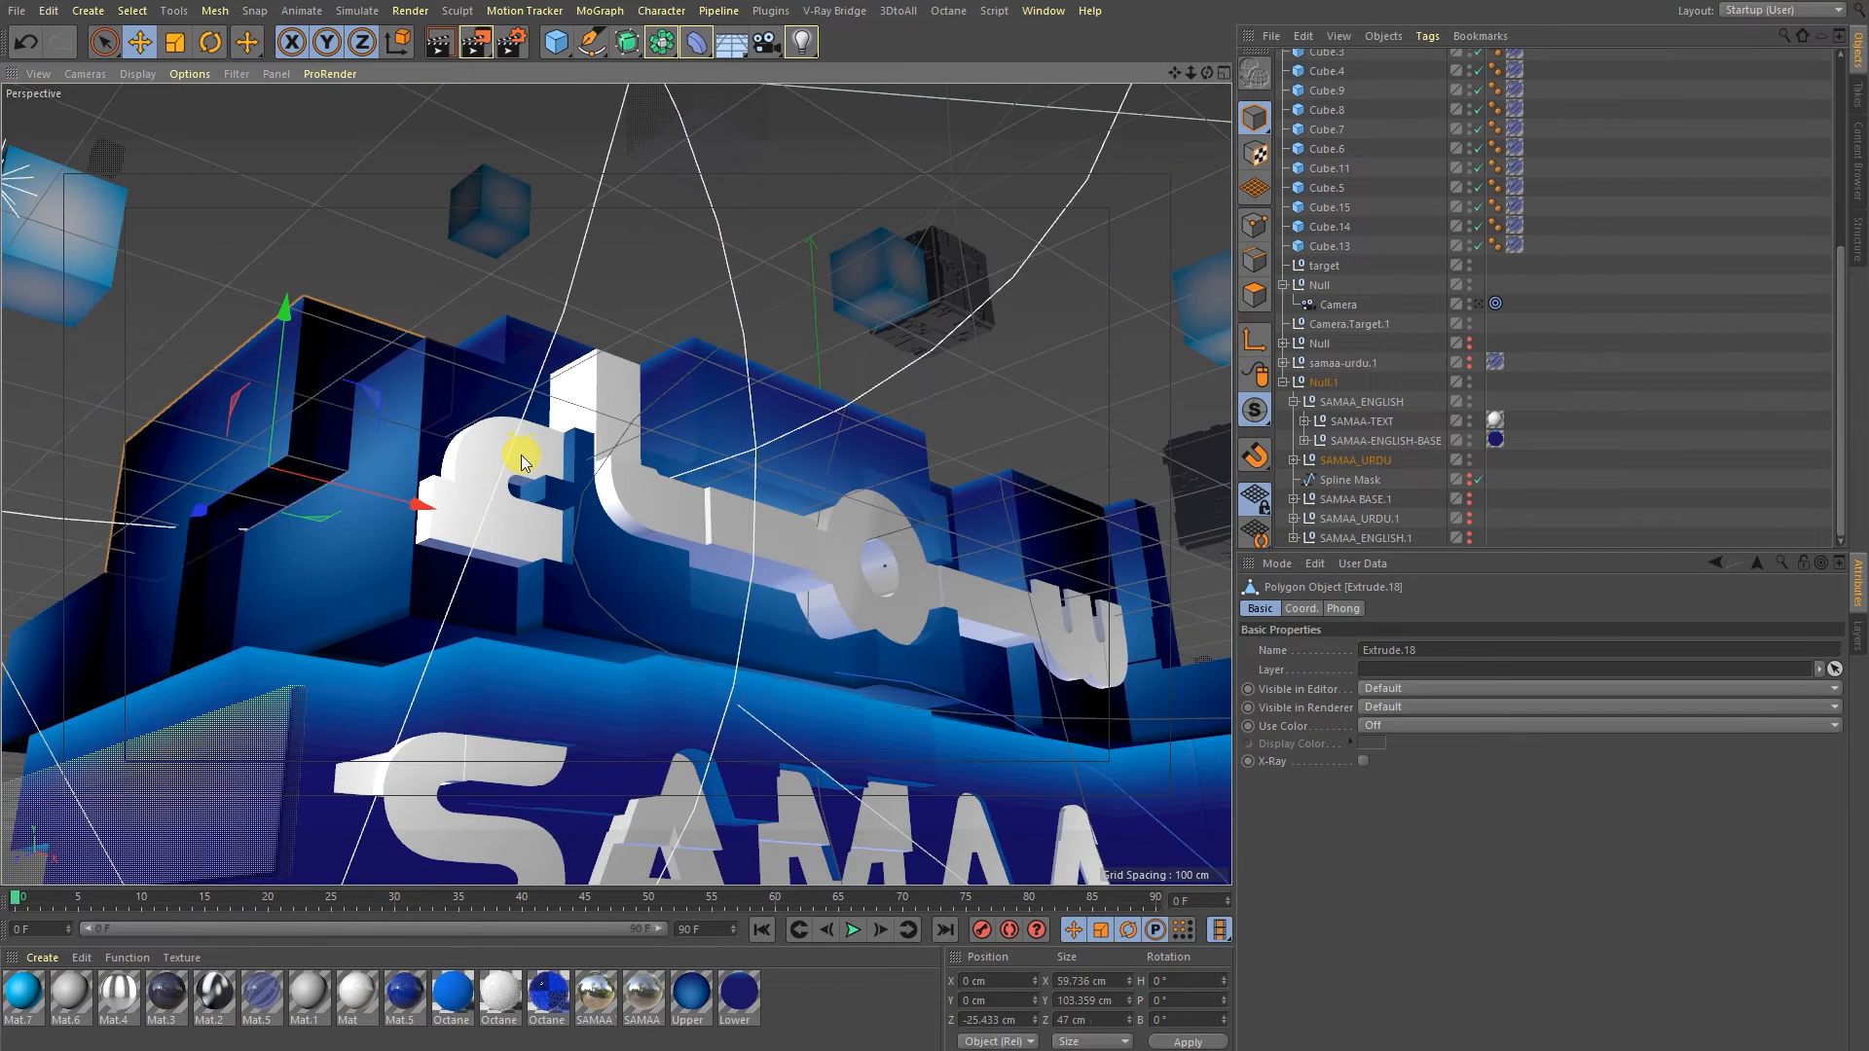
# Select Extrude.1 in the Urdu group and pull it forward along Z, inspecting it up close.
pyautogui.click(1355, 460)
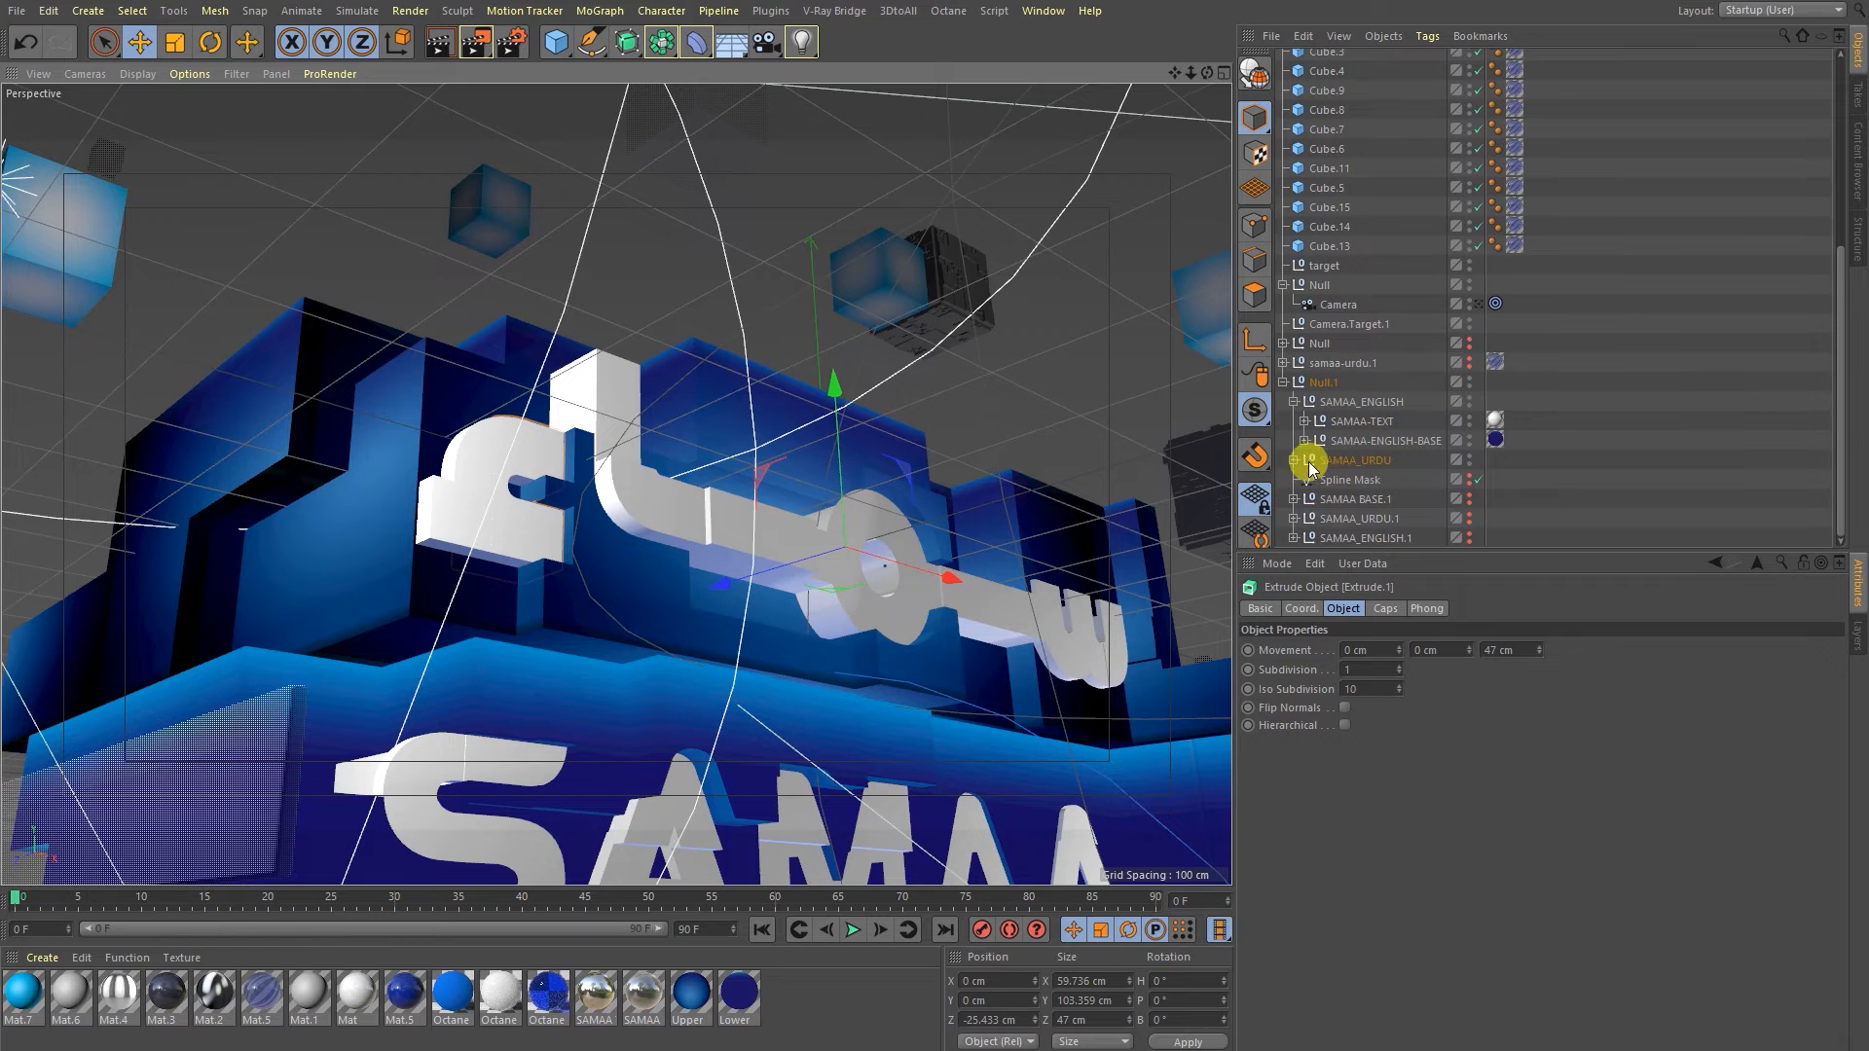
pyautogui.click(1297, 460)
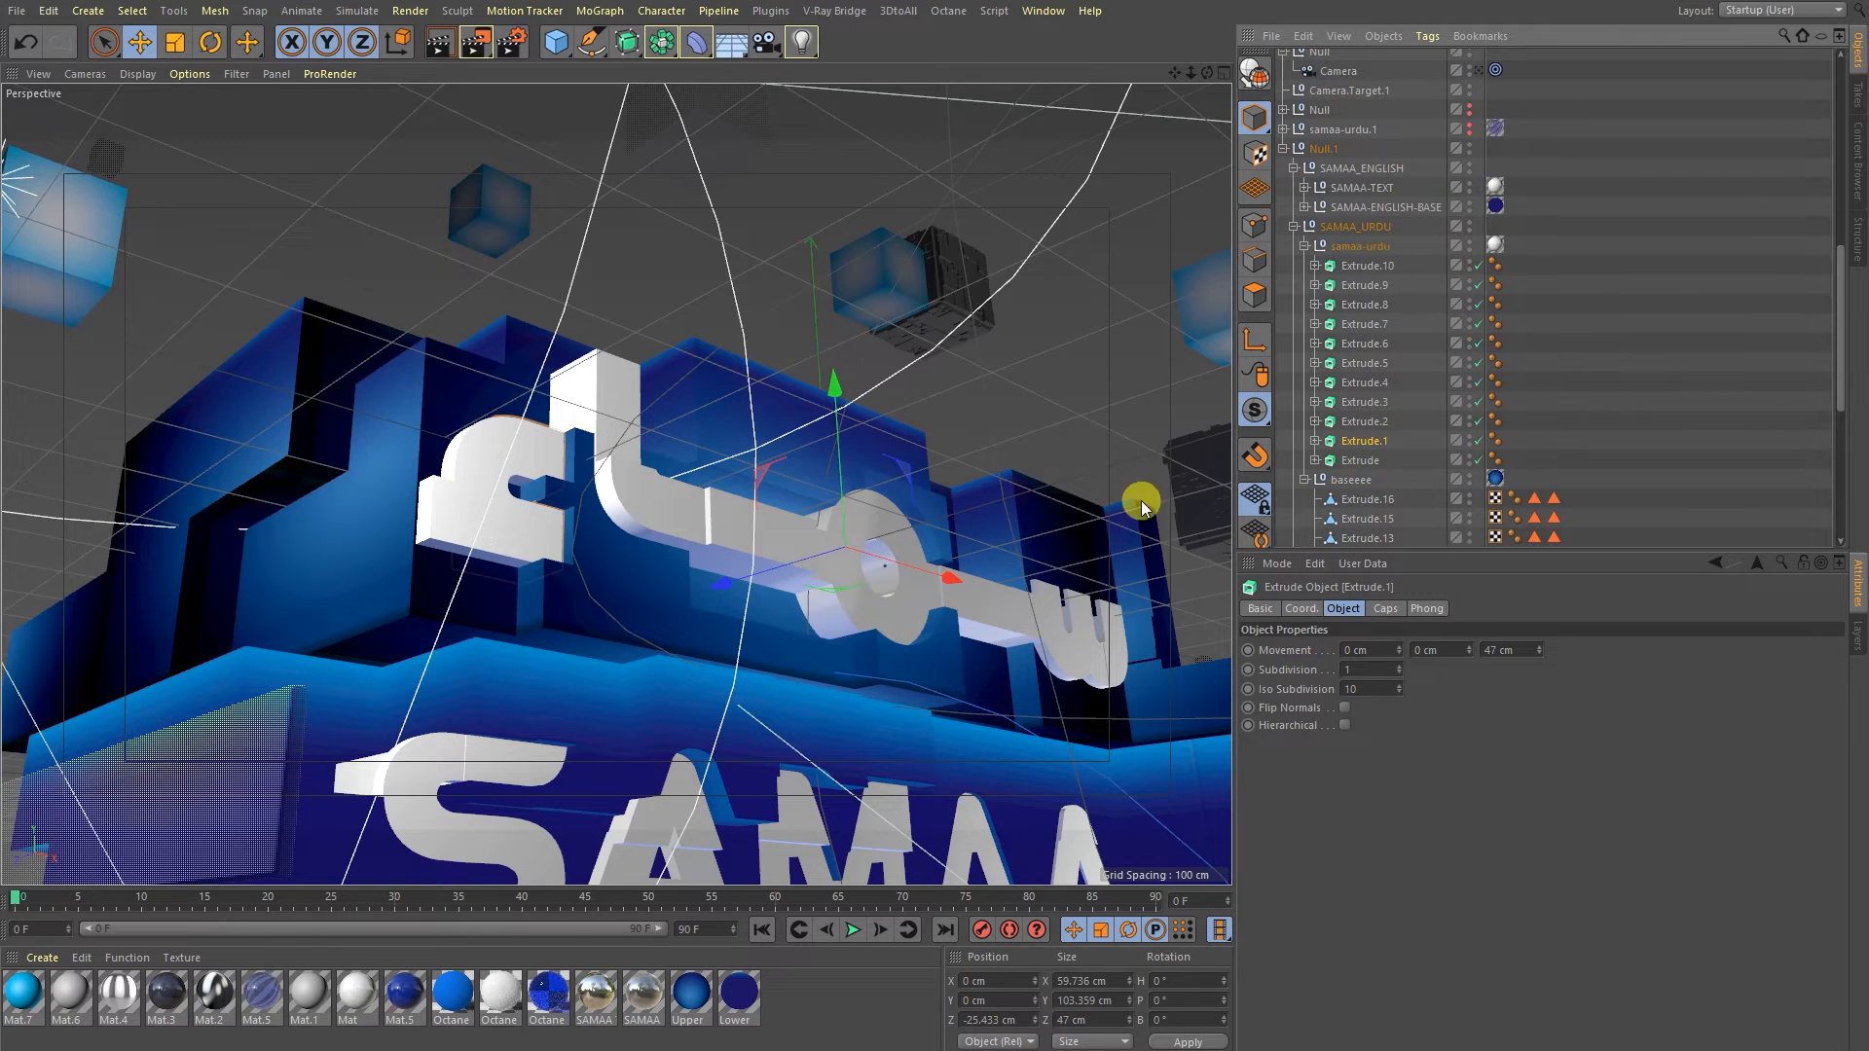
pyautogui.moveTo(1139, 503); pyautogui.dragTo(1007, 549)
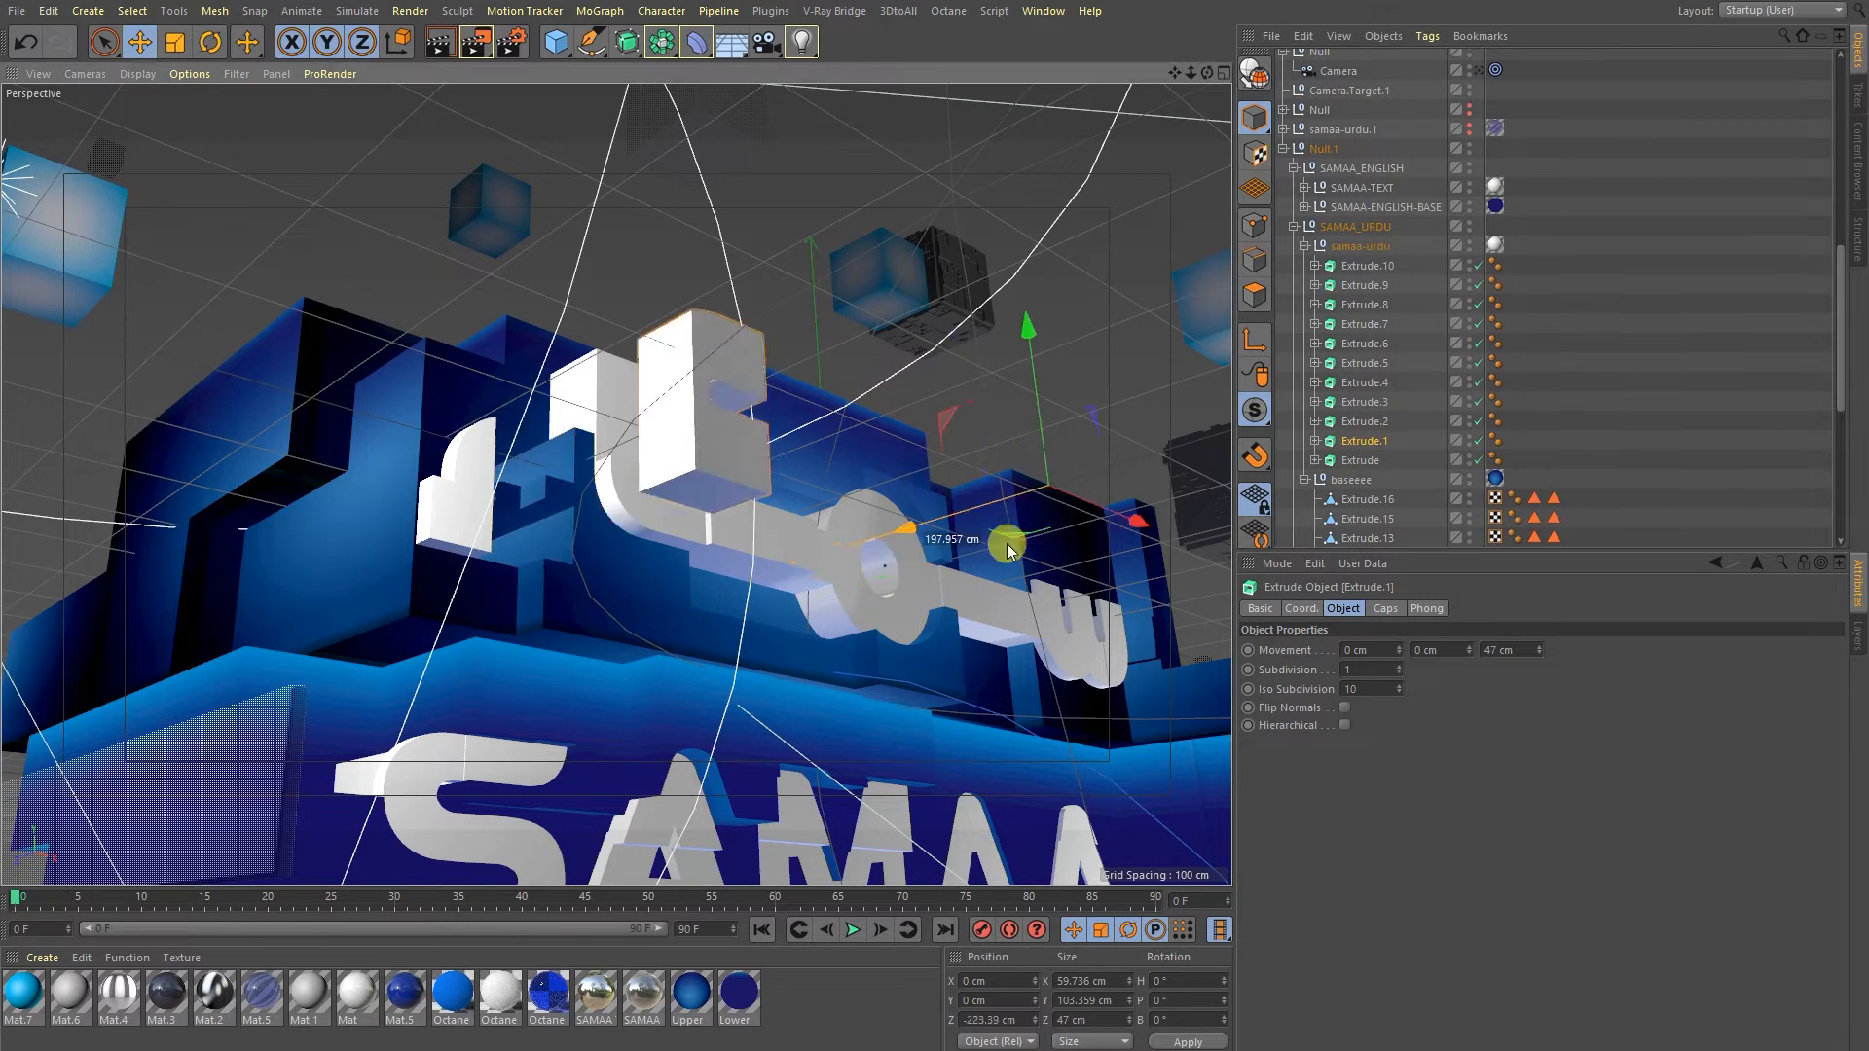
pyautogui.moveTo(1007, 549); pyautogui.dragTo(506, 523)
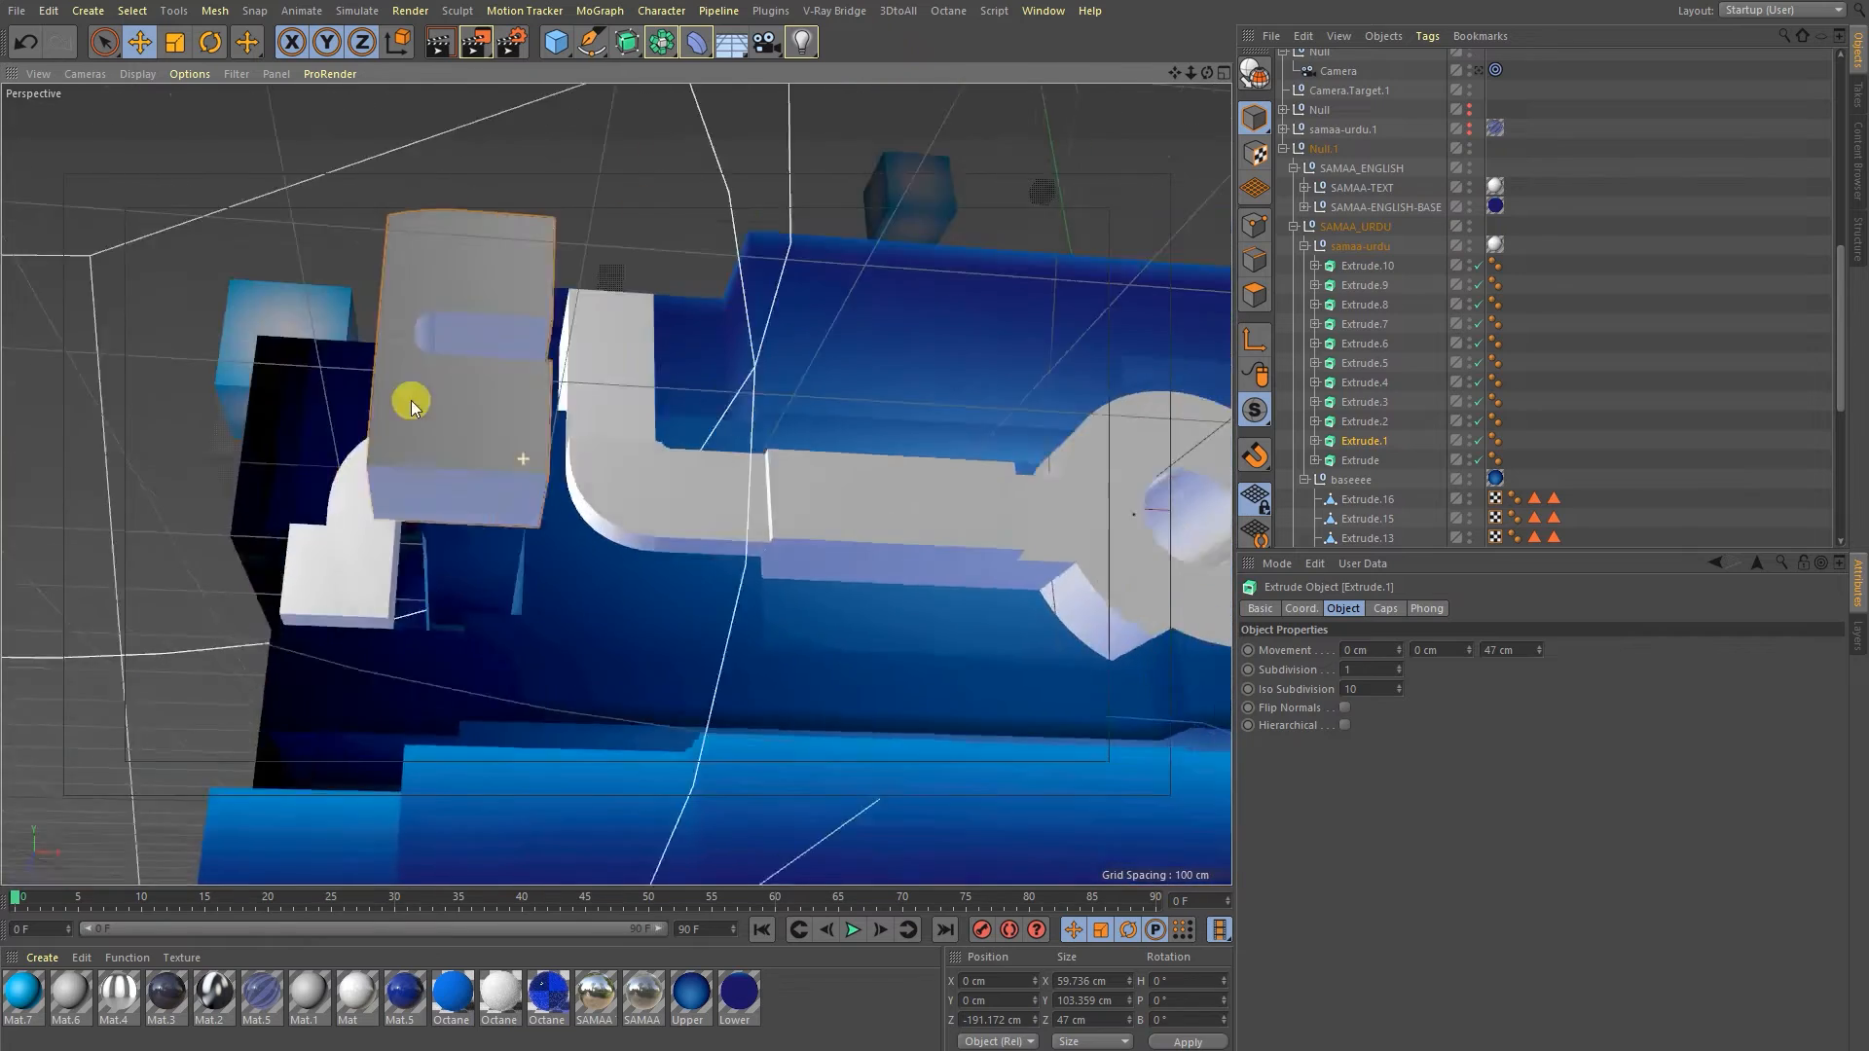
# Pull the view back over the Urdu text and select the long ring stroke Extrude.3.
pyautogui.moveTo(410, 405); pyautogui.dragTo(393, 524)
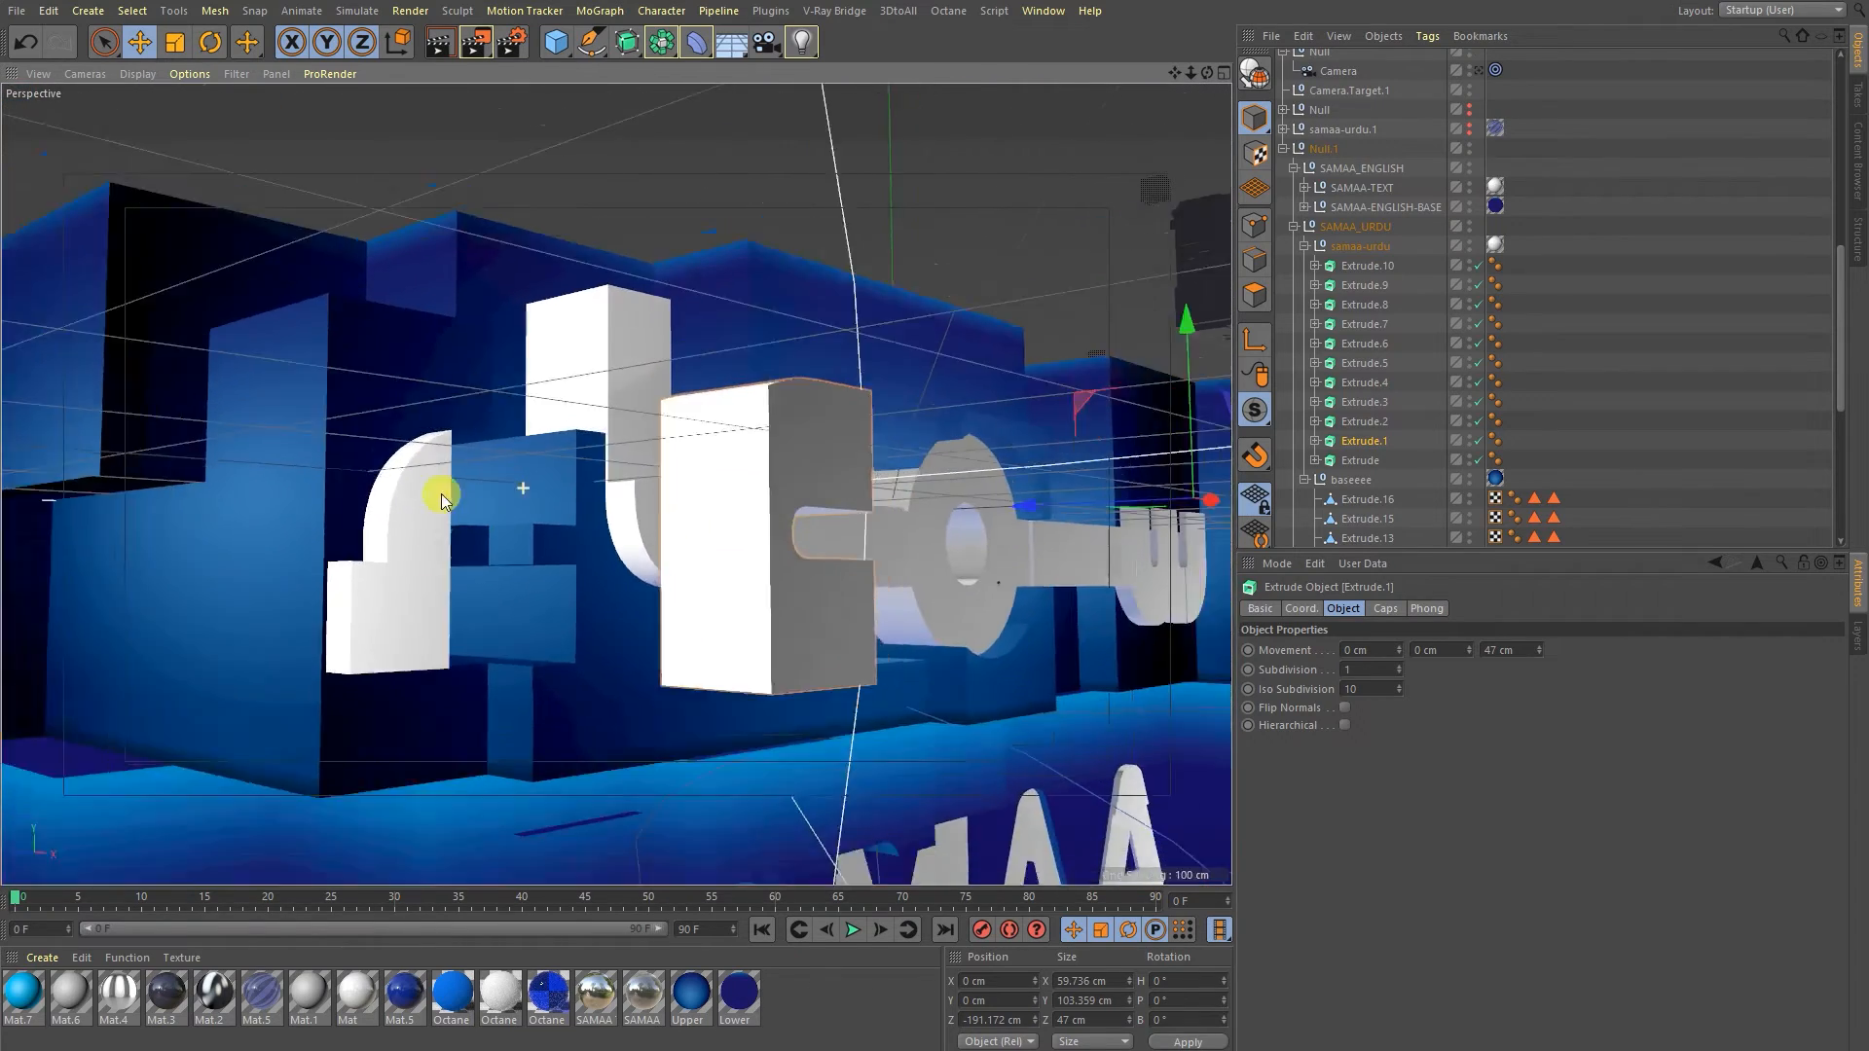
pyautogui.moveTo(442, 498); pyautogui.dragTo(1010, 493)
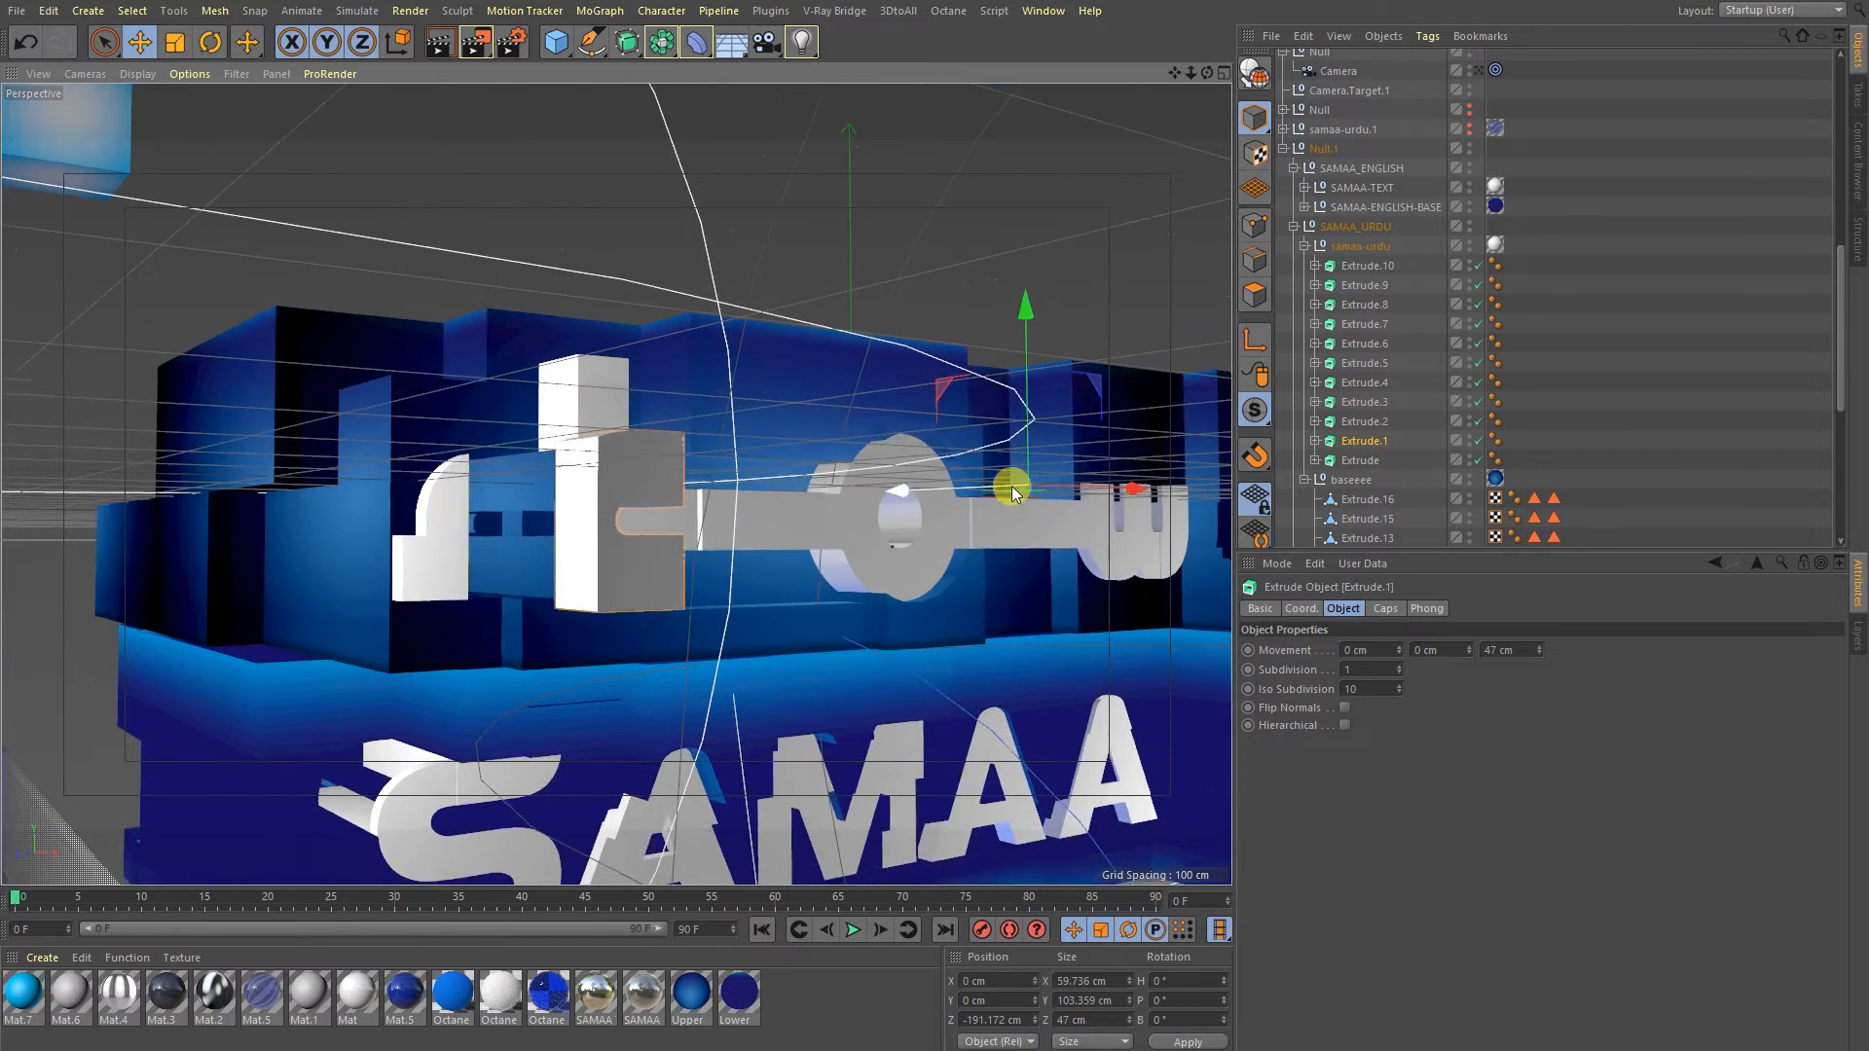
pyautogui.click(1365, 421)
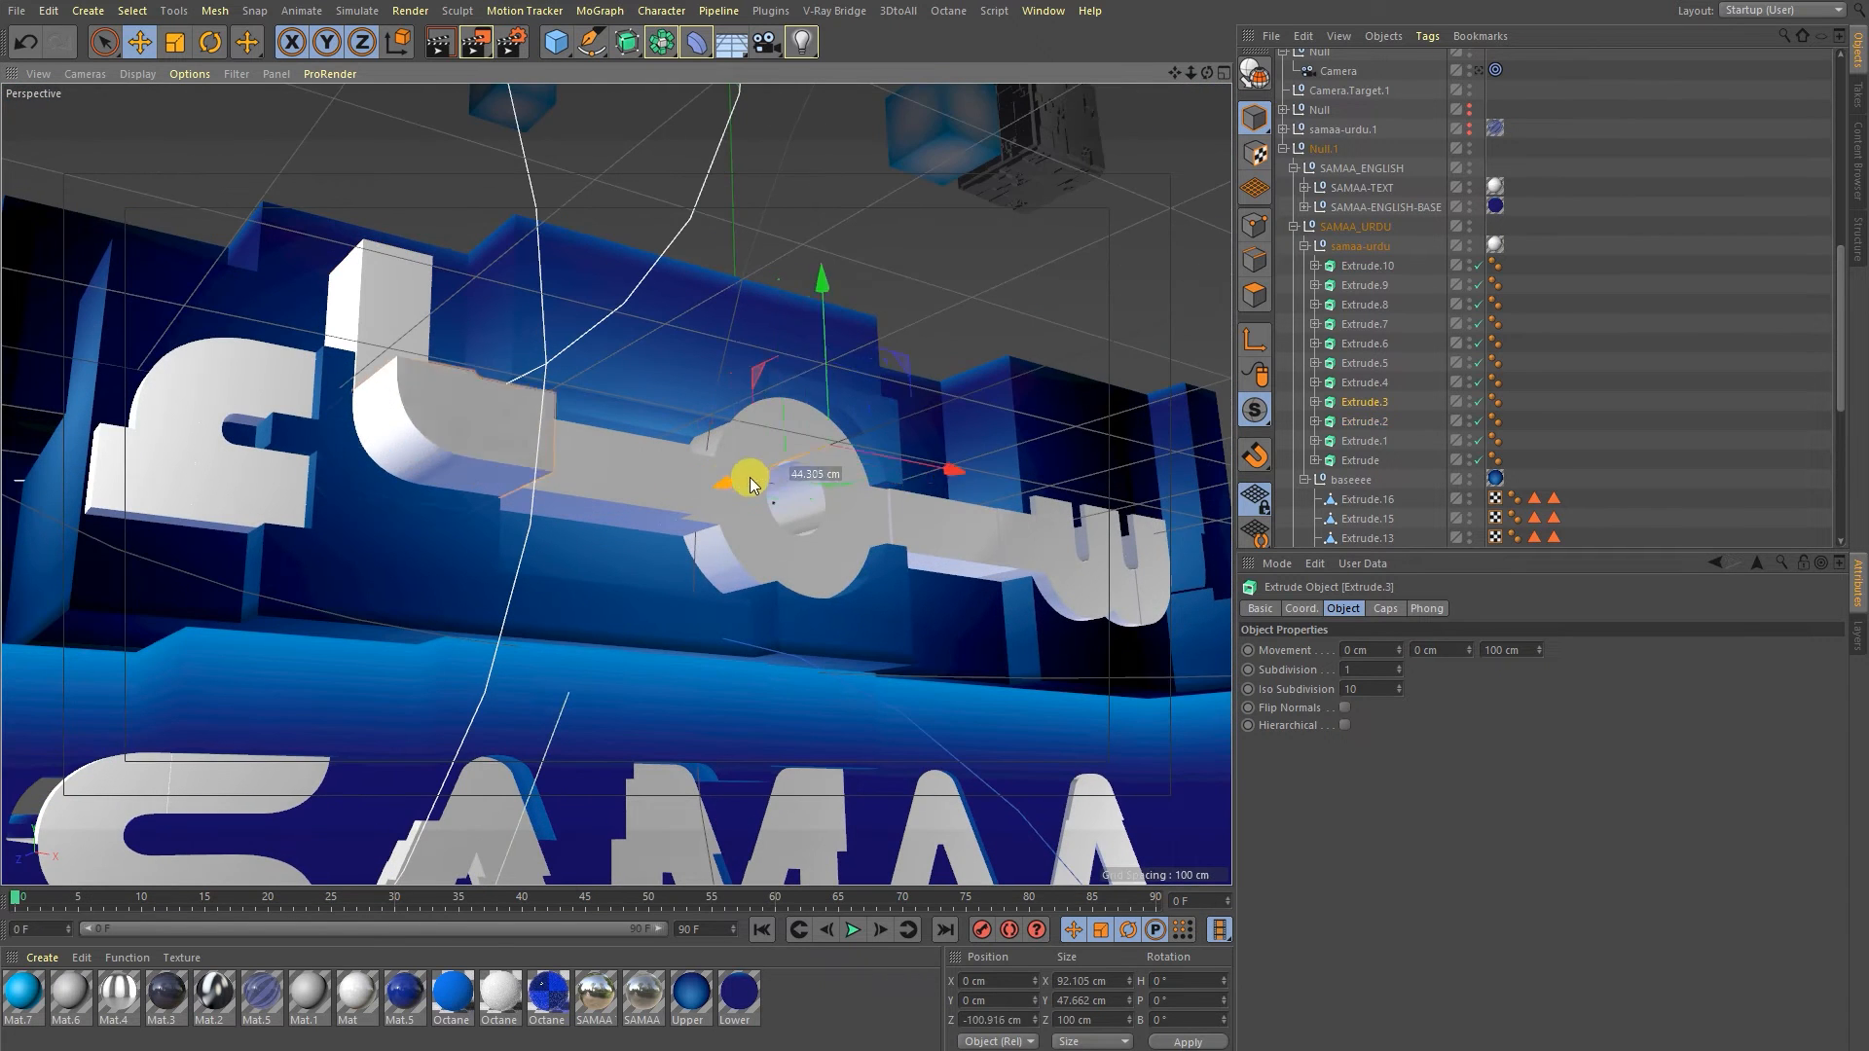
# Move Extrude.3 along Z to sit just in front of the blue base and check it from several angles.
pyautogui.moveTo(751, 477); pyautogui.dragTo(876, 477)
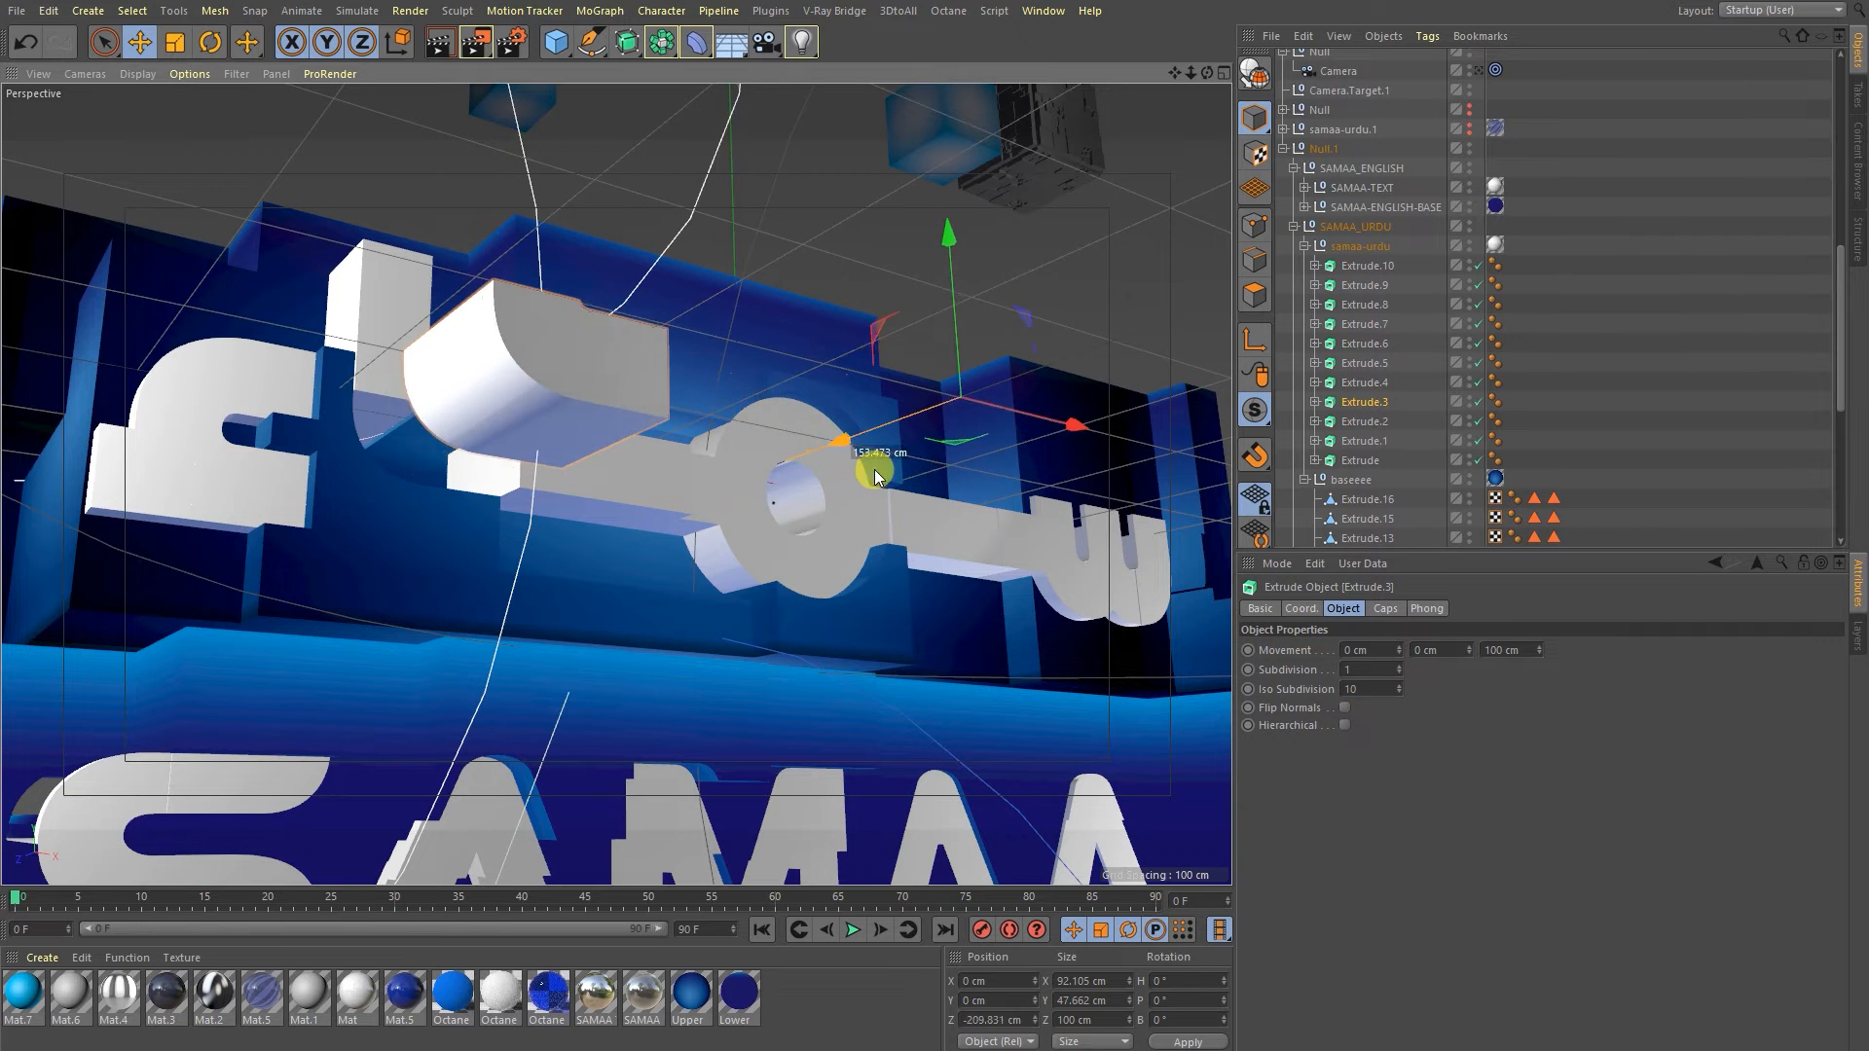
pyautogui.moveTo(876, 473); pyautogui.dragTo(751, 488)
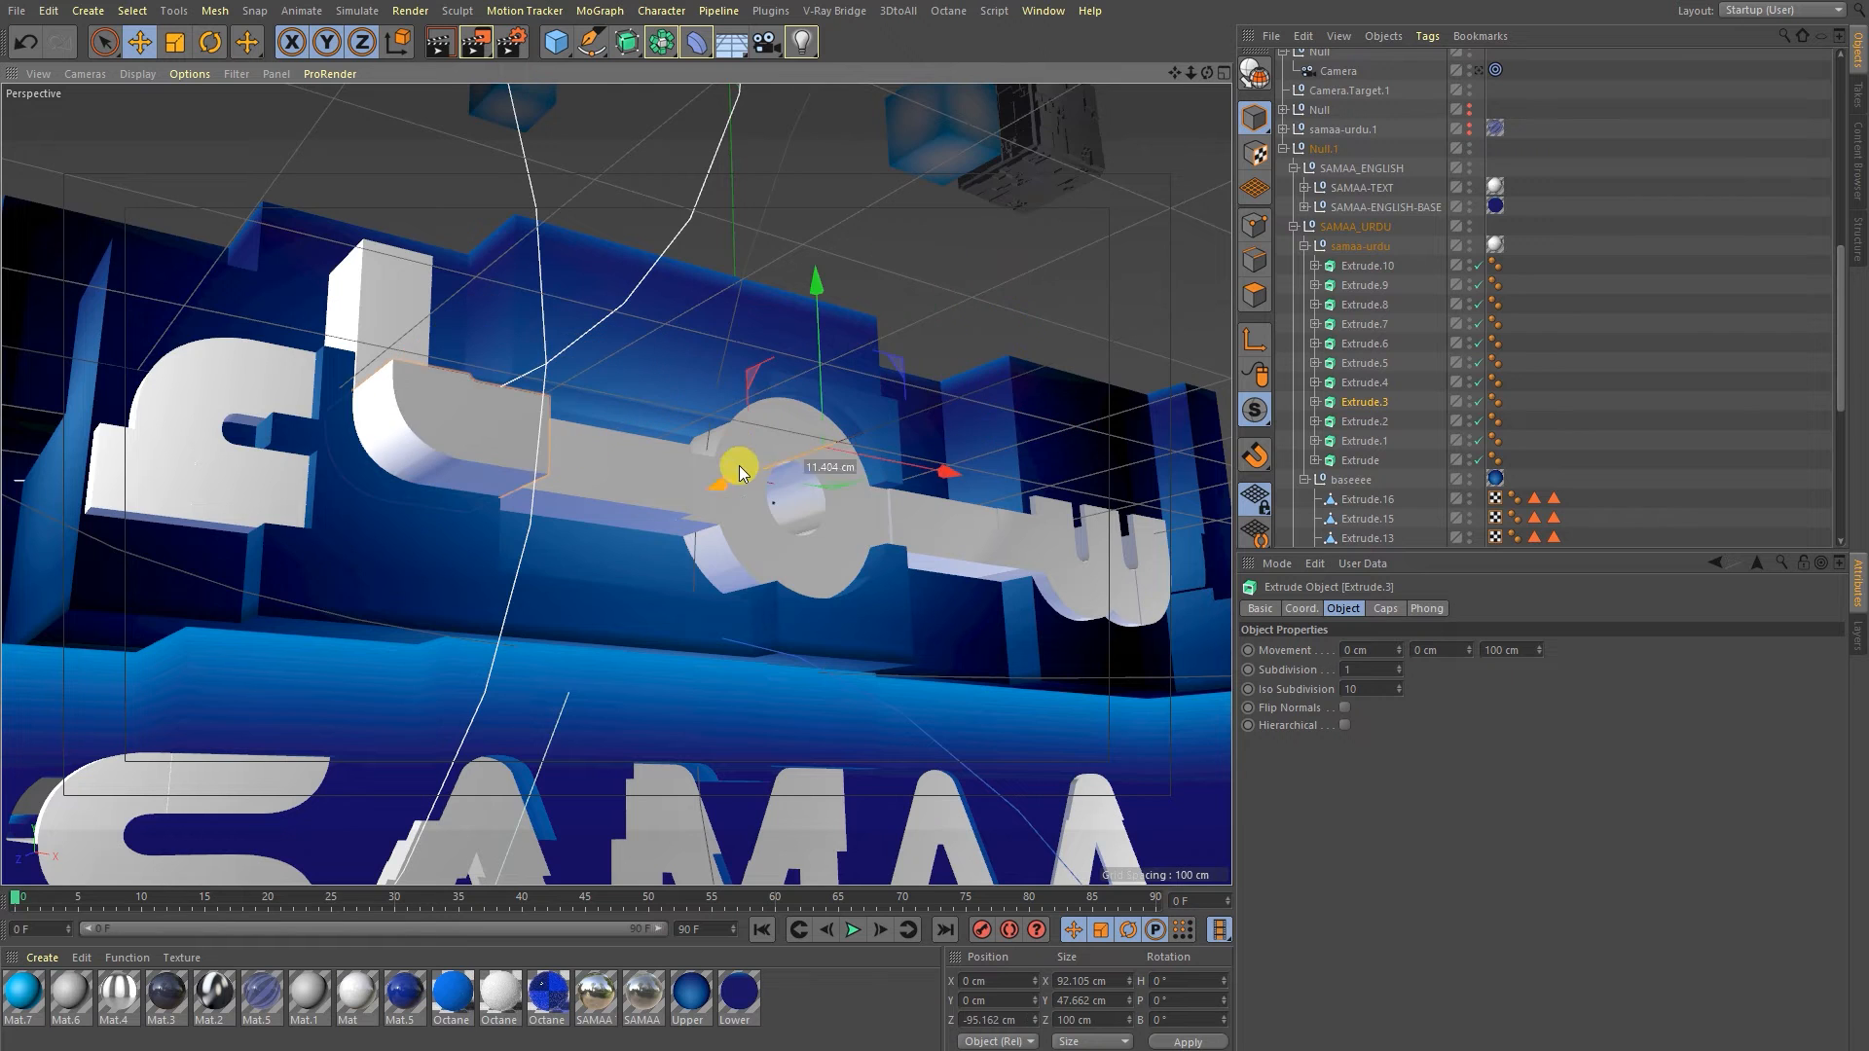
pyautogui.moveTo(740, 469); pyautogui.dragTo(584, 416)
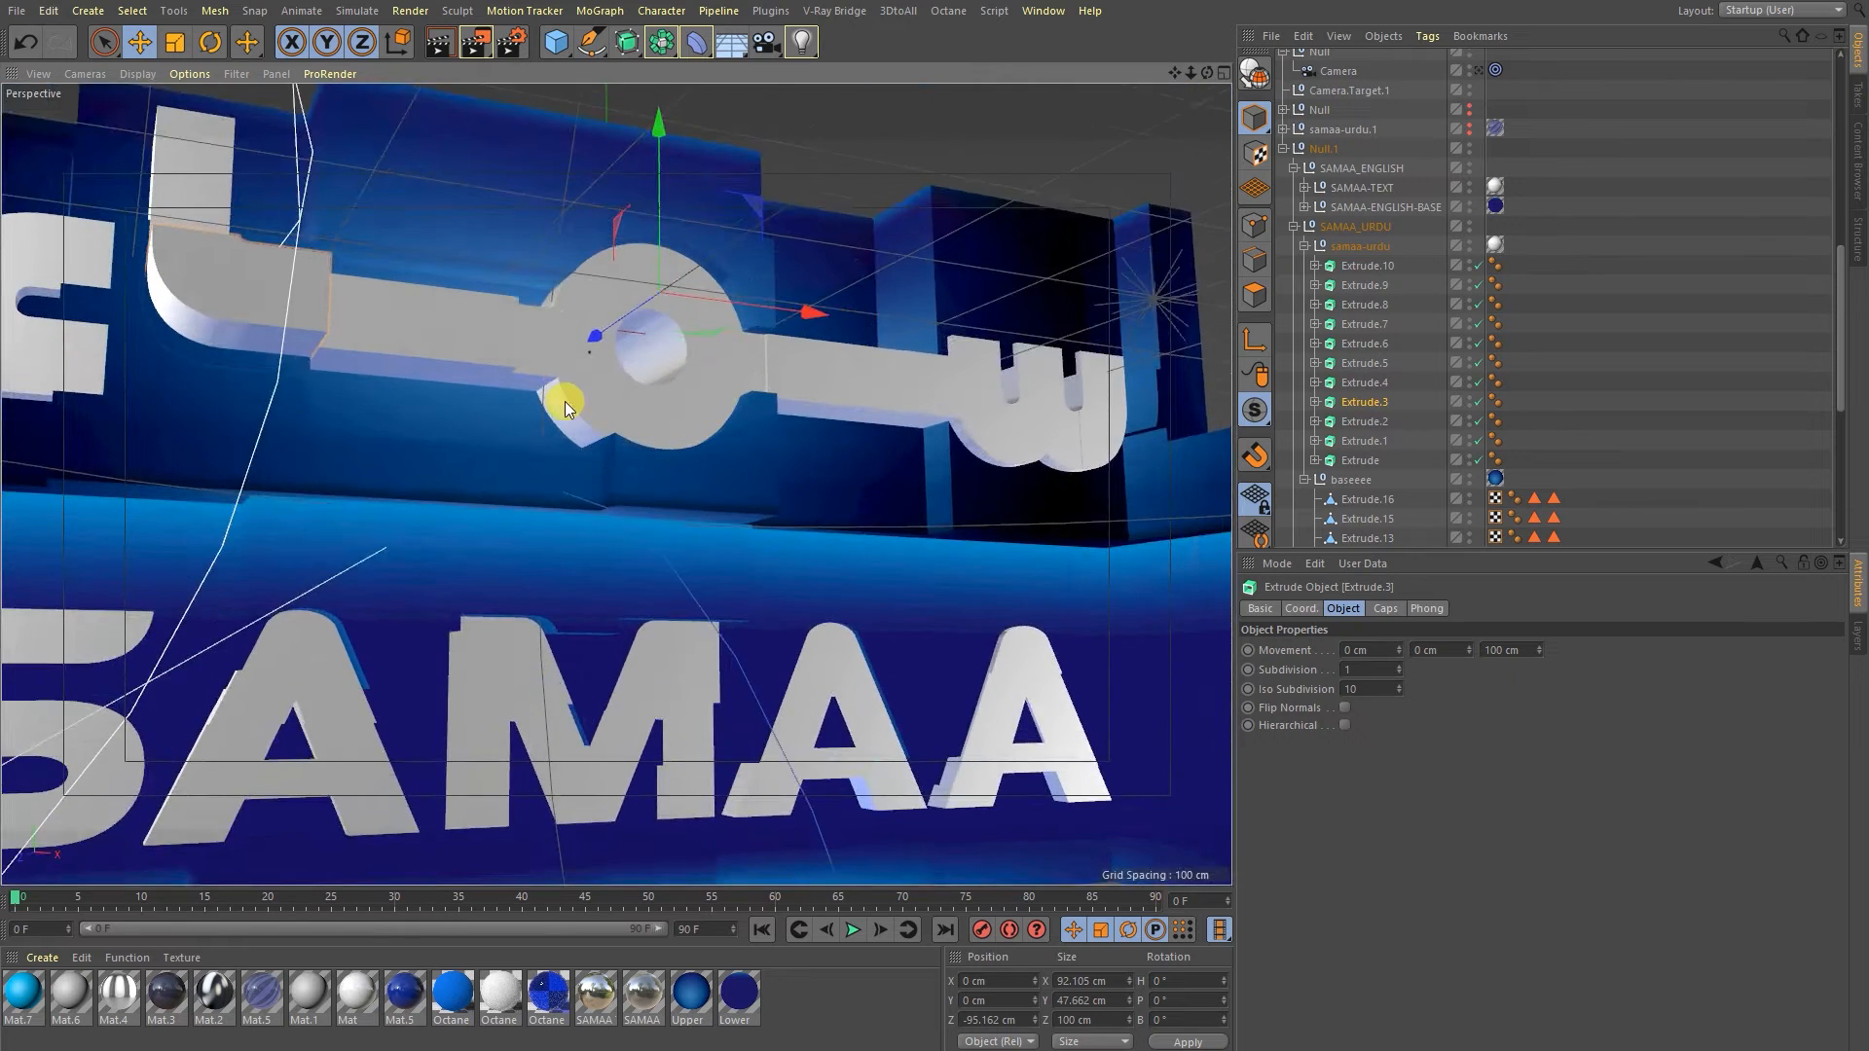
pyautogui.moveTo(567, 405); pyautogui.dragTo(429, 417)
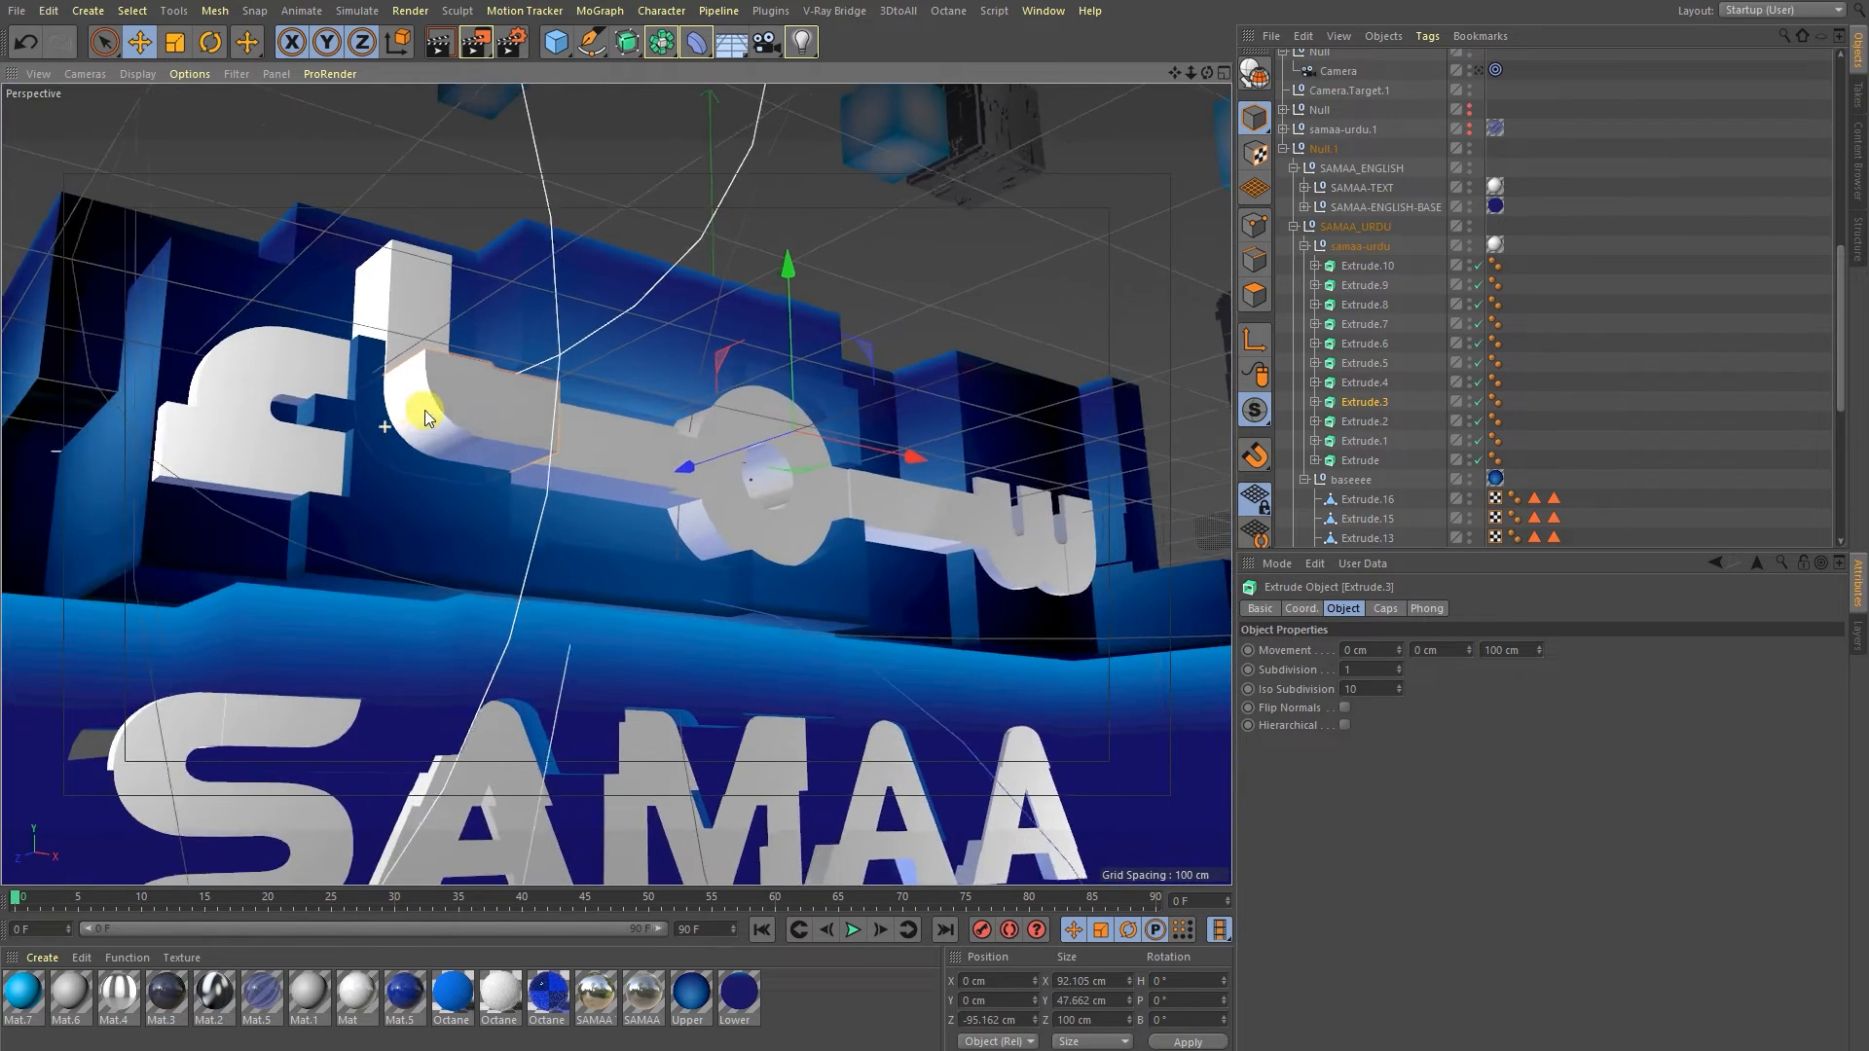
pyautogui.moveTo(428, 417); pyautogui.dragTo(708, 359)
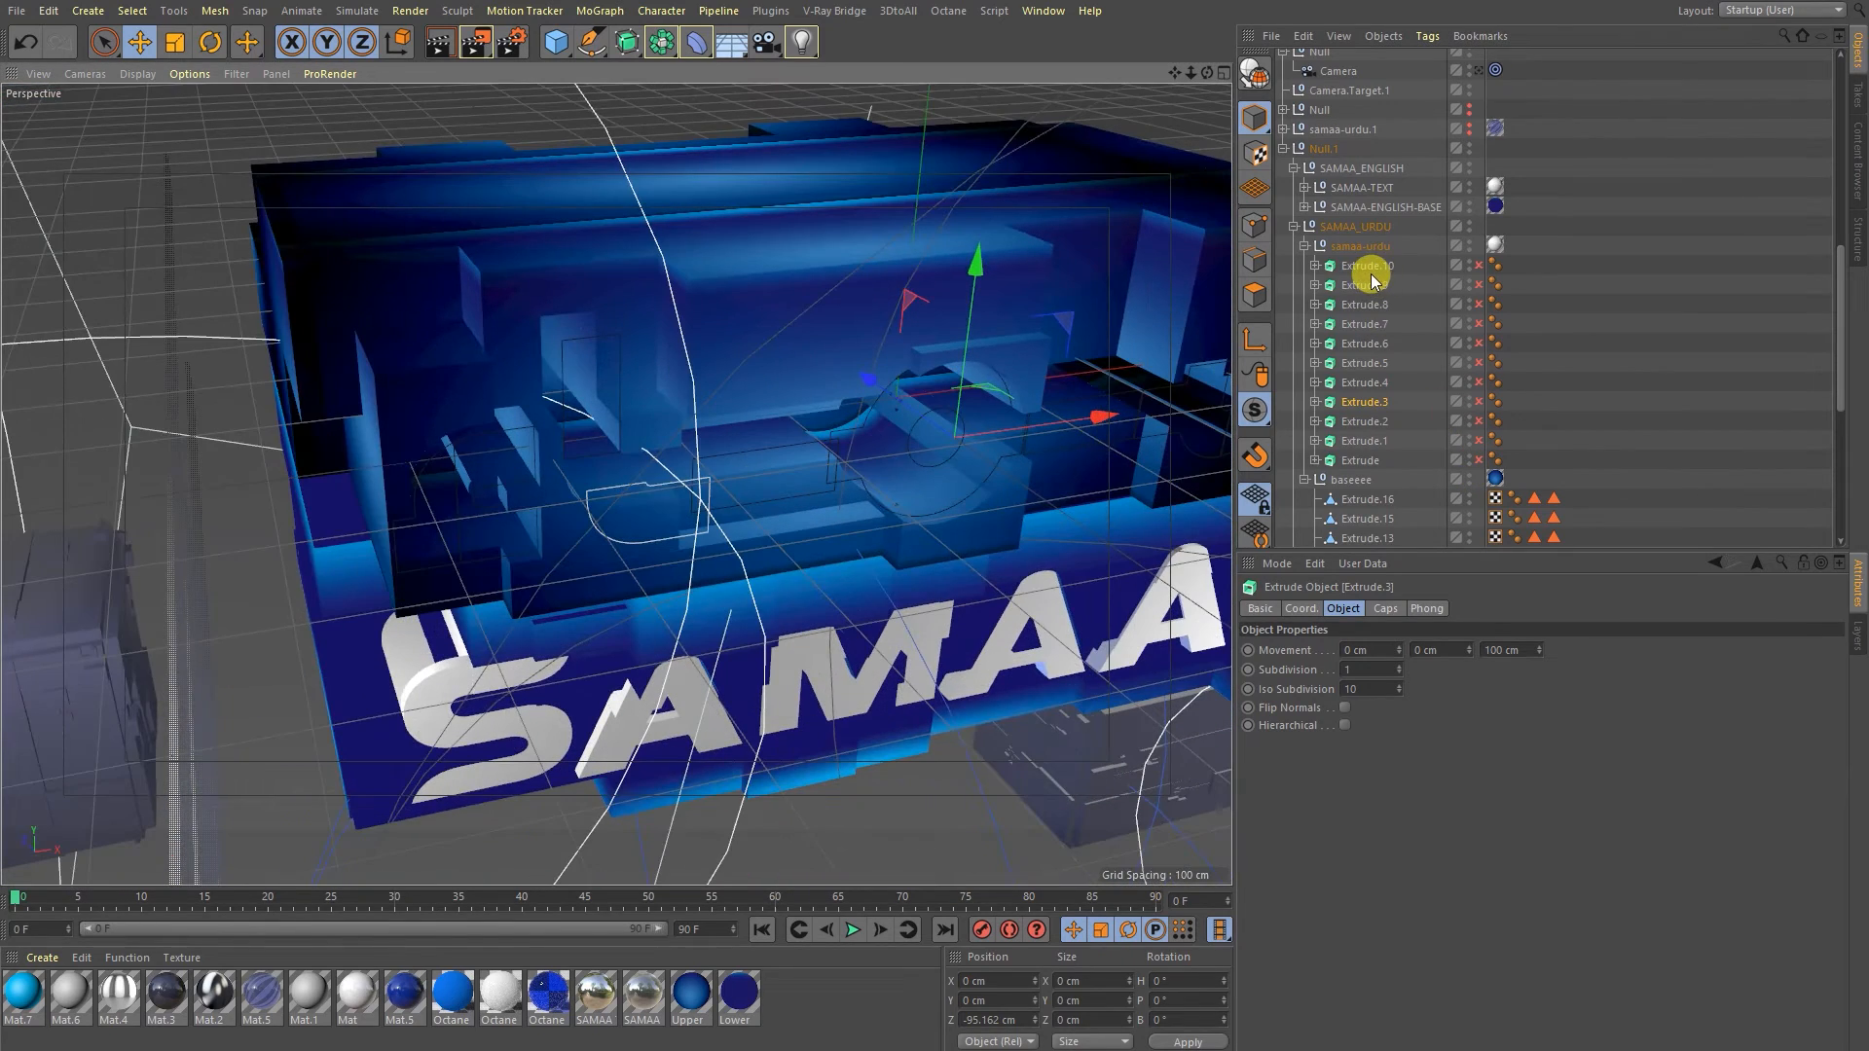
pyautogui.moveTo(1061, 365)
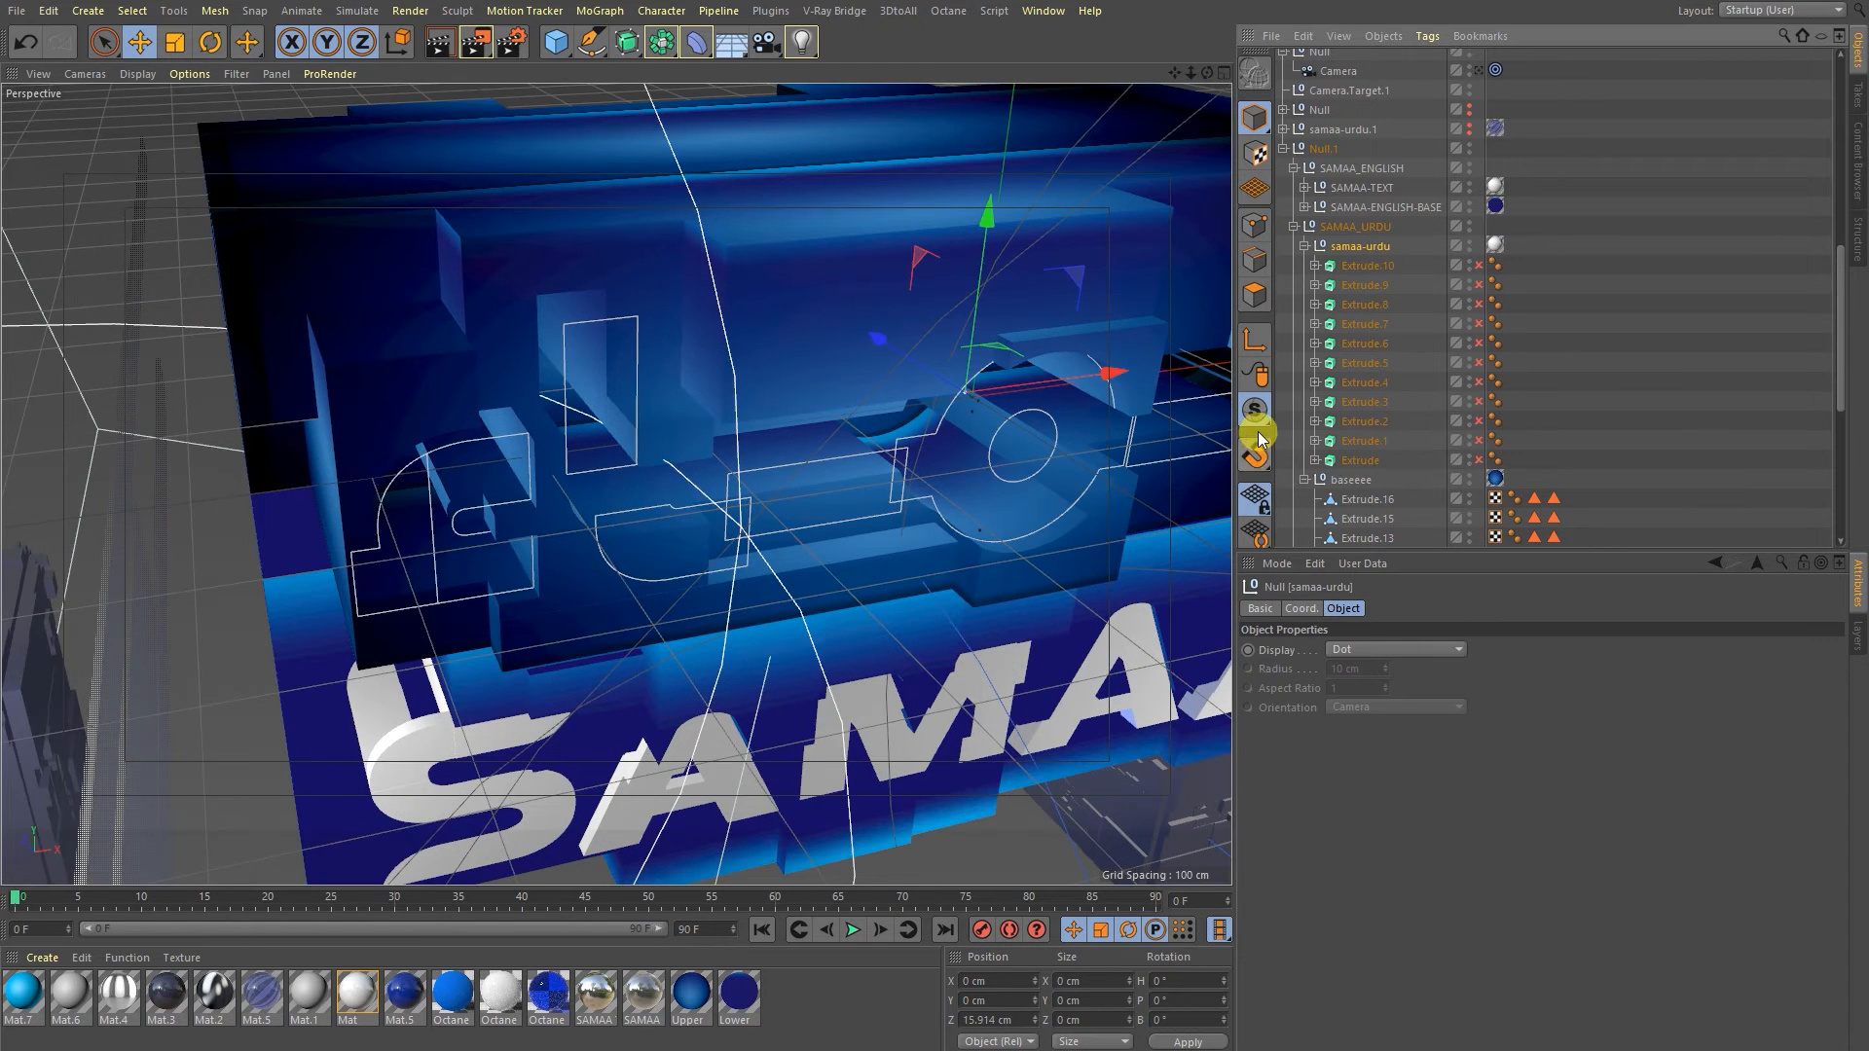
pyautogui.moveTo(1254, 411)
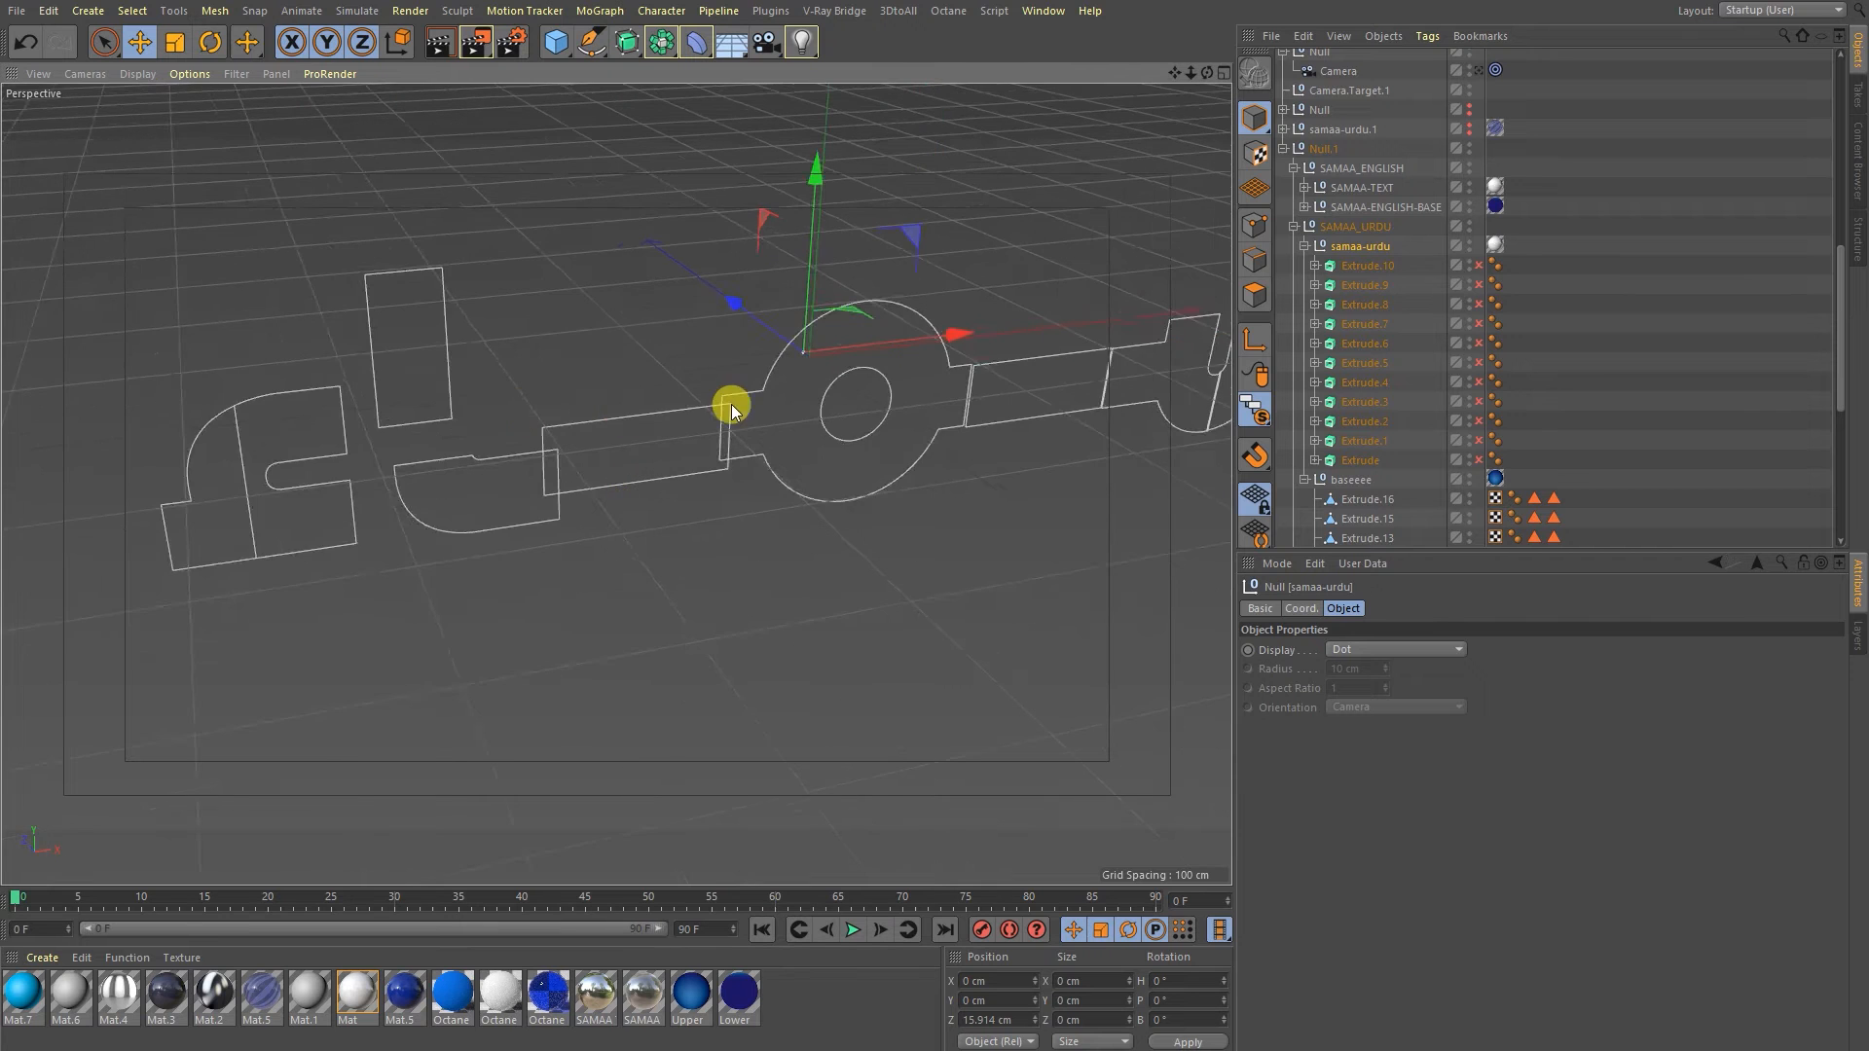
# Turn the view to face the isolated Urdu letter outlines from the front.
pyautogui.moveTo(726, 405); pyautogui.dragTo(763, 393)
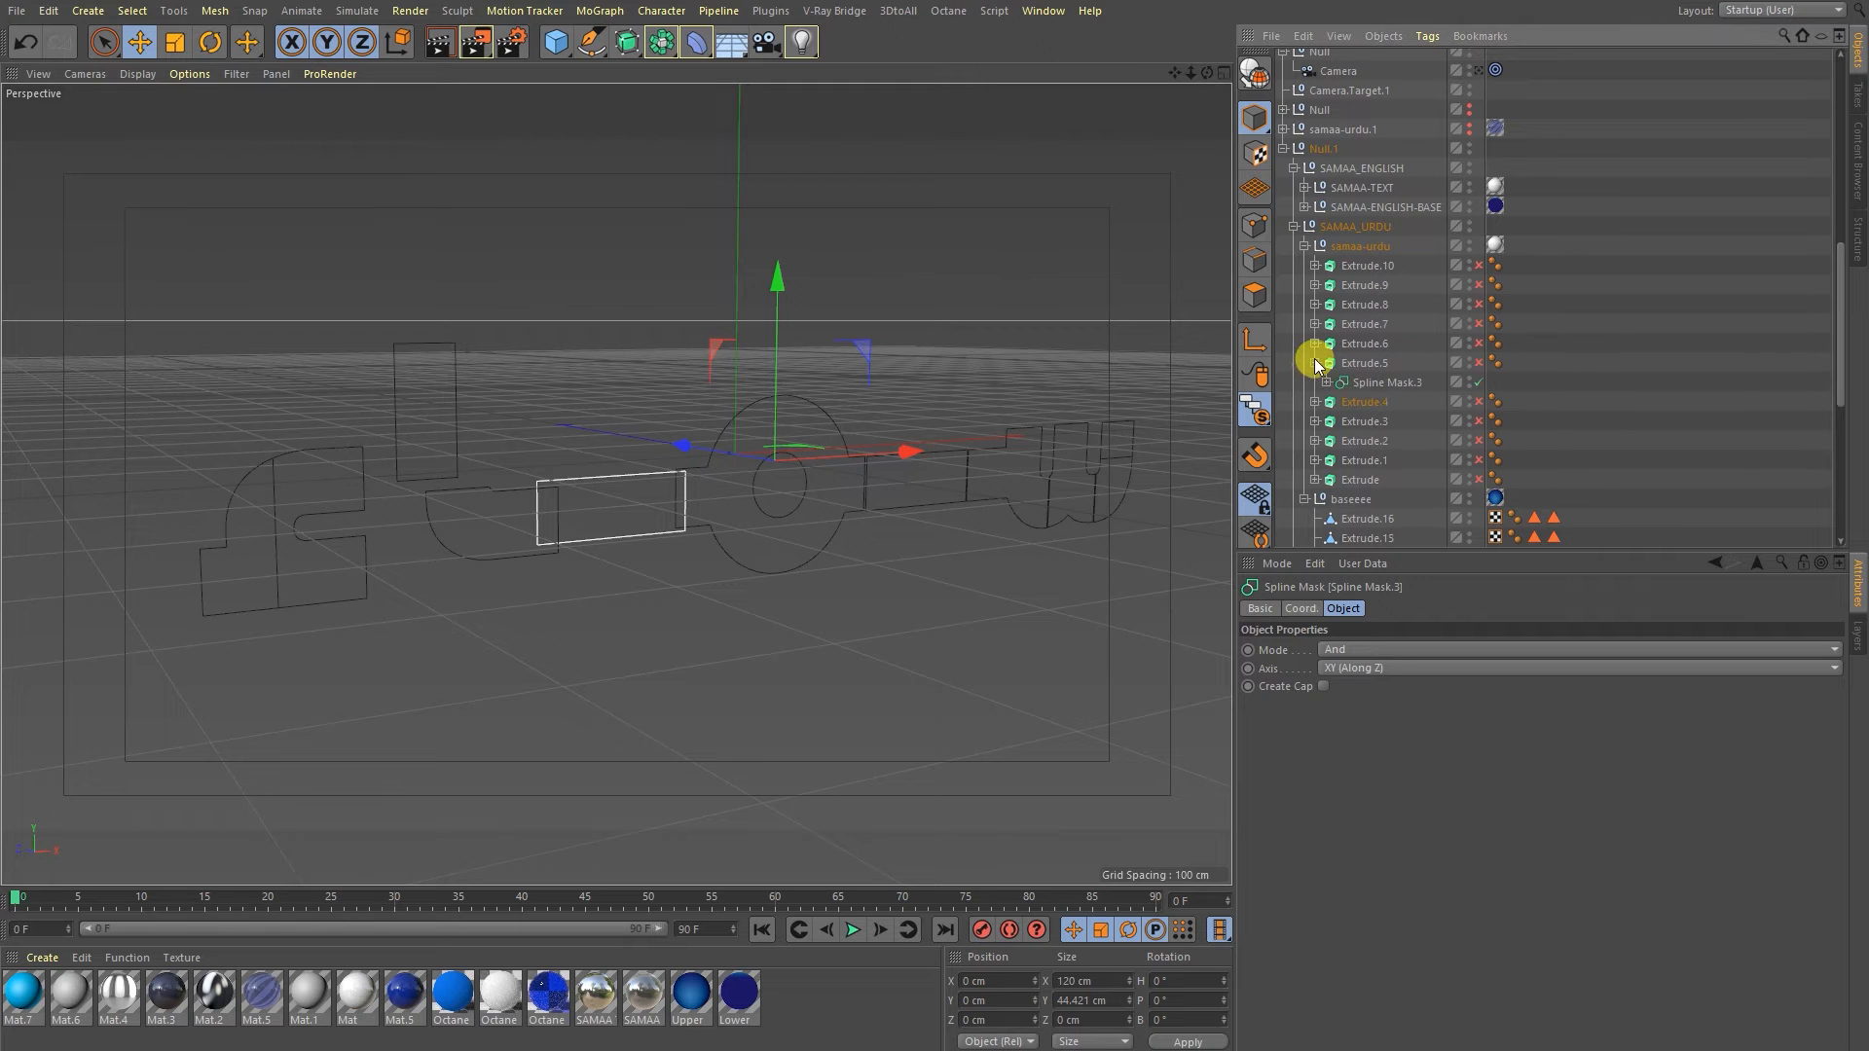
# Select the inner Spline Mask.2 and the leftmost letter Extrude.1 to receive the copied mask.
pyautogui.click(1371, 401)
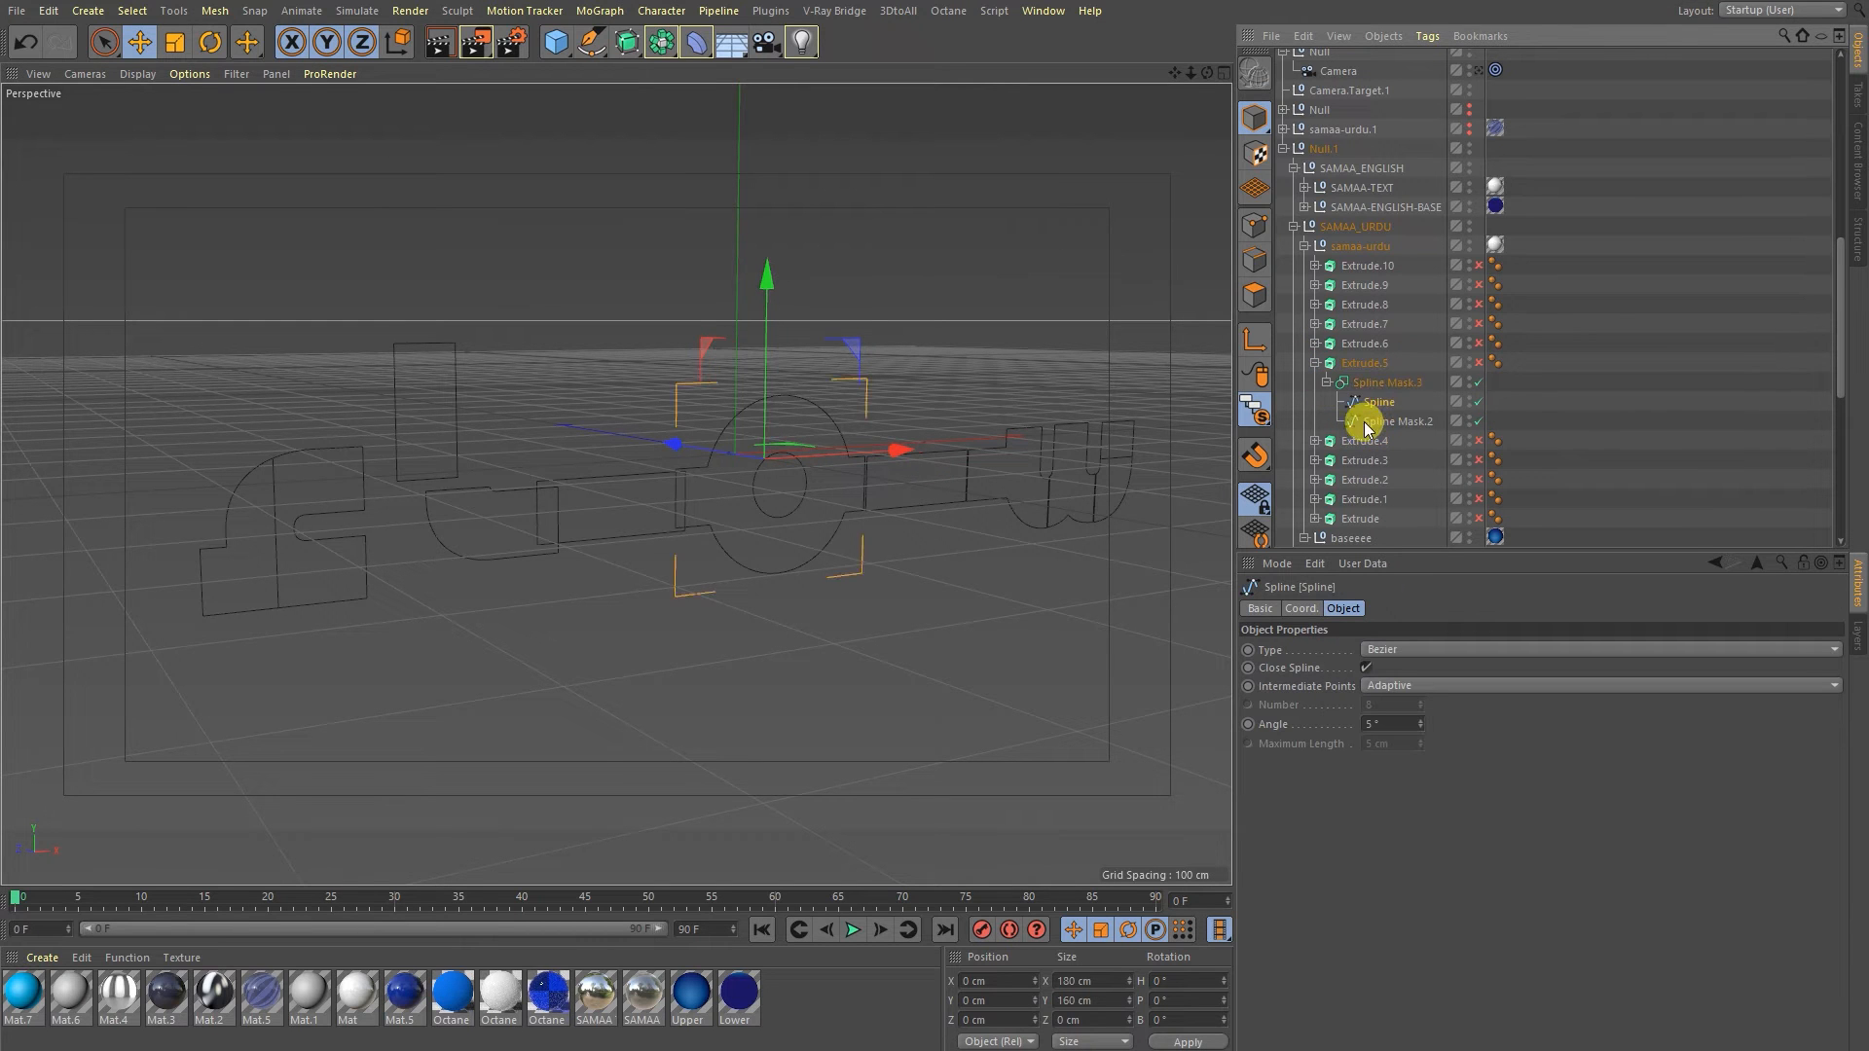
pyautogui.click(1397, 421)
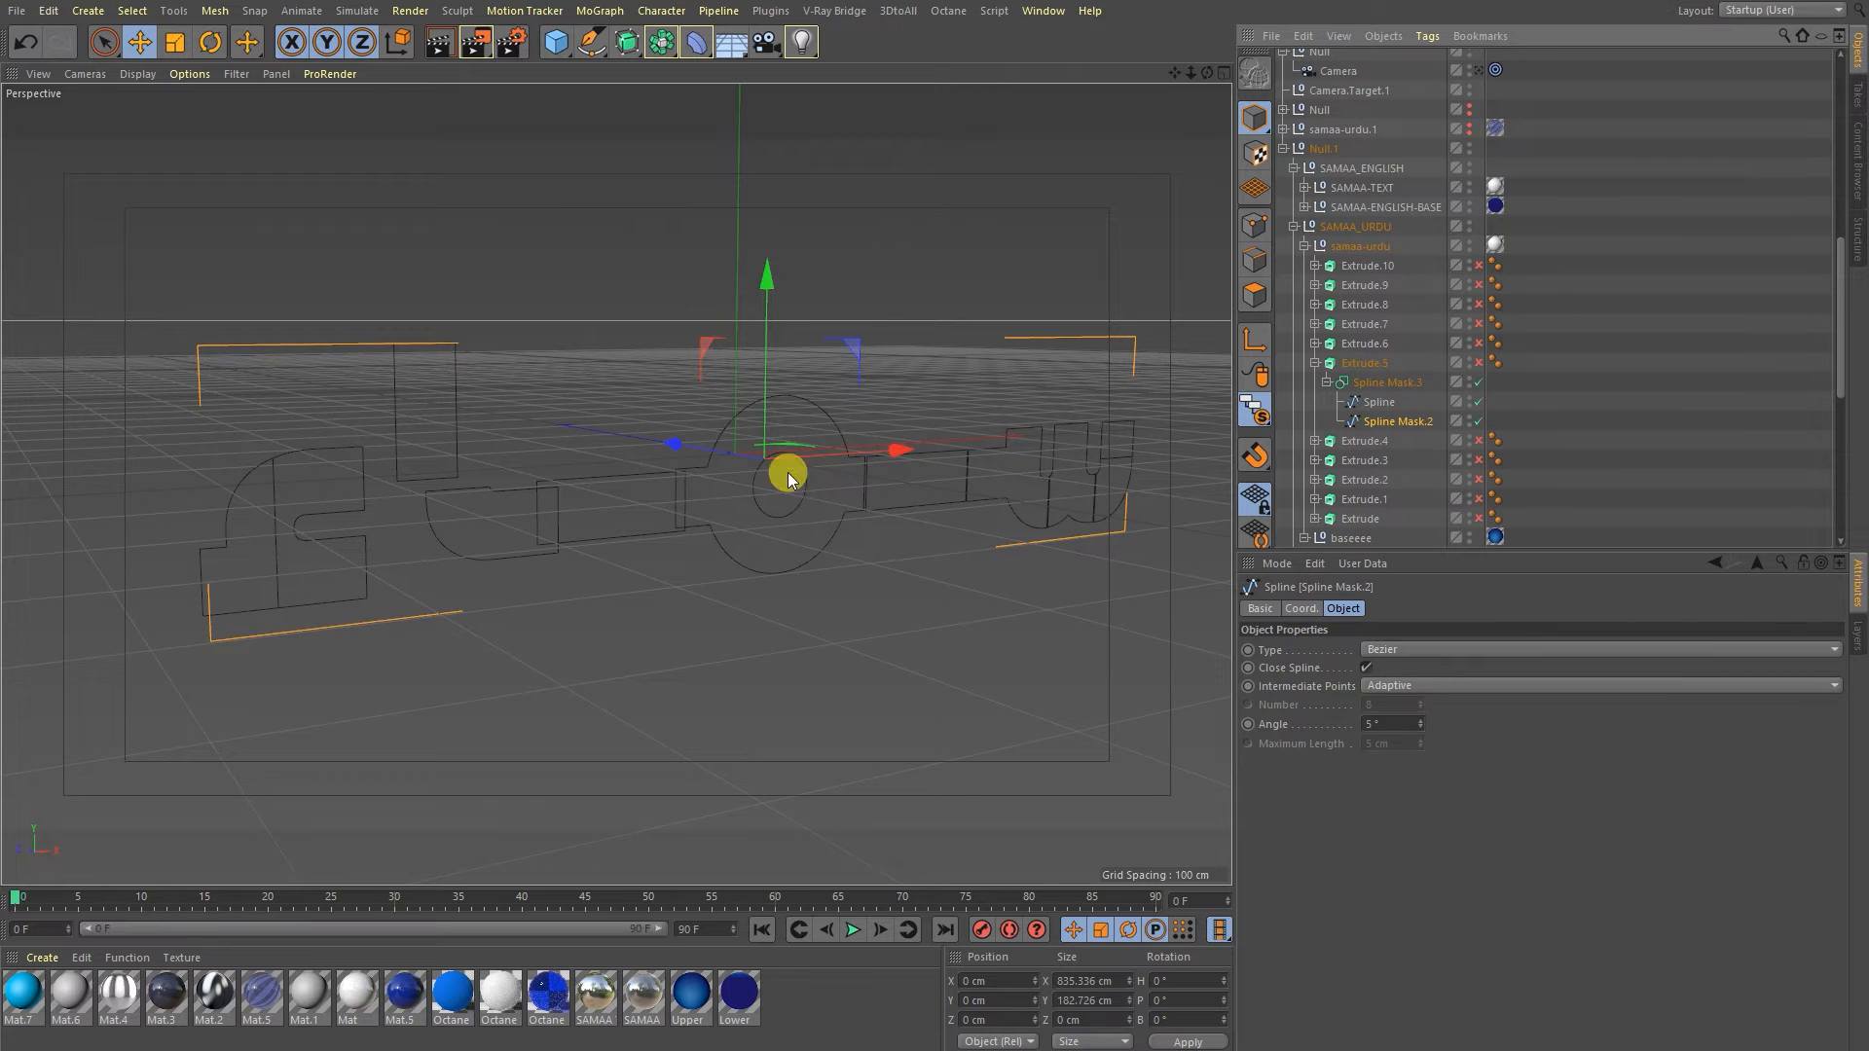
pyautogui.moveTo(592, 463)
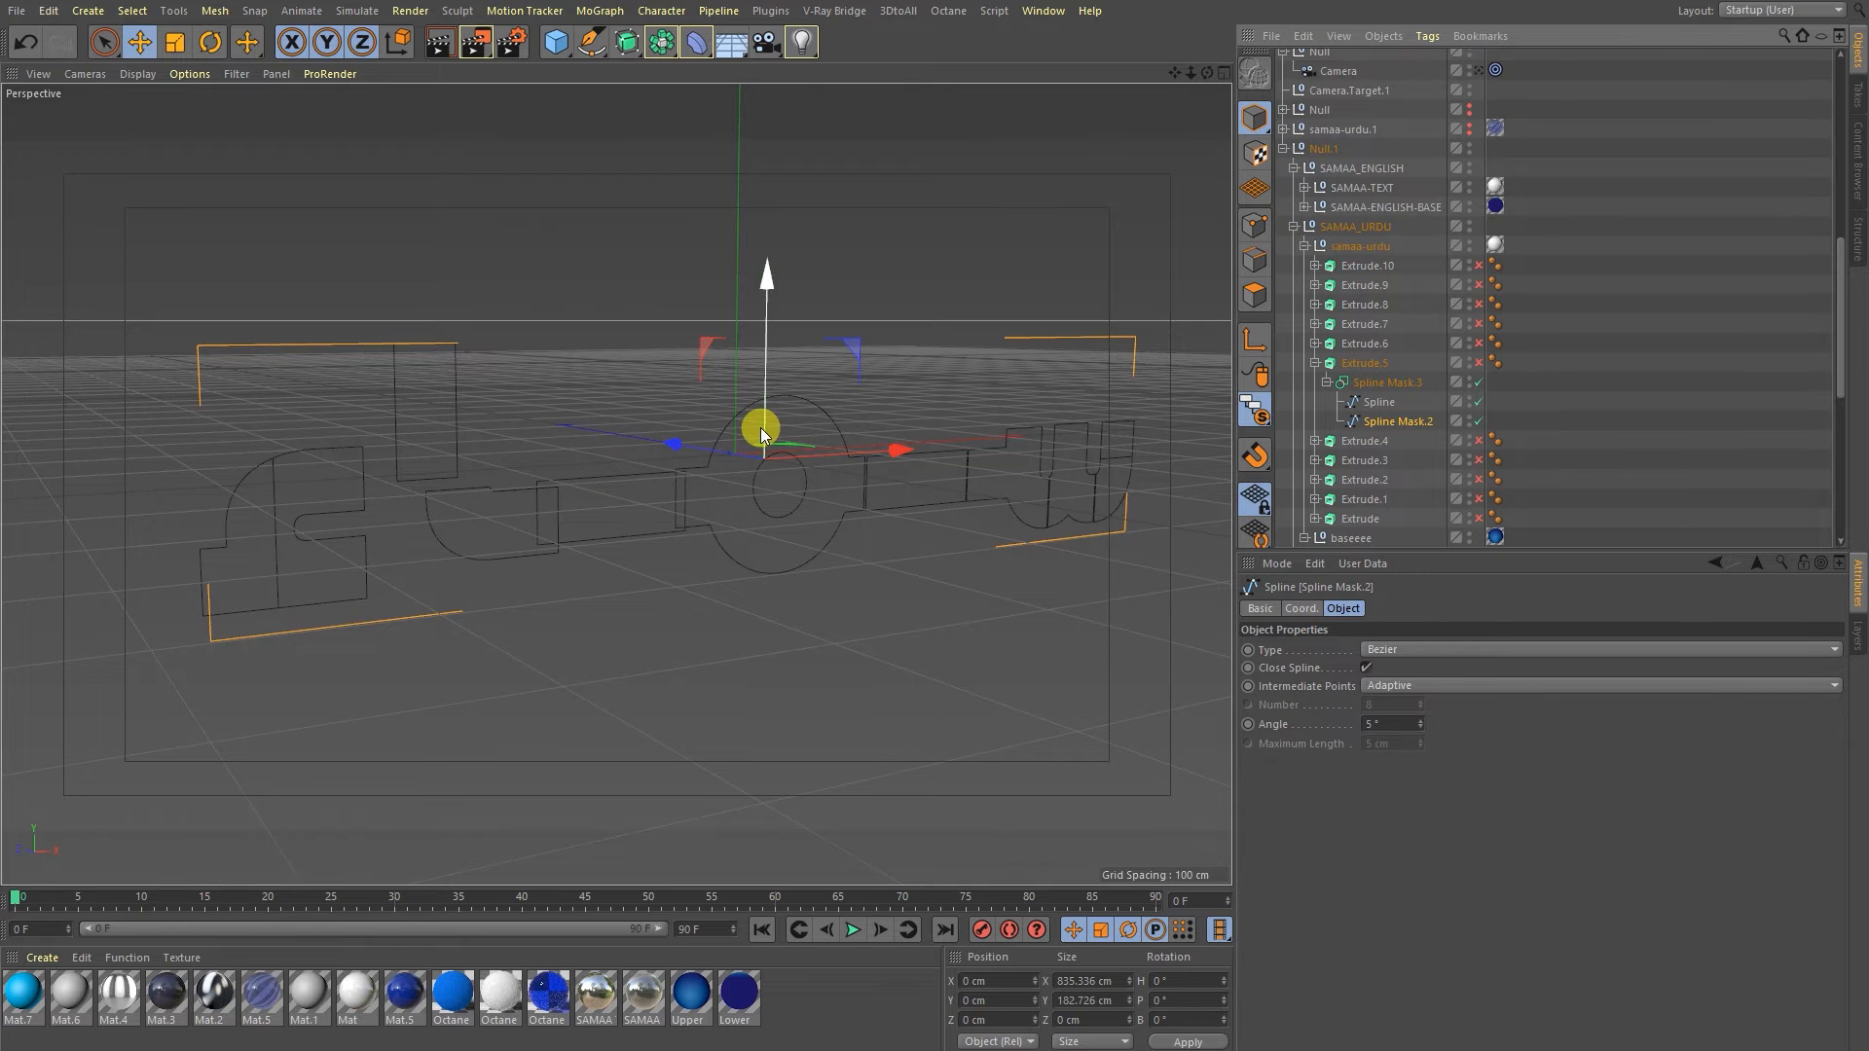
pyautogui.moveTo(775, 428)
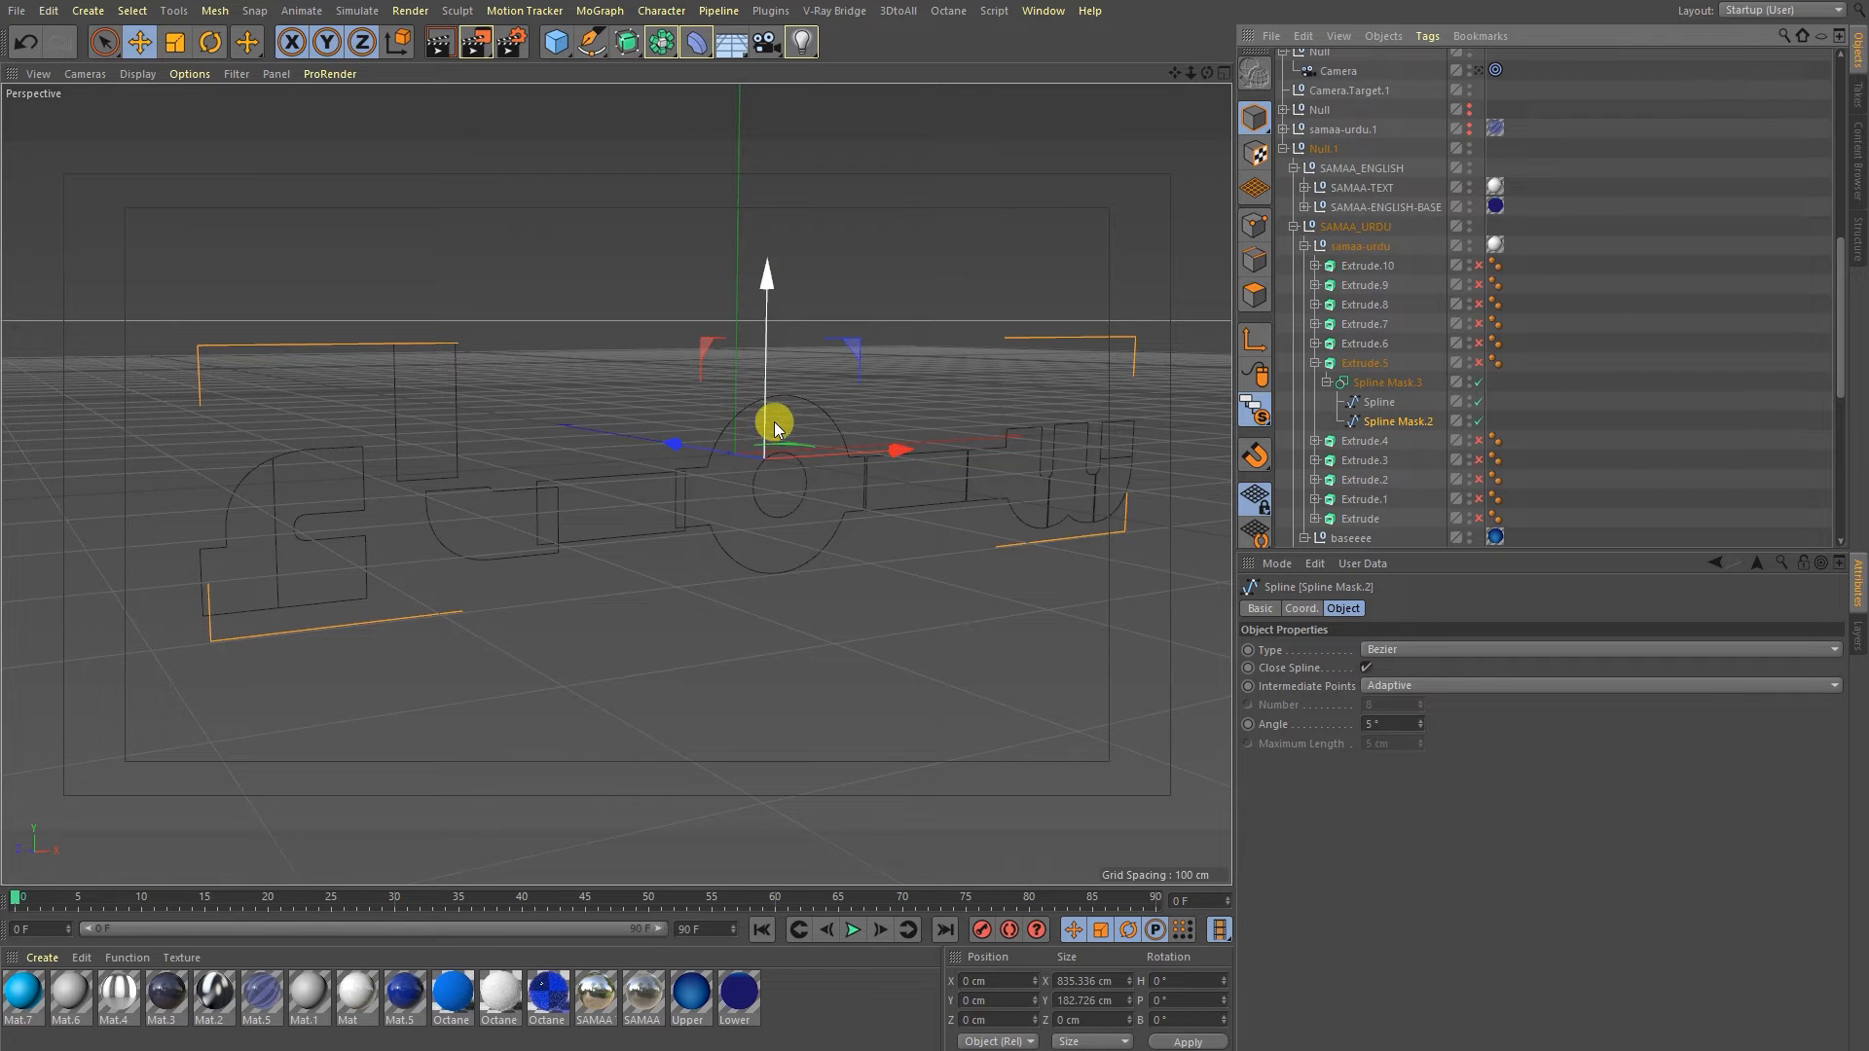
pyautogui.moveTo(1414, 370)
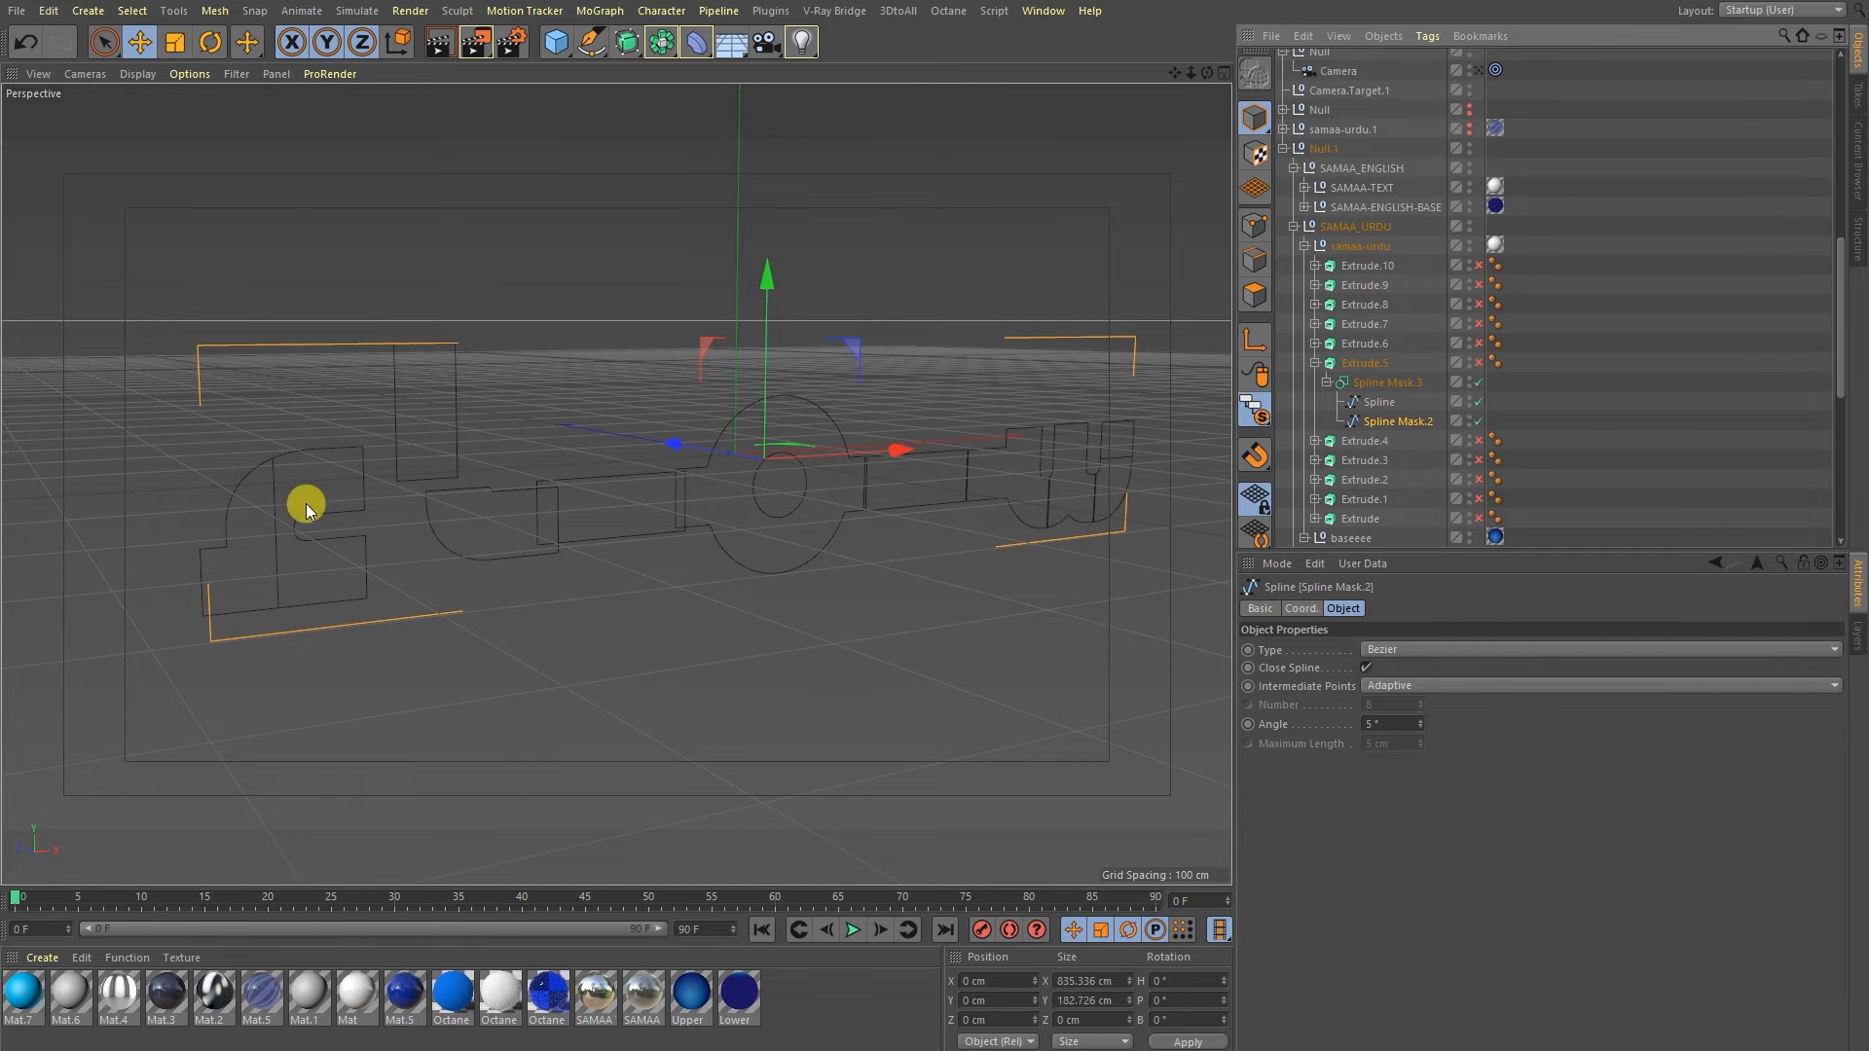
pyautogui.click(1388, 382)
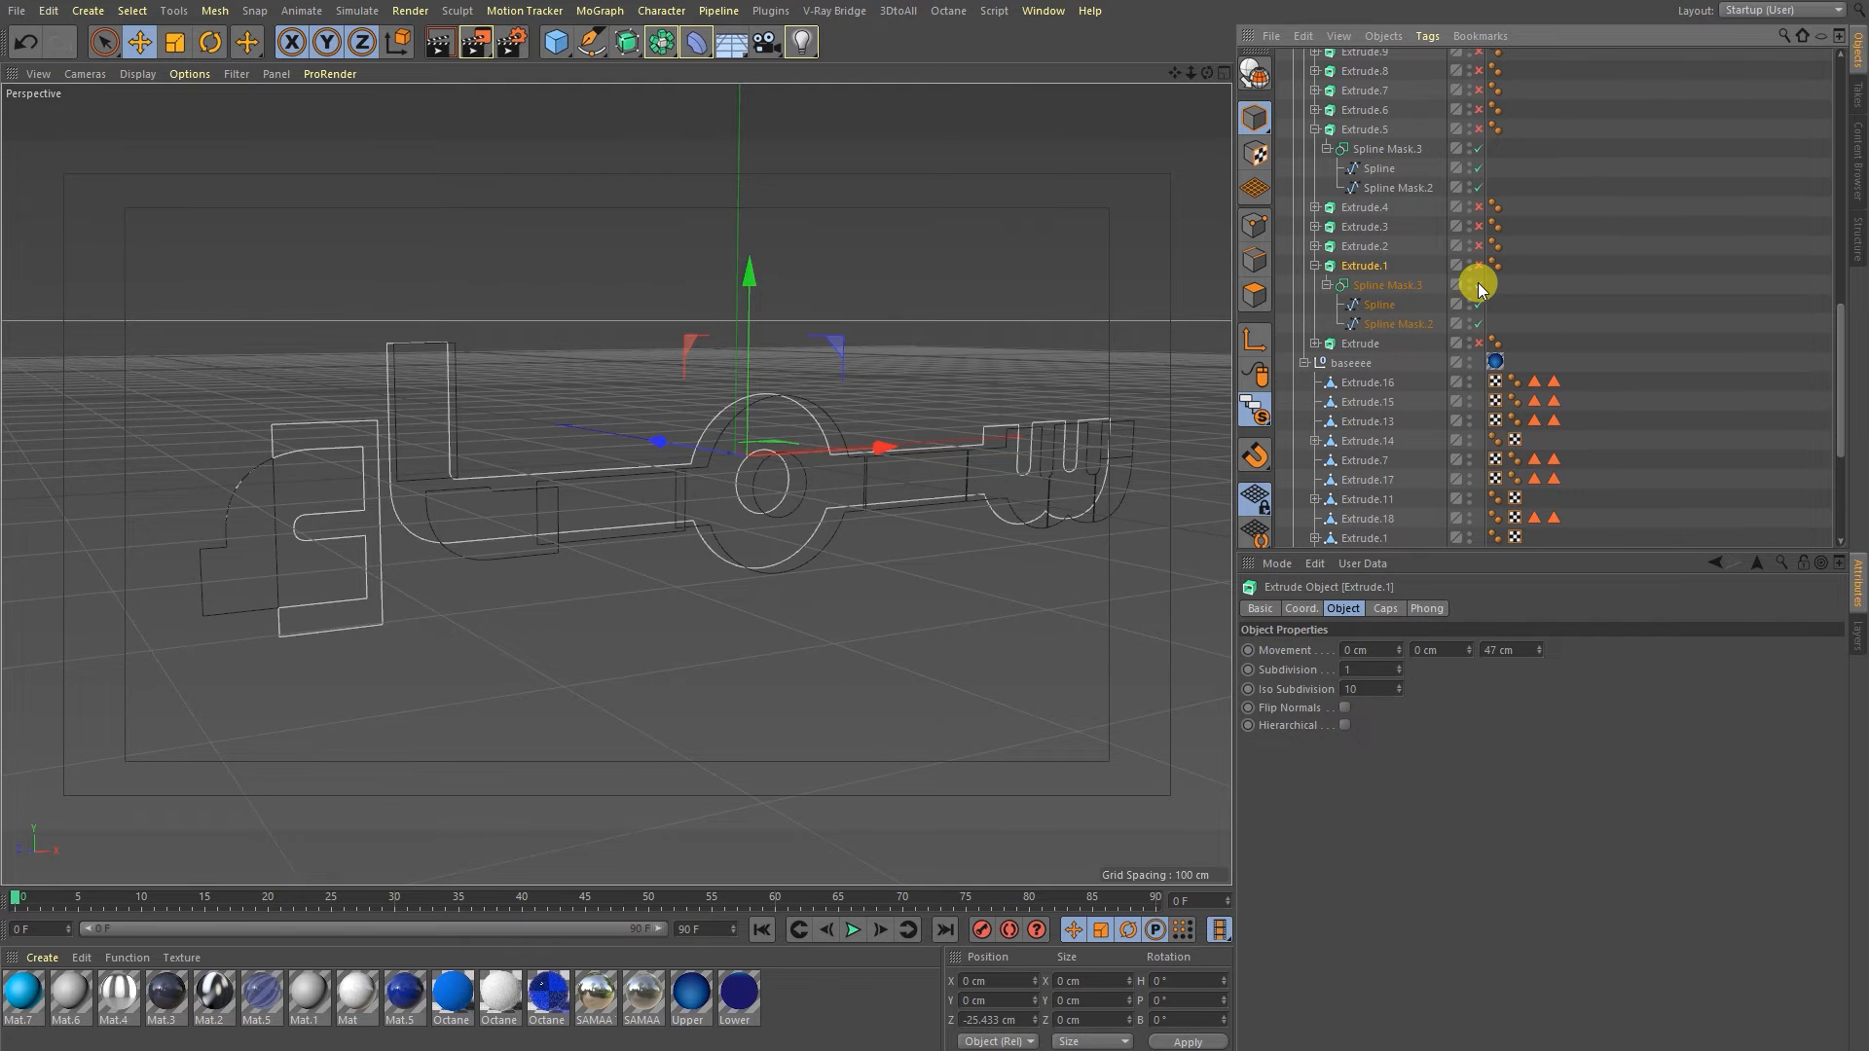
pyautogui.moveTo(1478, 284)
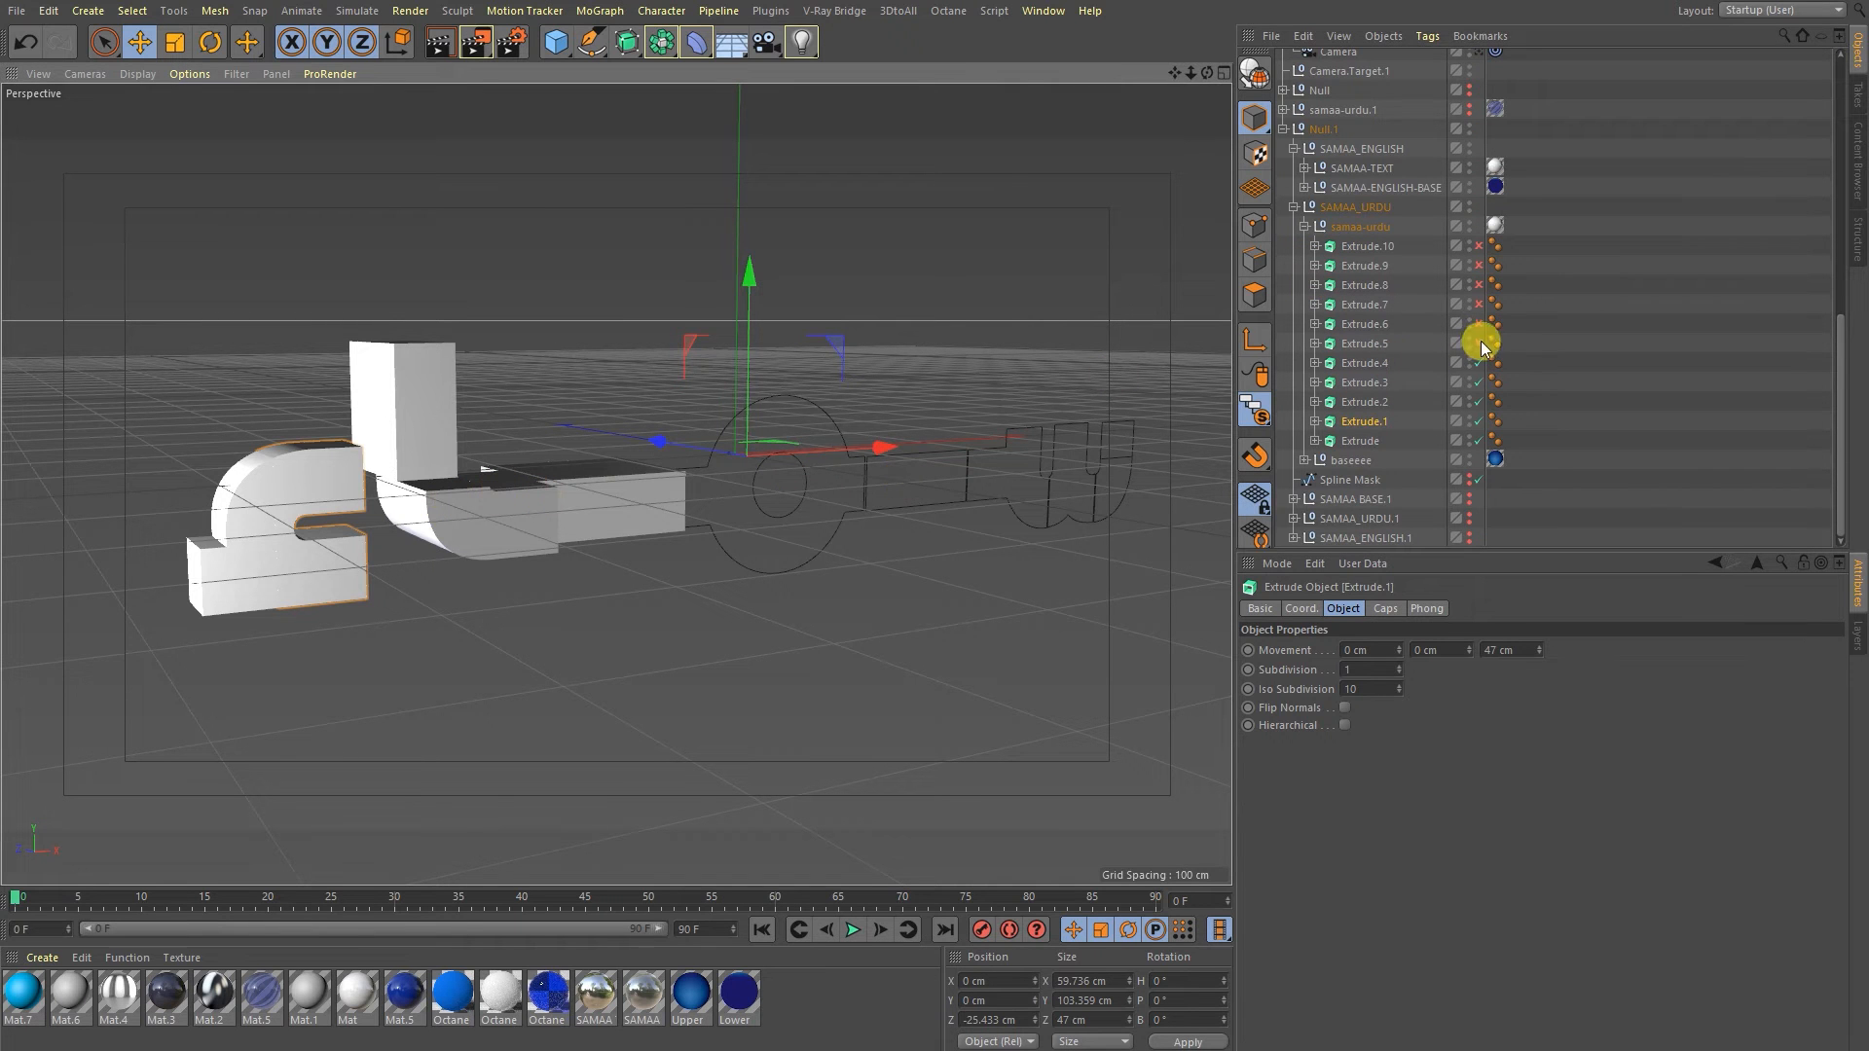
# Re-enable another Urdu letter extrude so it shows as a solid shape.
pyautogui.click(1493, 343)
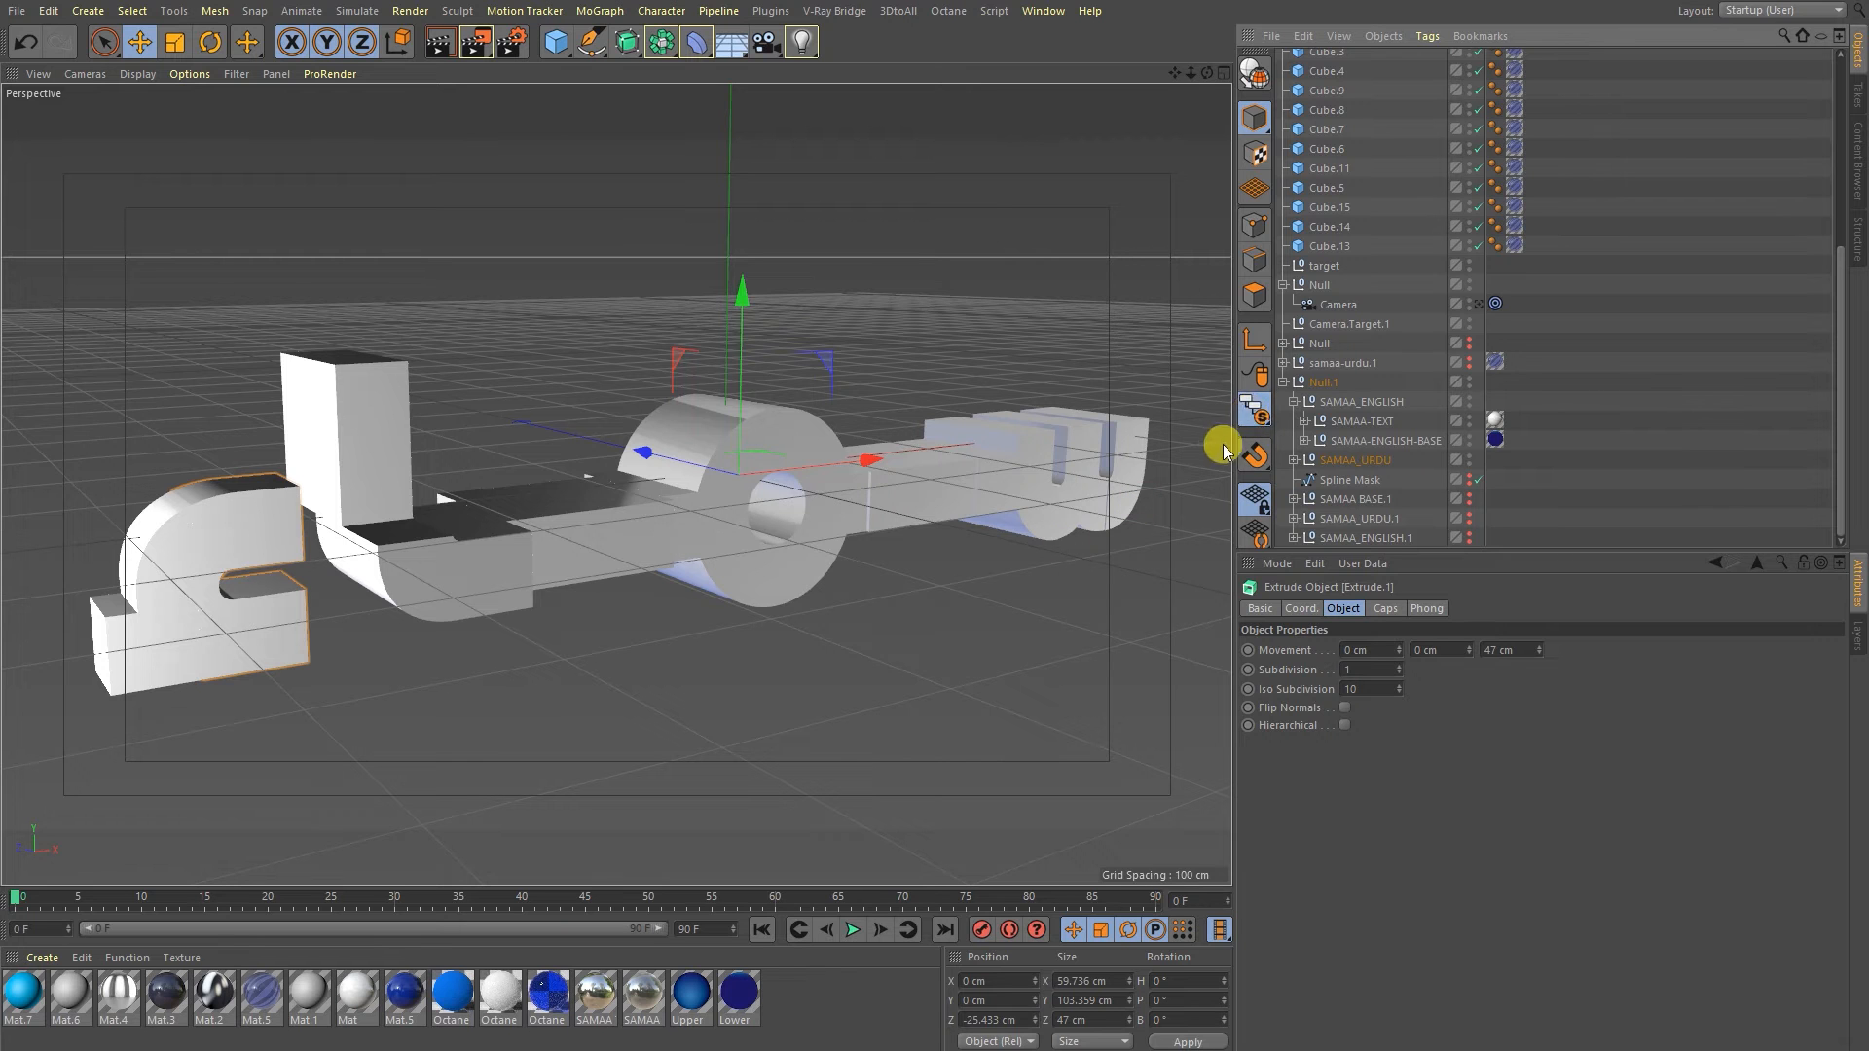
# Turn Viewport Solo off so the full logo scene shows again.
pyautogui.click(1253, 456)
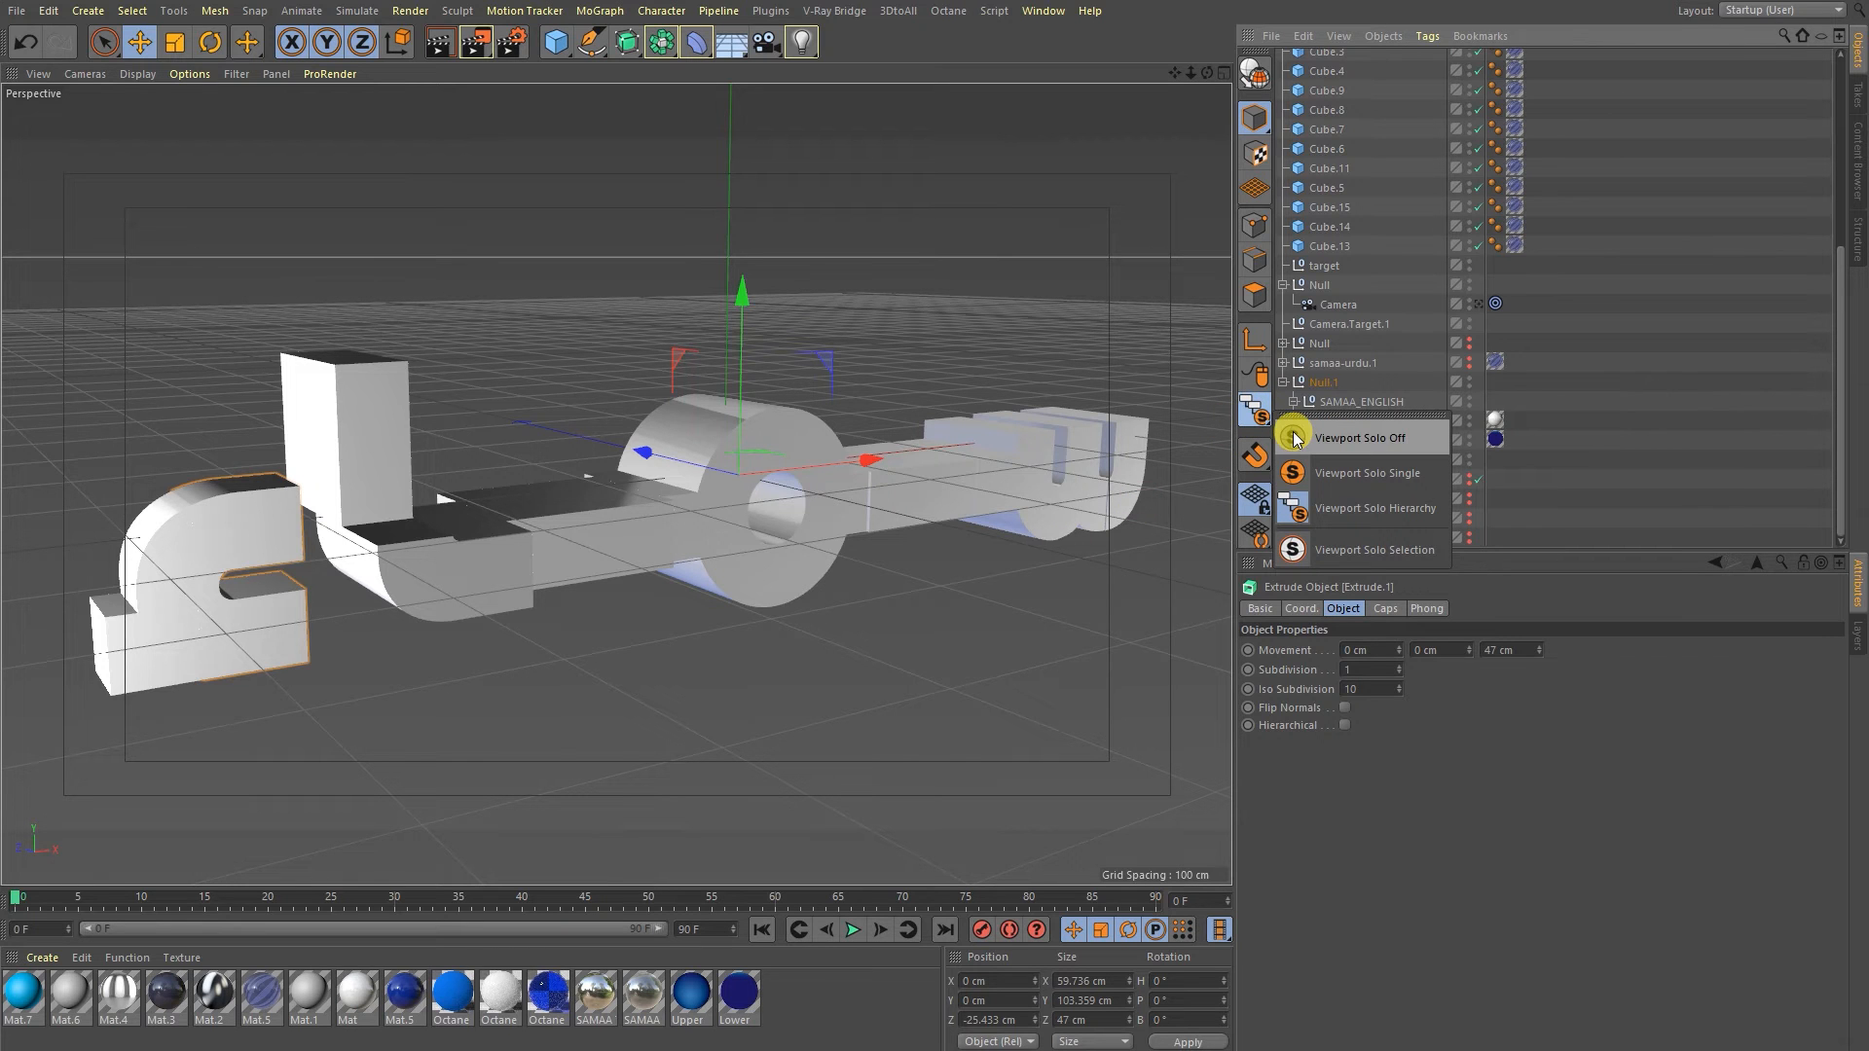
pyautogui.click(1363, 438)
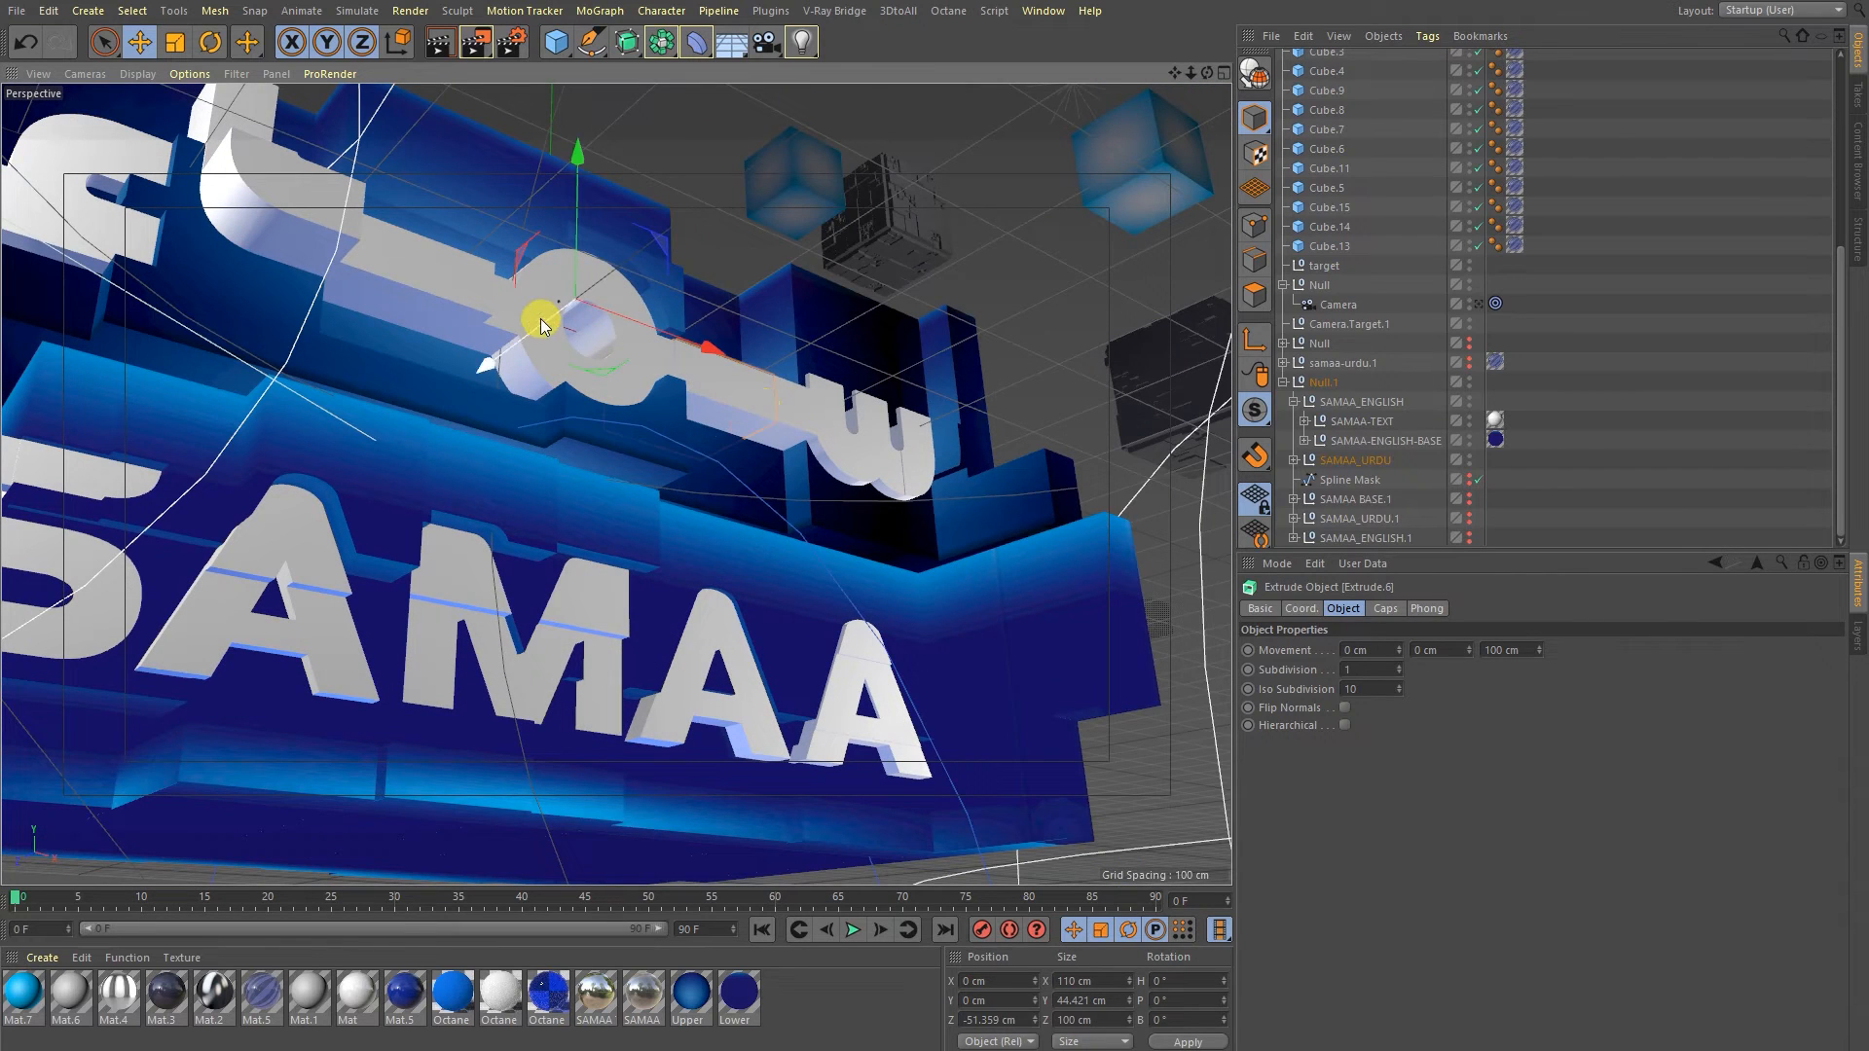
# Push the ring stroke piece further back in depth and select the SAMAA_URDU group.
pyautogui.moveTo(543, 322); pyautogui.dragTo(573, 354)
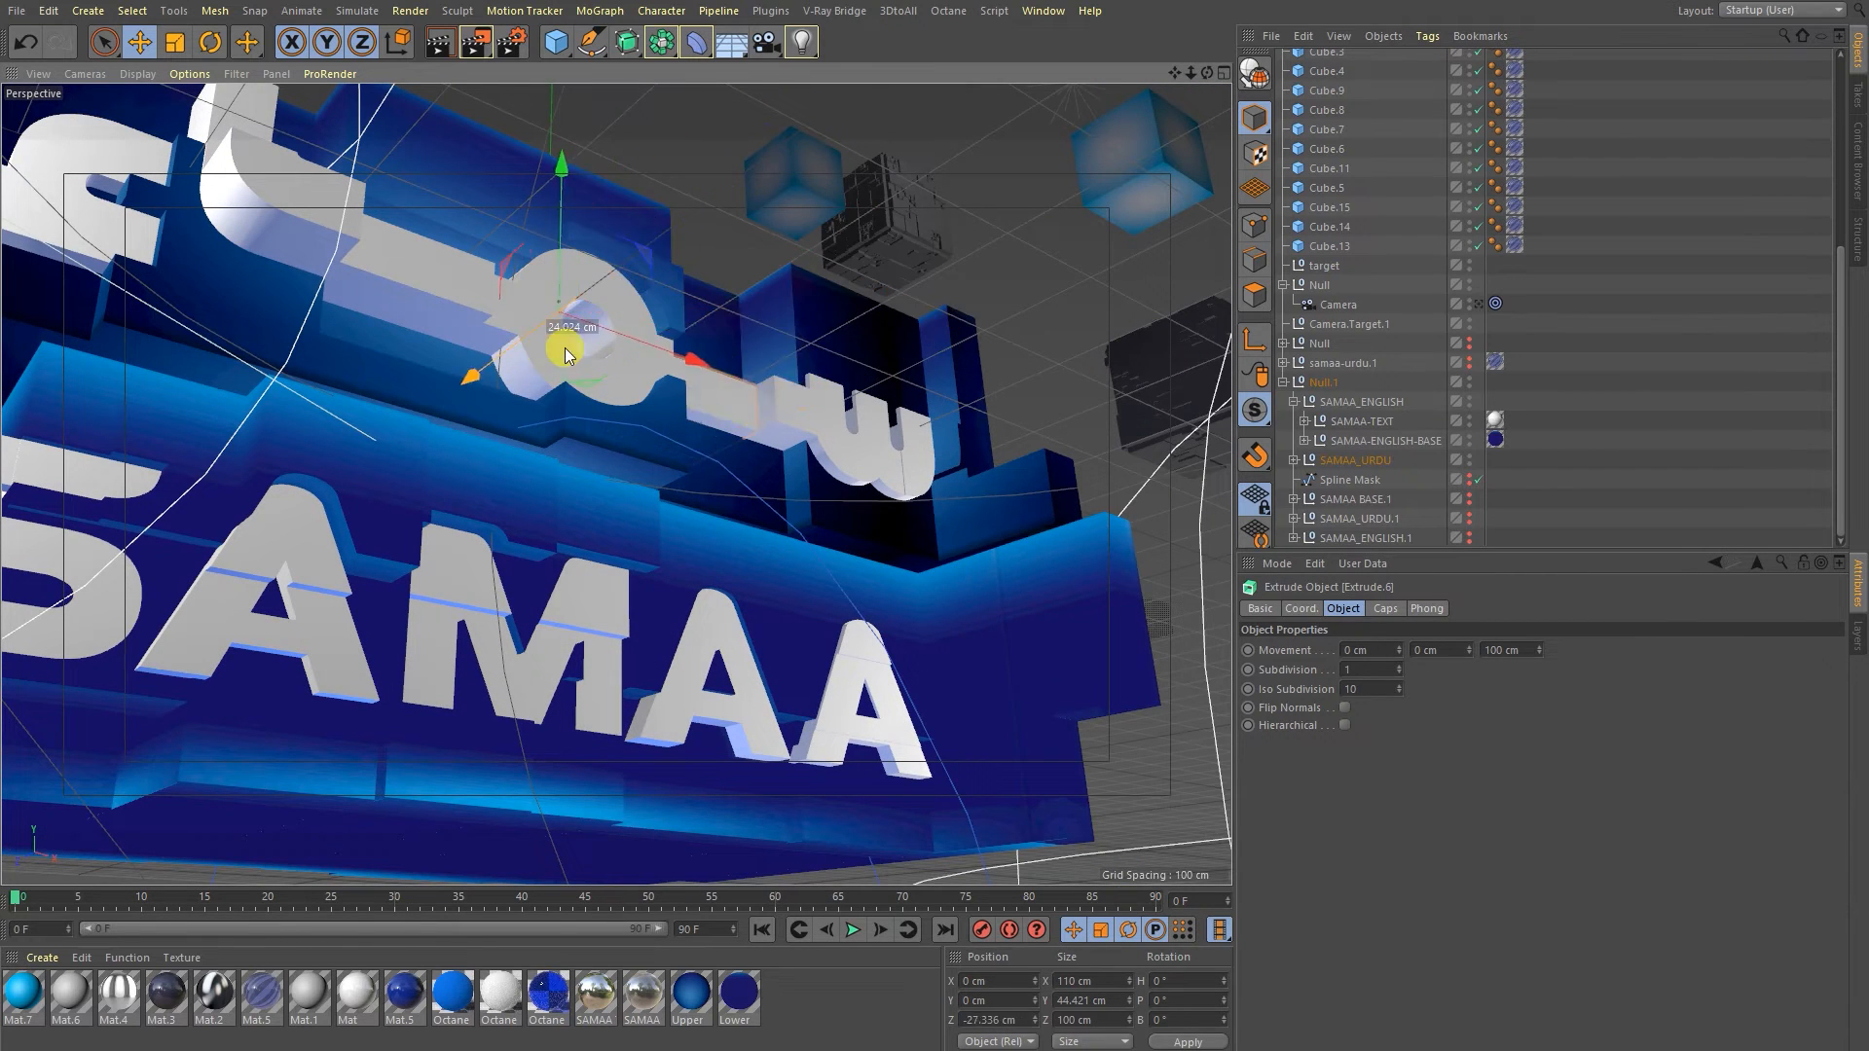
pyautogui.moveTo(572, 354); pyautogui.dragTo(624, 352)
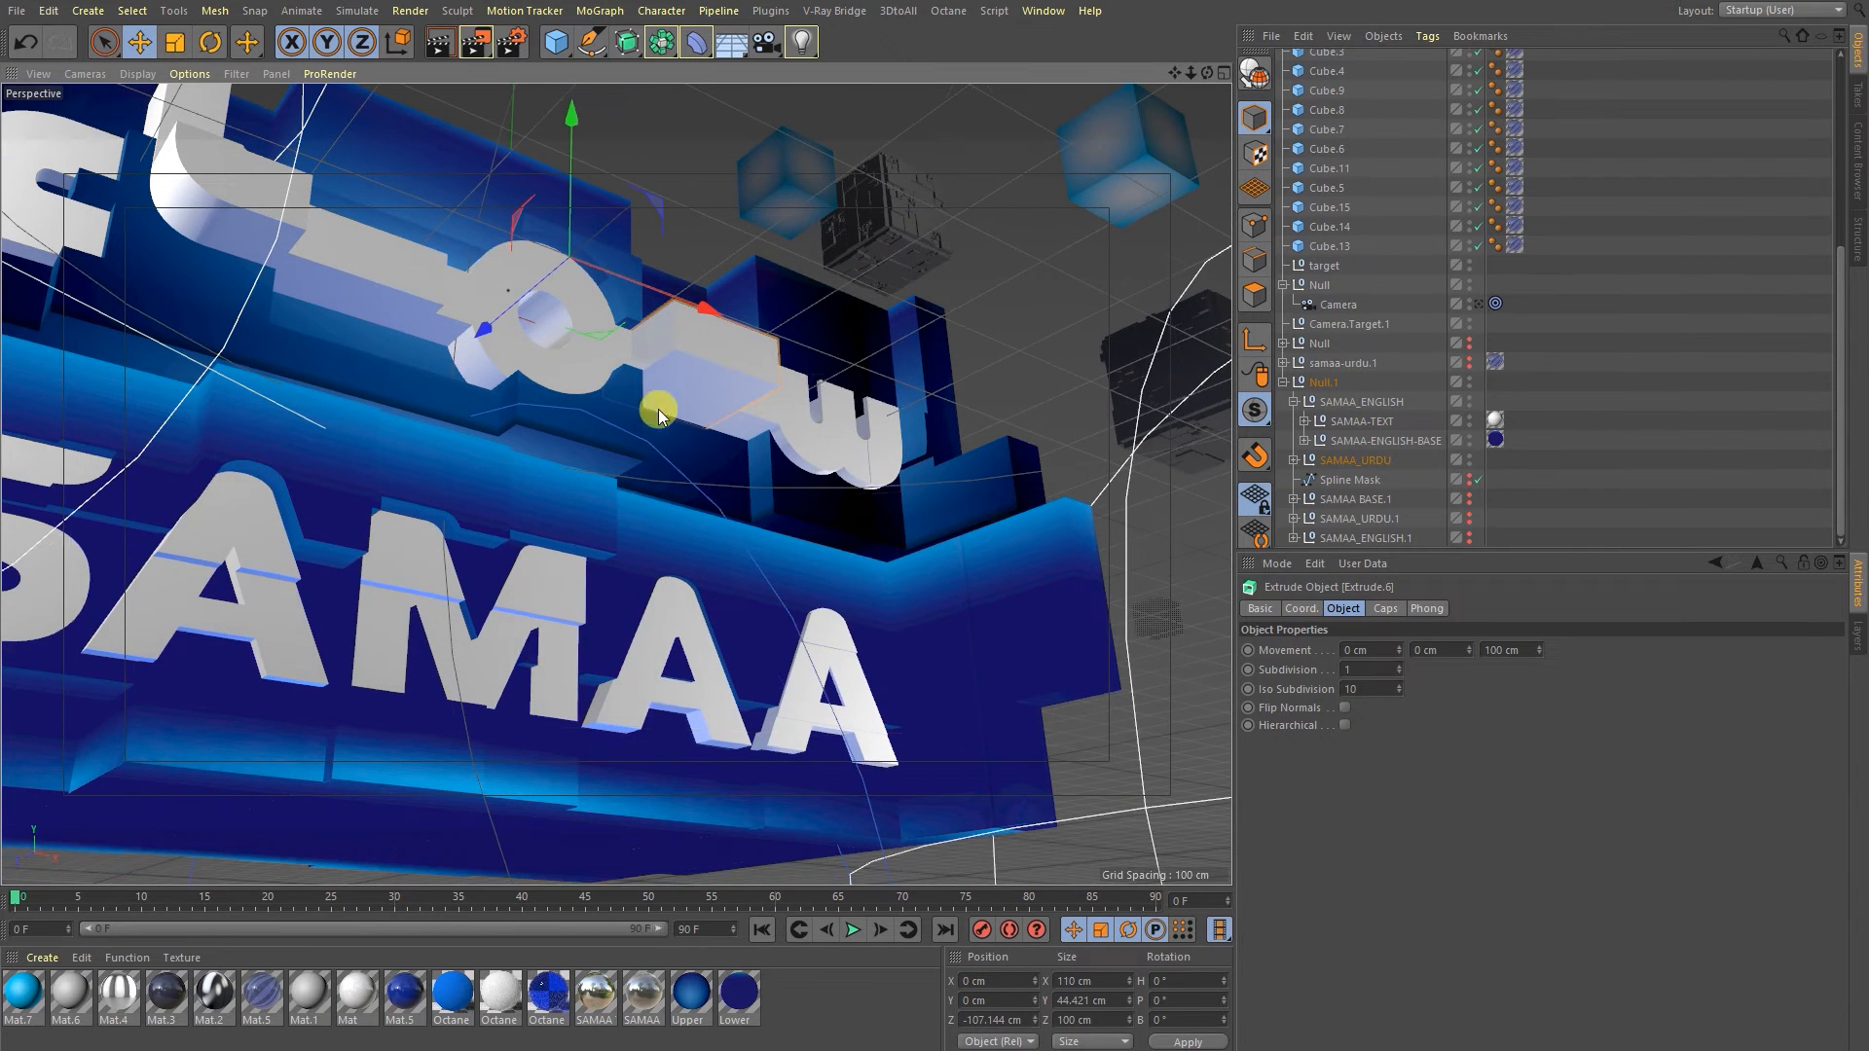
pyautogui.click(1355, 461)
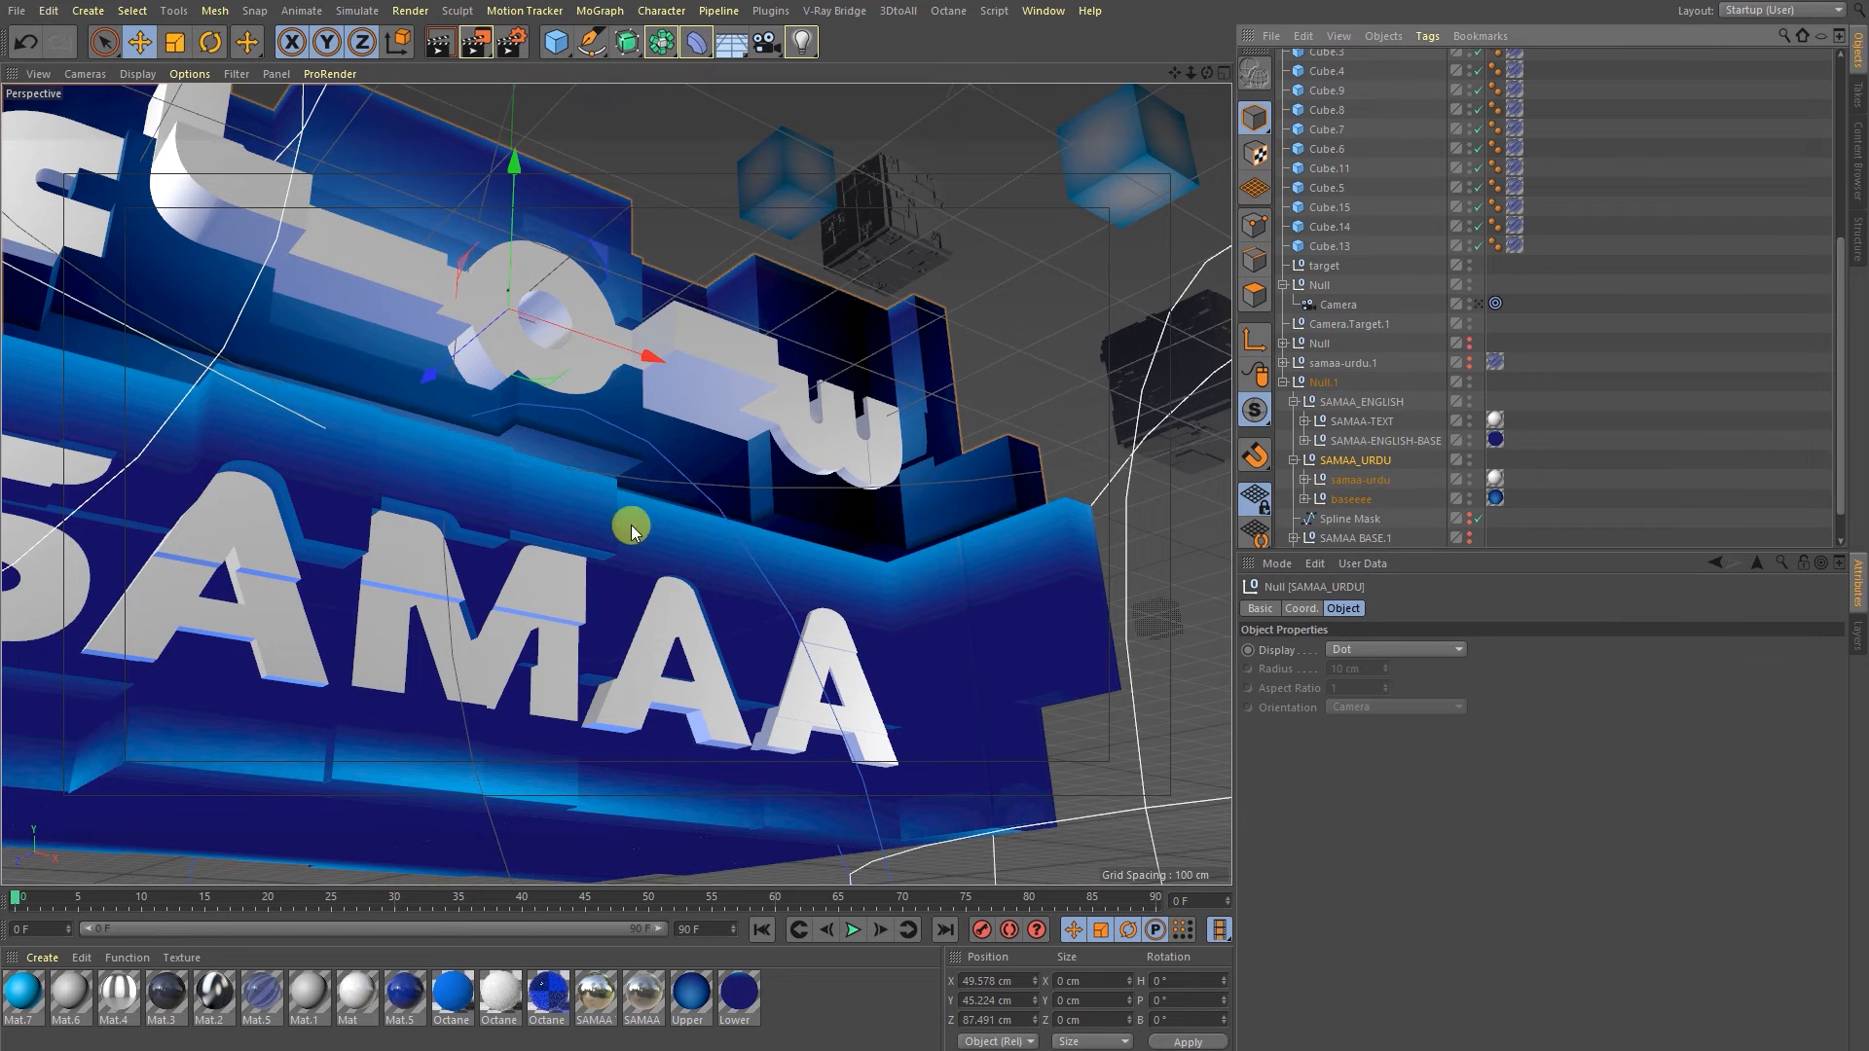
pyautogui.moveTo(656, 528)
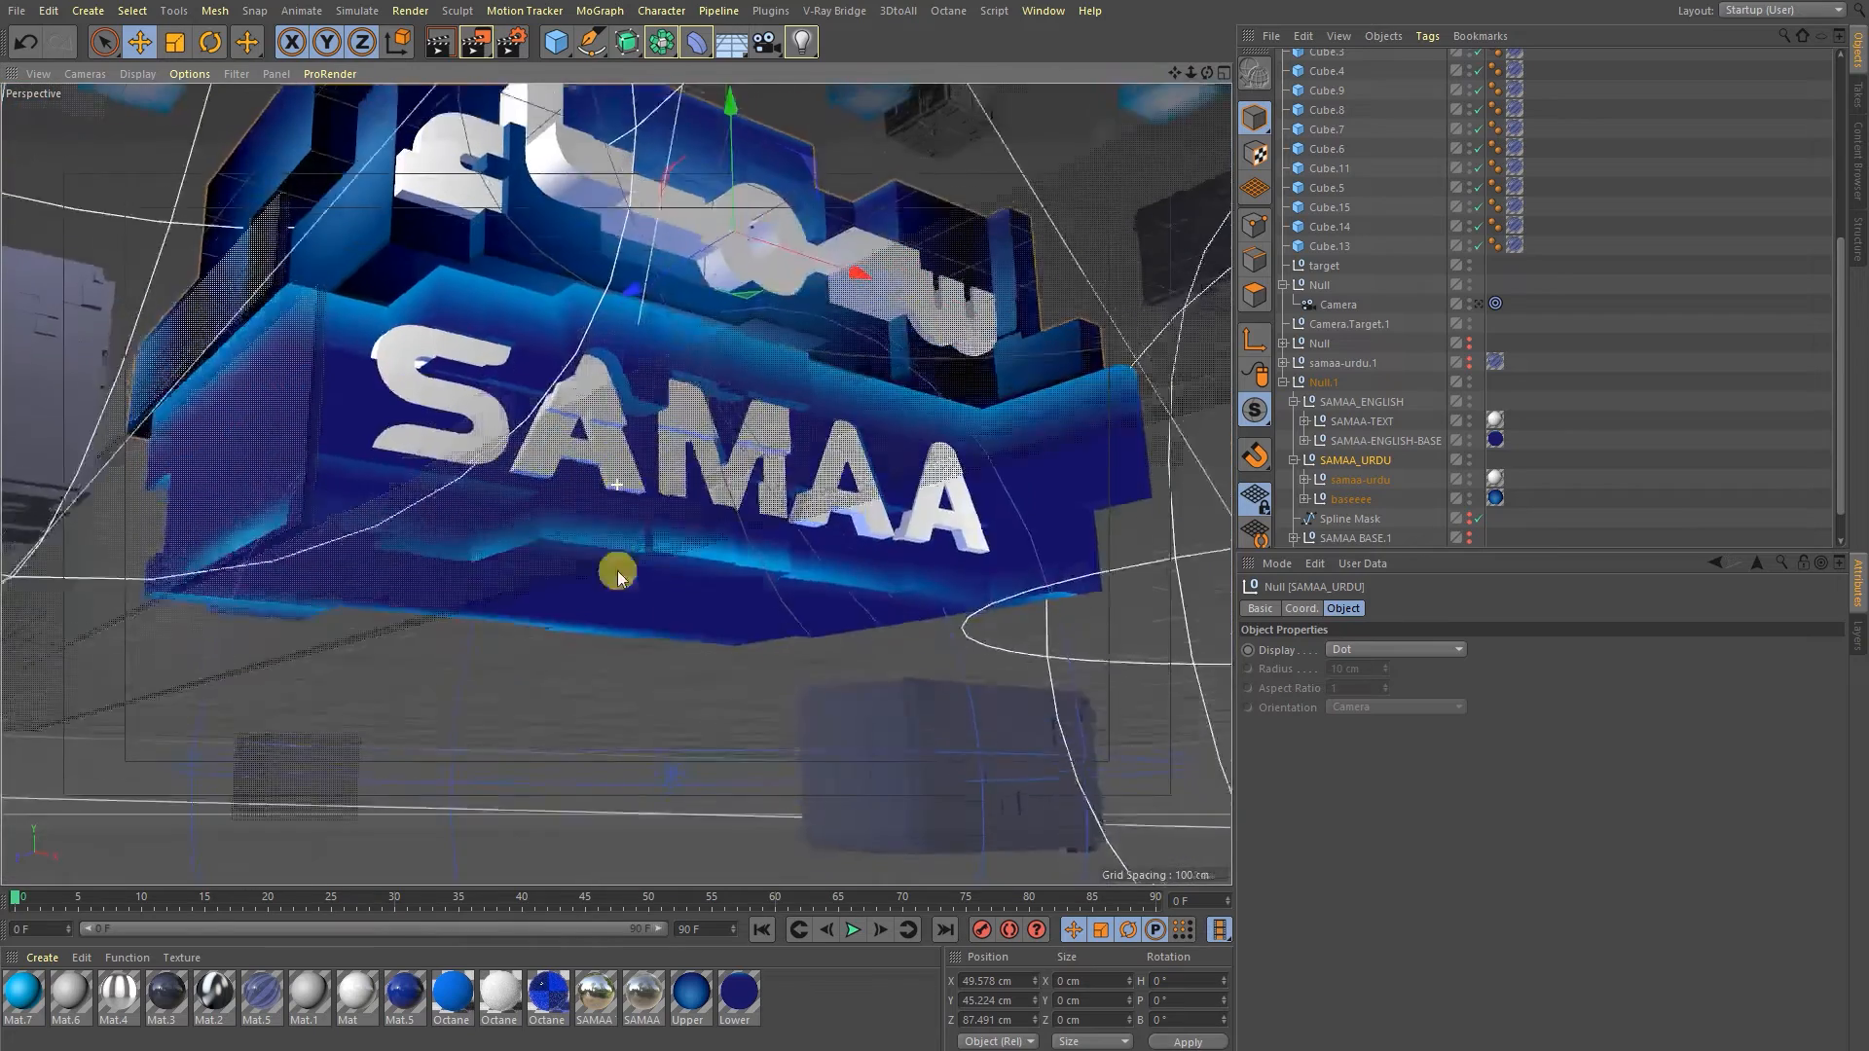
# Slide individual blue base blocks out and to the left around the Urdu text.
pyautogui.moveTo(618, 576); pyautogui.dragTo(654, 341)
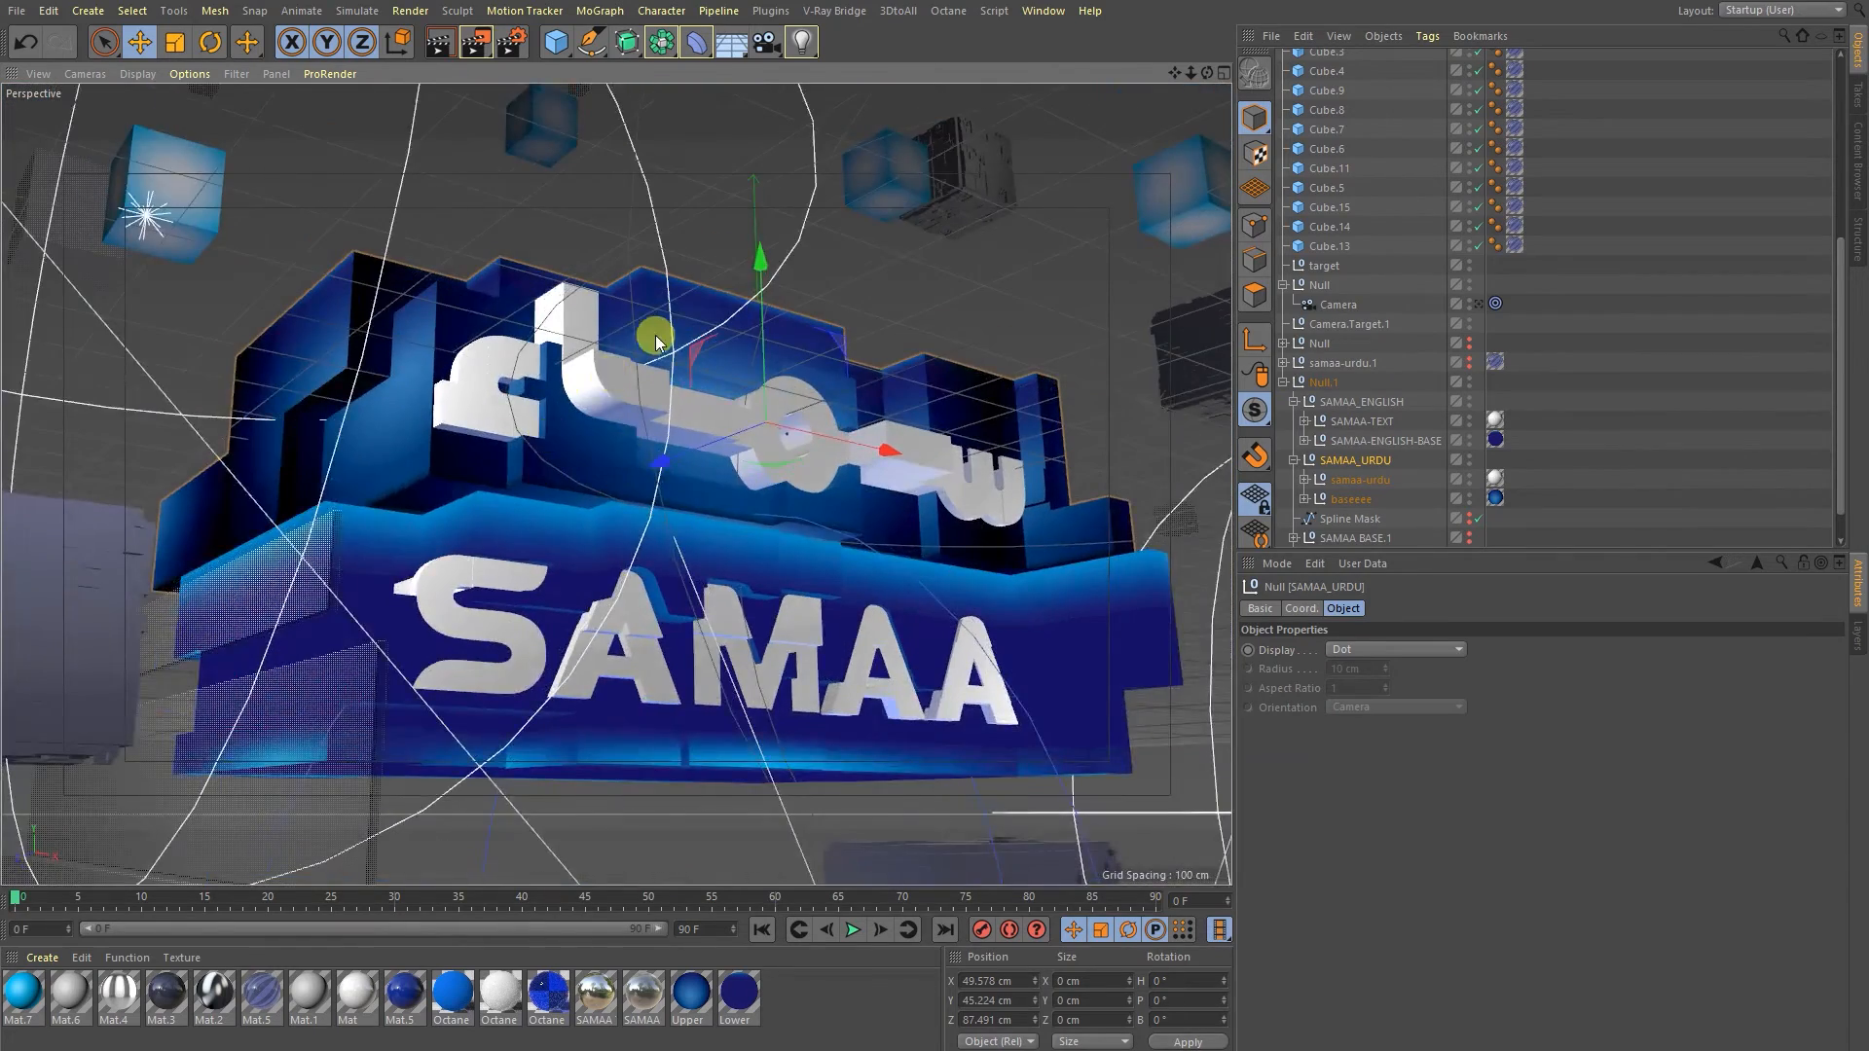
pyautogui.moveTo(656, 339); pyautogui.dragTo(608, 555)
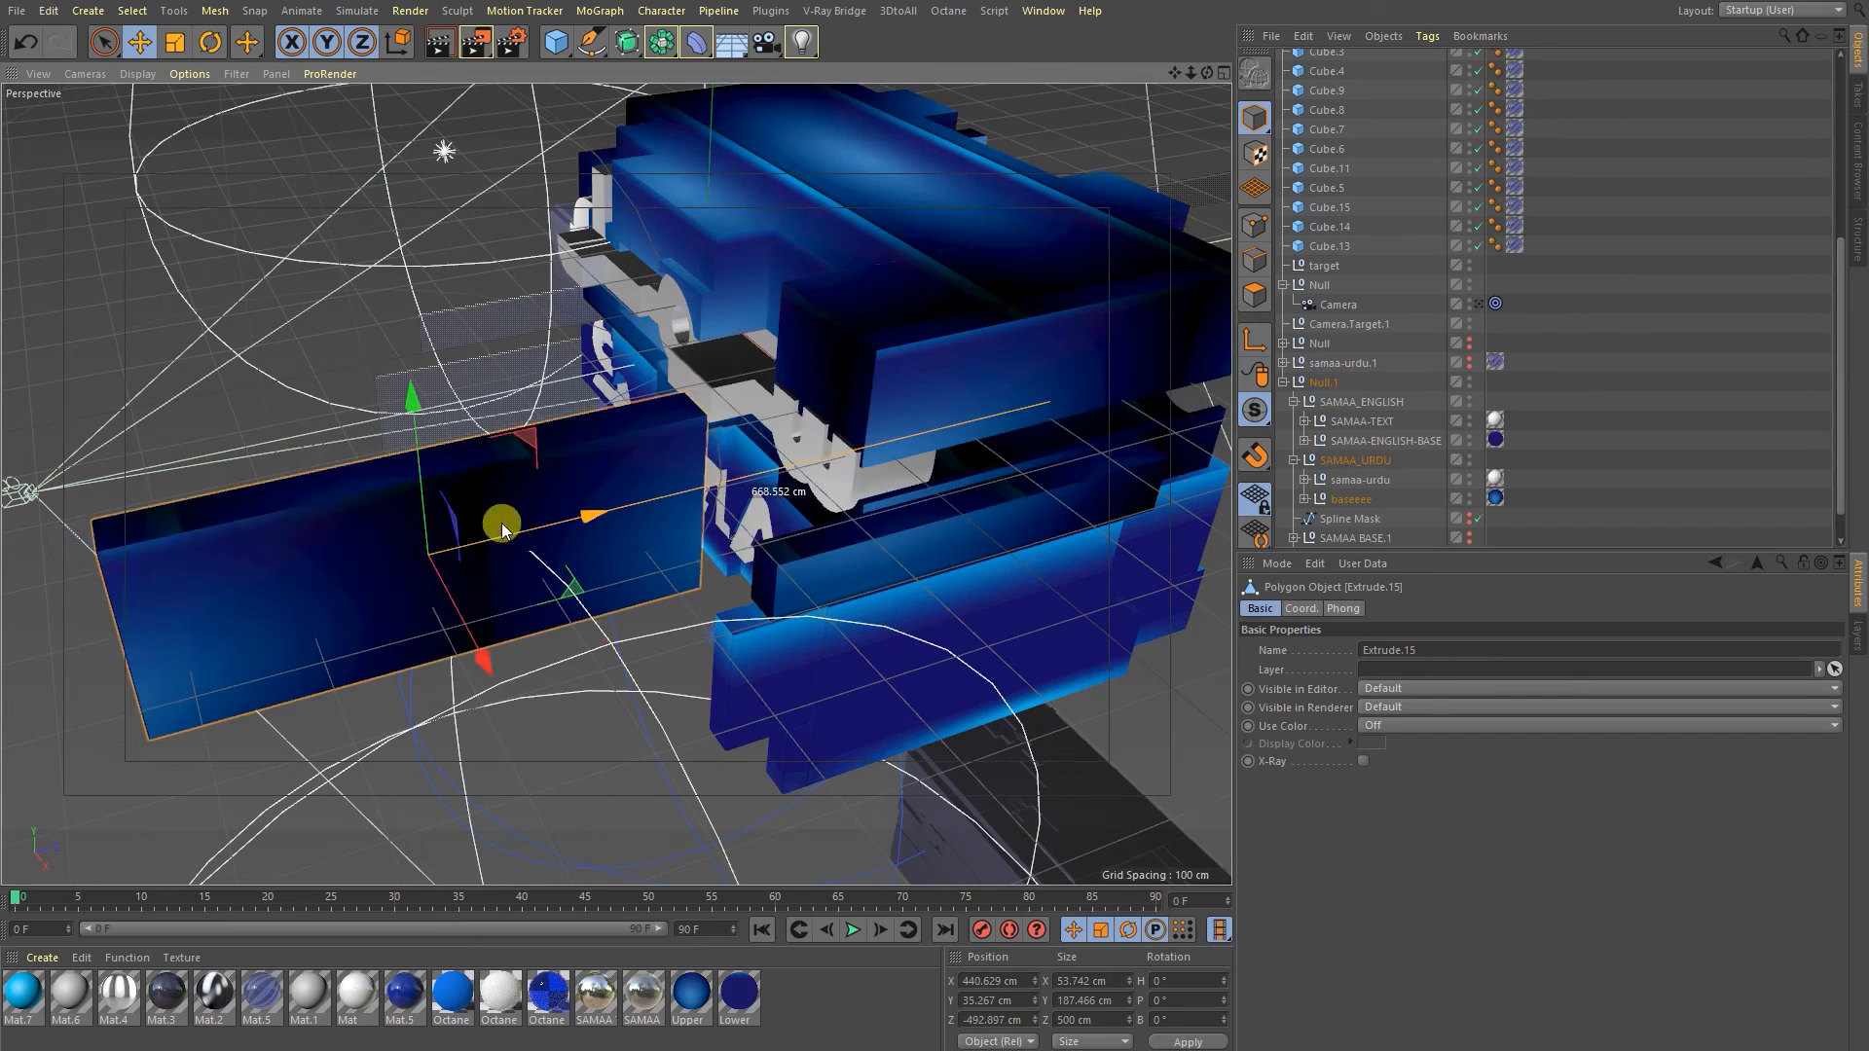
pyautogui.scroll(-3)
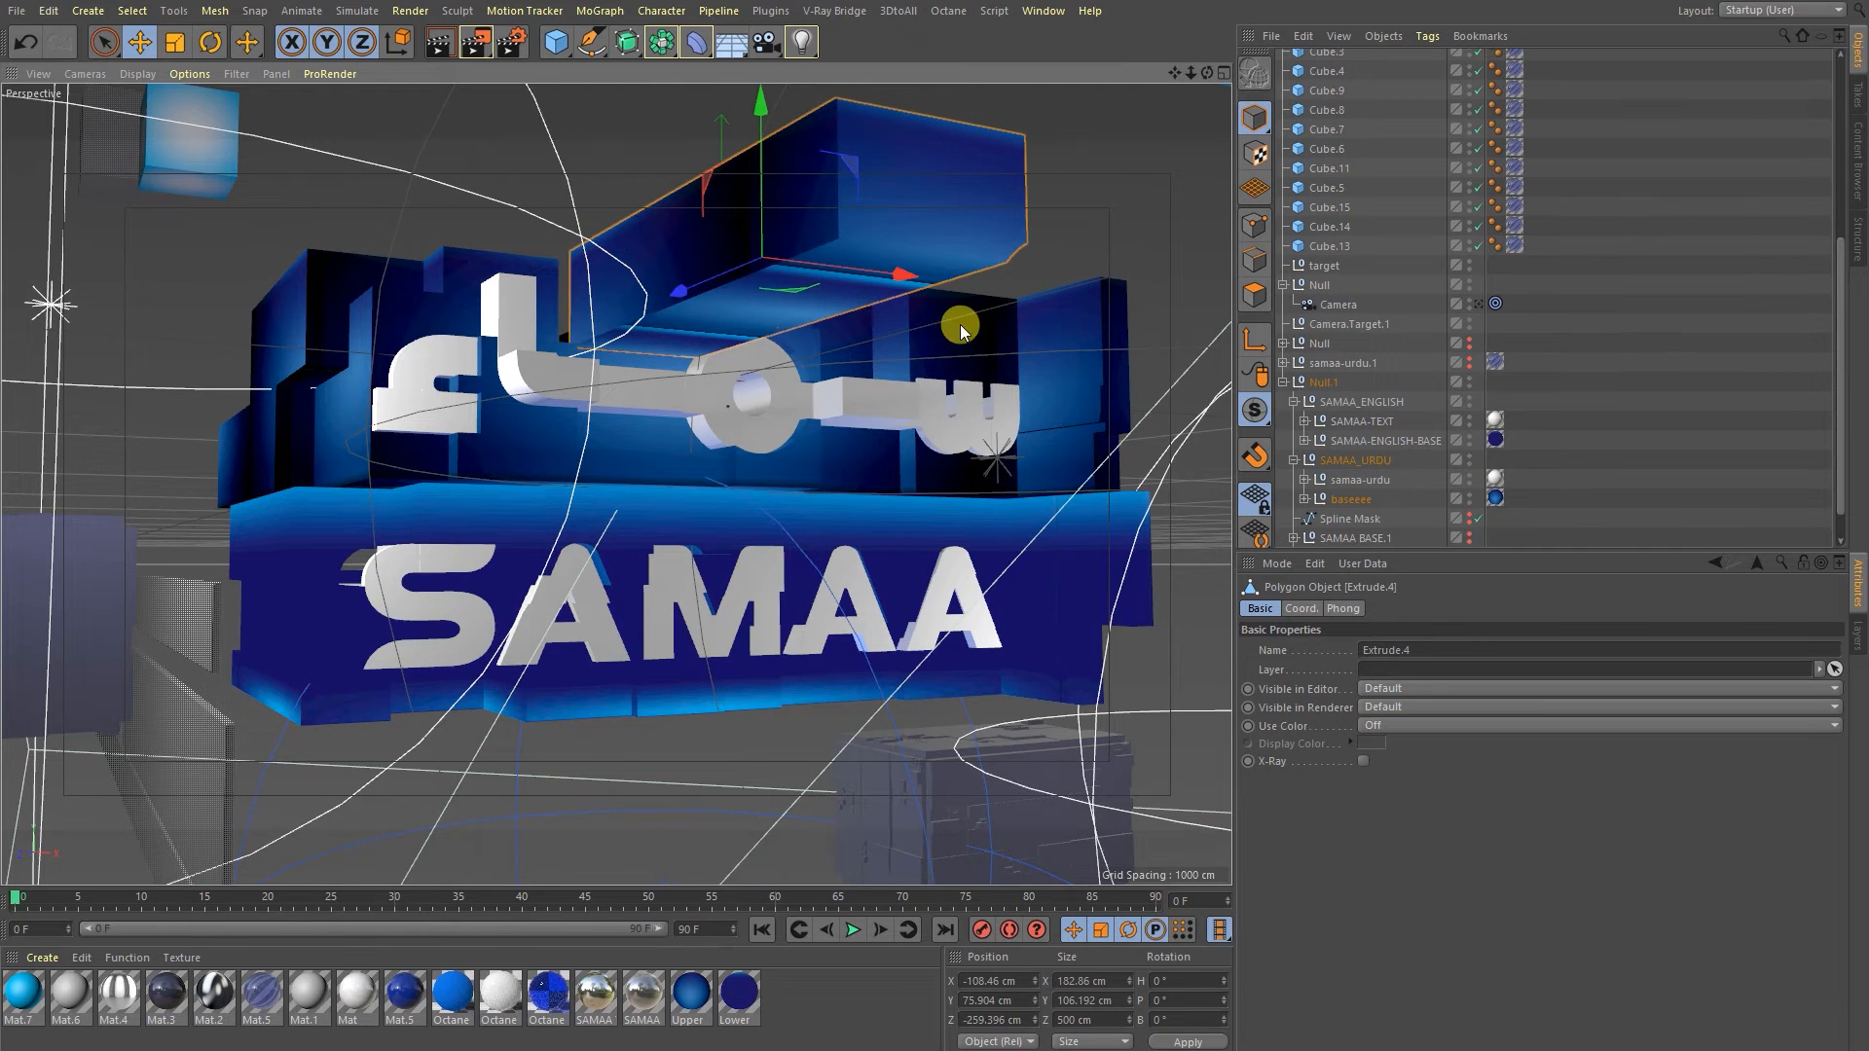
pyautogui.scroll(-3)
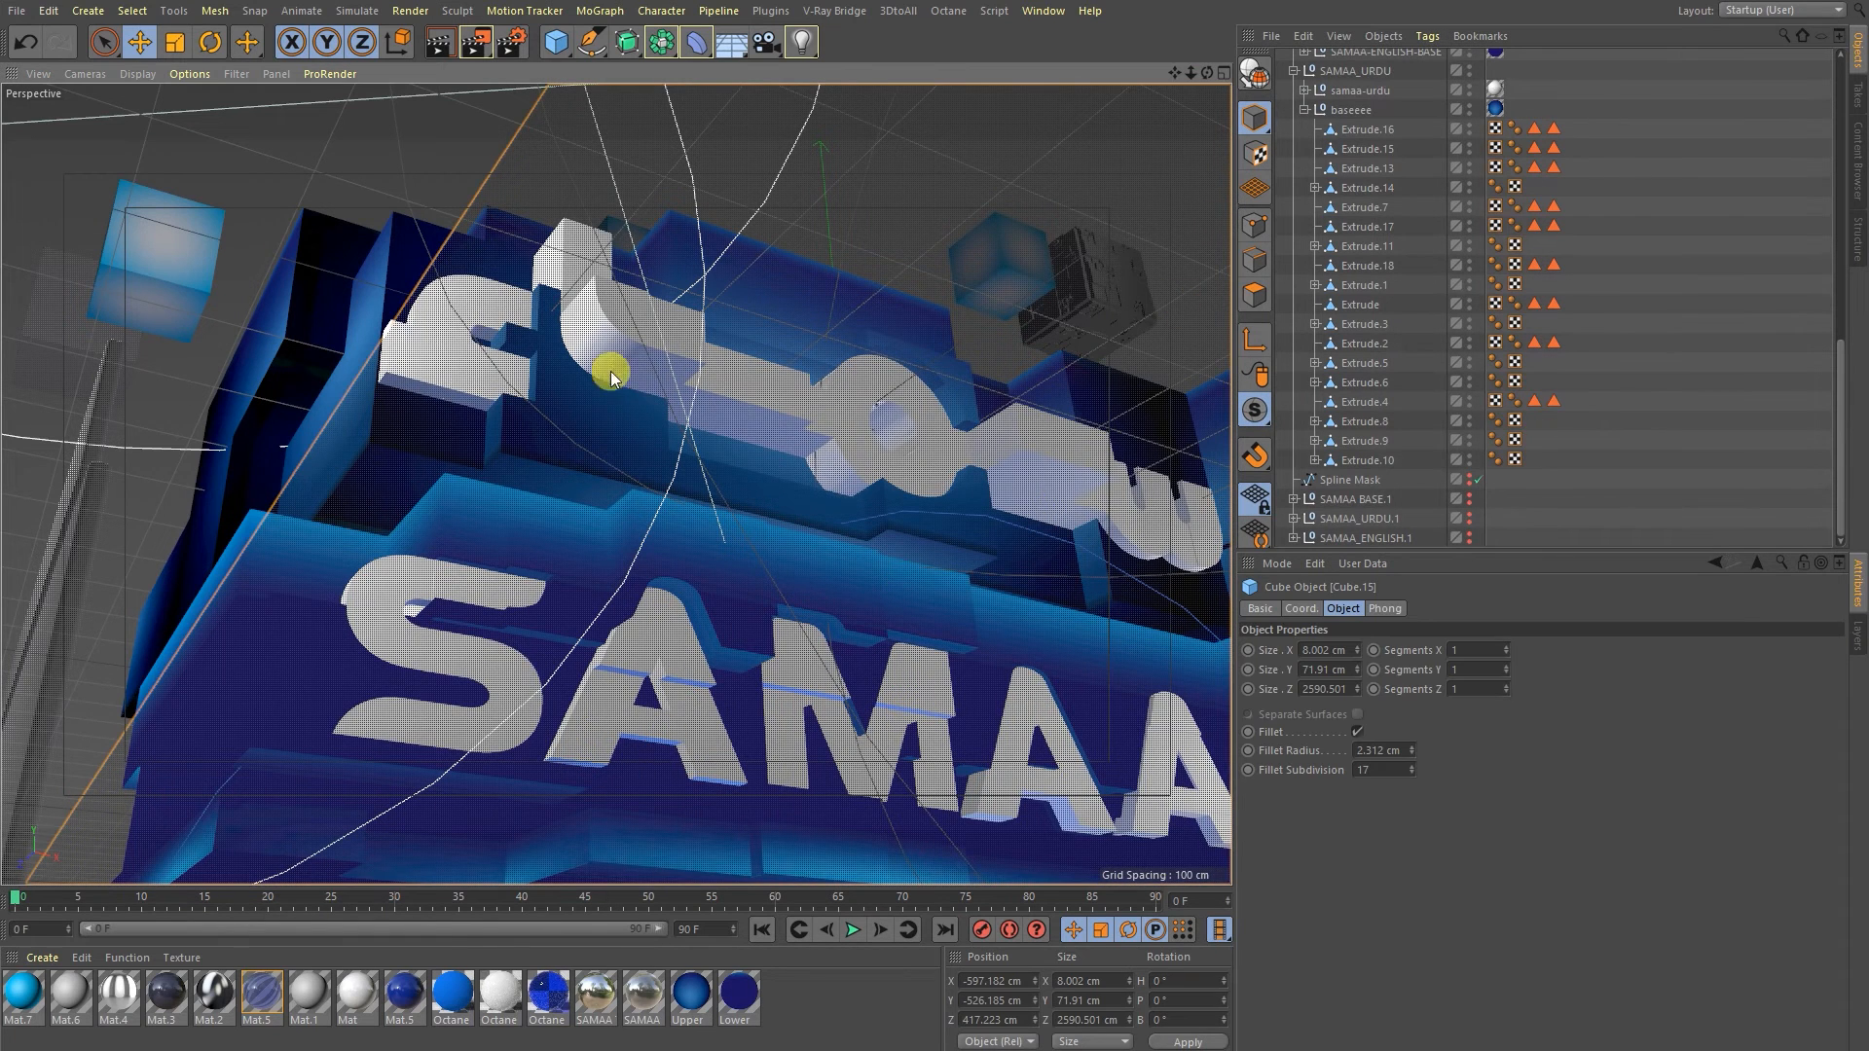
# Push the base blocks behind the English letters (including the M) to varying depths and check from below.
pyautogui.moveTo(608, 369); pyautogui.dragTo(709, 417)
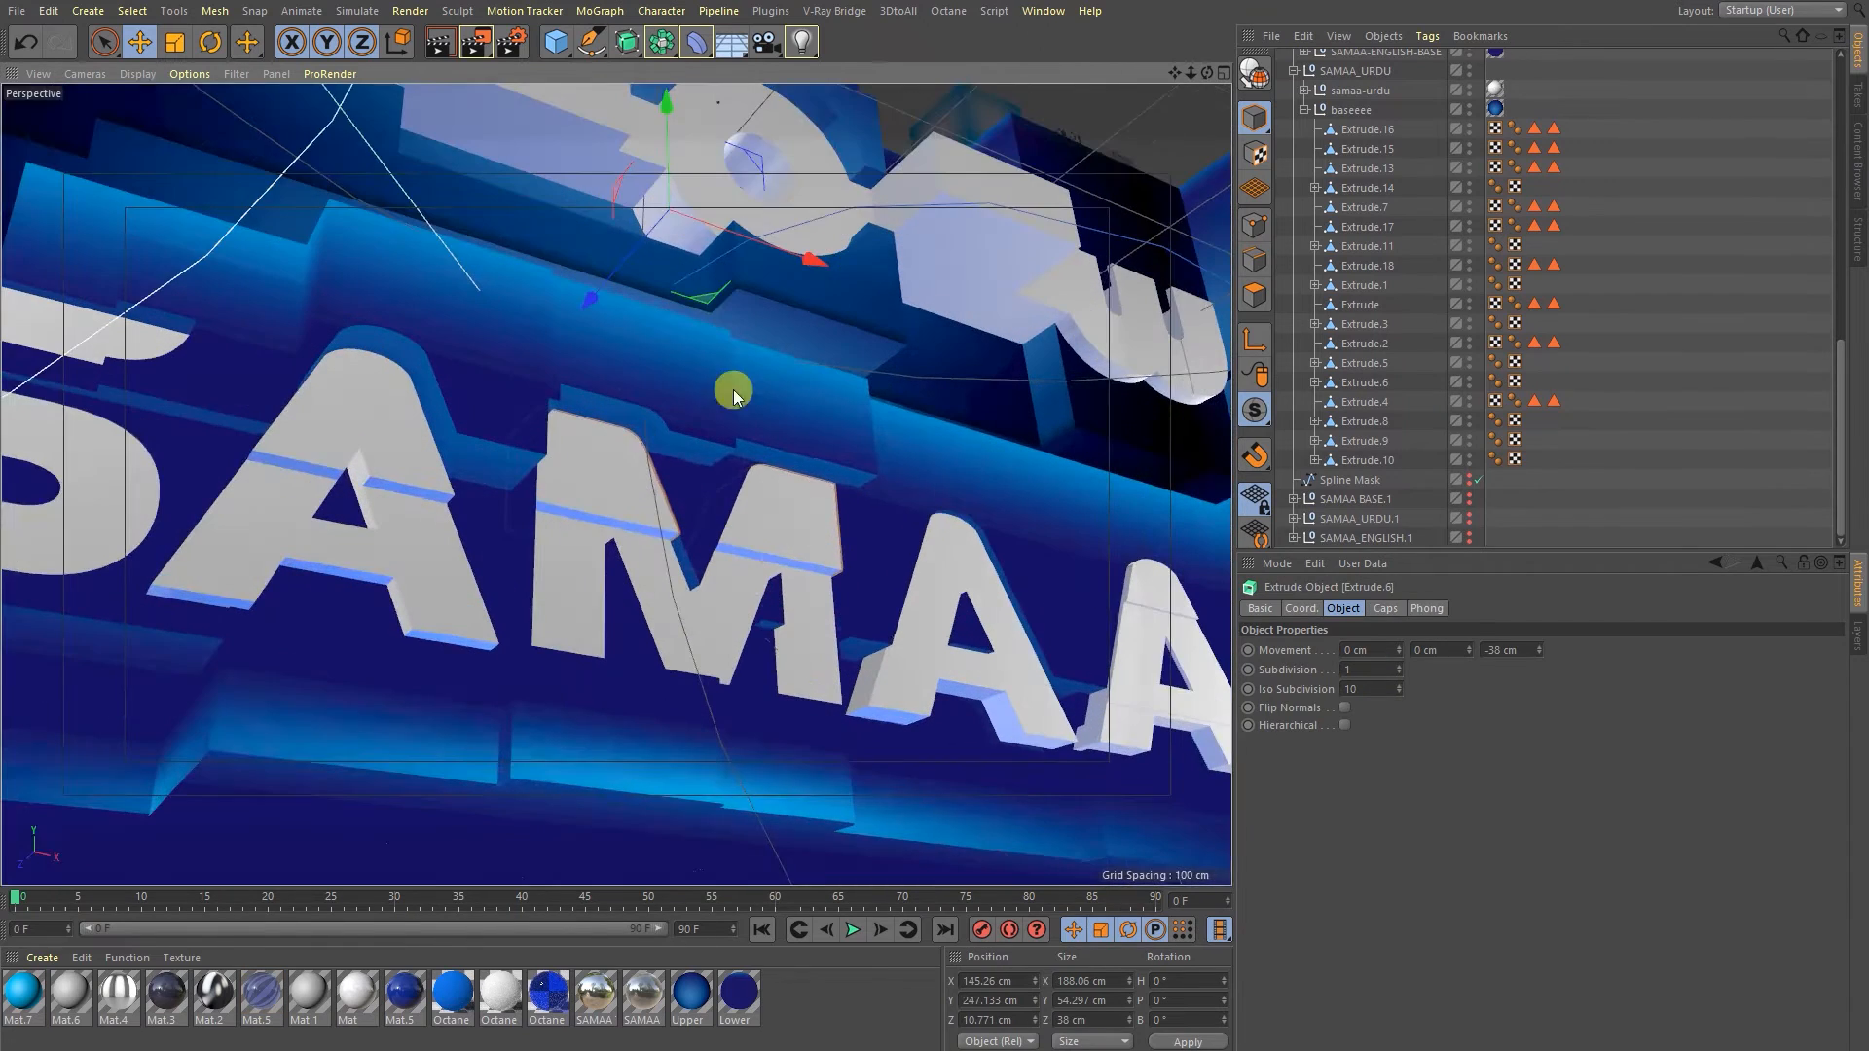
pyautogui.moveTo(734, 395); pyautogui.dragTo(592, 315)
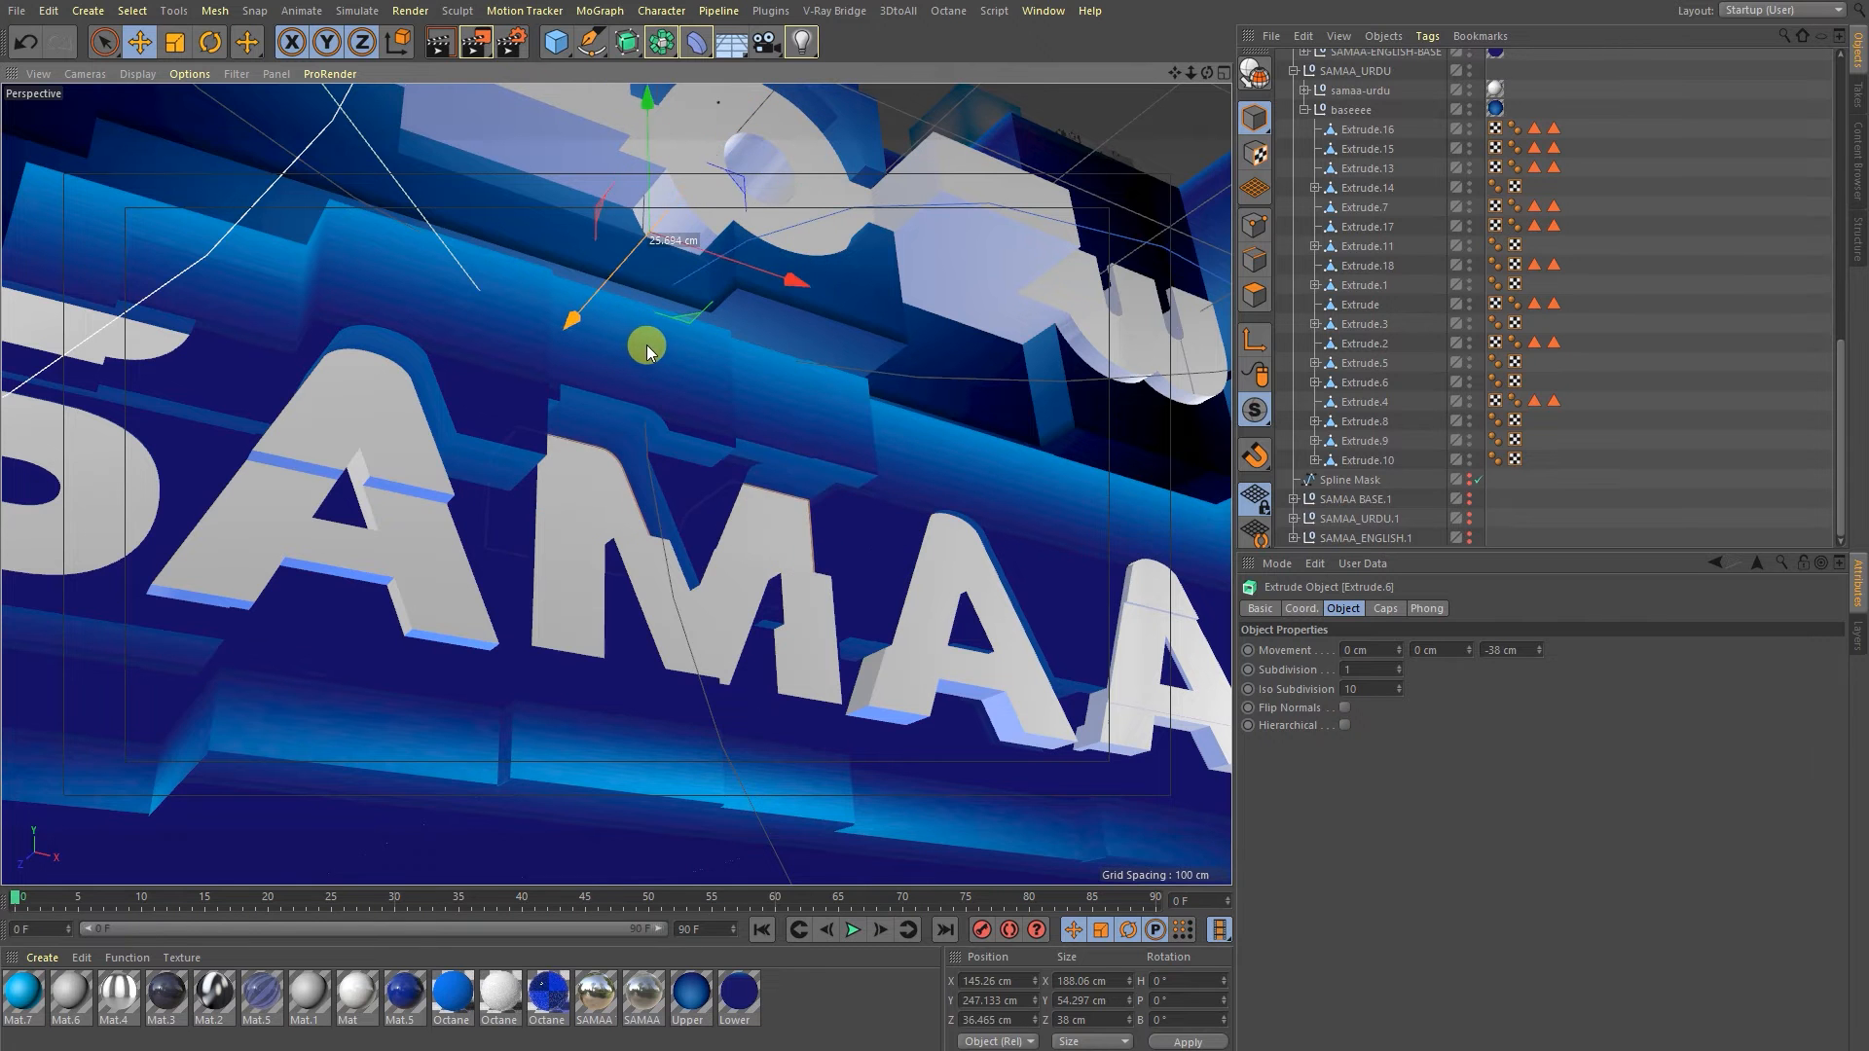
pyautogui.moveTo(647, 348); pyautogui.dragTo(736, 335)
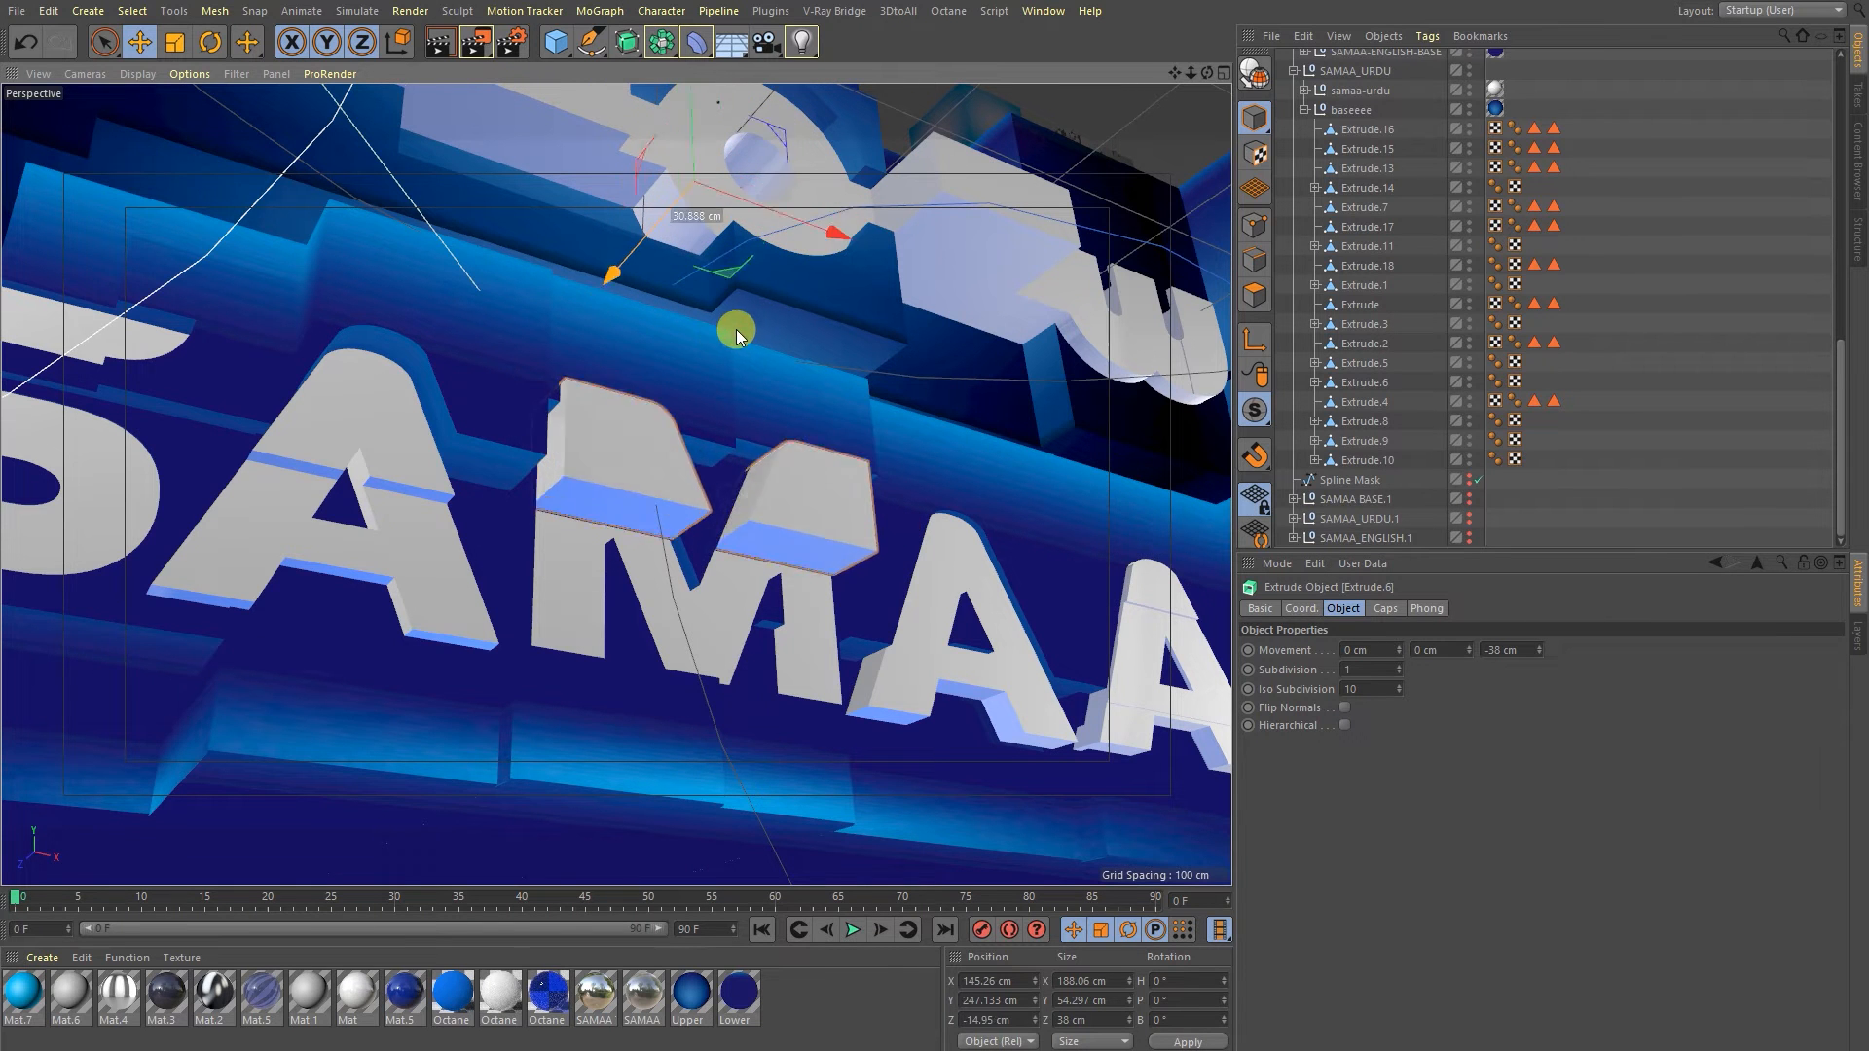
pyautogui.moveTo(736, 333); pyautogui.dragTo(763, 364)
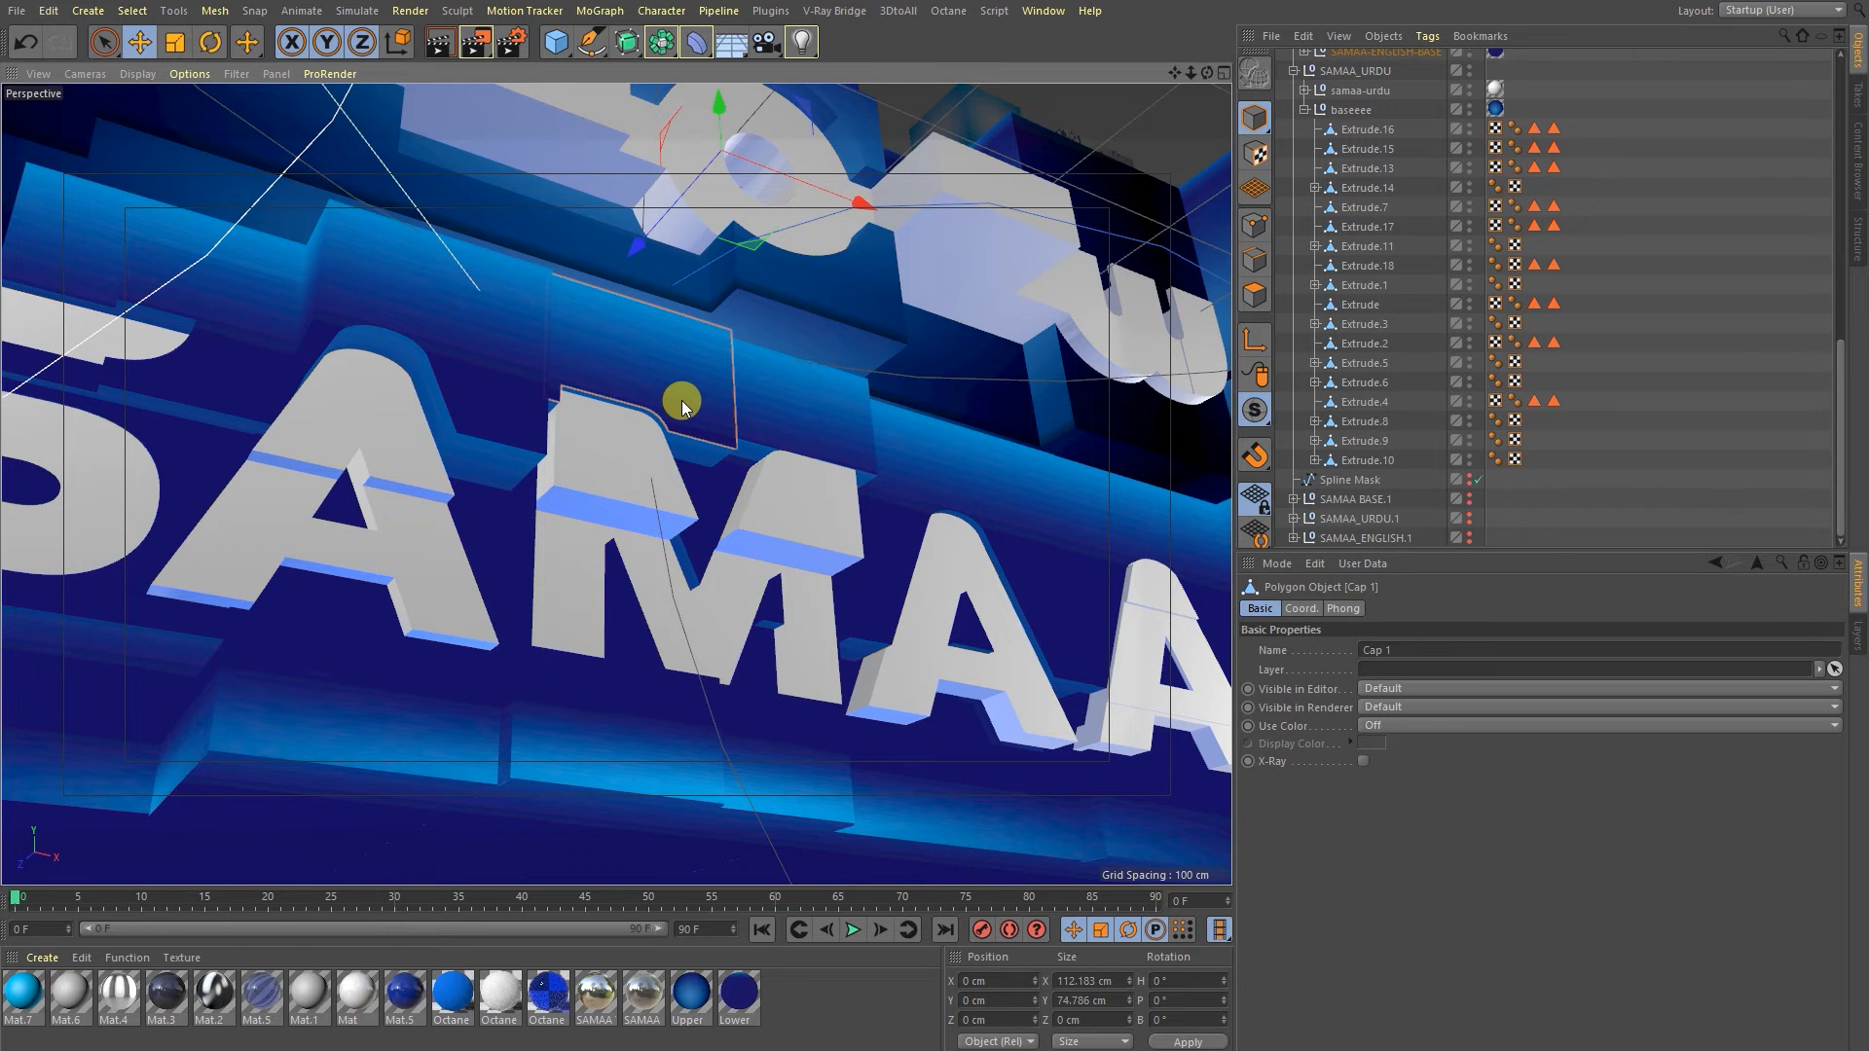
pyautogui.moveTo(681, 401); pyautogui.dragTo(554, 559)
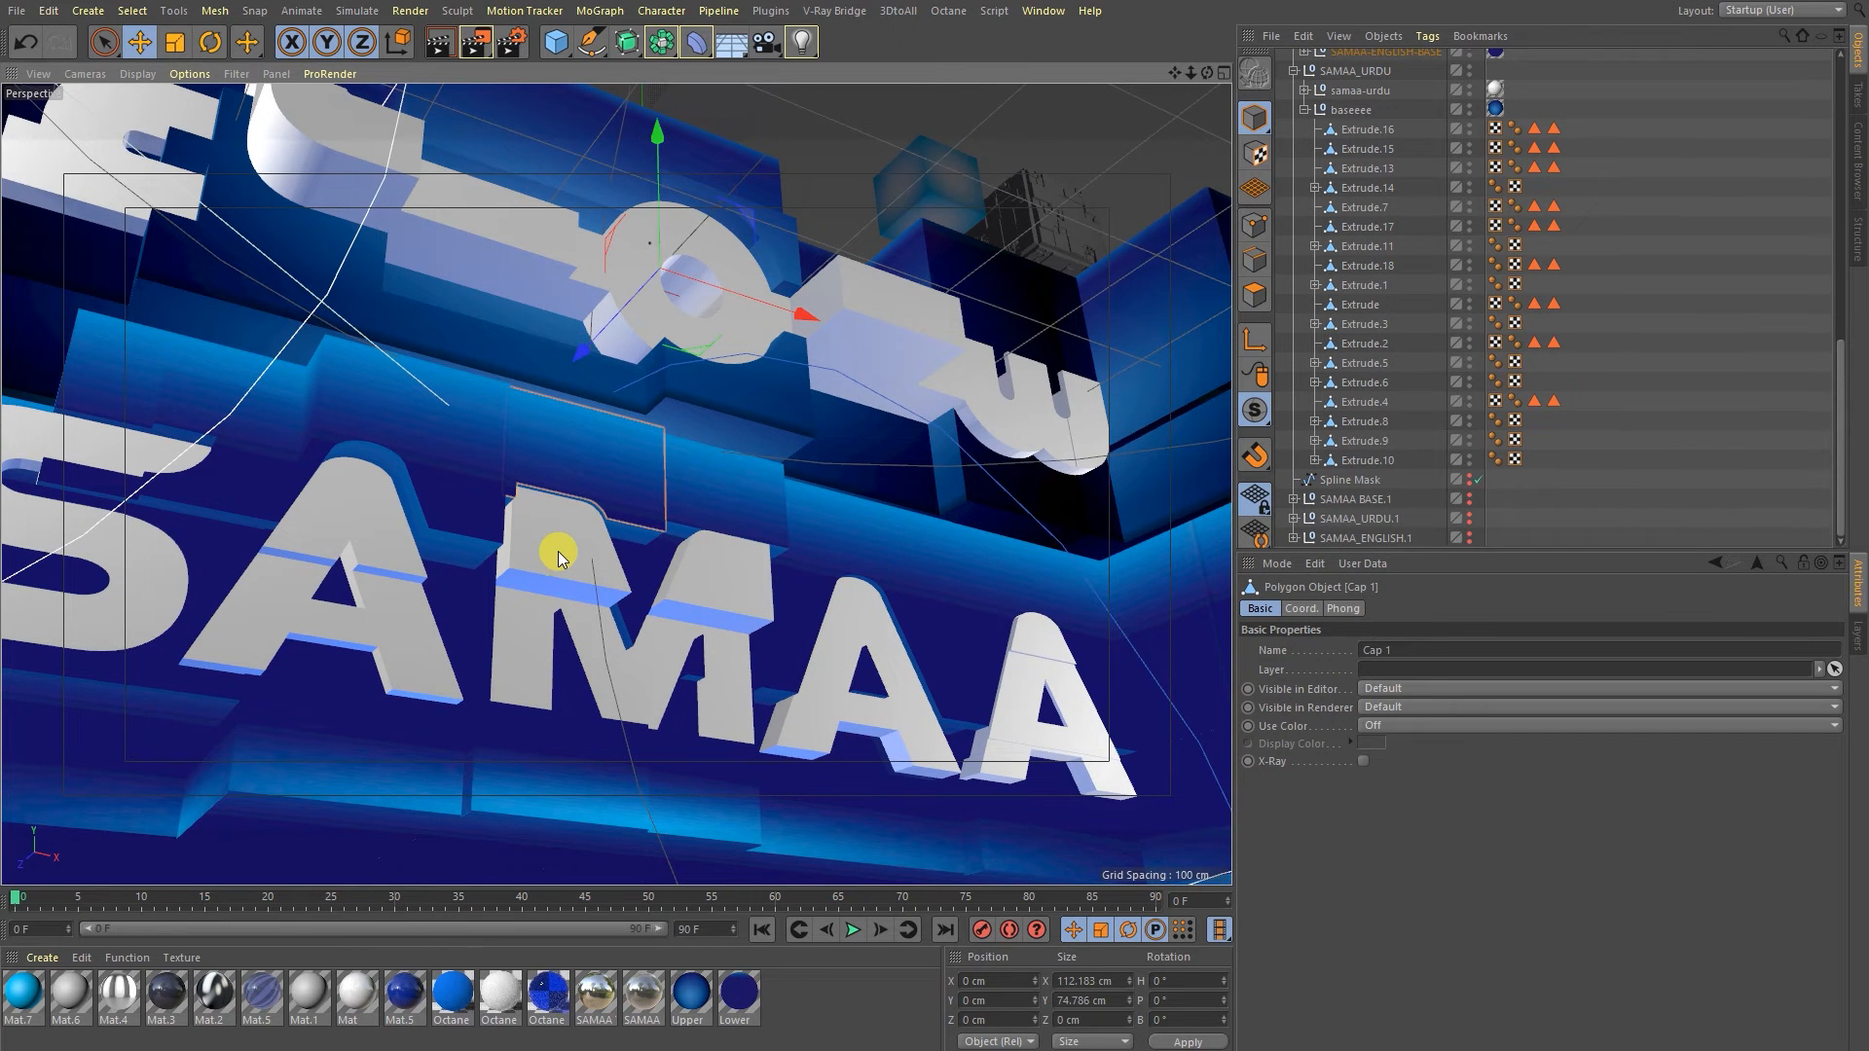
pyautogui.moveTo(561, 560); pyautogui.dragTo(584, 512)
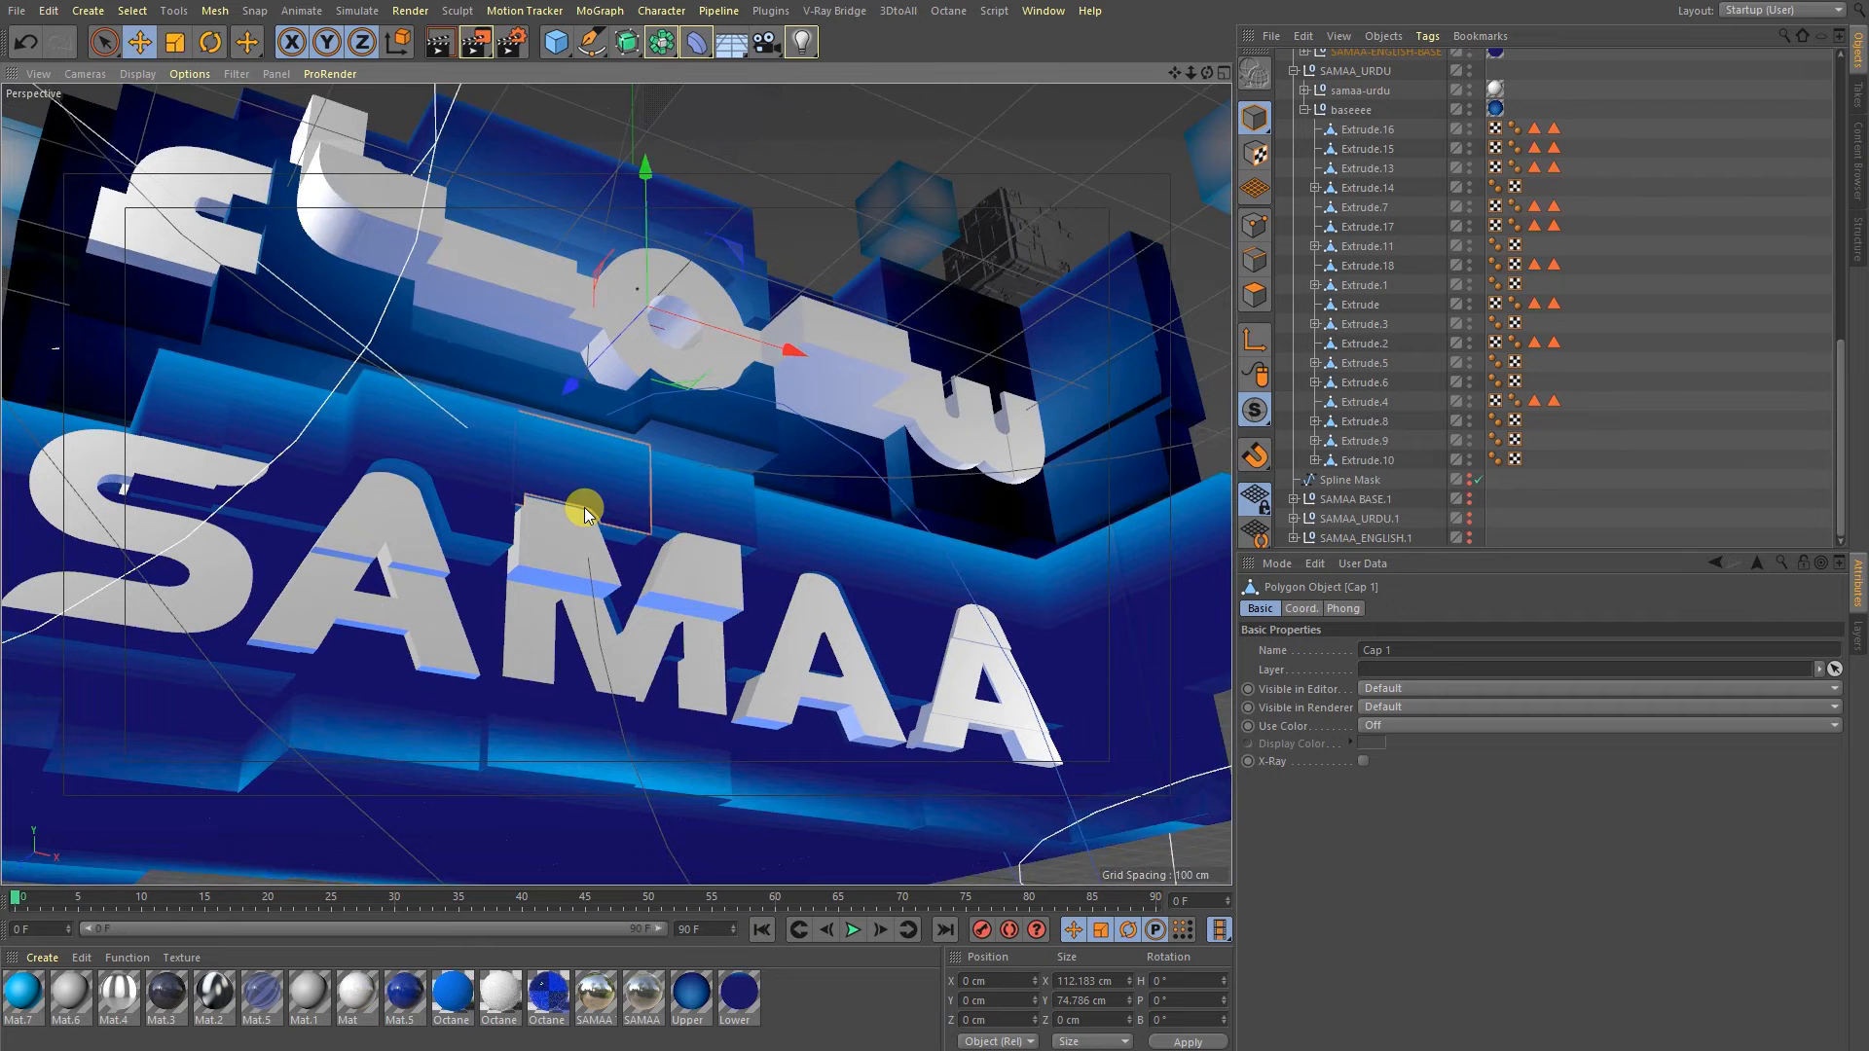
pyautogui.moveTo(584, 506); pyautogui.dragTo(466, 316)
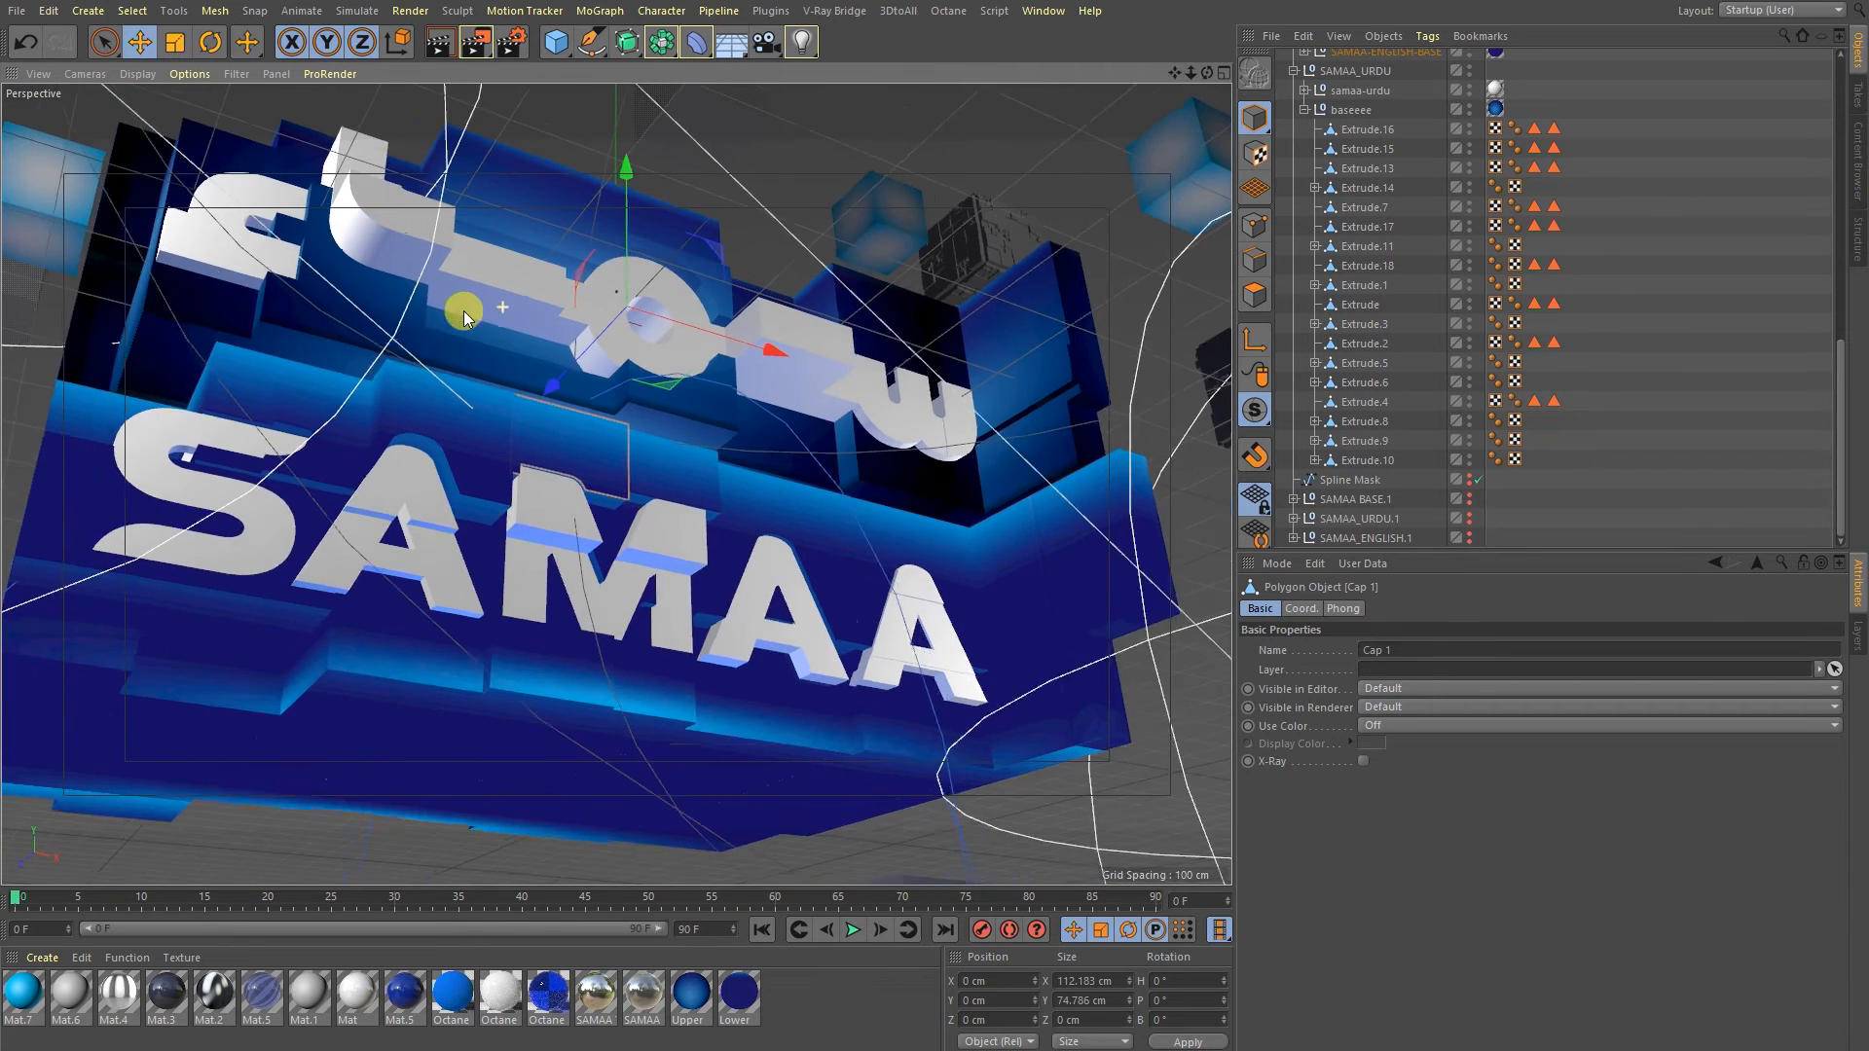
pyautogui.moveTo(463, 311); pyautogui.dragTo(724, 347)
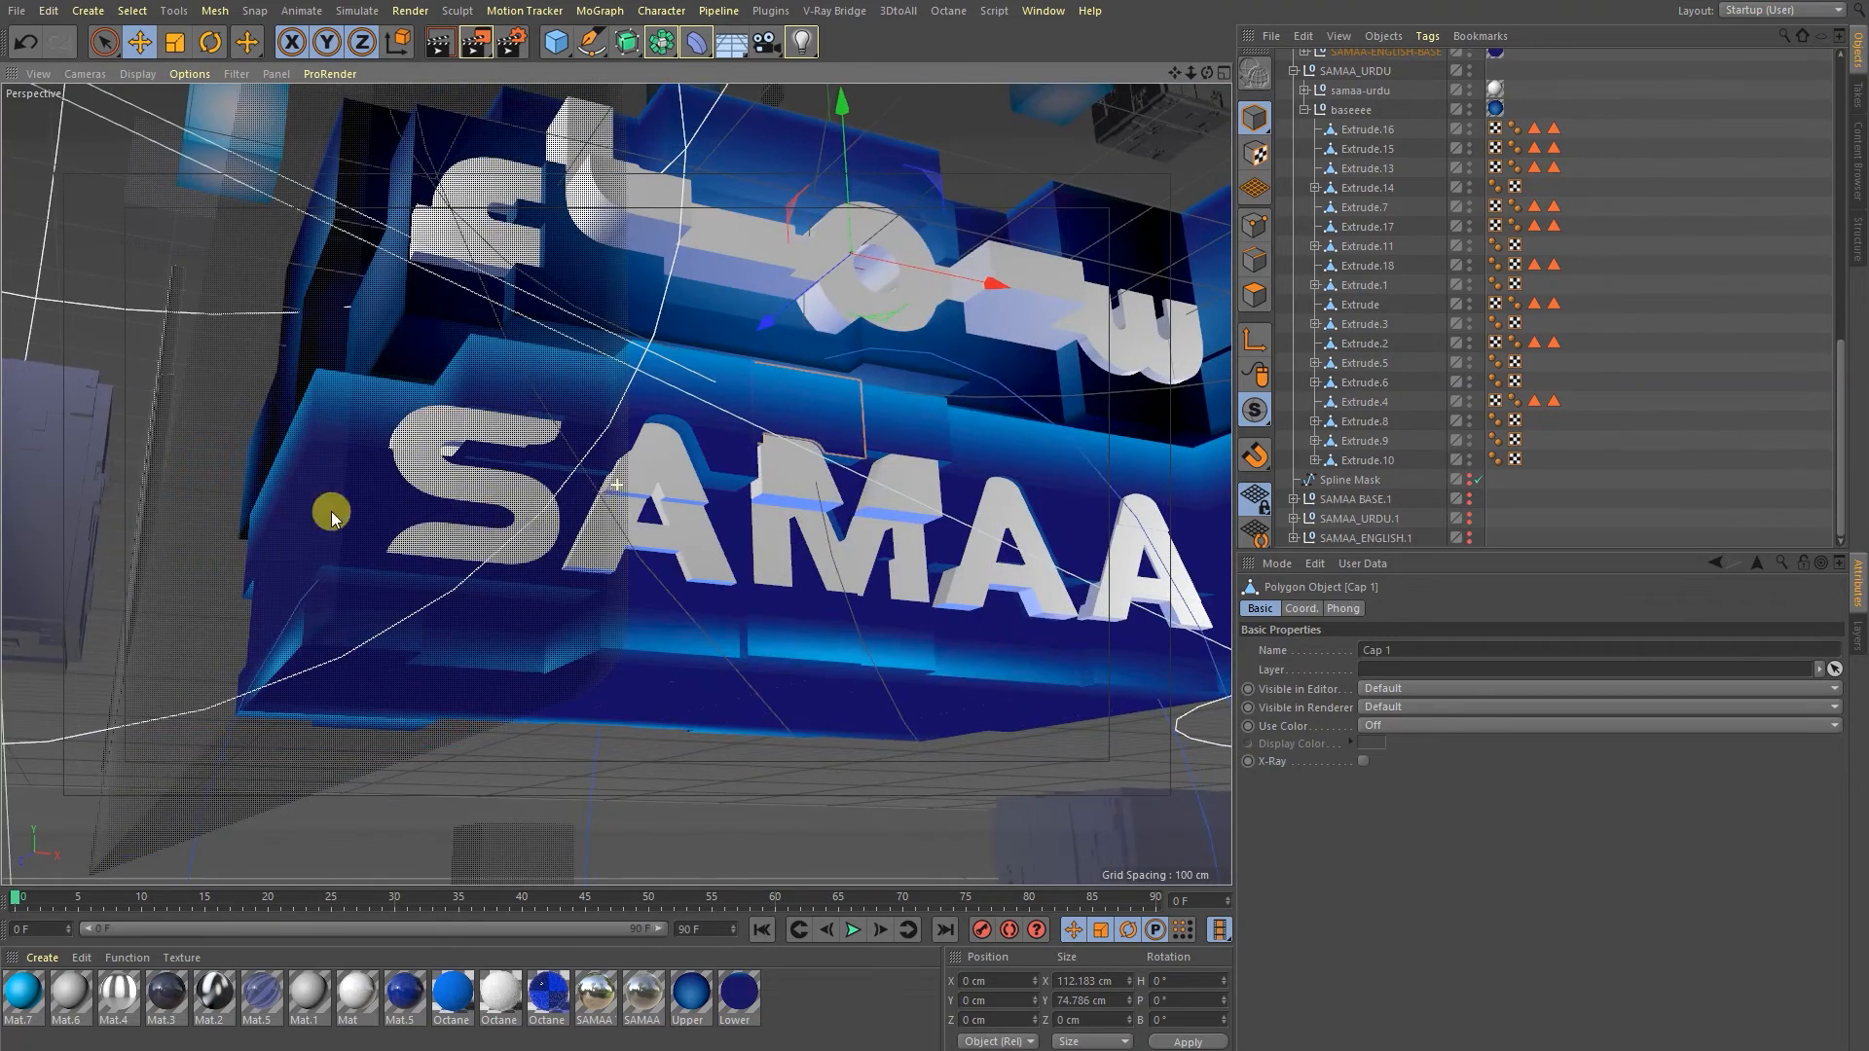
# Reposition the base blocks behind the Urdu lettering deeper into the scene, checked from the front.
pyautogui.moveTo(332, 514); pyautogui.dragTo(662, 395)
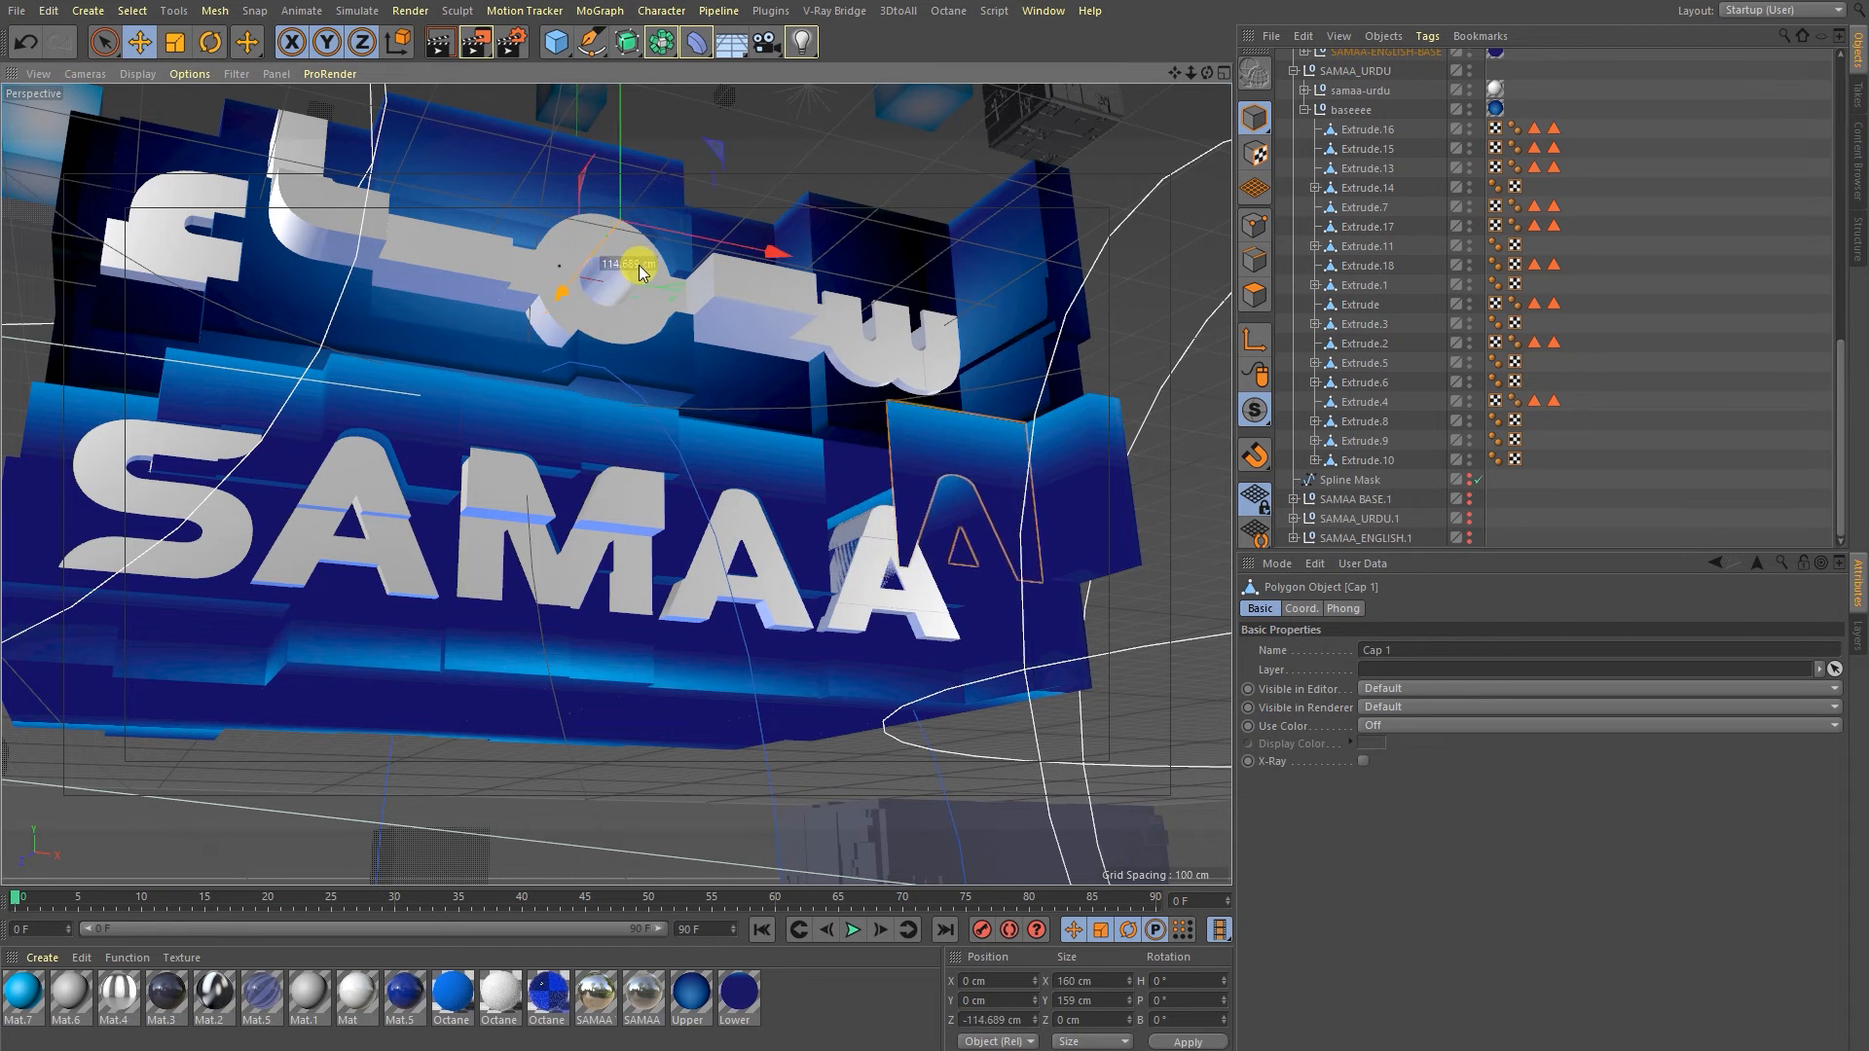
pyautogui.moveTo(639, 264); pyautogui.dragTo(572, 304)
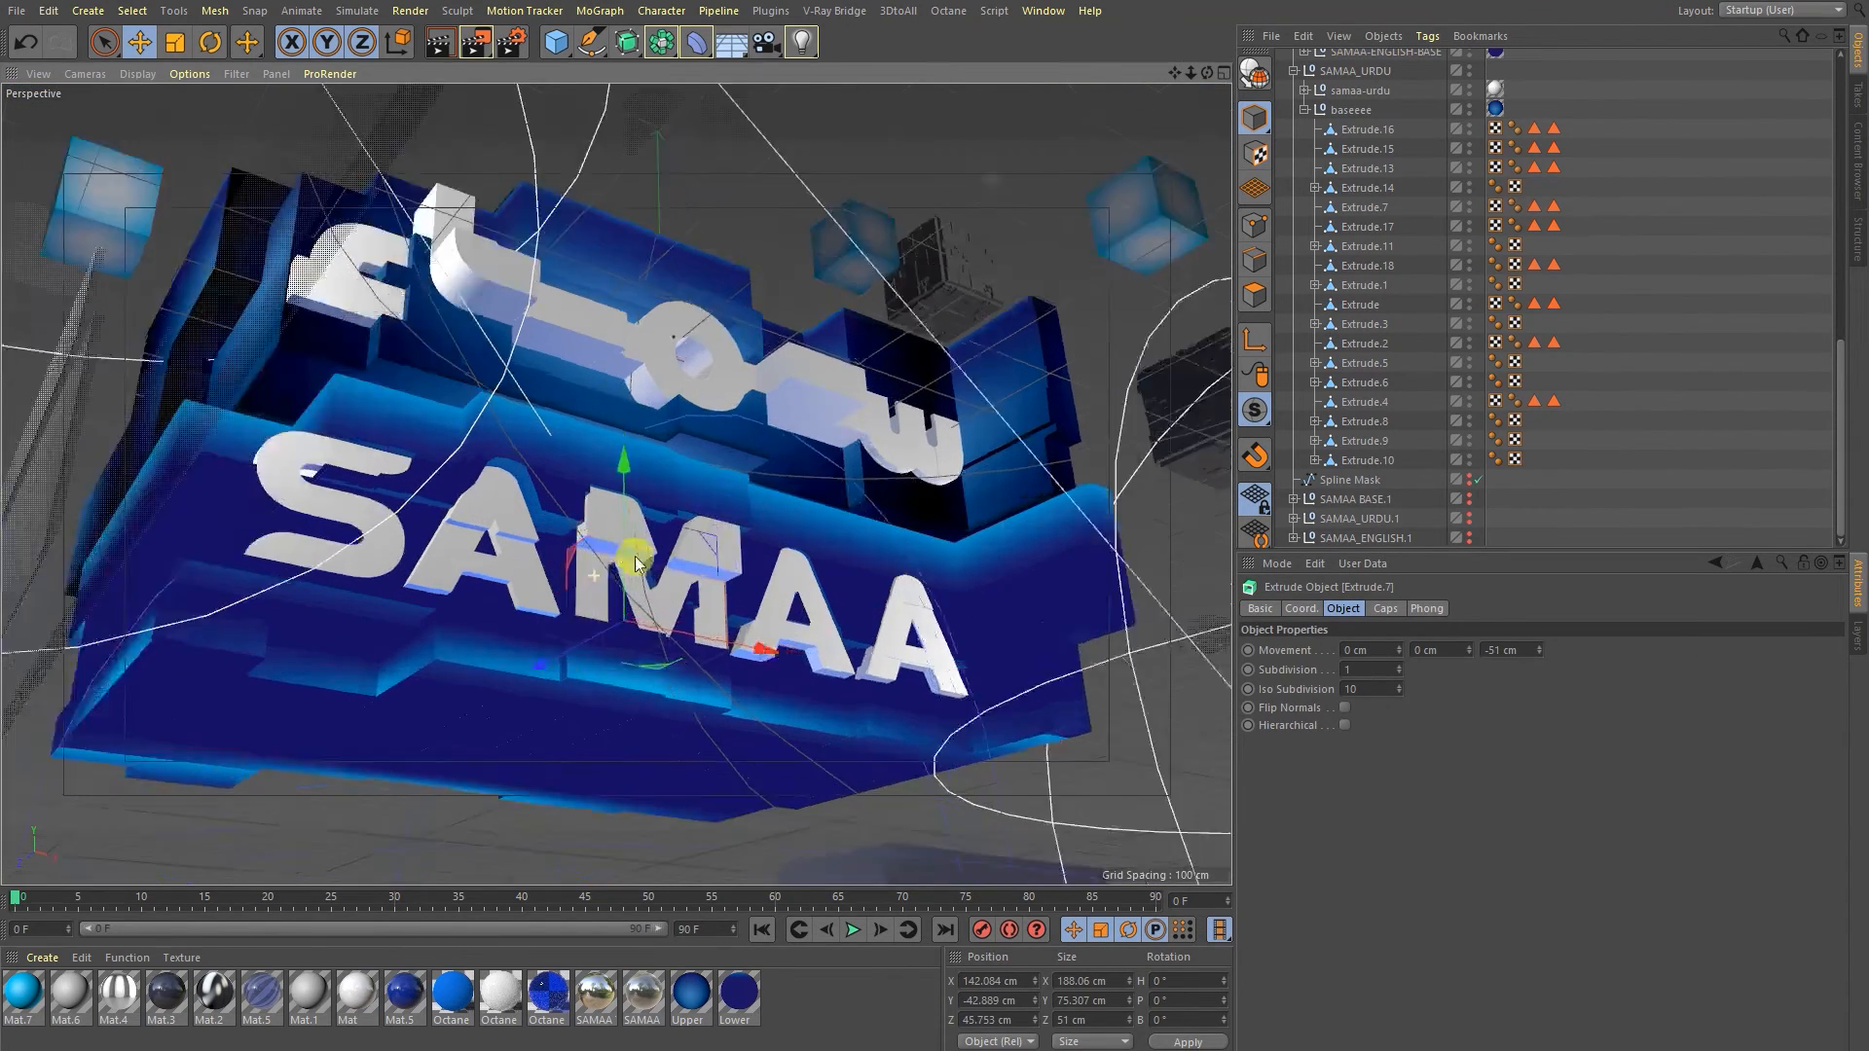
pyautogui.moveTo(631, 560); pyautogui.dragTo(650, 315)
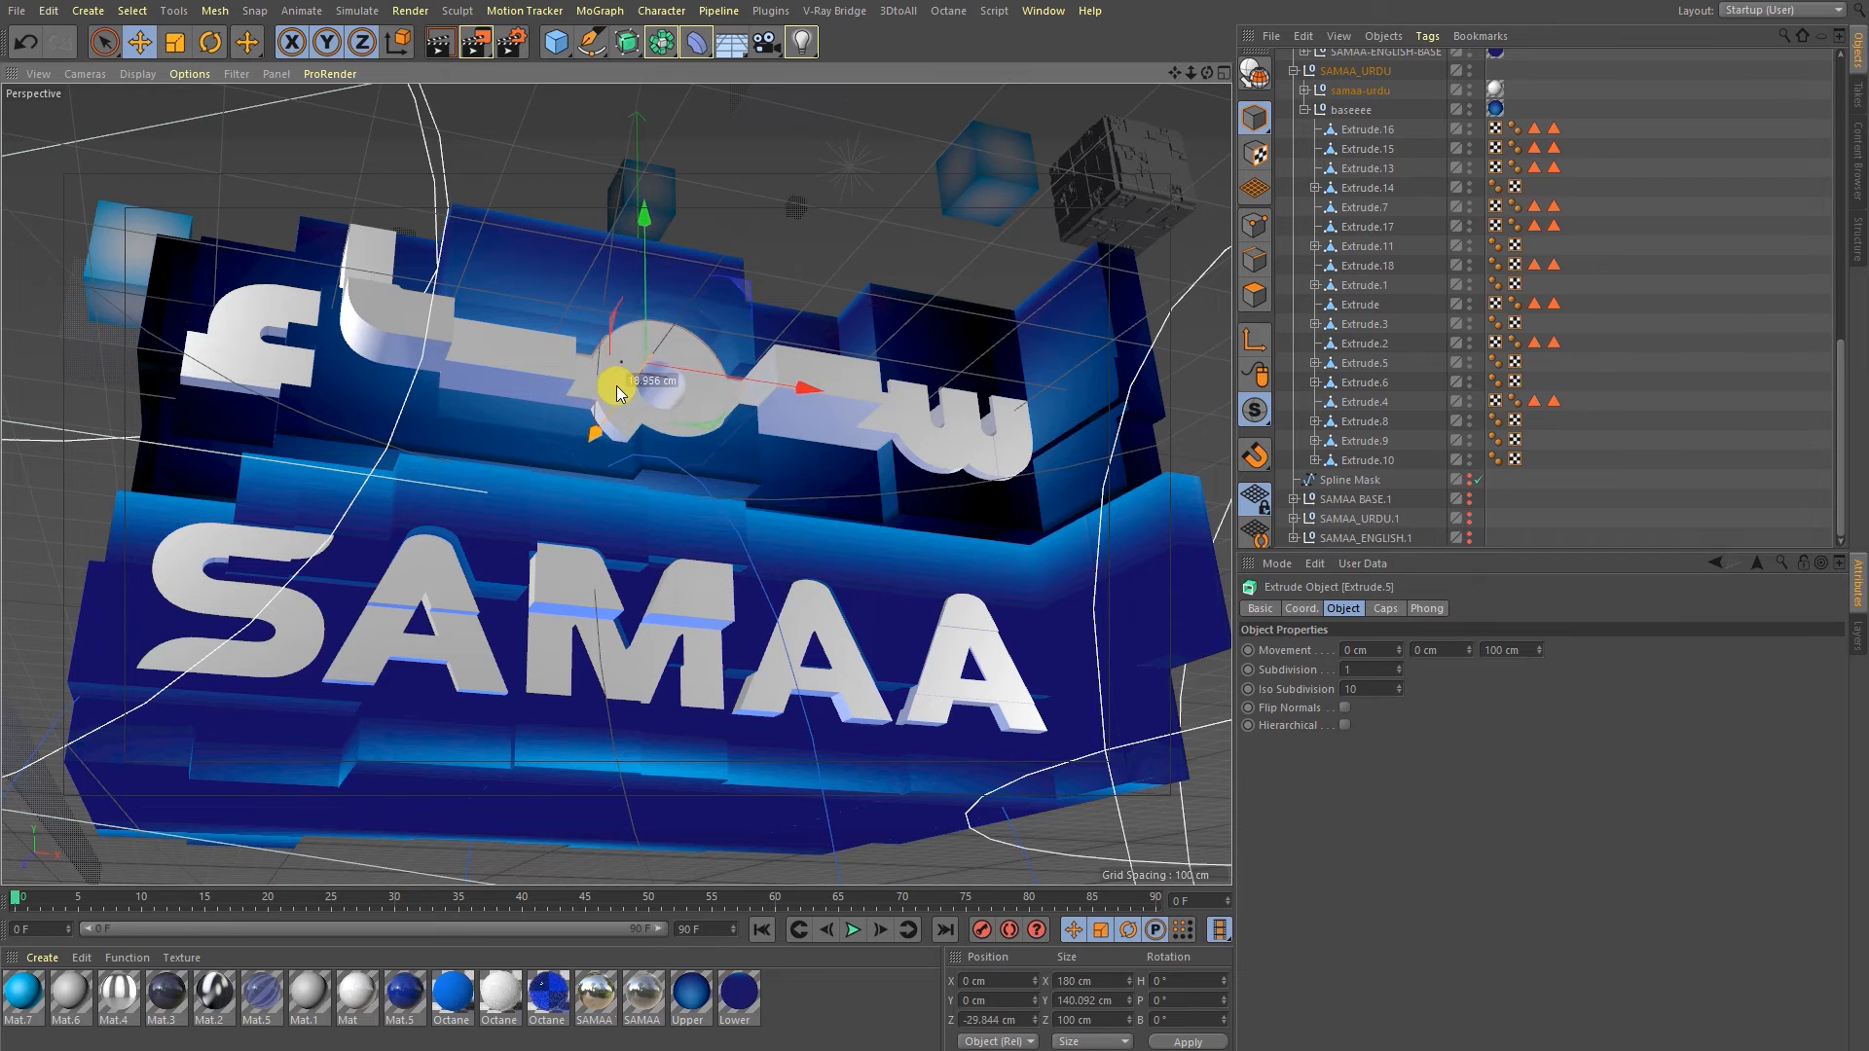
pyautogui.moveTo(619, 387); pyautogui.dragTo(602, 393)
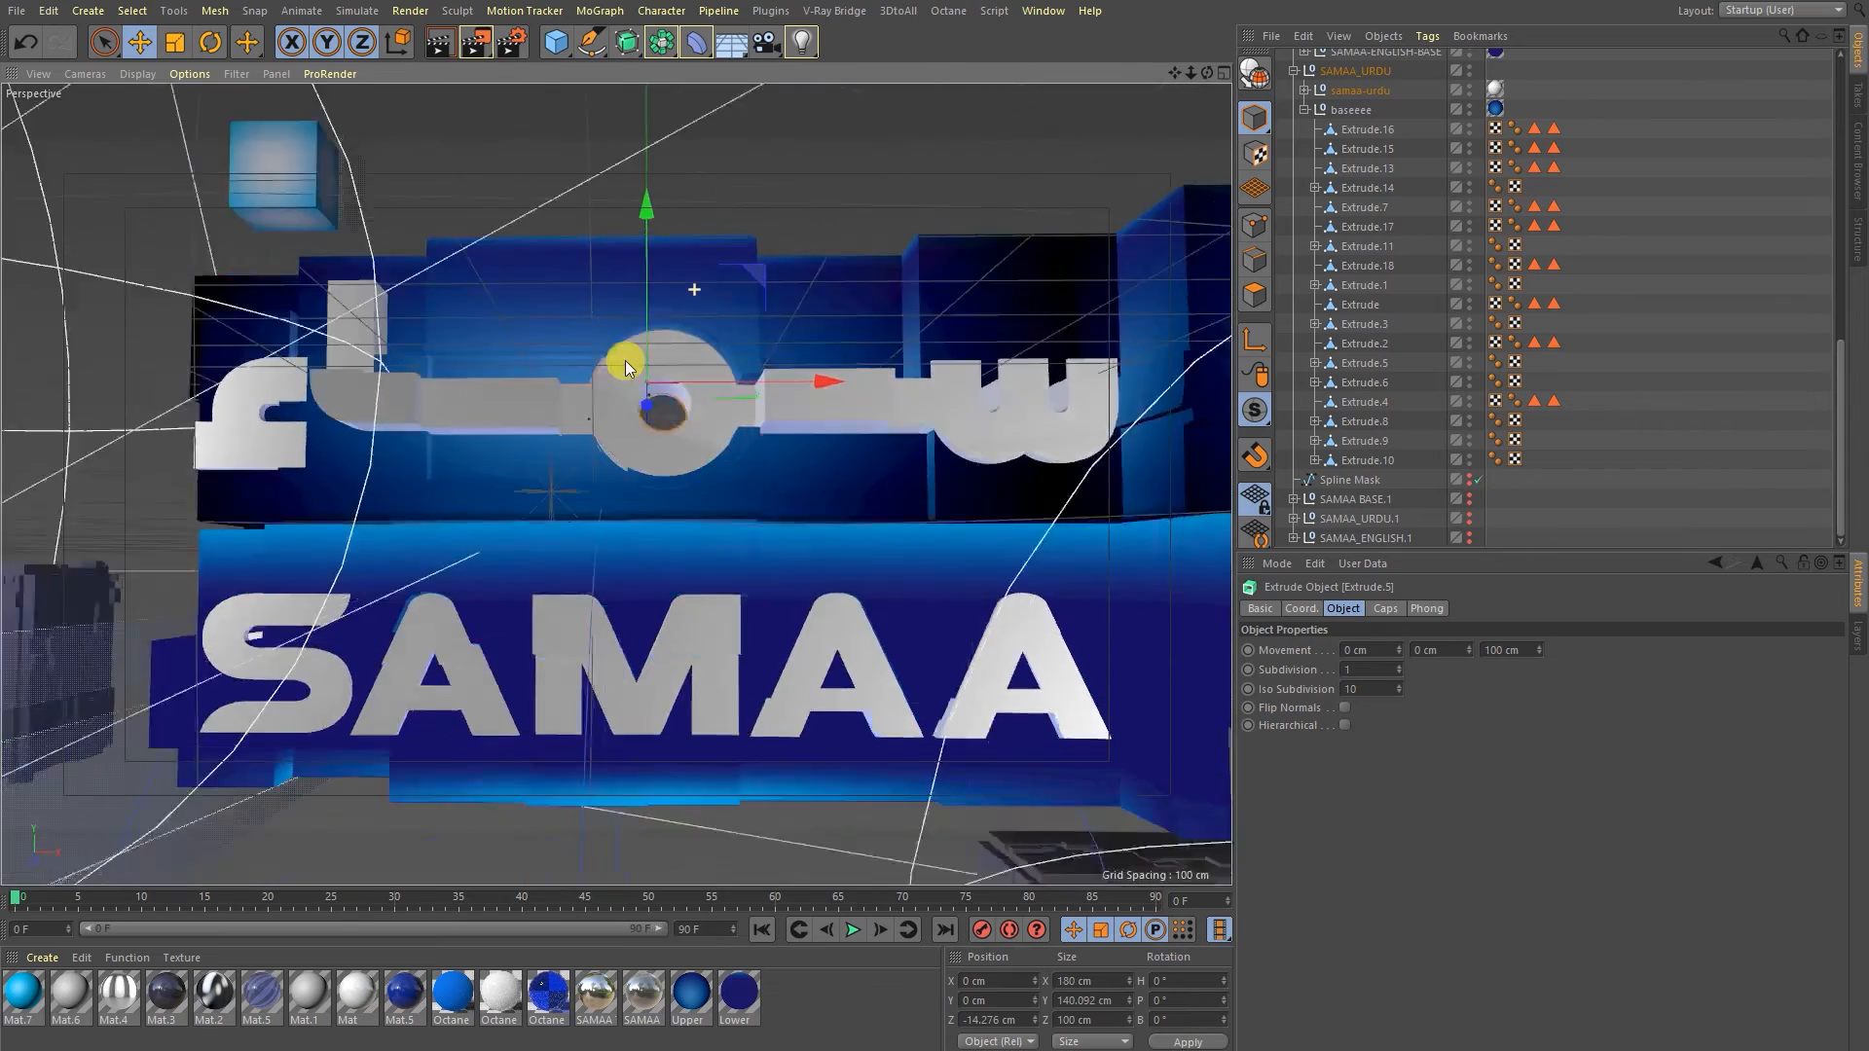
pyautogui.moveTo(625, 366); pyautogui.dragTo(594, 405)
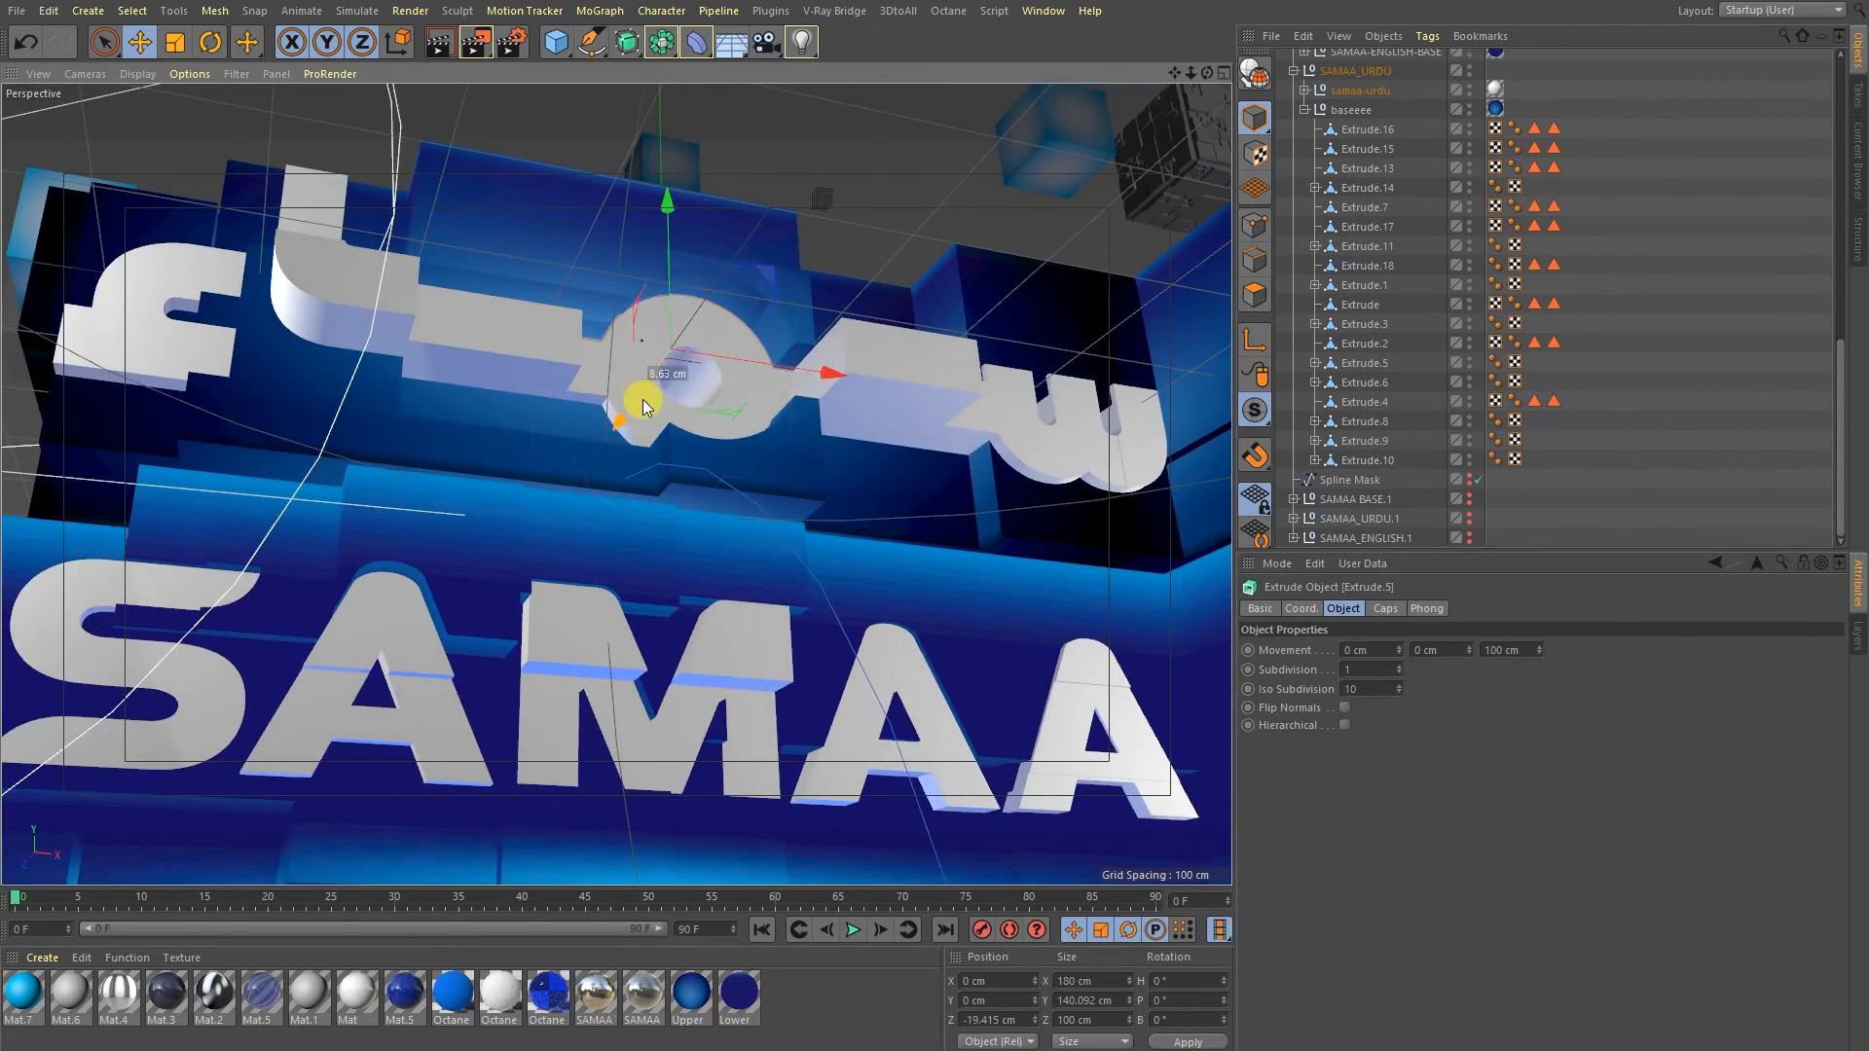
pyautogui.moveTo(645, 403); pyautogui.dragTo(644, 393)
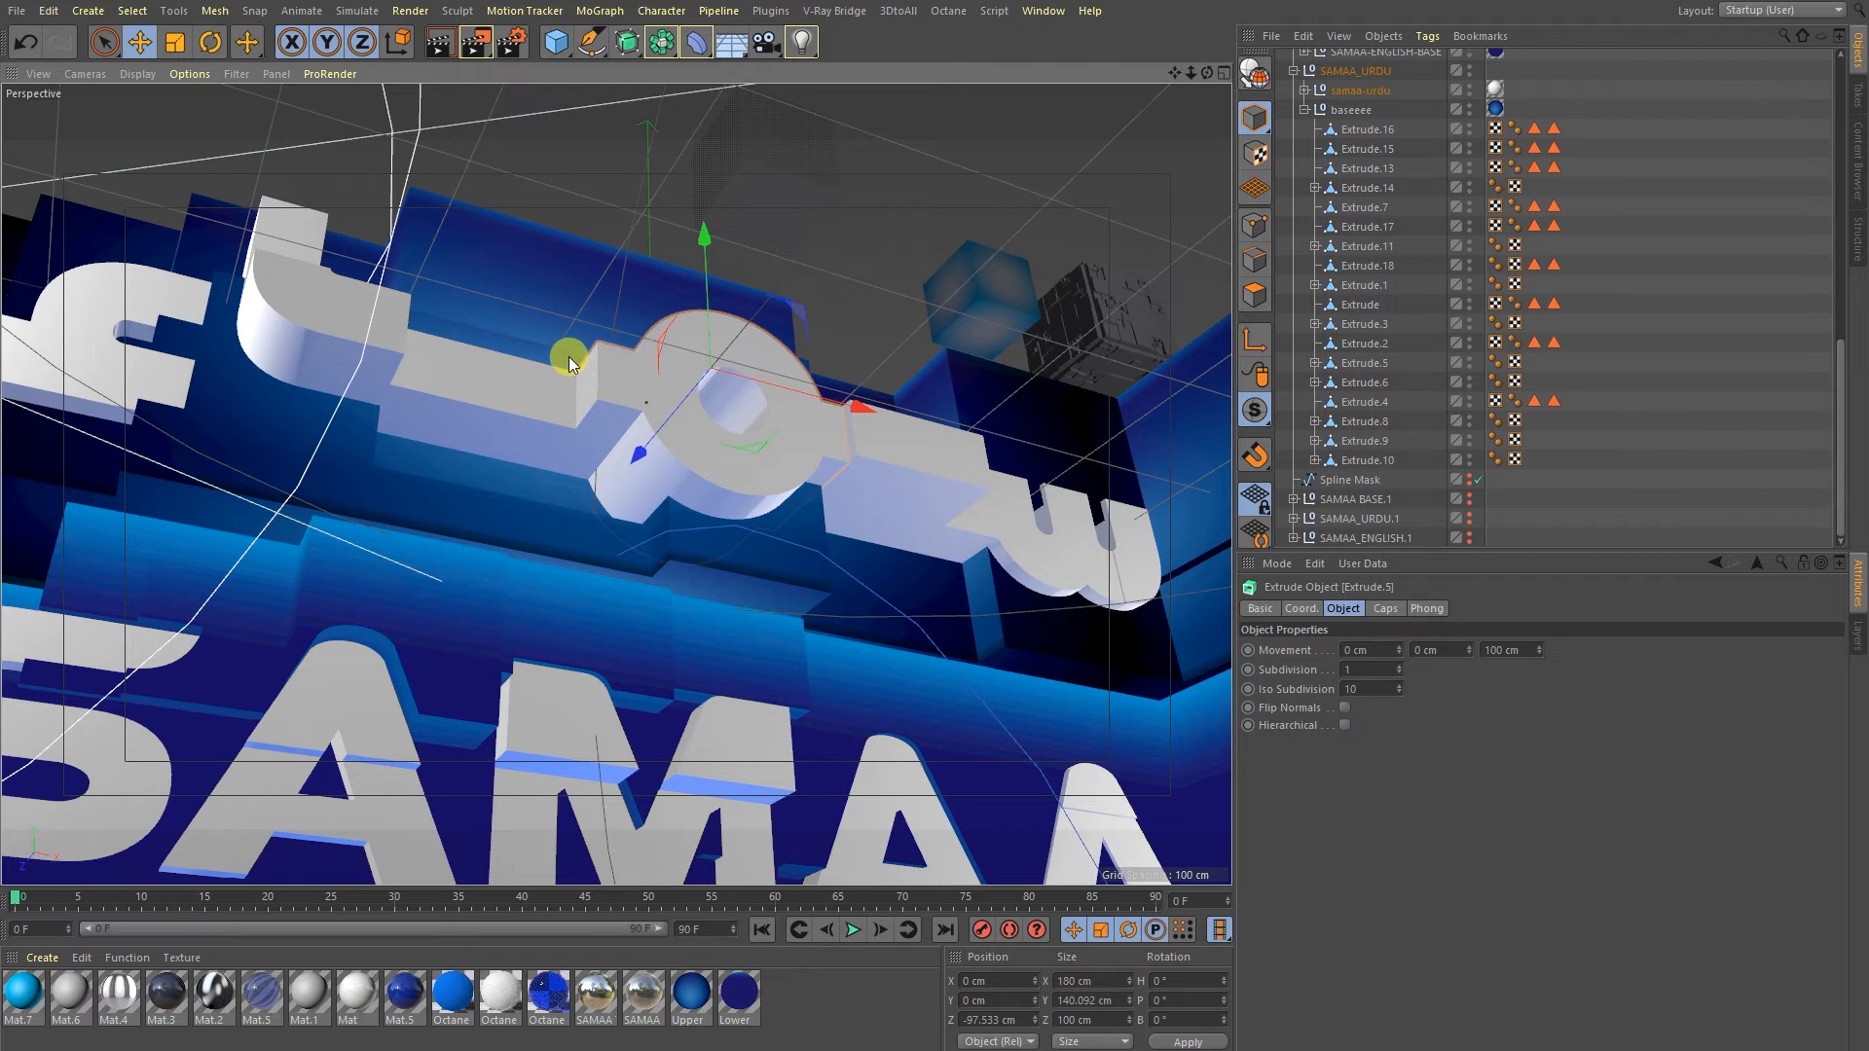
pyautogui.moveTo(570, 362); pyautogui.dragTo(619, 376)
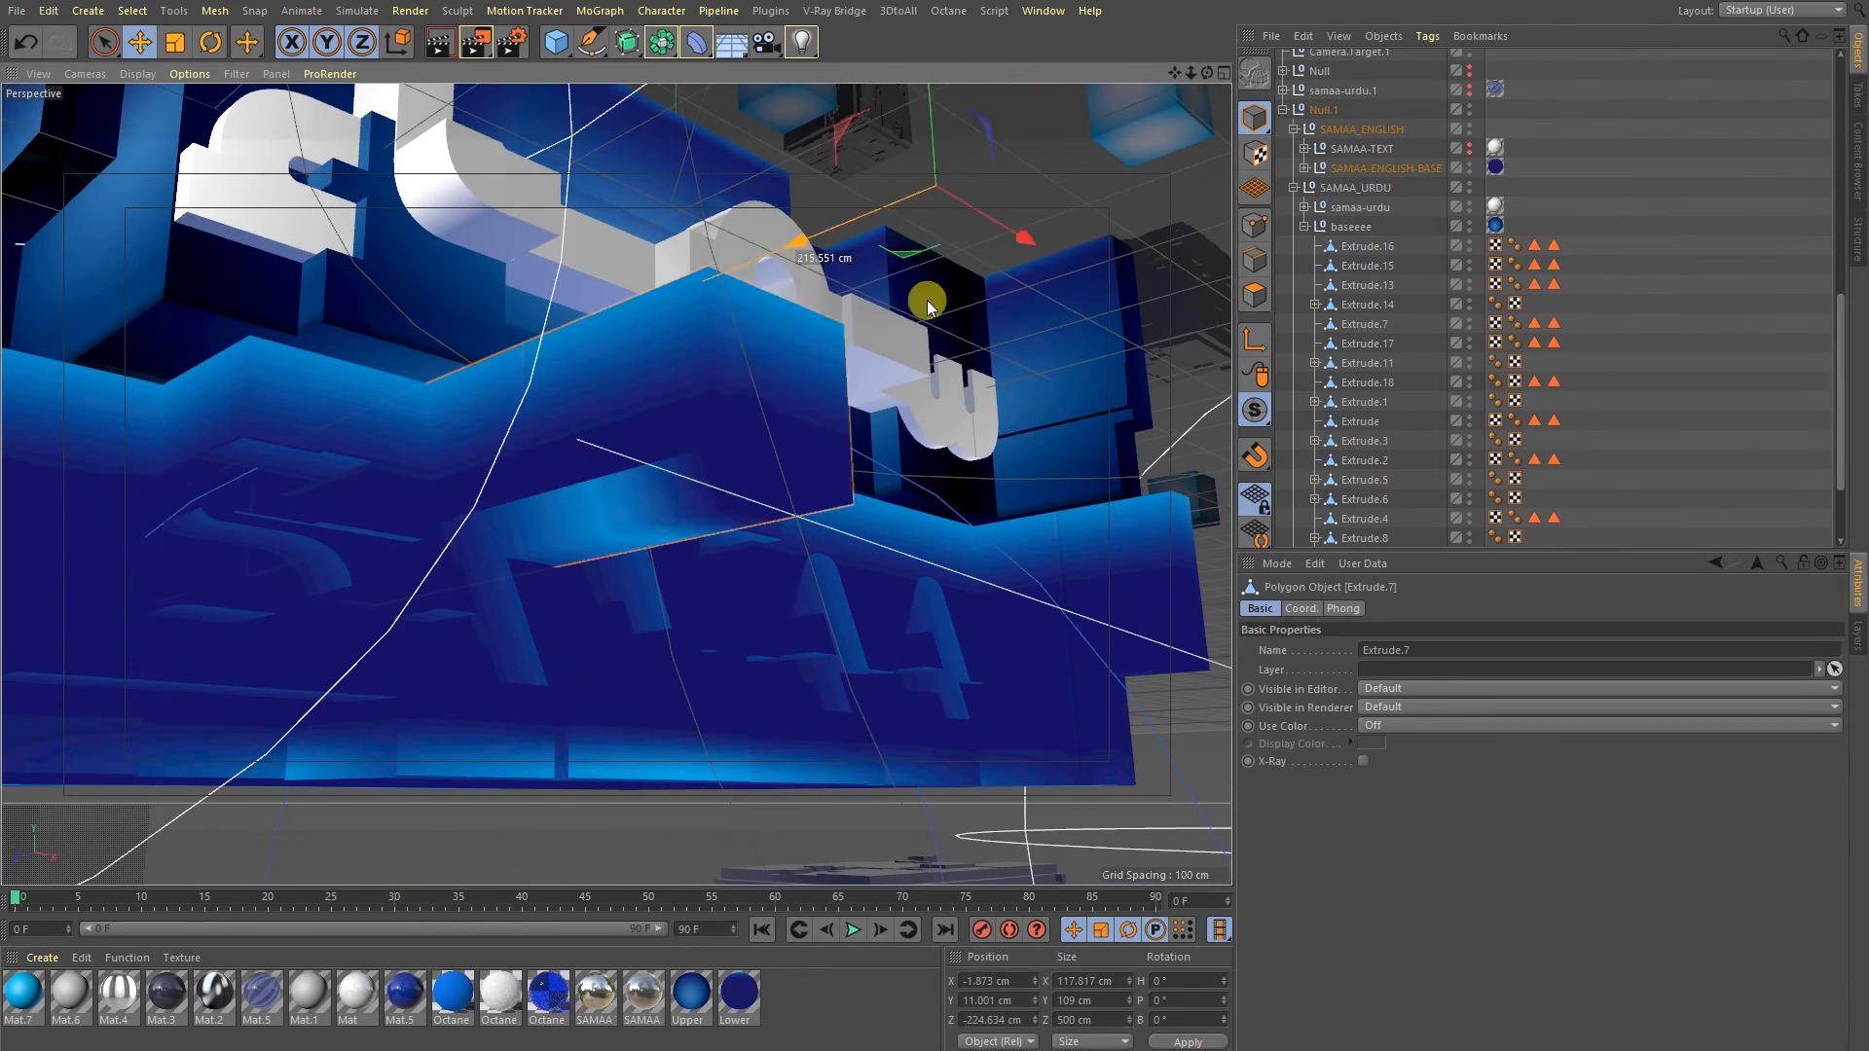
# Move Extrude.7, Extrude.11 and Extrude.5 to new depths so English SAMAA sinks into the base.
pyautogui.moveTo(926, 298); pyautogui.dragTo(607, 529)
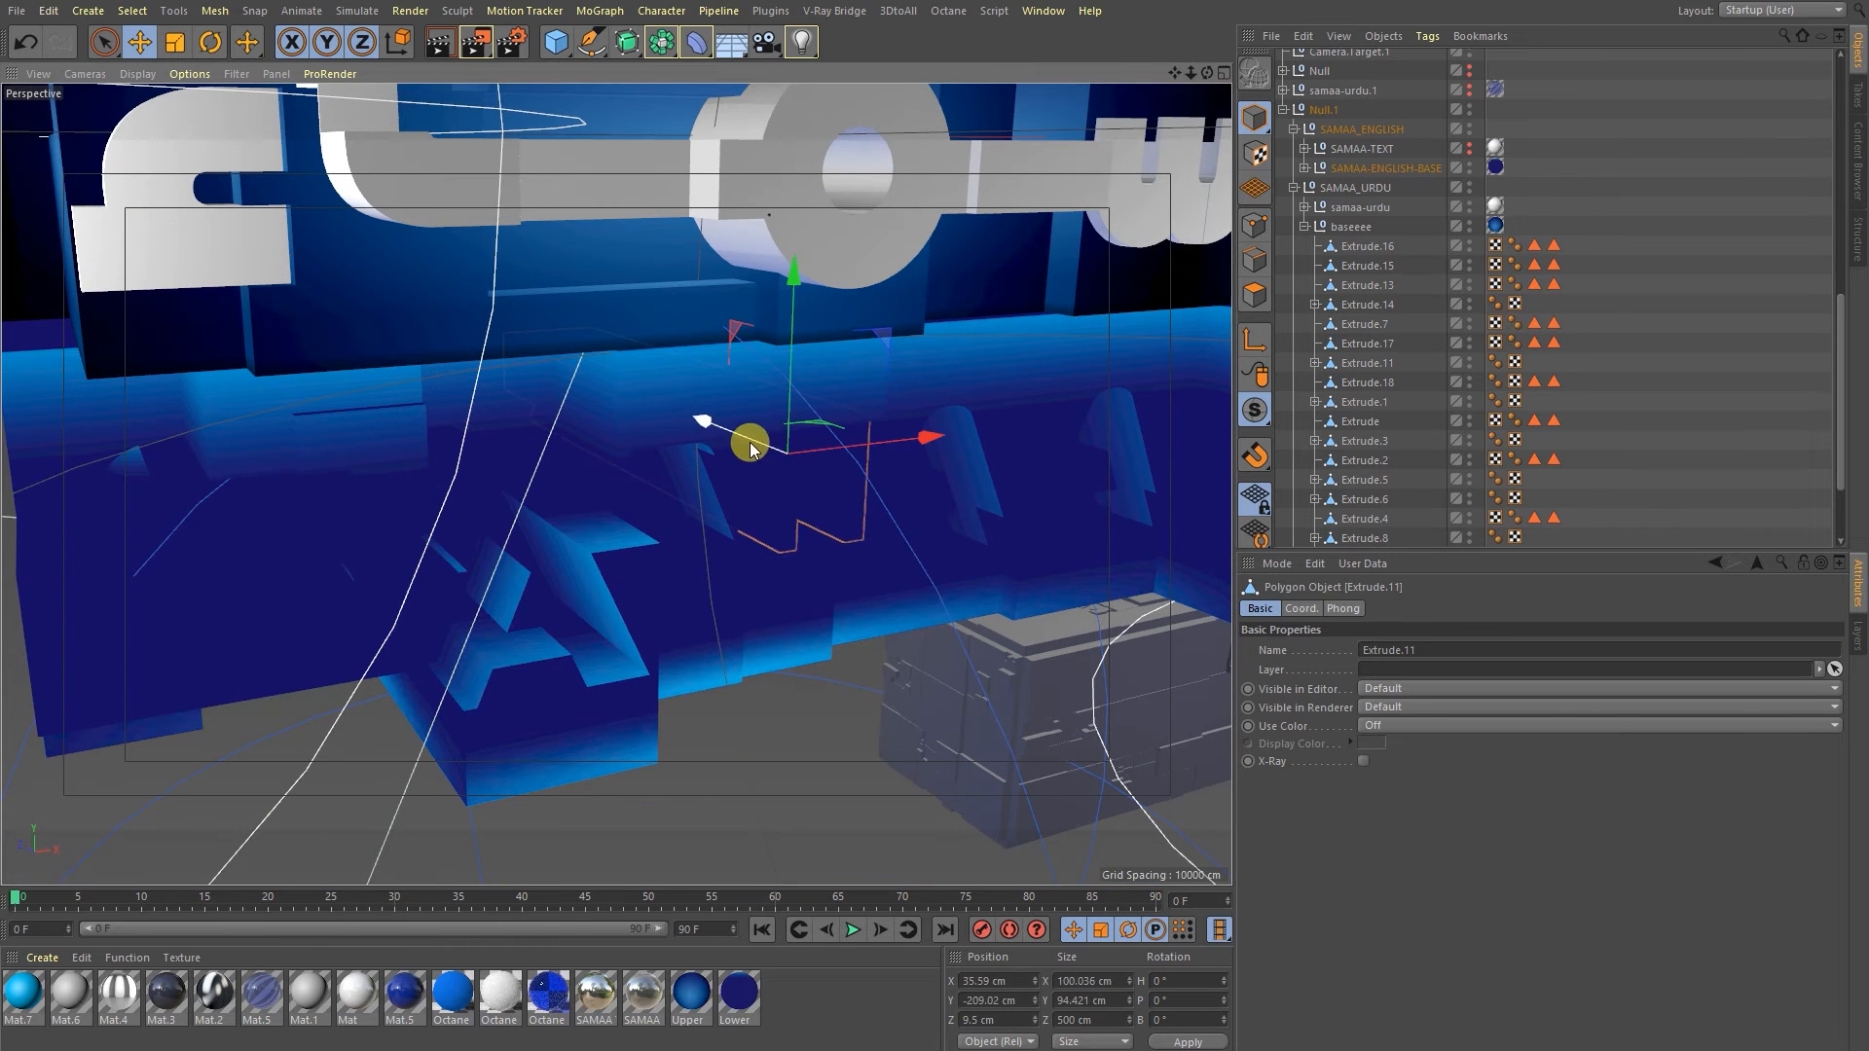
pyautogui.moveTo(751, 442); pyautogui.dragTo(829, 578)
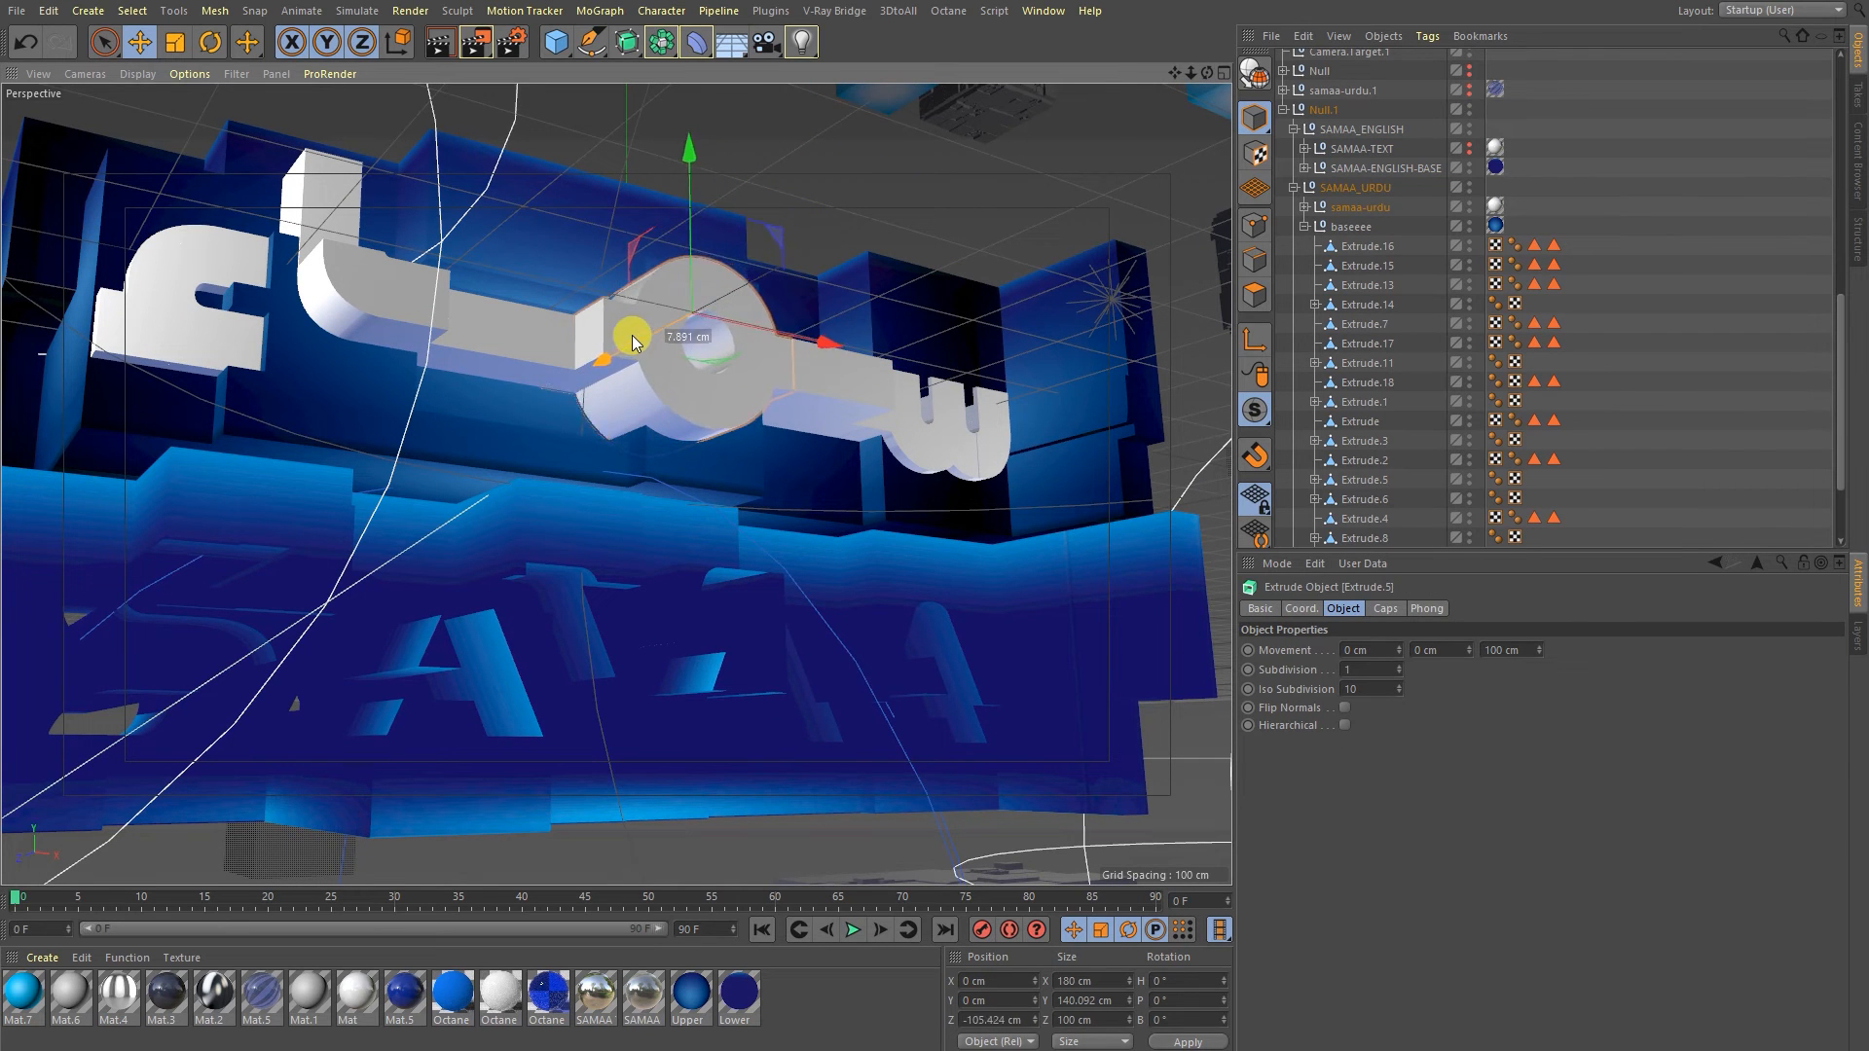
pyautogui.moveTo(631, 339); pyautogui.dragTo(596, 382)
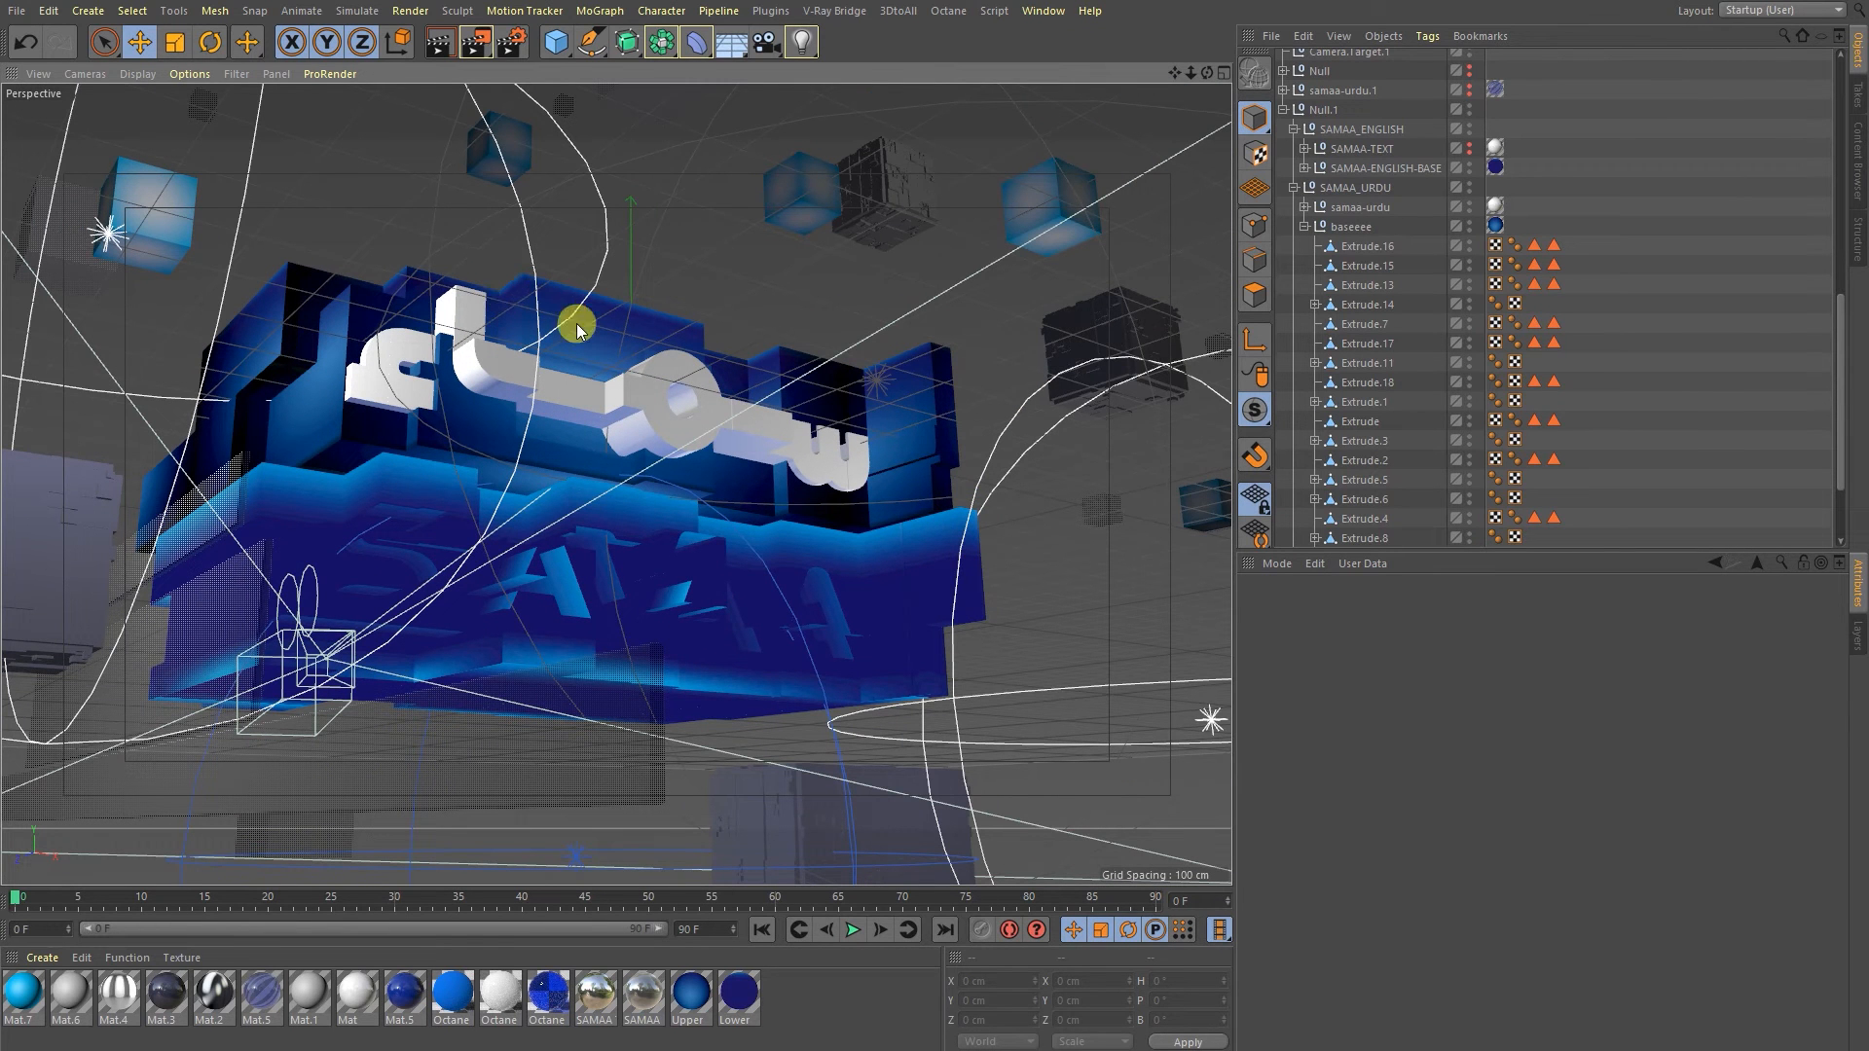
pyautogui.moveTo(622, 372)
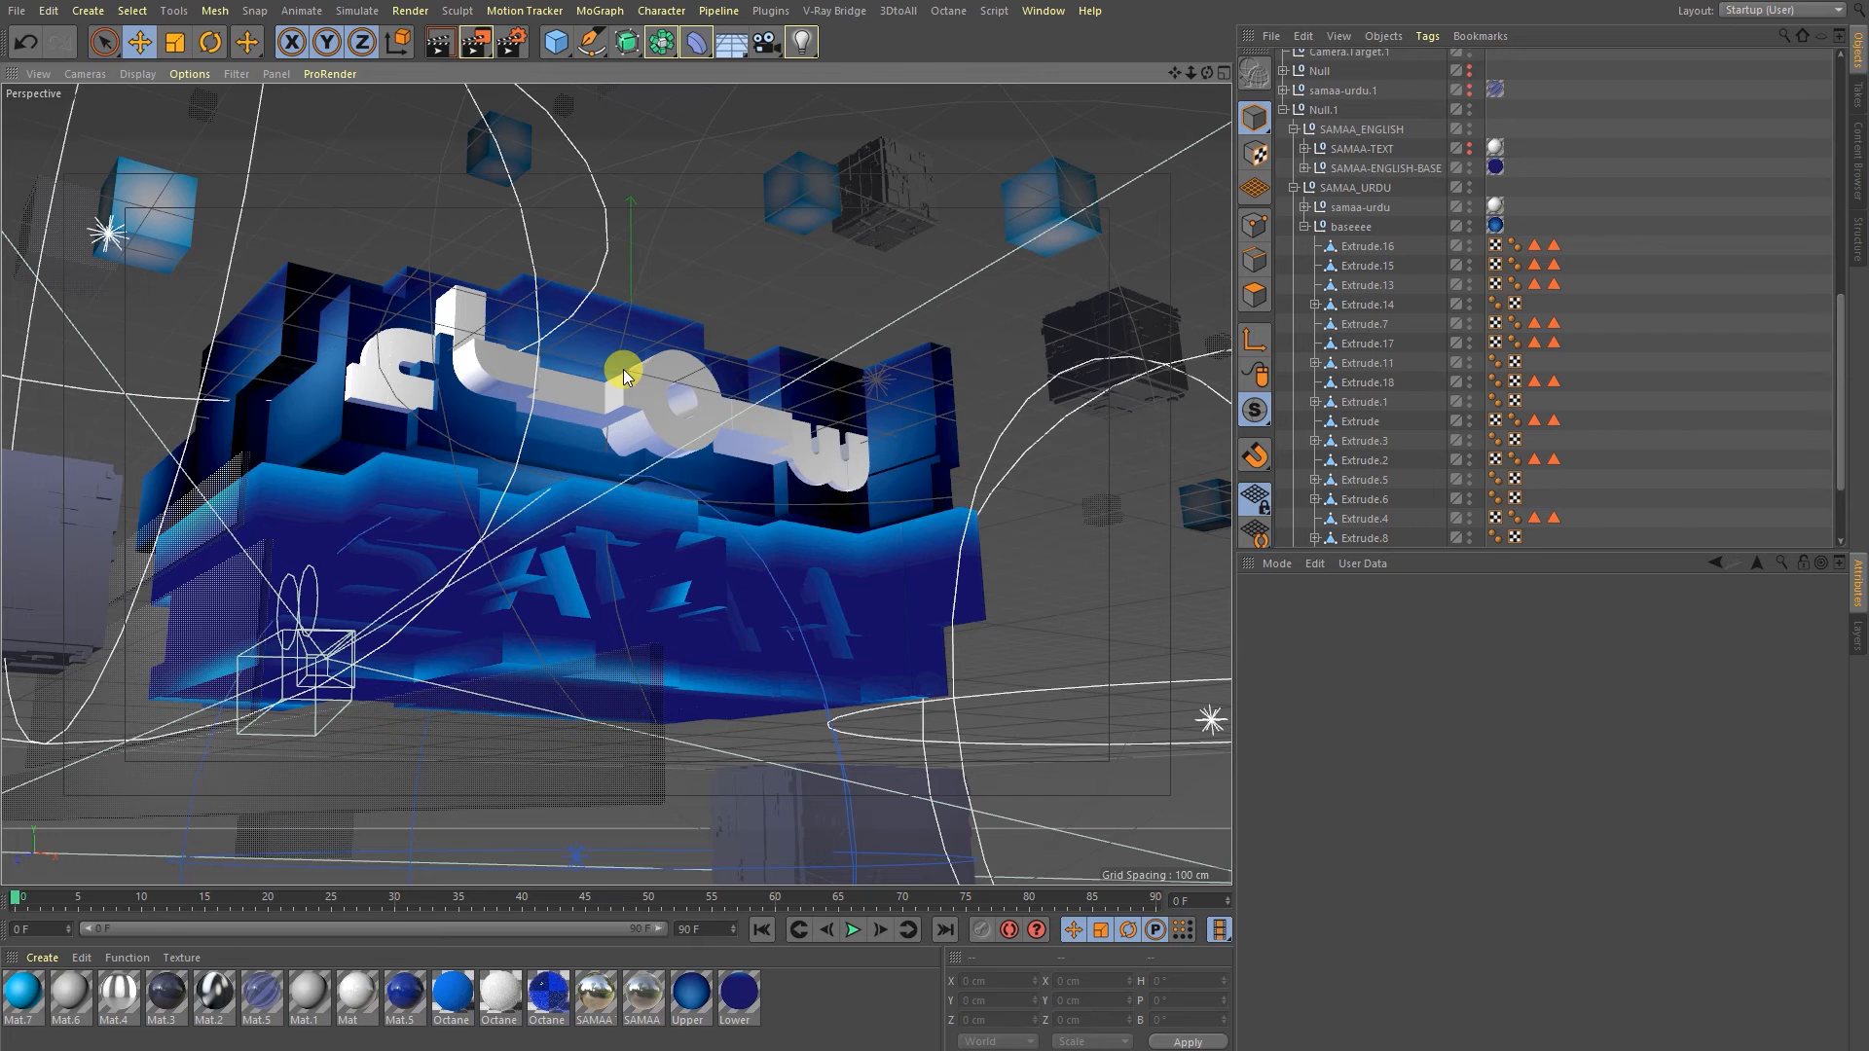
# Select Cube.1 in the Object Manager and frame it to show its size properties.
pyautogui.moveTo(625, 370); pyautogui.dragTo(524, 442)
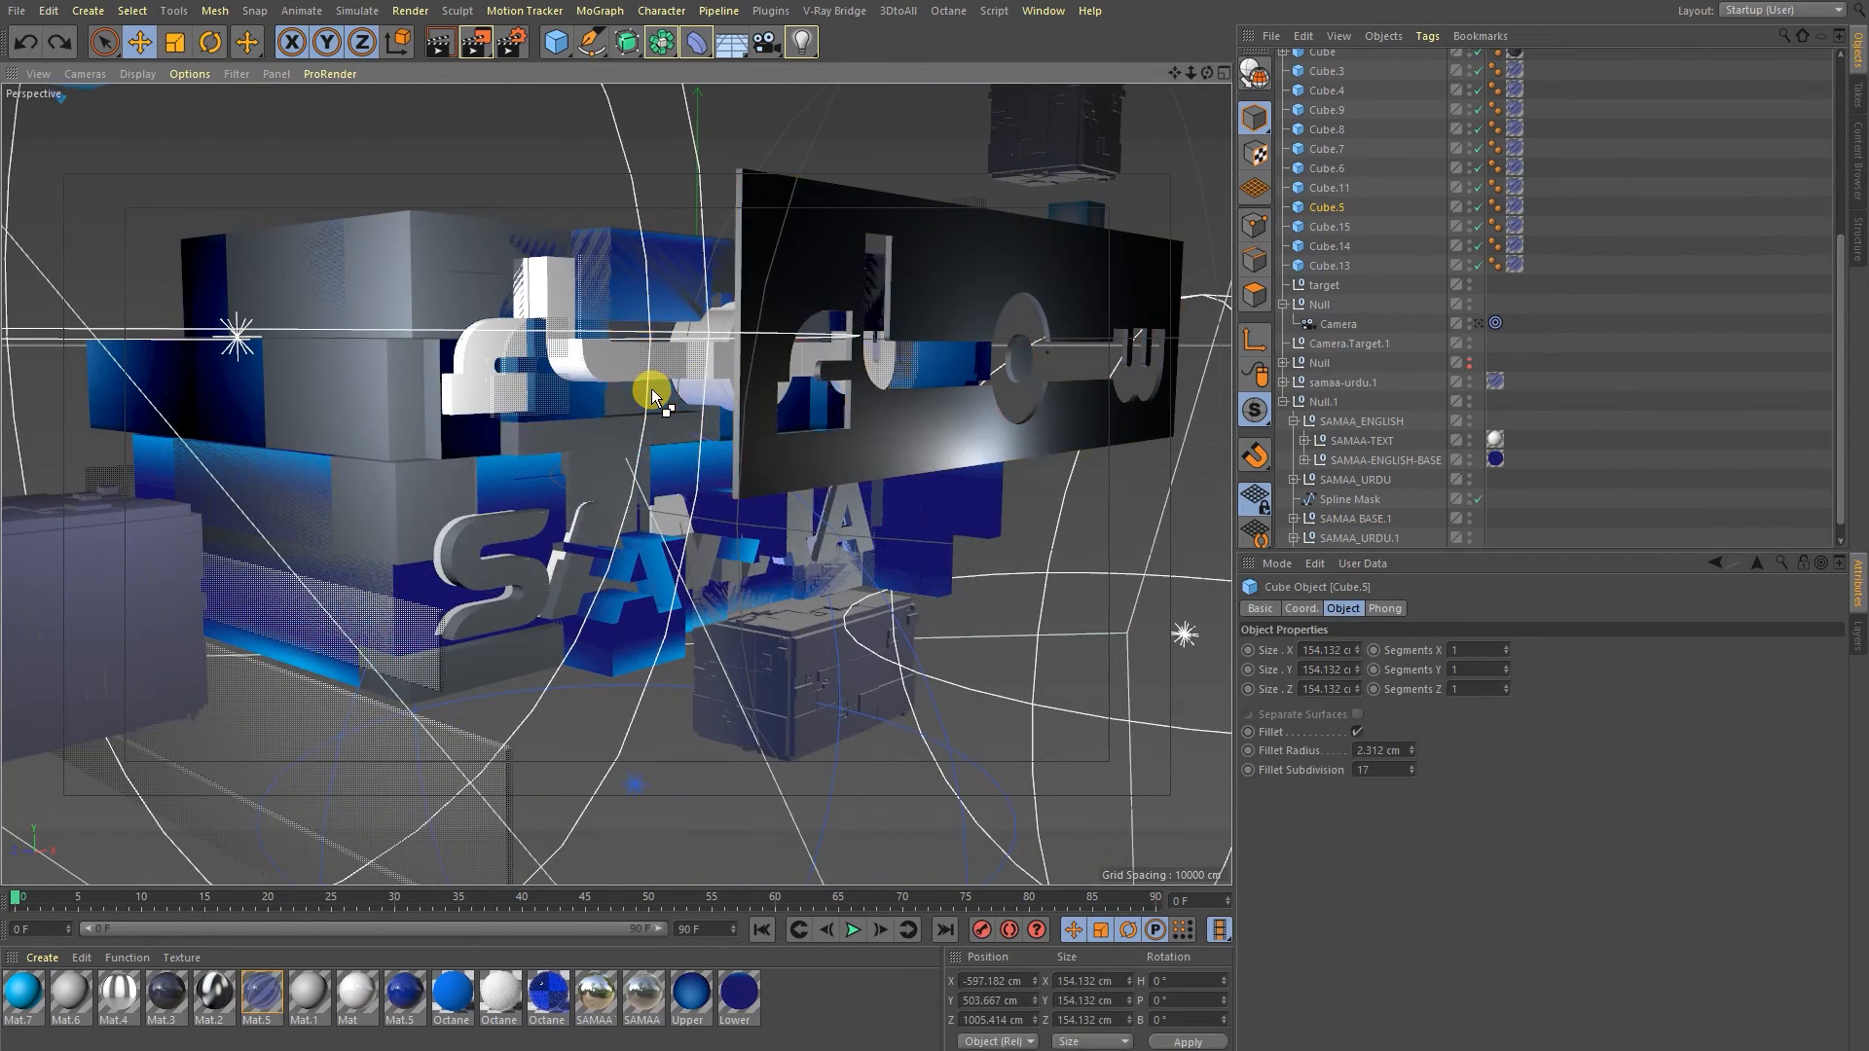
pyautogui.click(1355, 478)
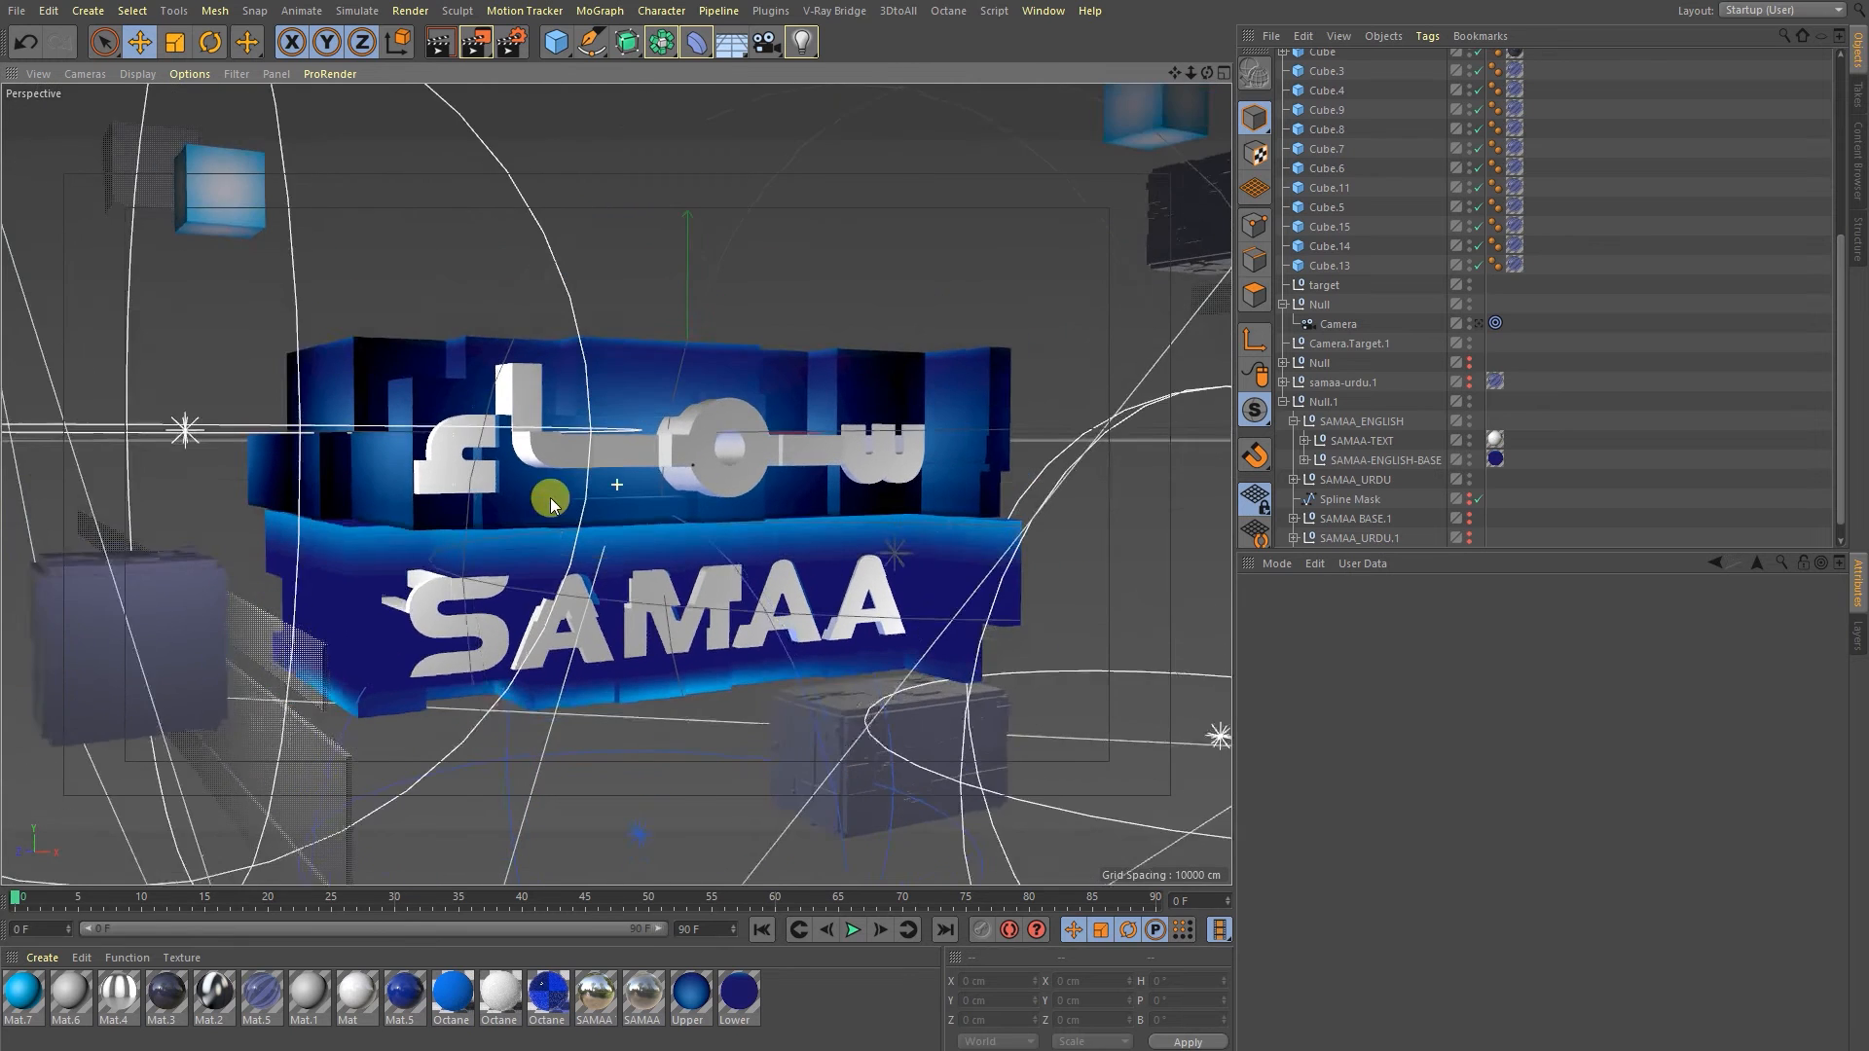
pyautogui.moveTo(436, 43)
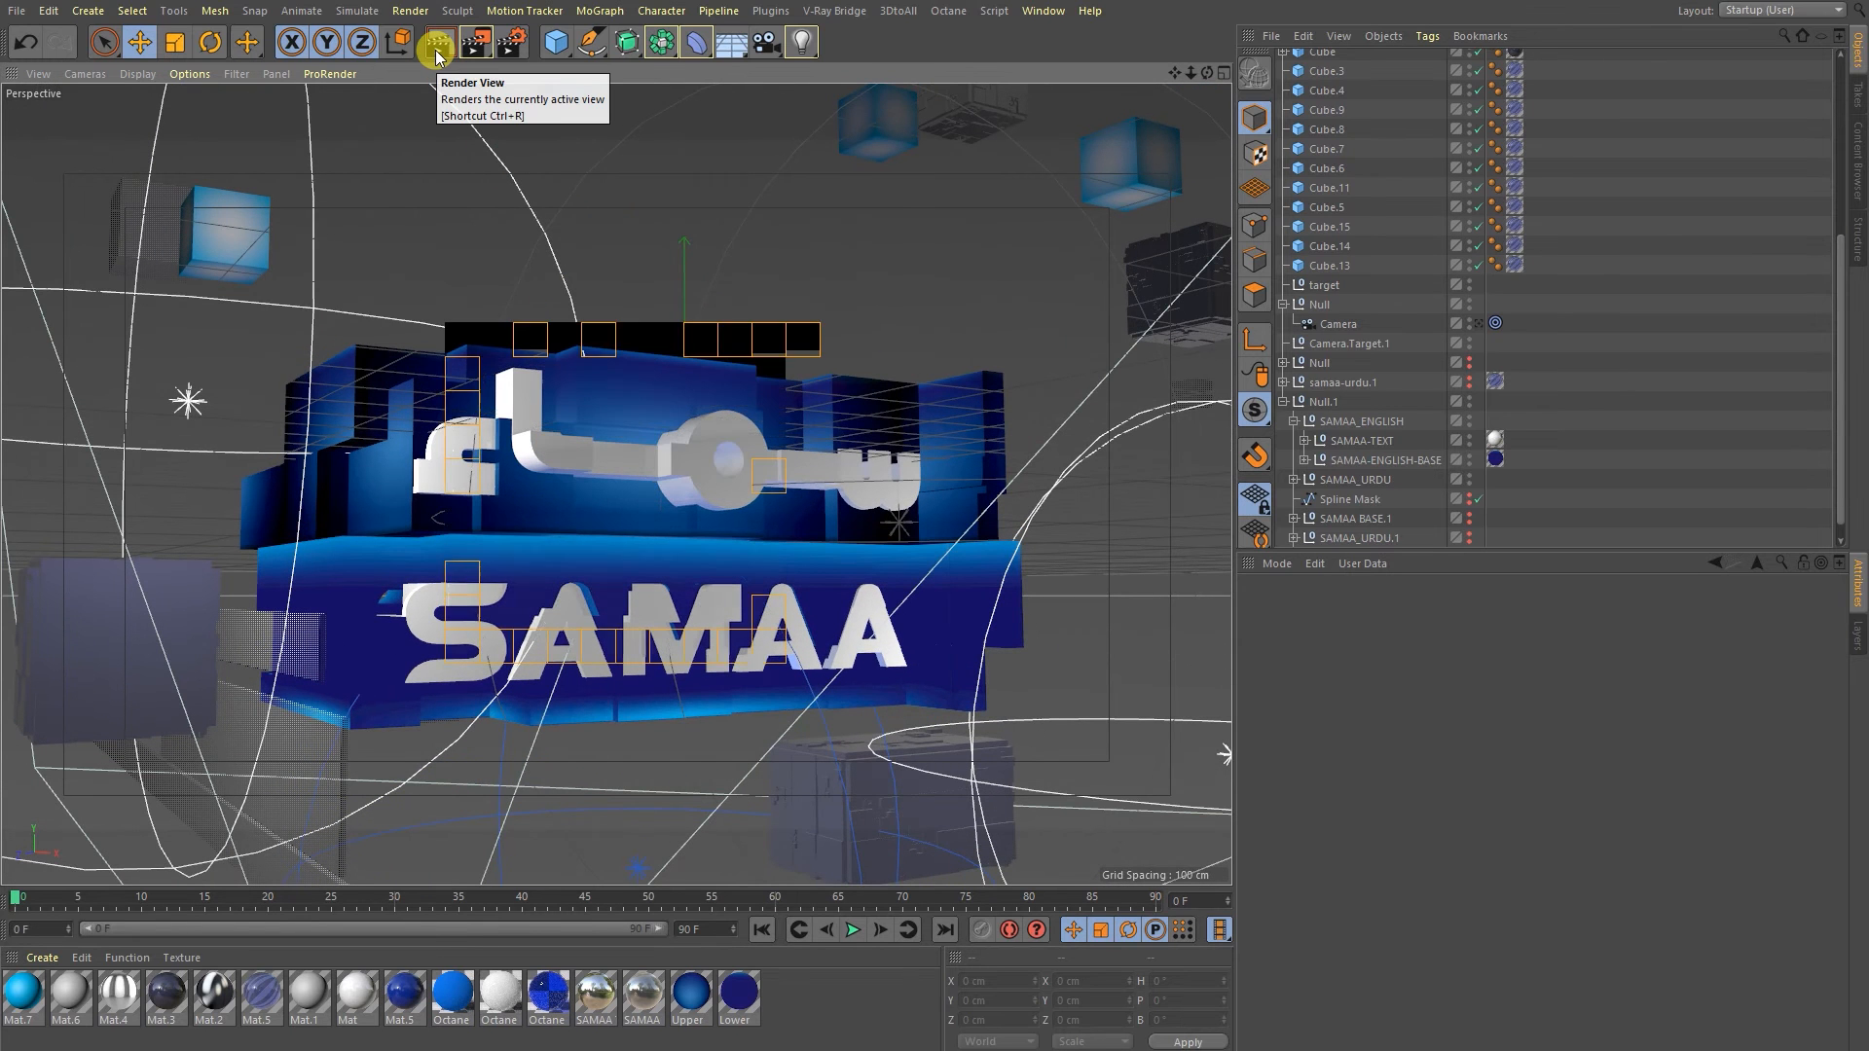
pyautogui.click(436, 41)
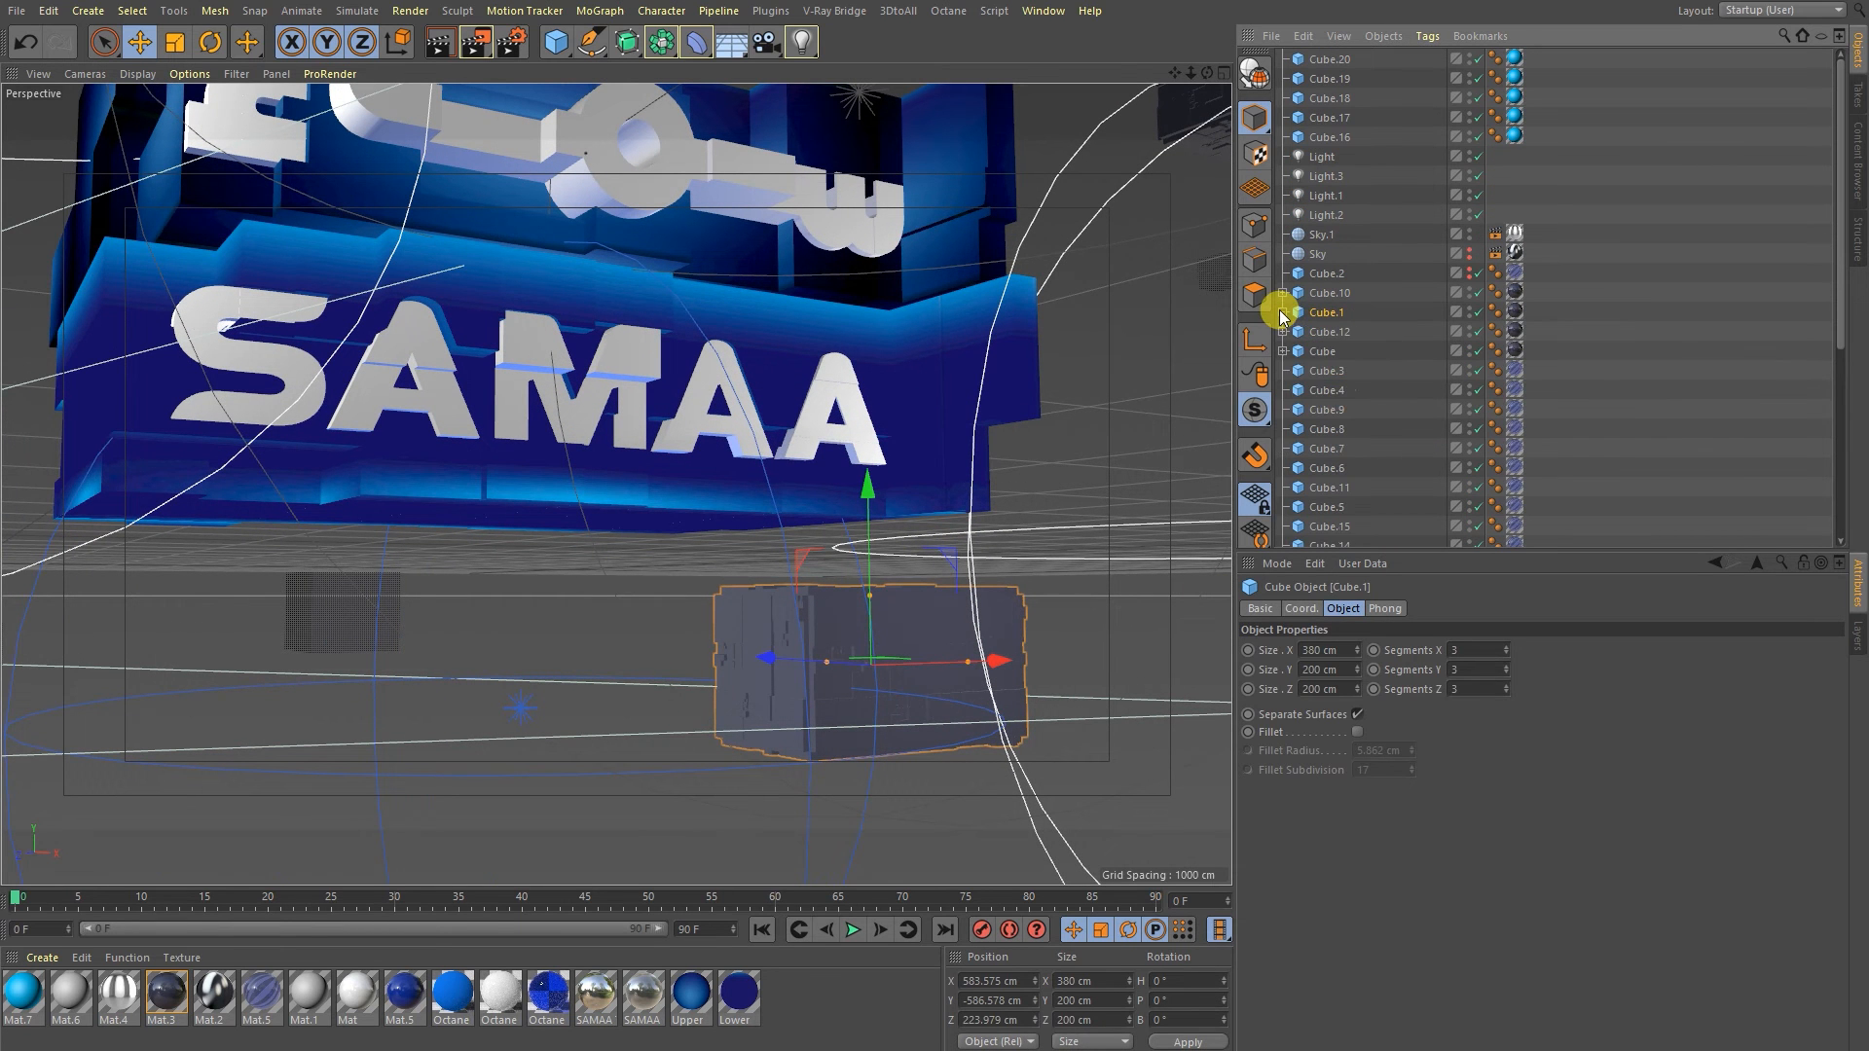
# Zoom in on the greebled cube, then start a new empty project.
pyautogui.moveTo(1275, 311); pyautogui.dragTo(703, 518)
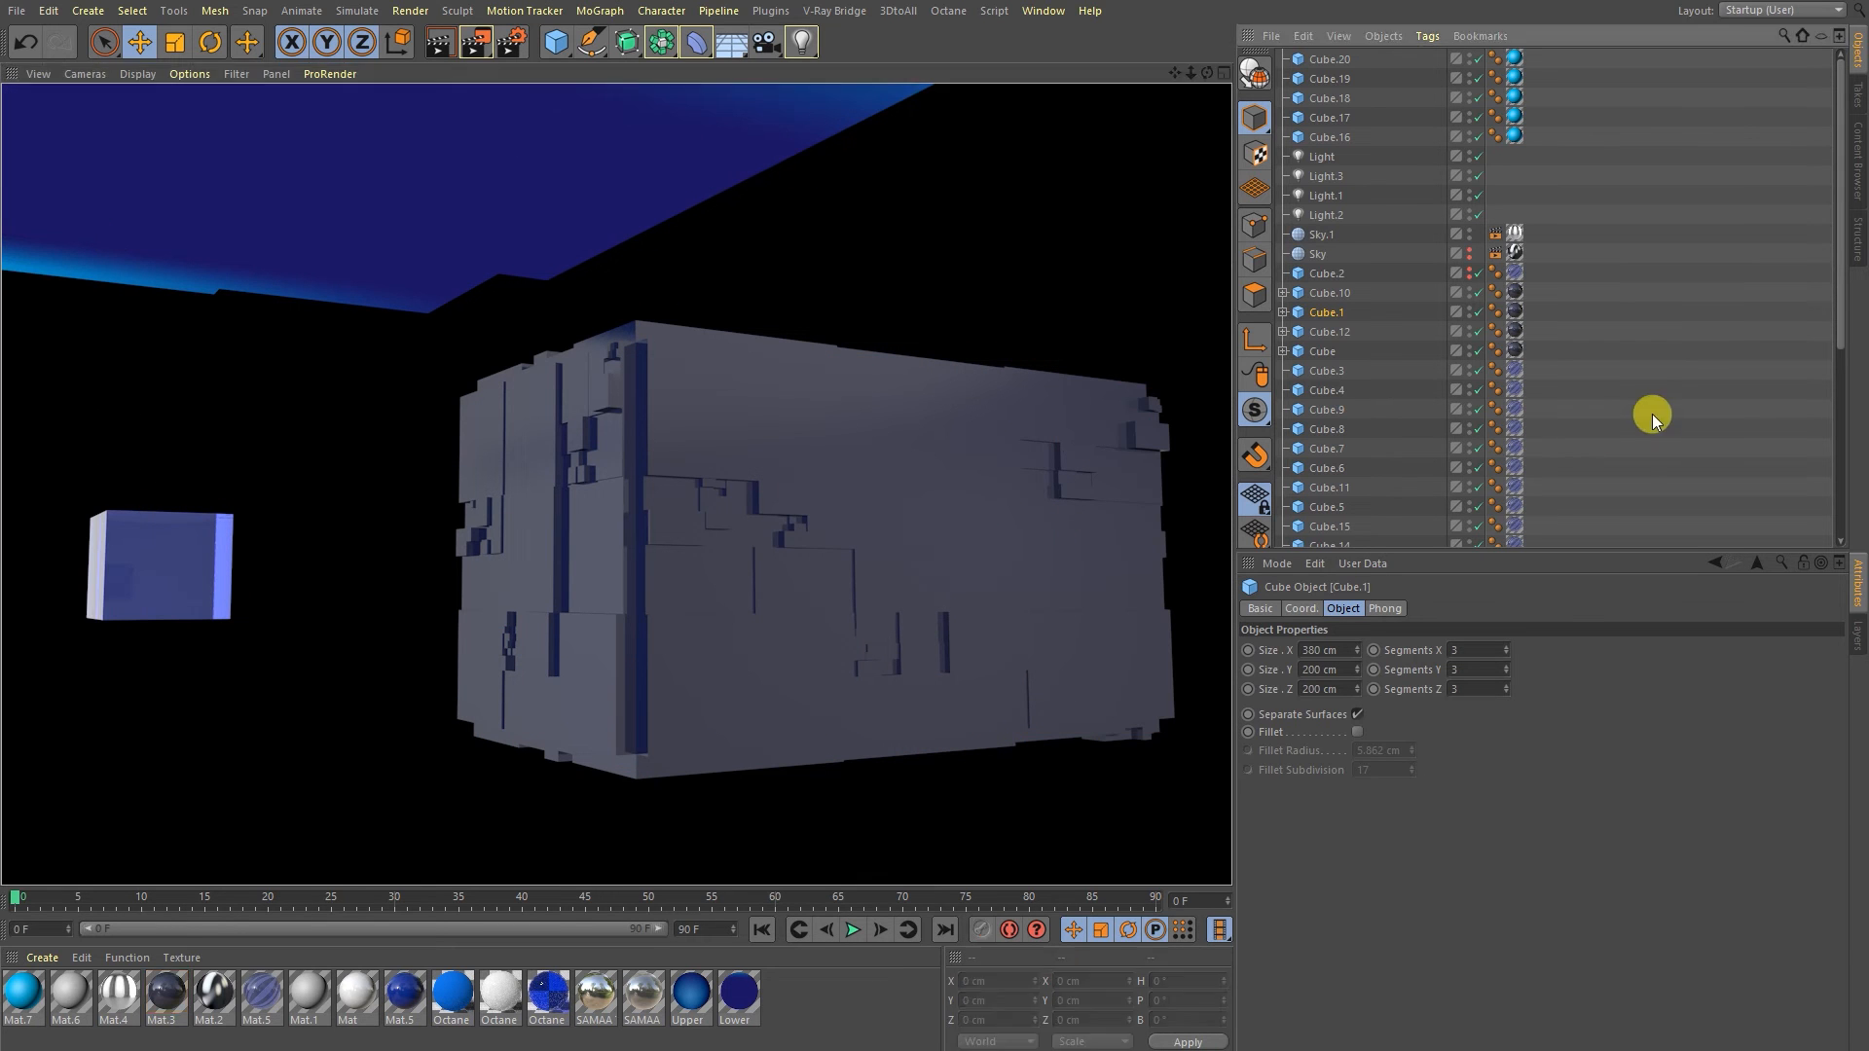
pyautogui.click(18, 11)
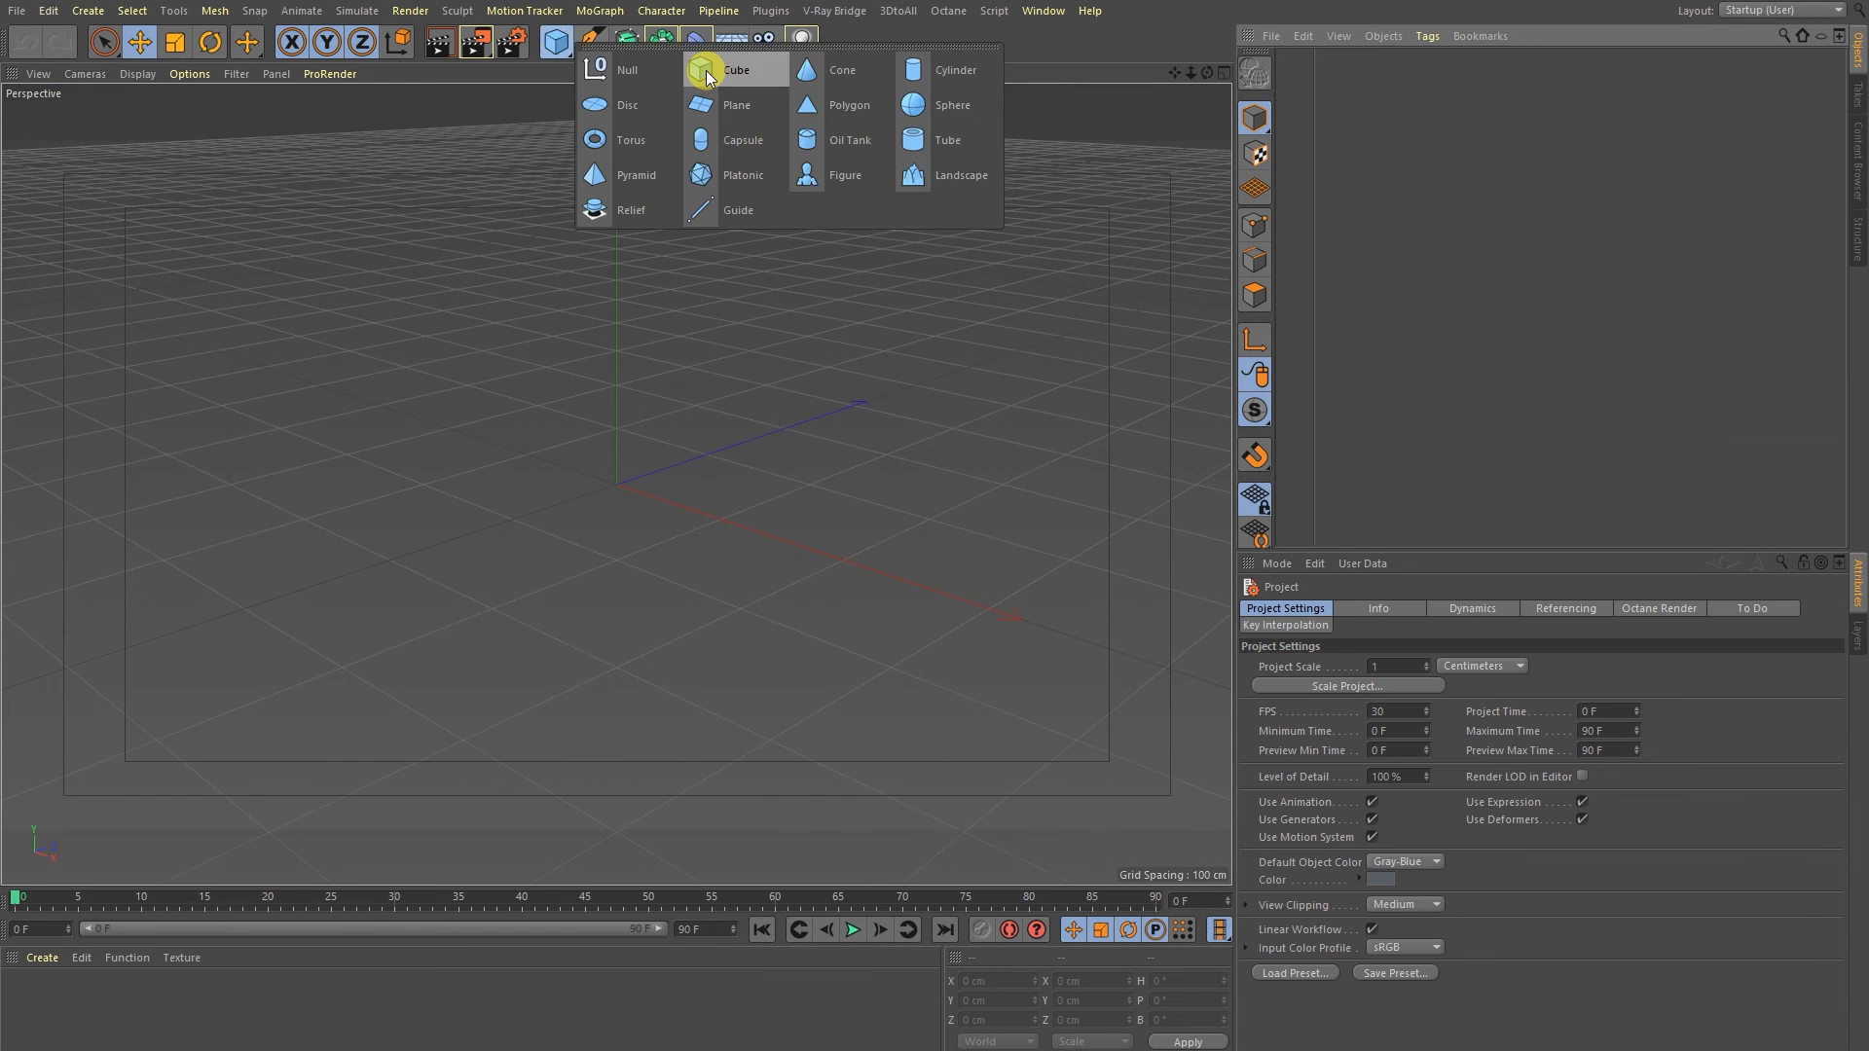
# Add a Cube primitive with 5 segments on X, Y and Z and return to Model mode.
pyautogui.click(736, 70)
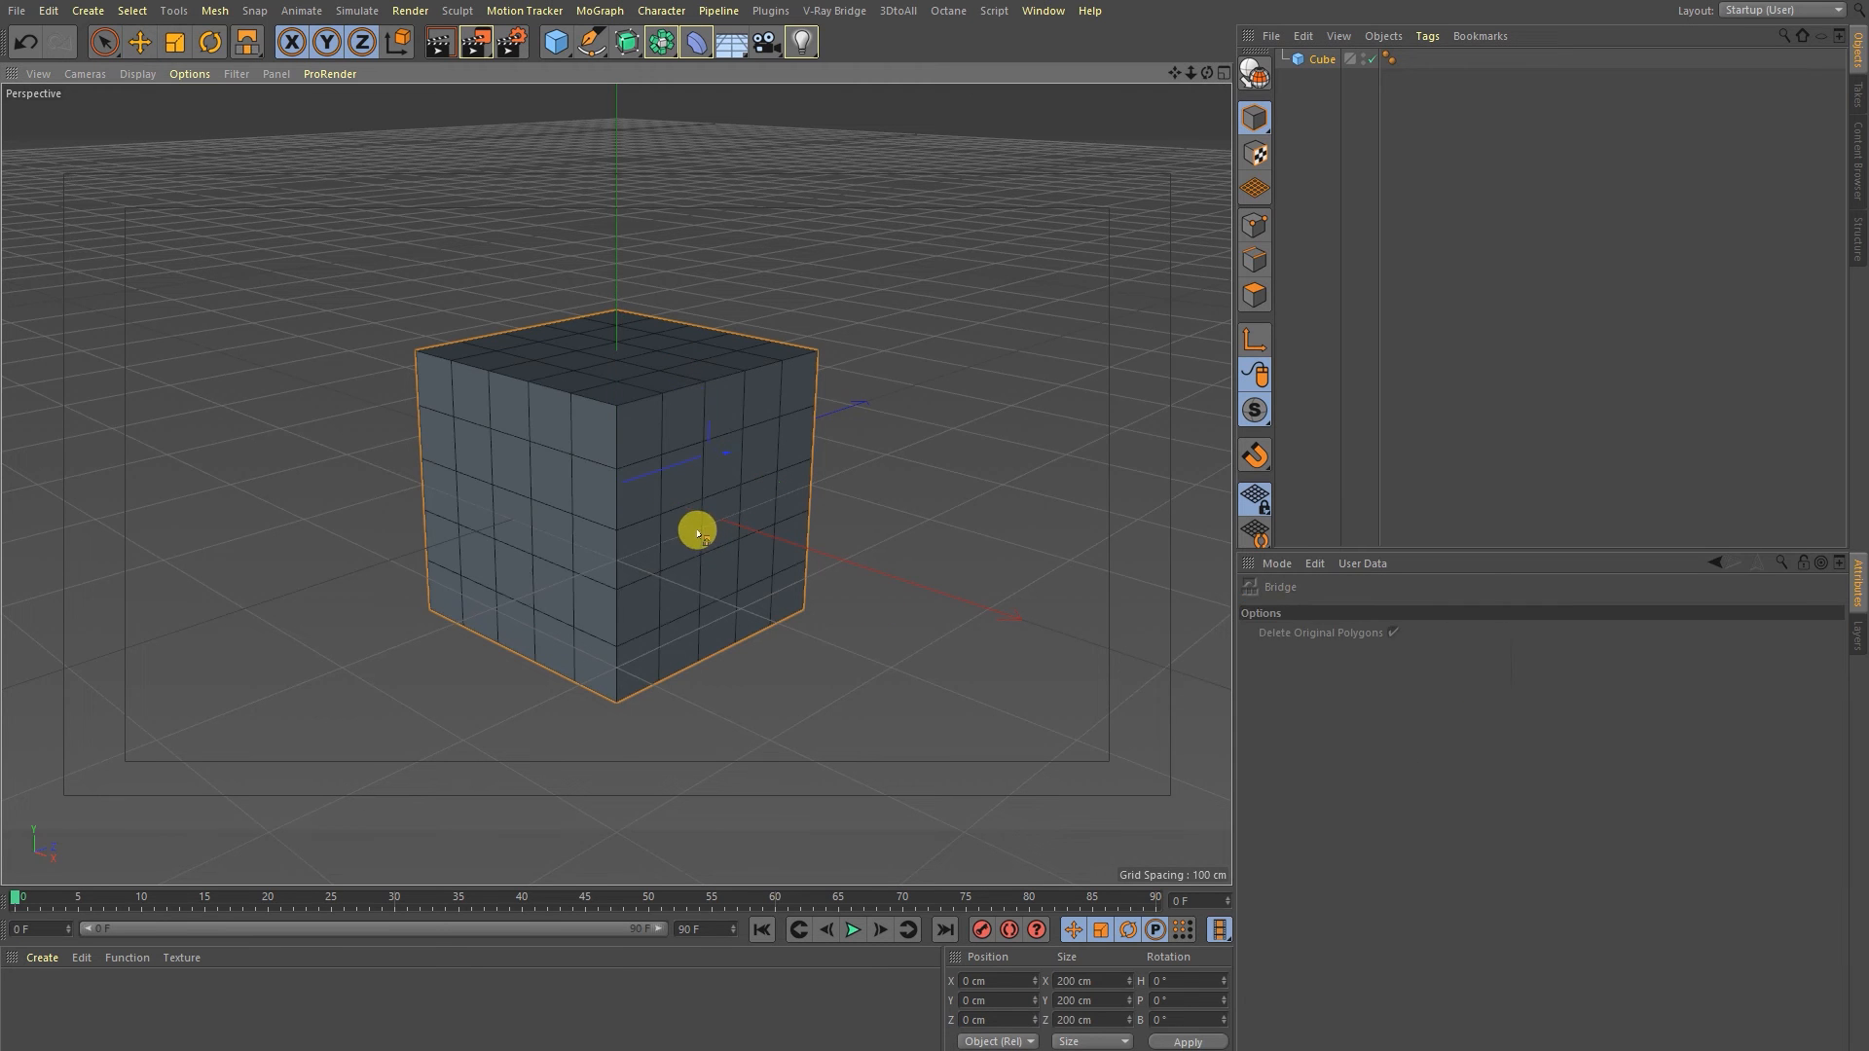
pyautogui.click(138, 40)
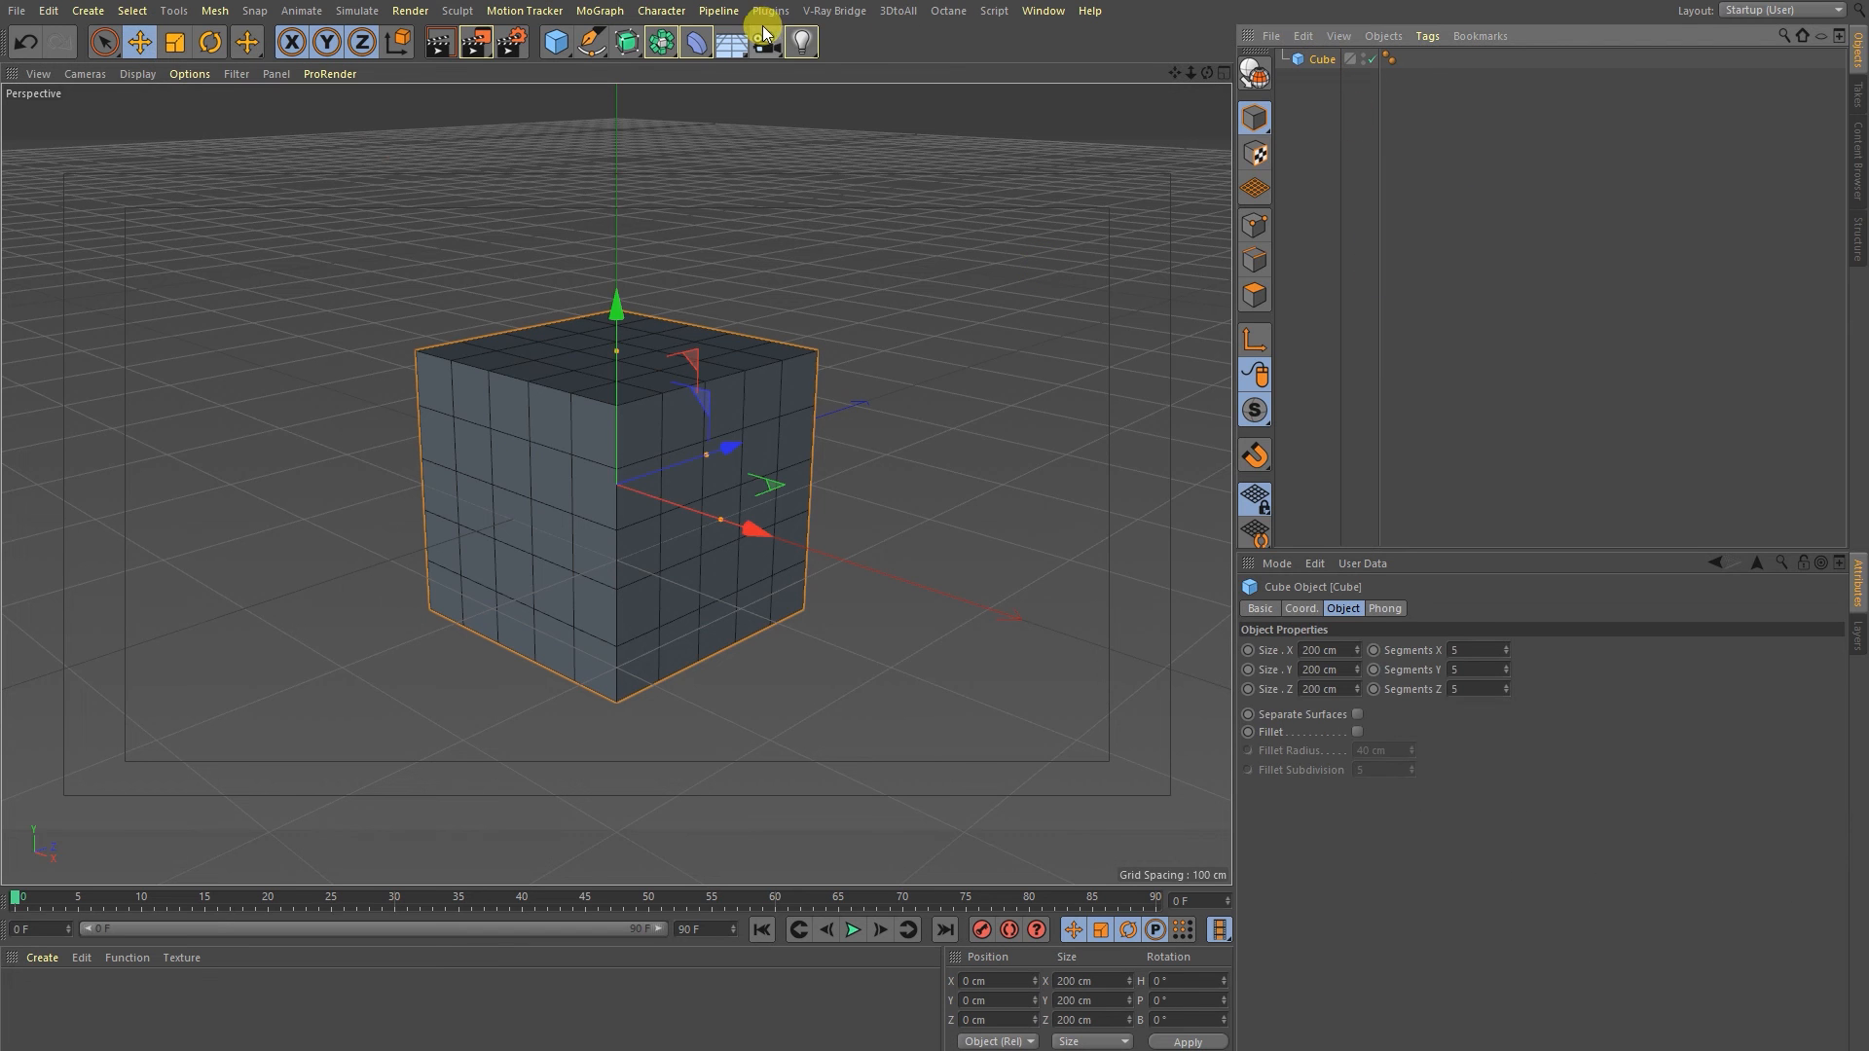
# Apply a Topoformer deformer to the cube with the Beeple topology type.
pyautogui.click(769, 10)
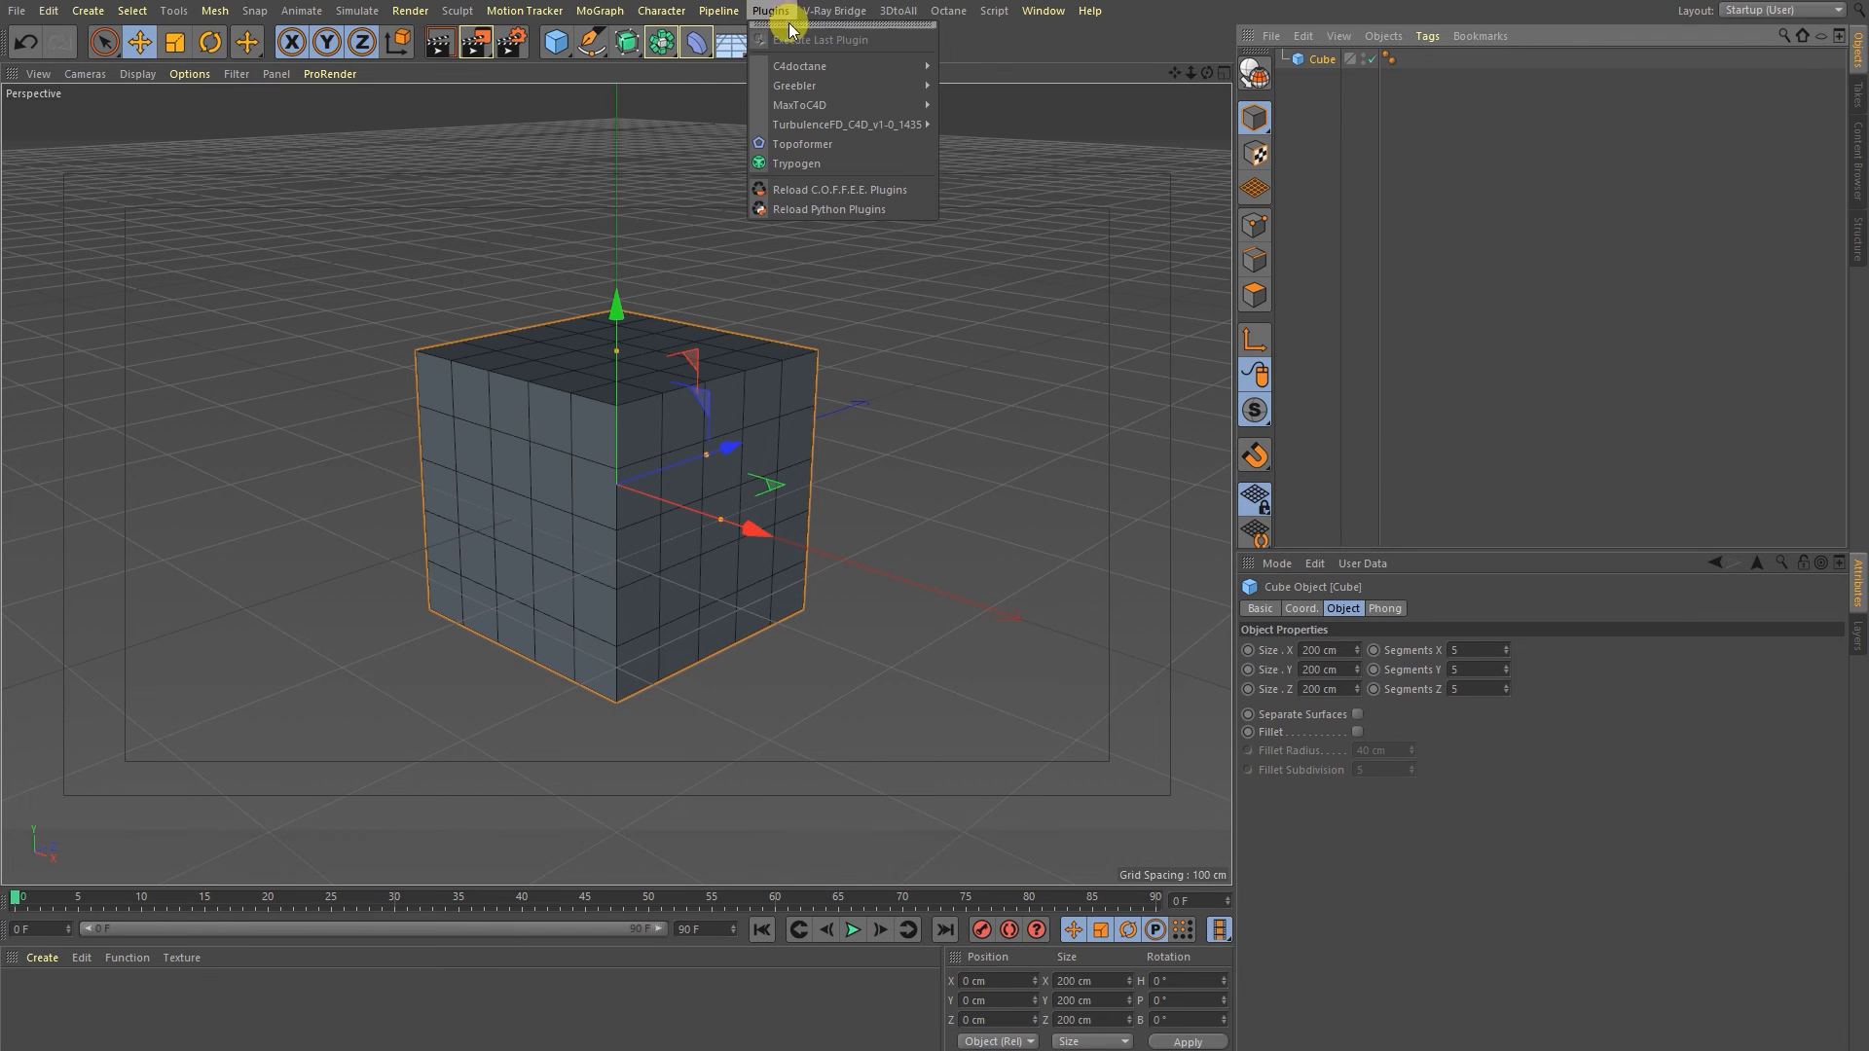
pyautogui.click(802, 142)
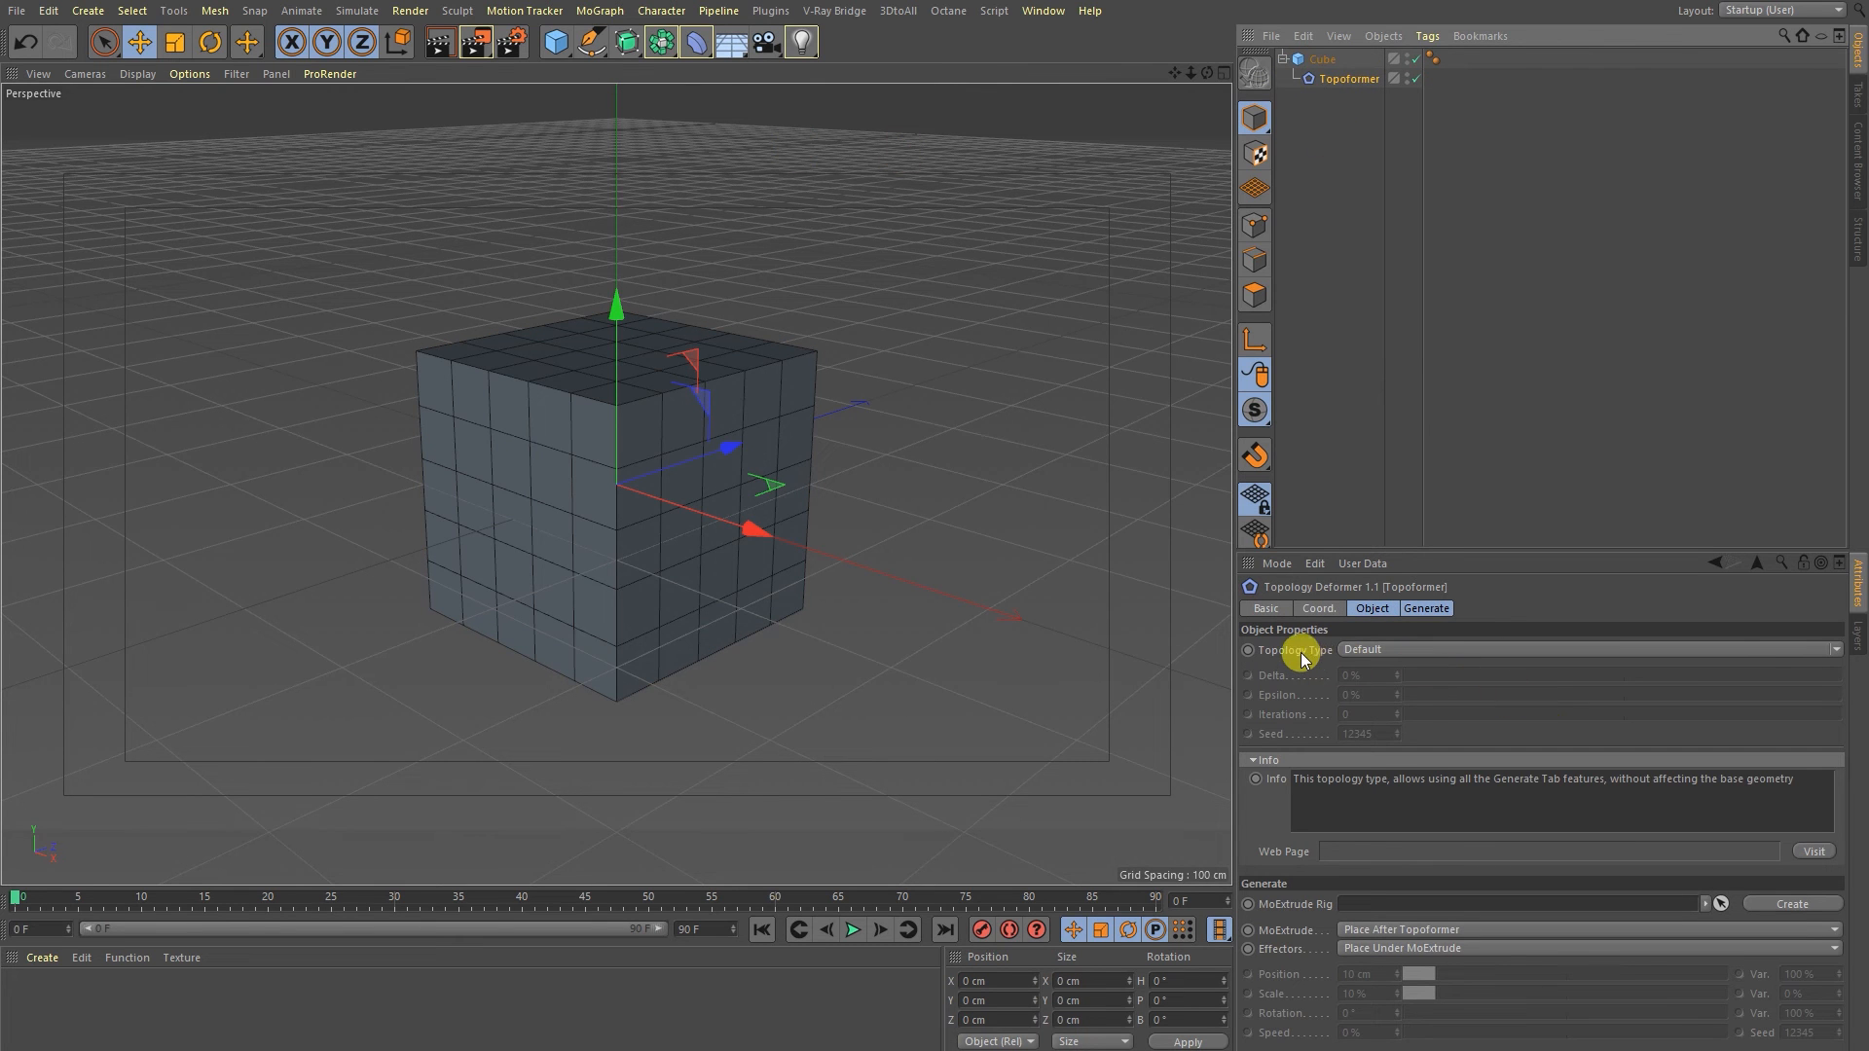
pyautogui.click(1584, 648)
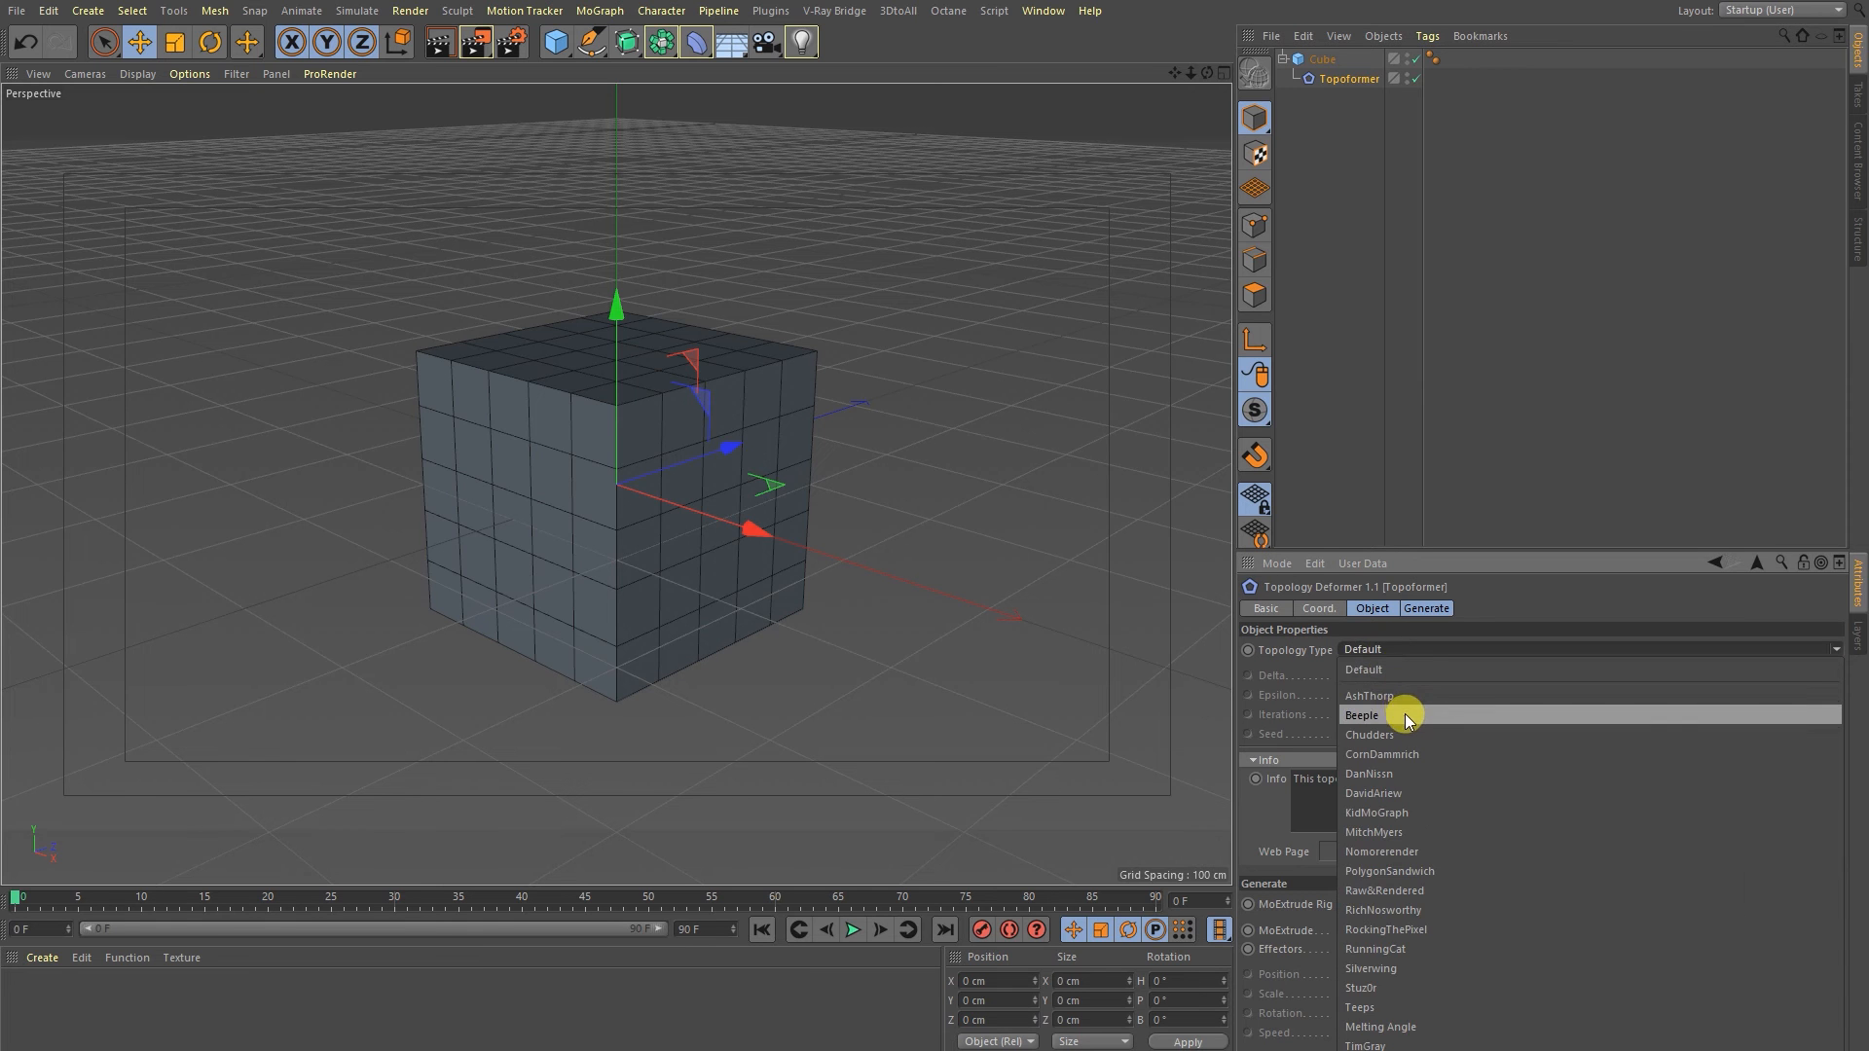
pyautogui.click(1360, 714)
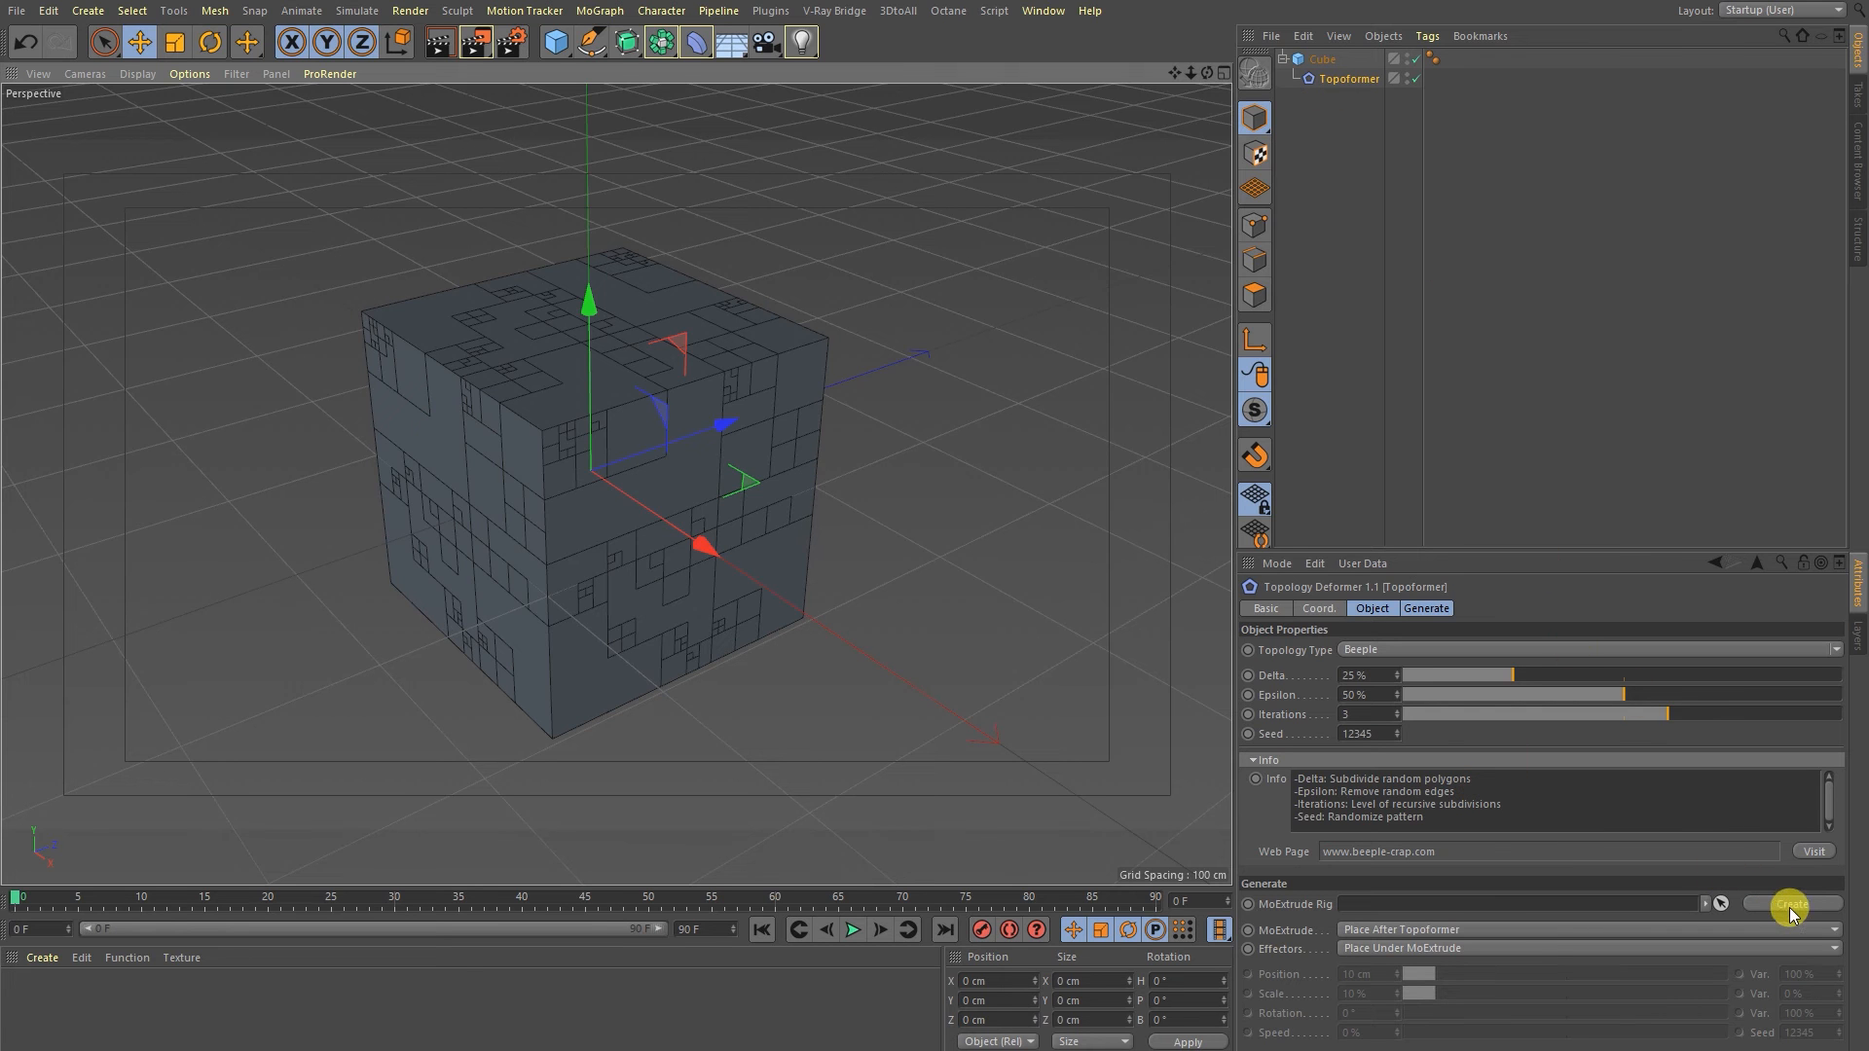
# Create the MoExtrude rig and adjust the Scale effector's random scaling strength.
pyautogui.click(1788, 906)
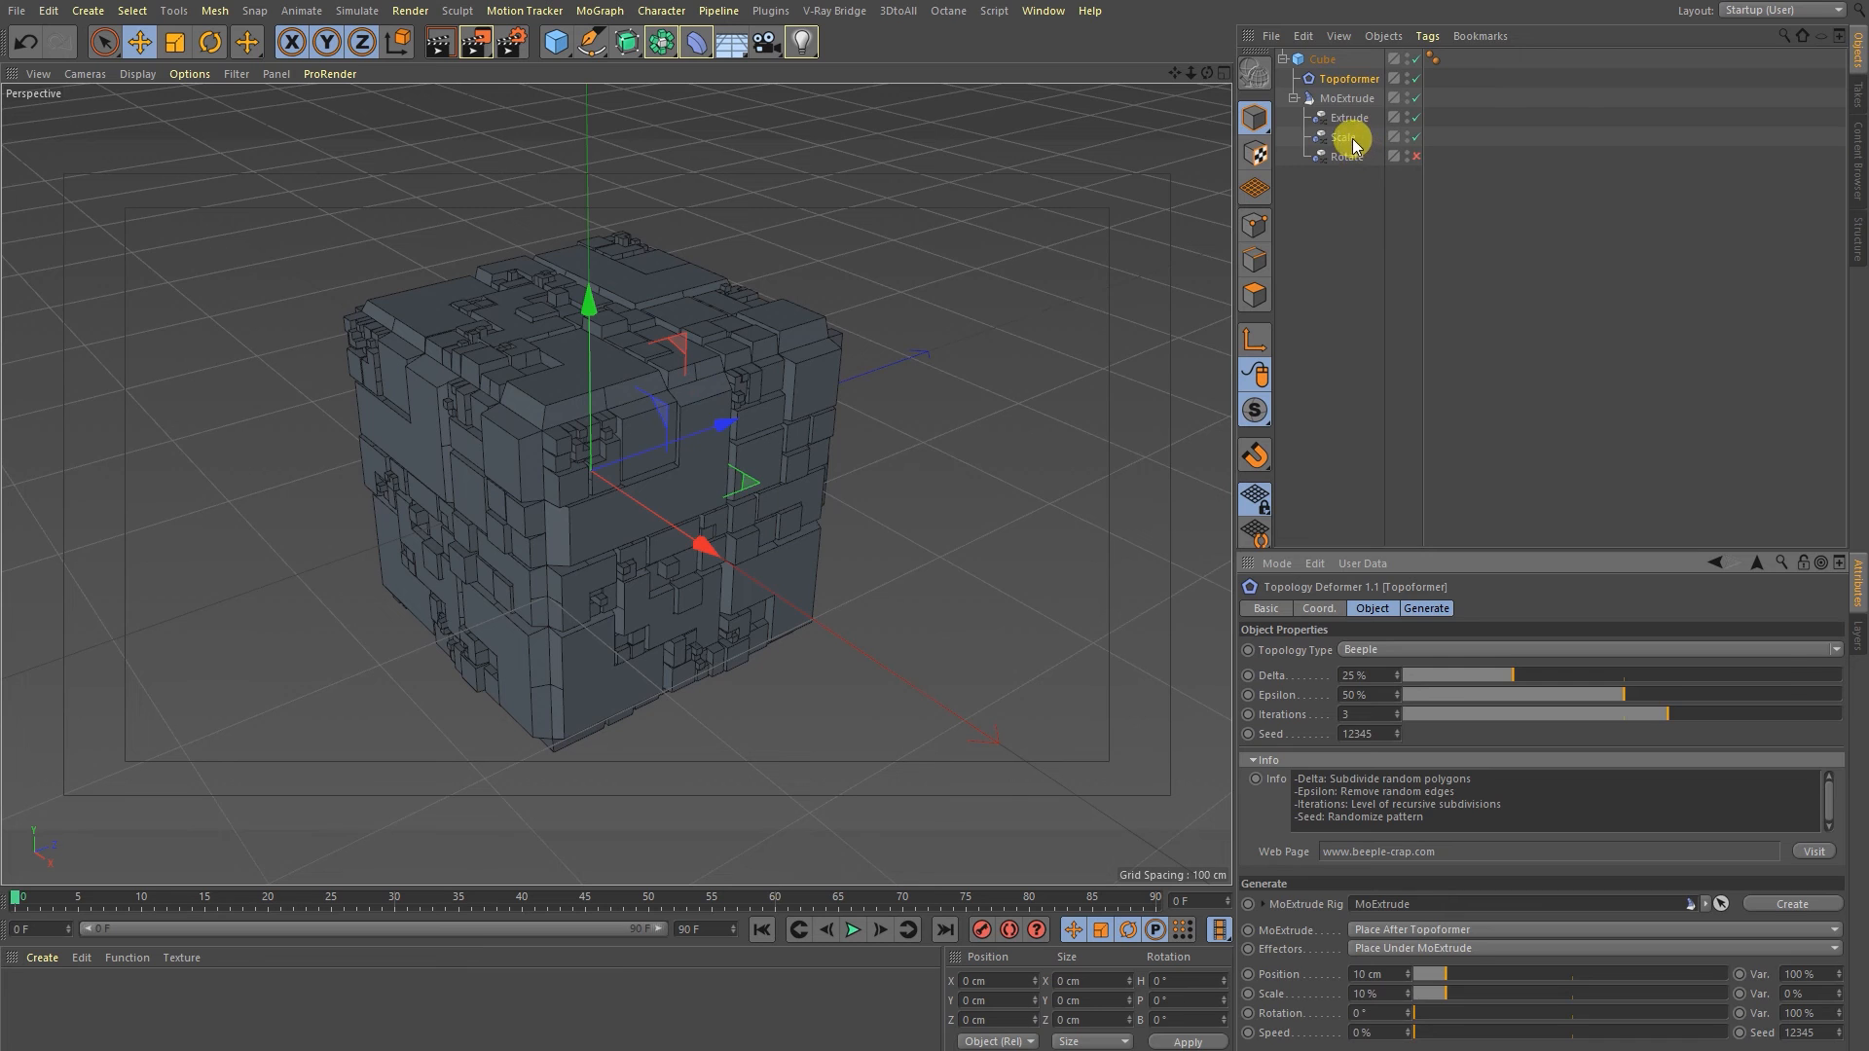
pyautogui.click(1346, 136)
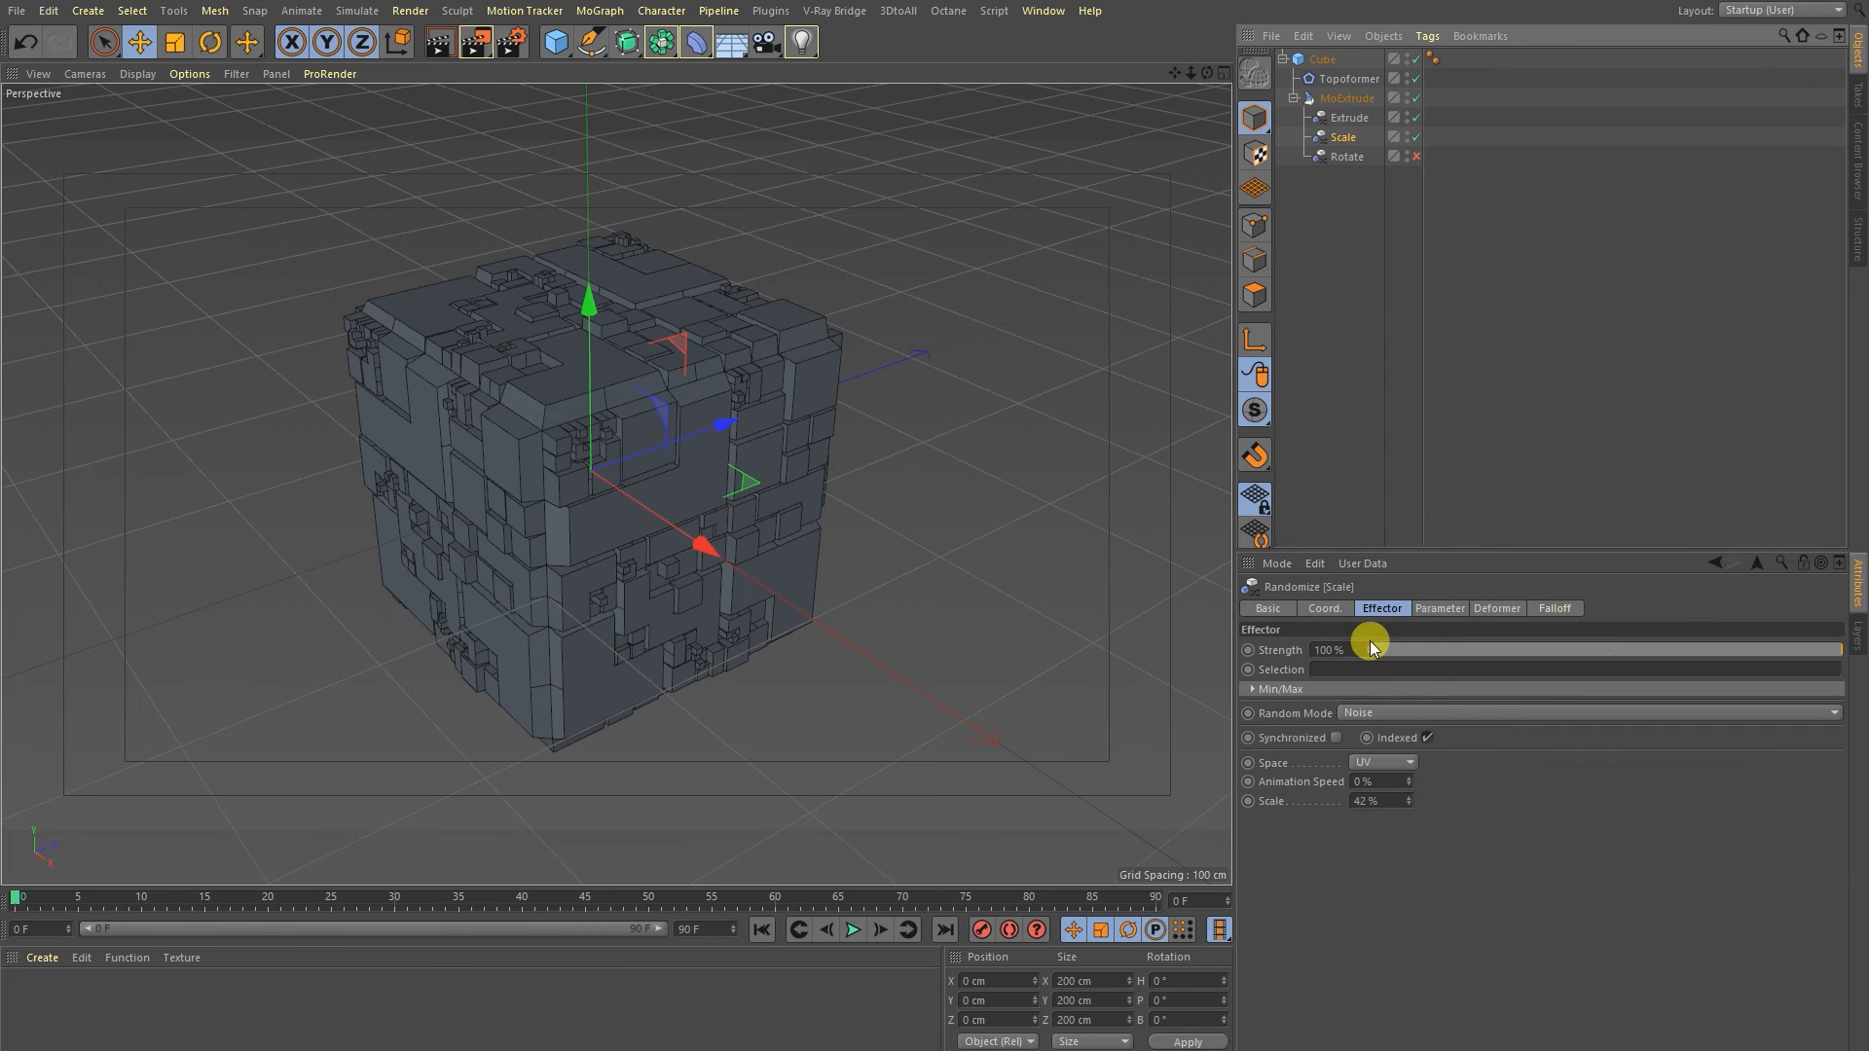
pyautogui.click(1437, 608)
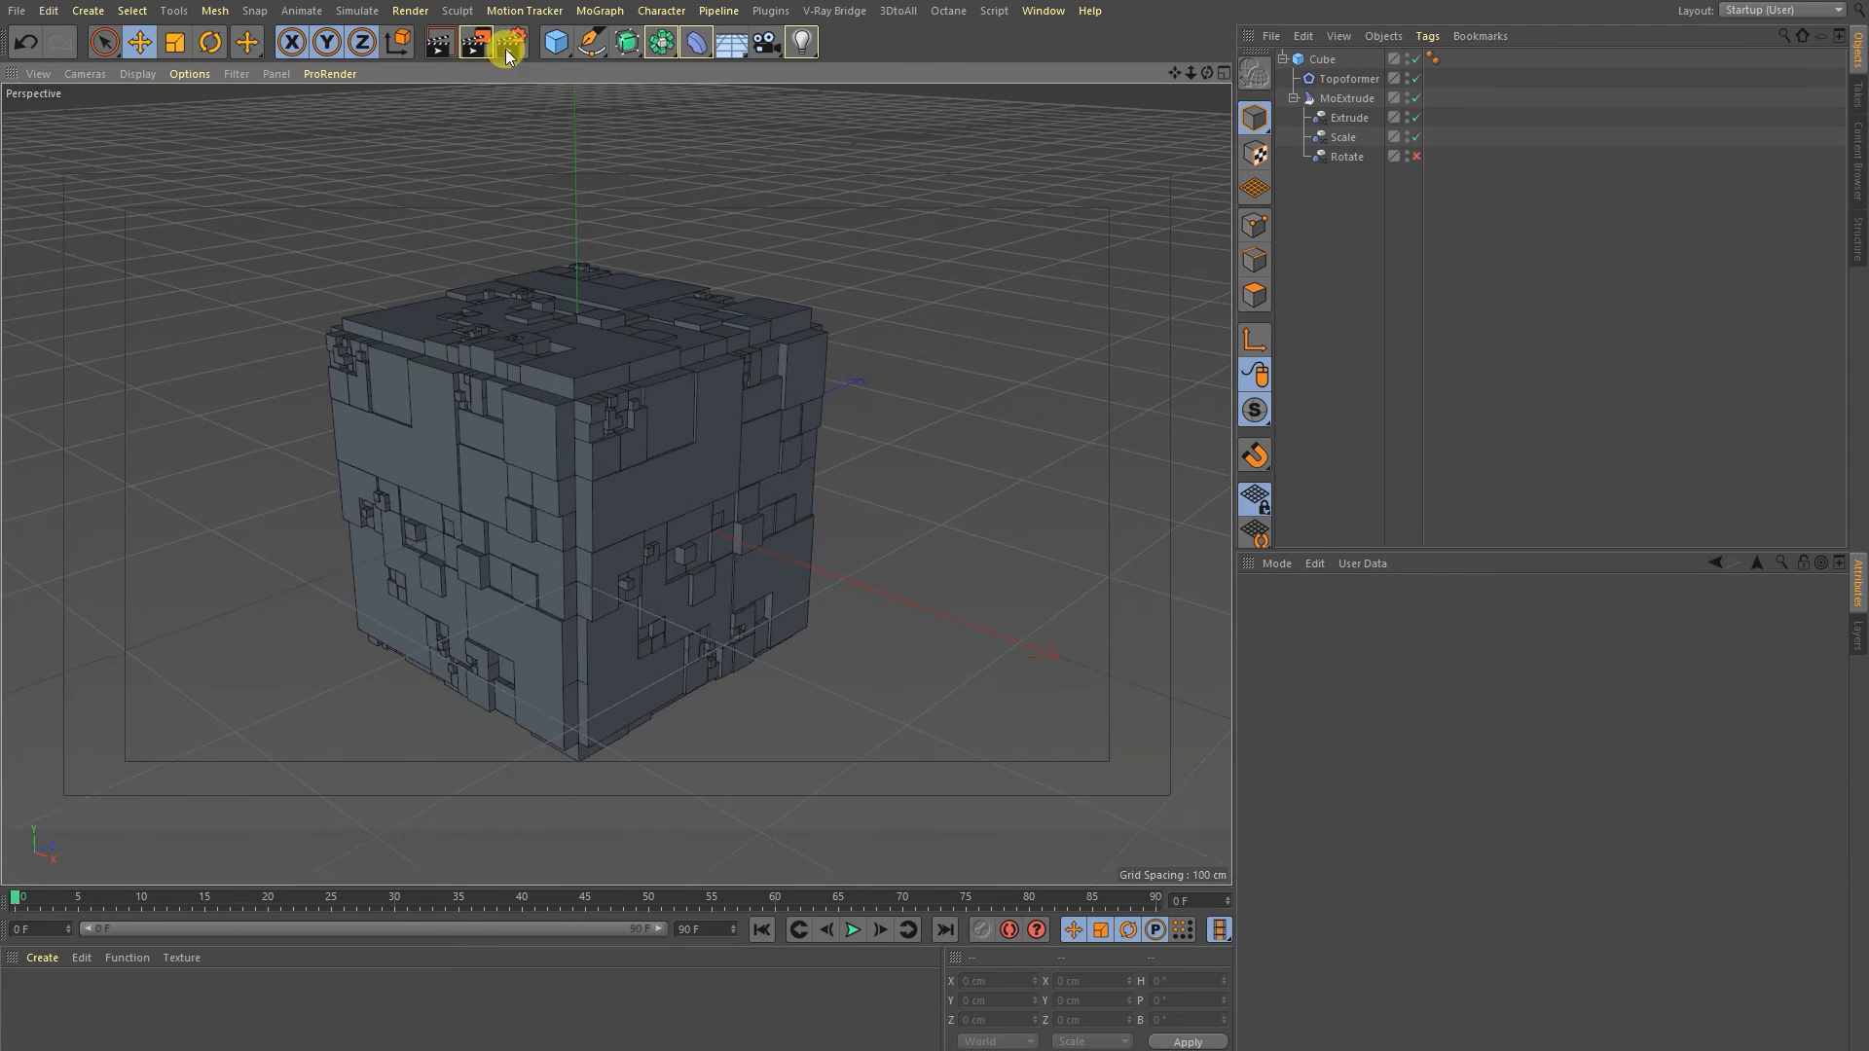
# Add an Ambient Occlusion effect in Render Settings and close the window.
pyautogui.click(506, 40)
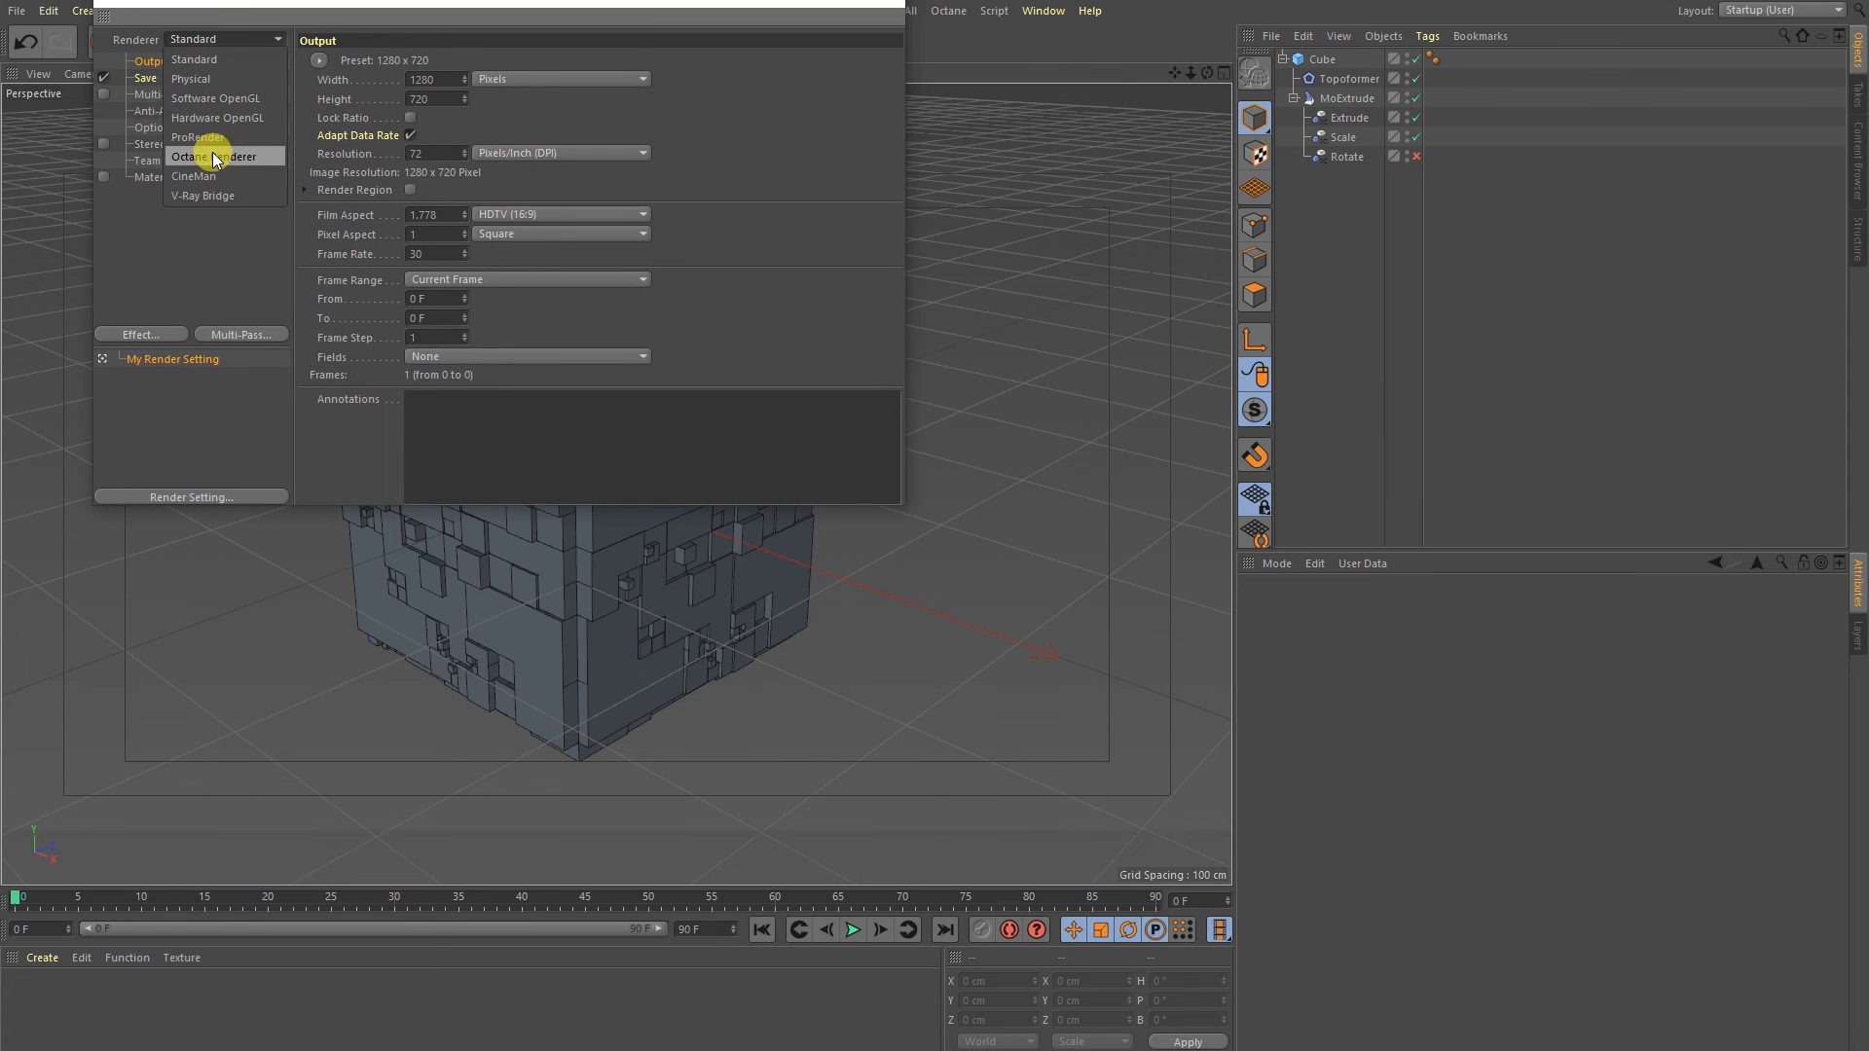
pyautogui.click(140, 334)
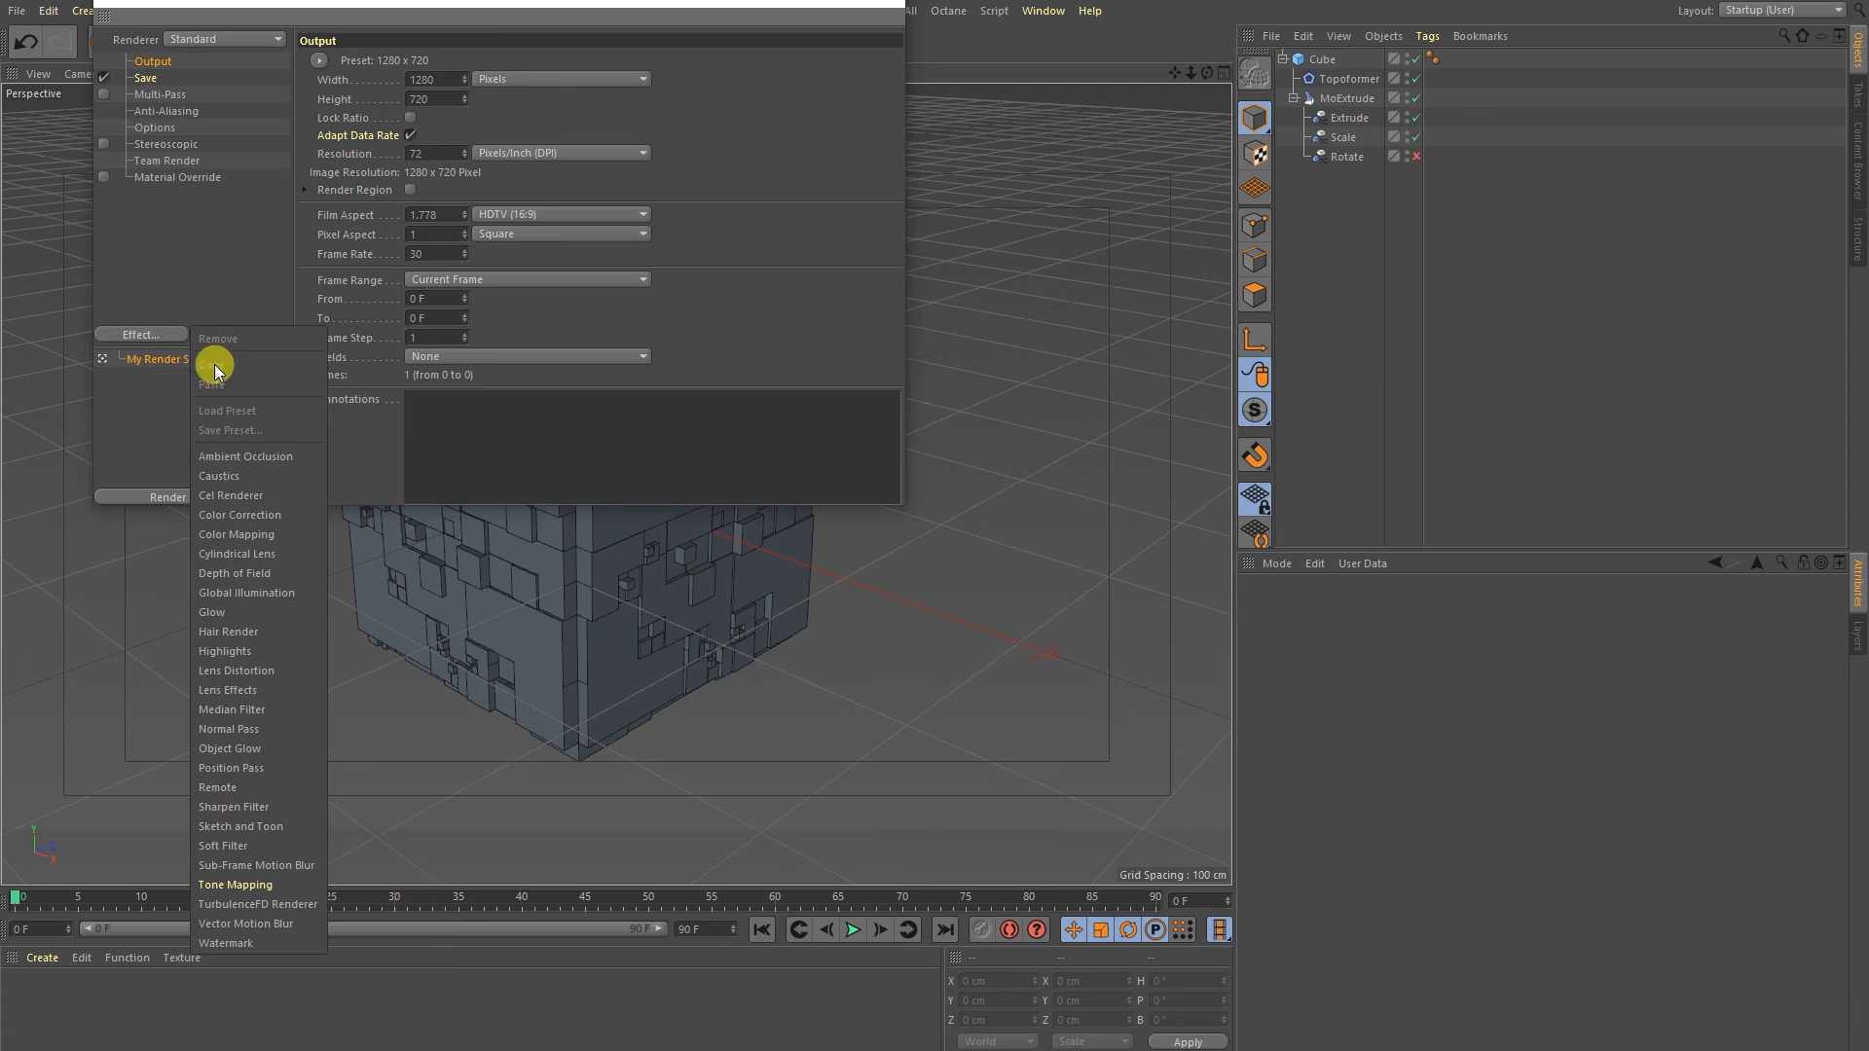
pyautogui.click(246, 455)
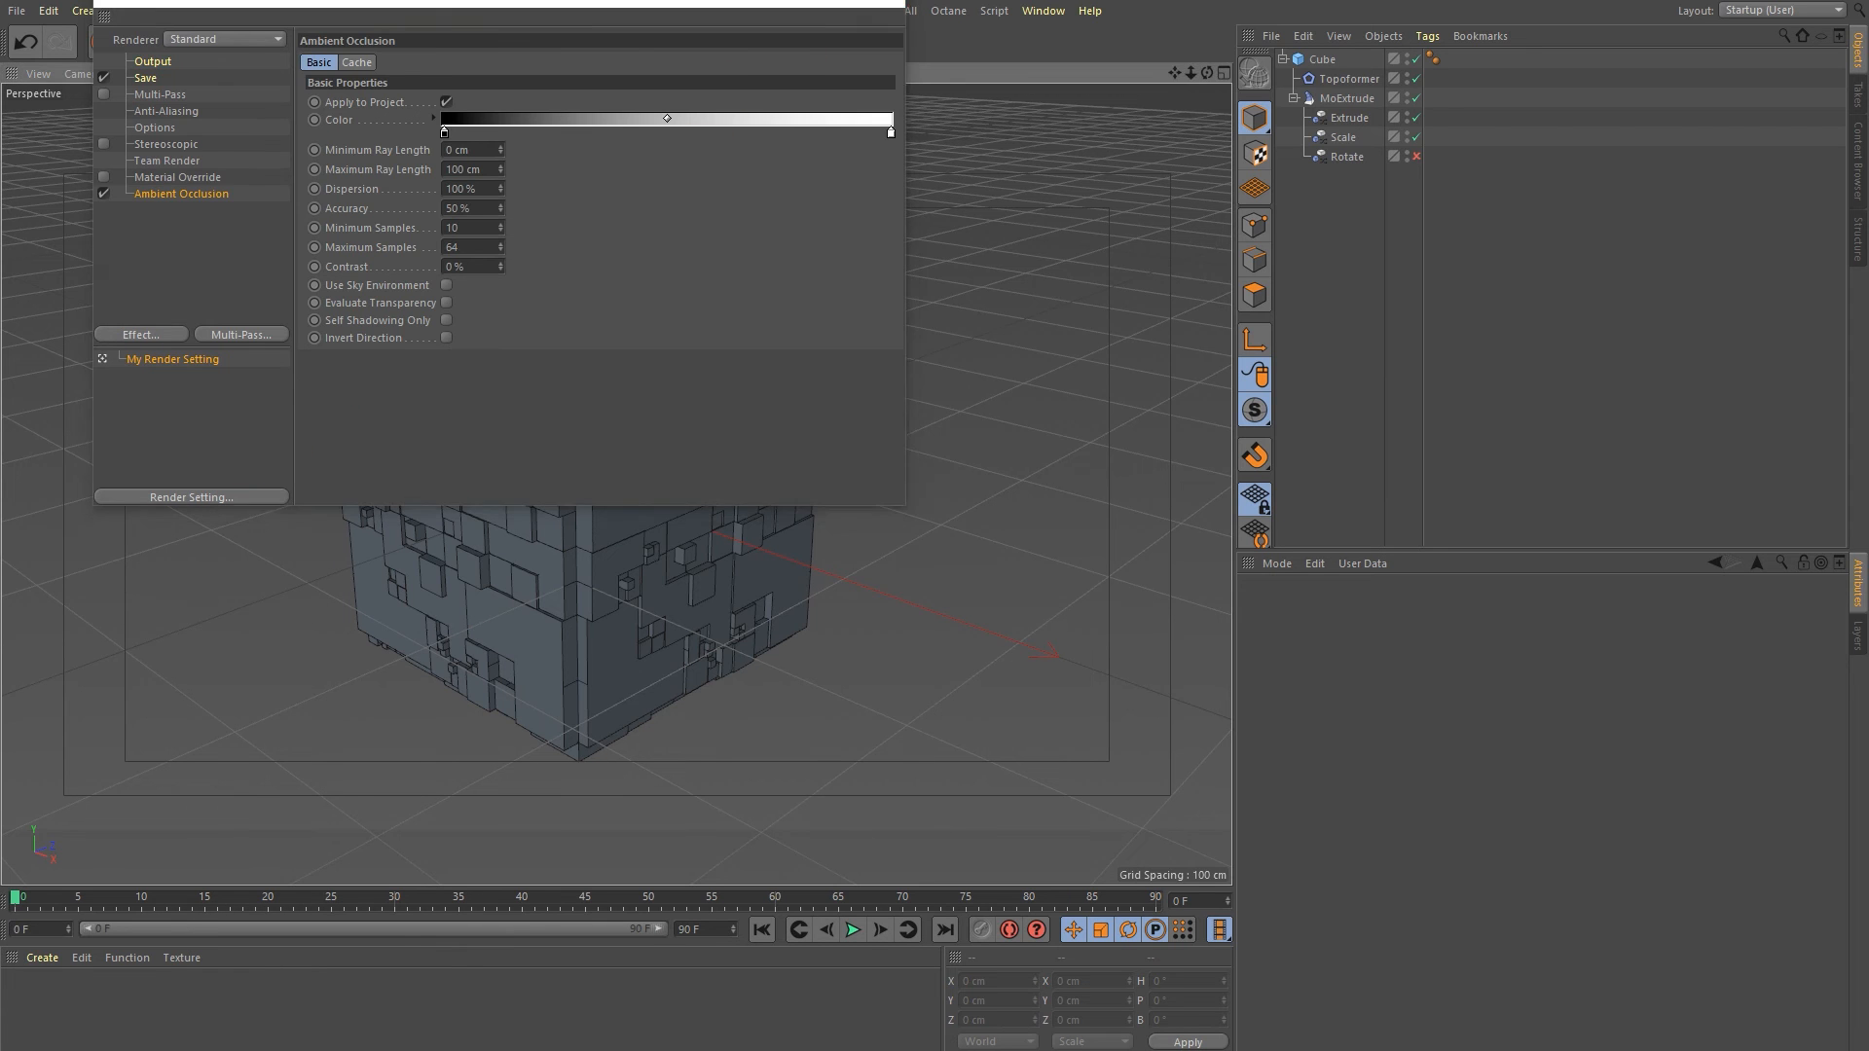
pyautogui.click(438, 41)
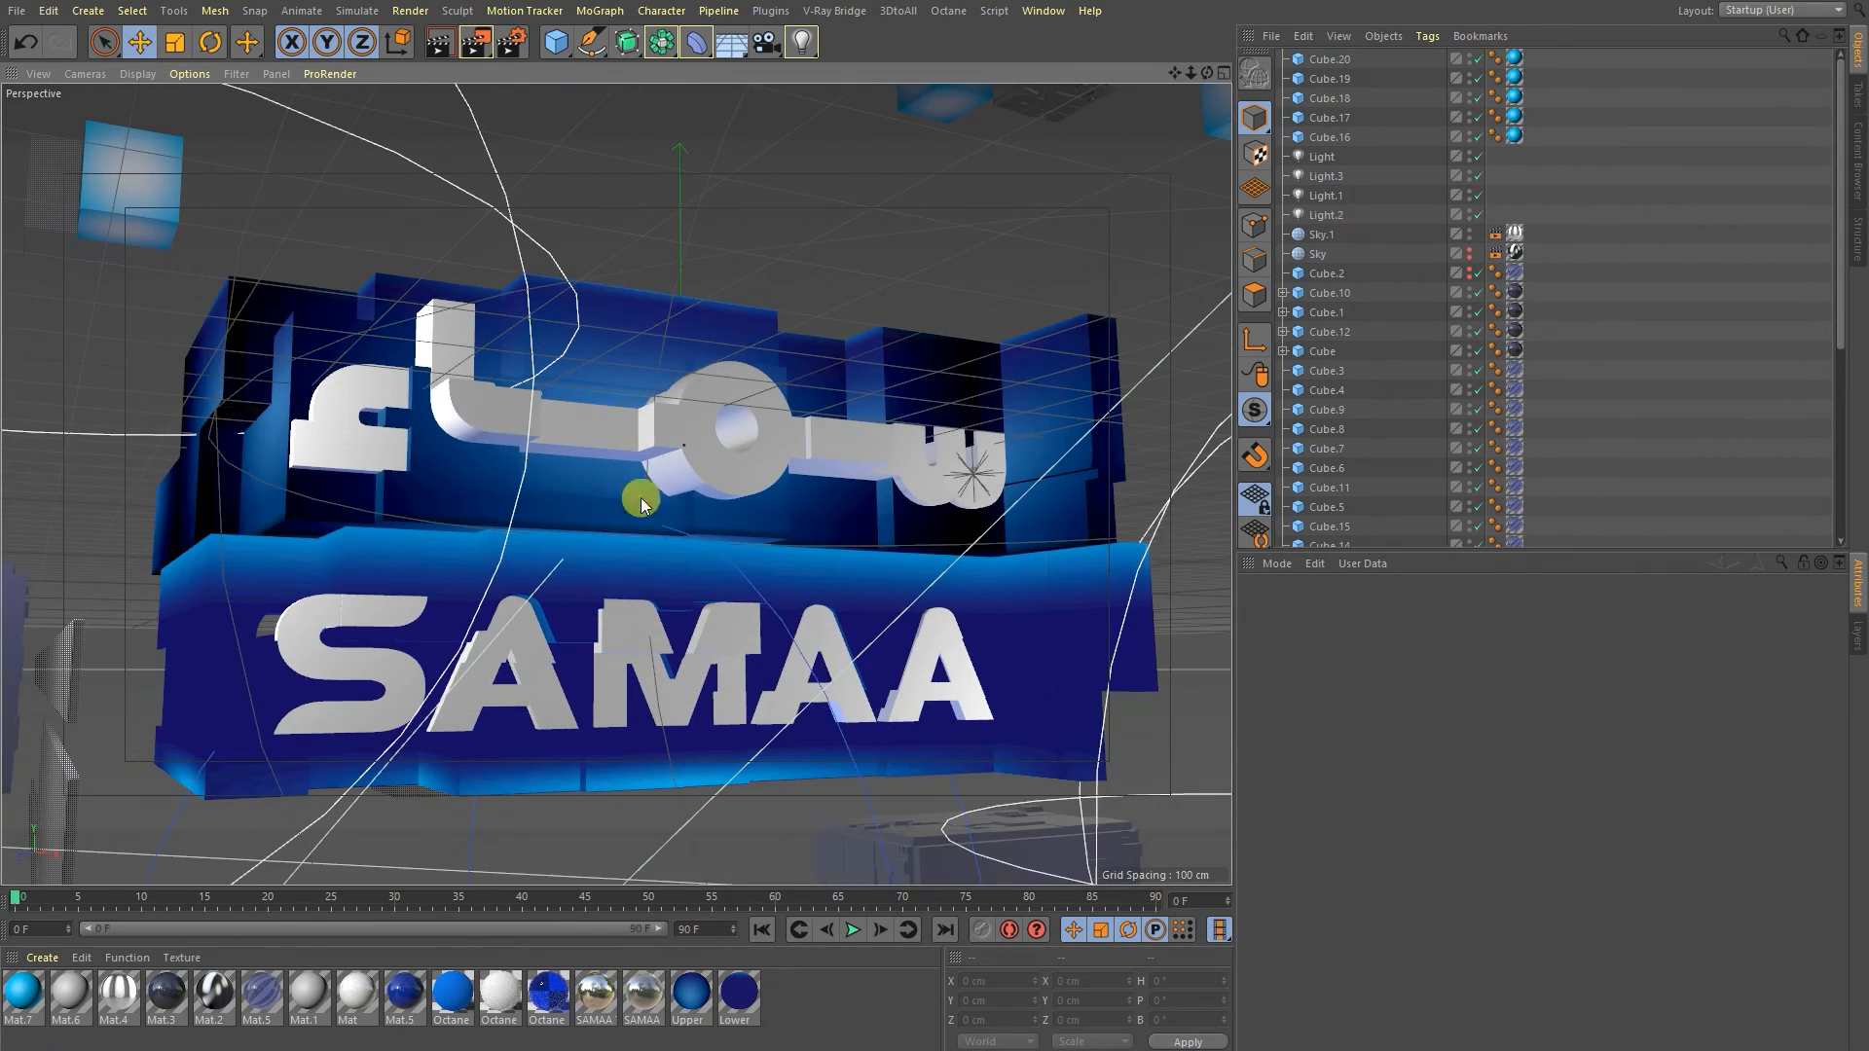
# Move the stray Urdu piece Extrude.4 along Z to about 5.5 cm and orbit to verify alignment.
pyautogui.click(640, 498)
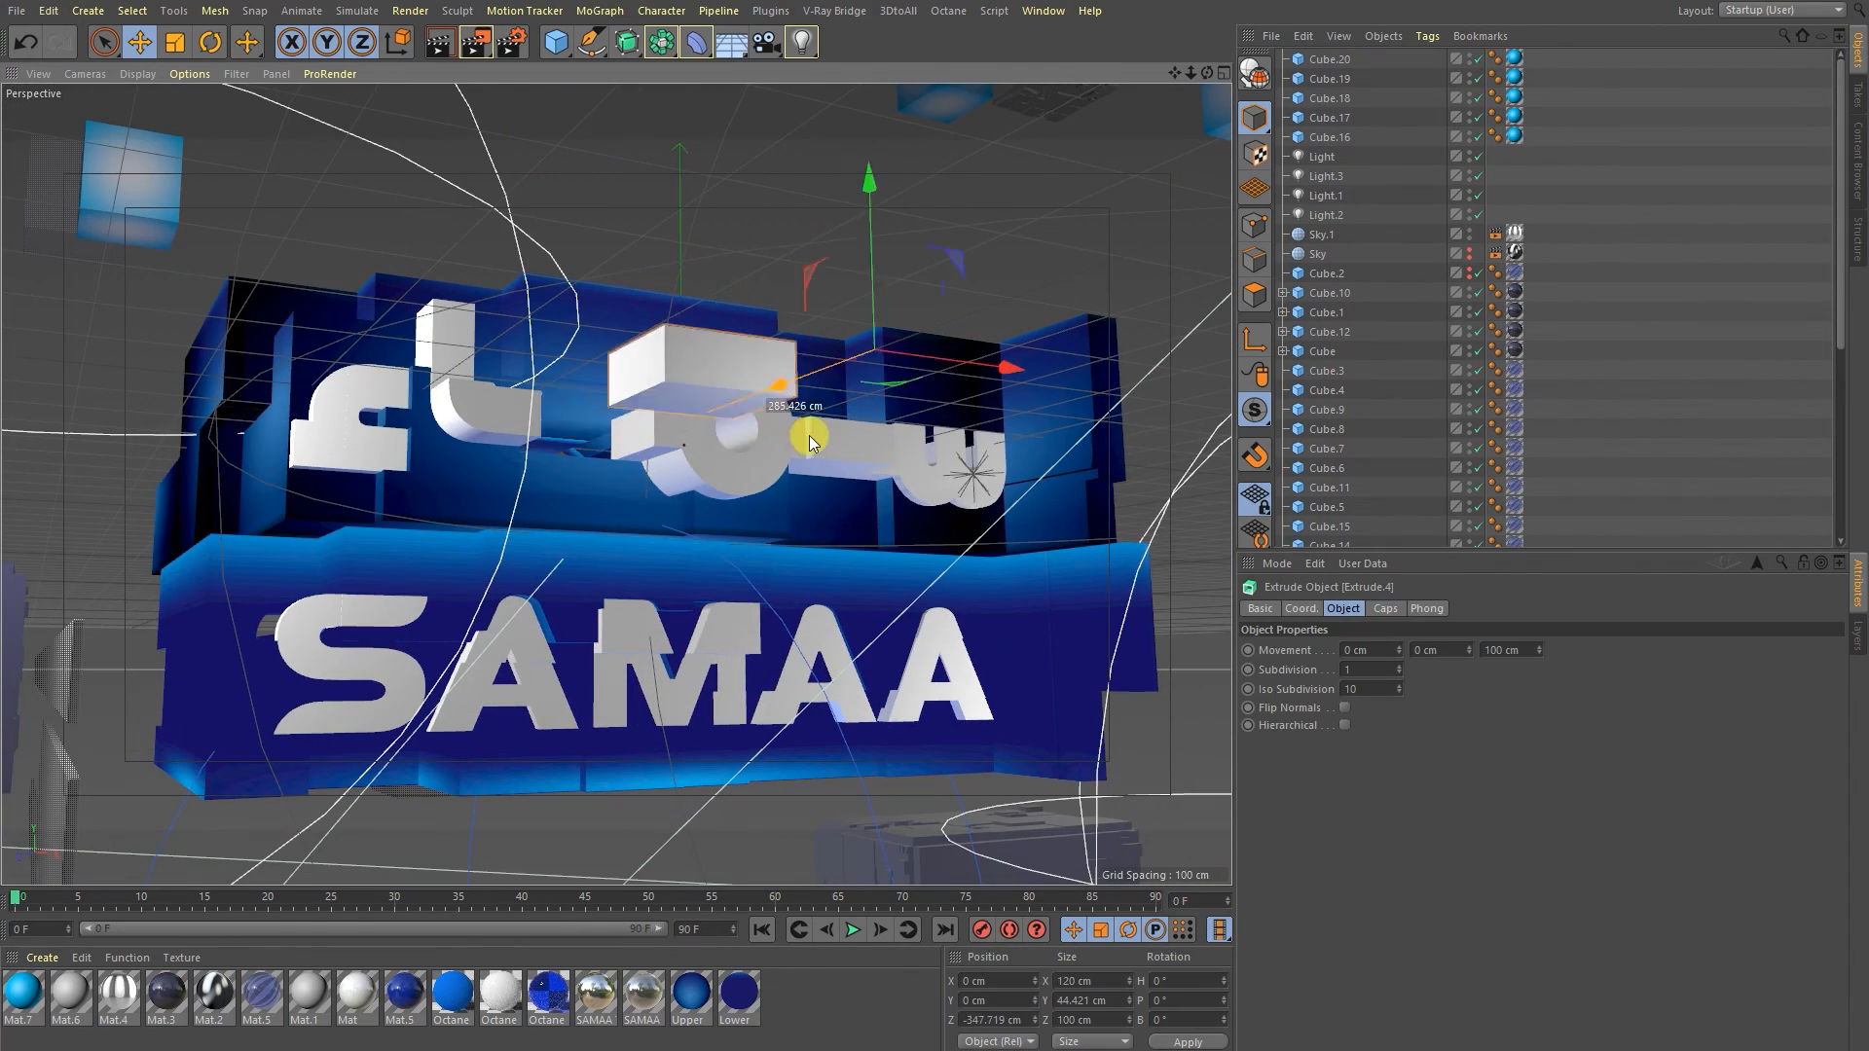
pyautogui.moveTo(810, 444); pyautogui.dragTo(674, 381)
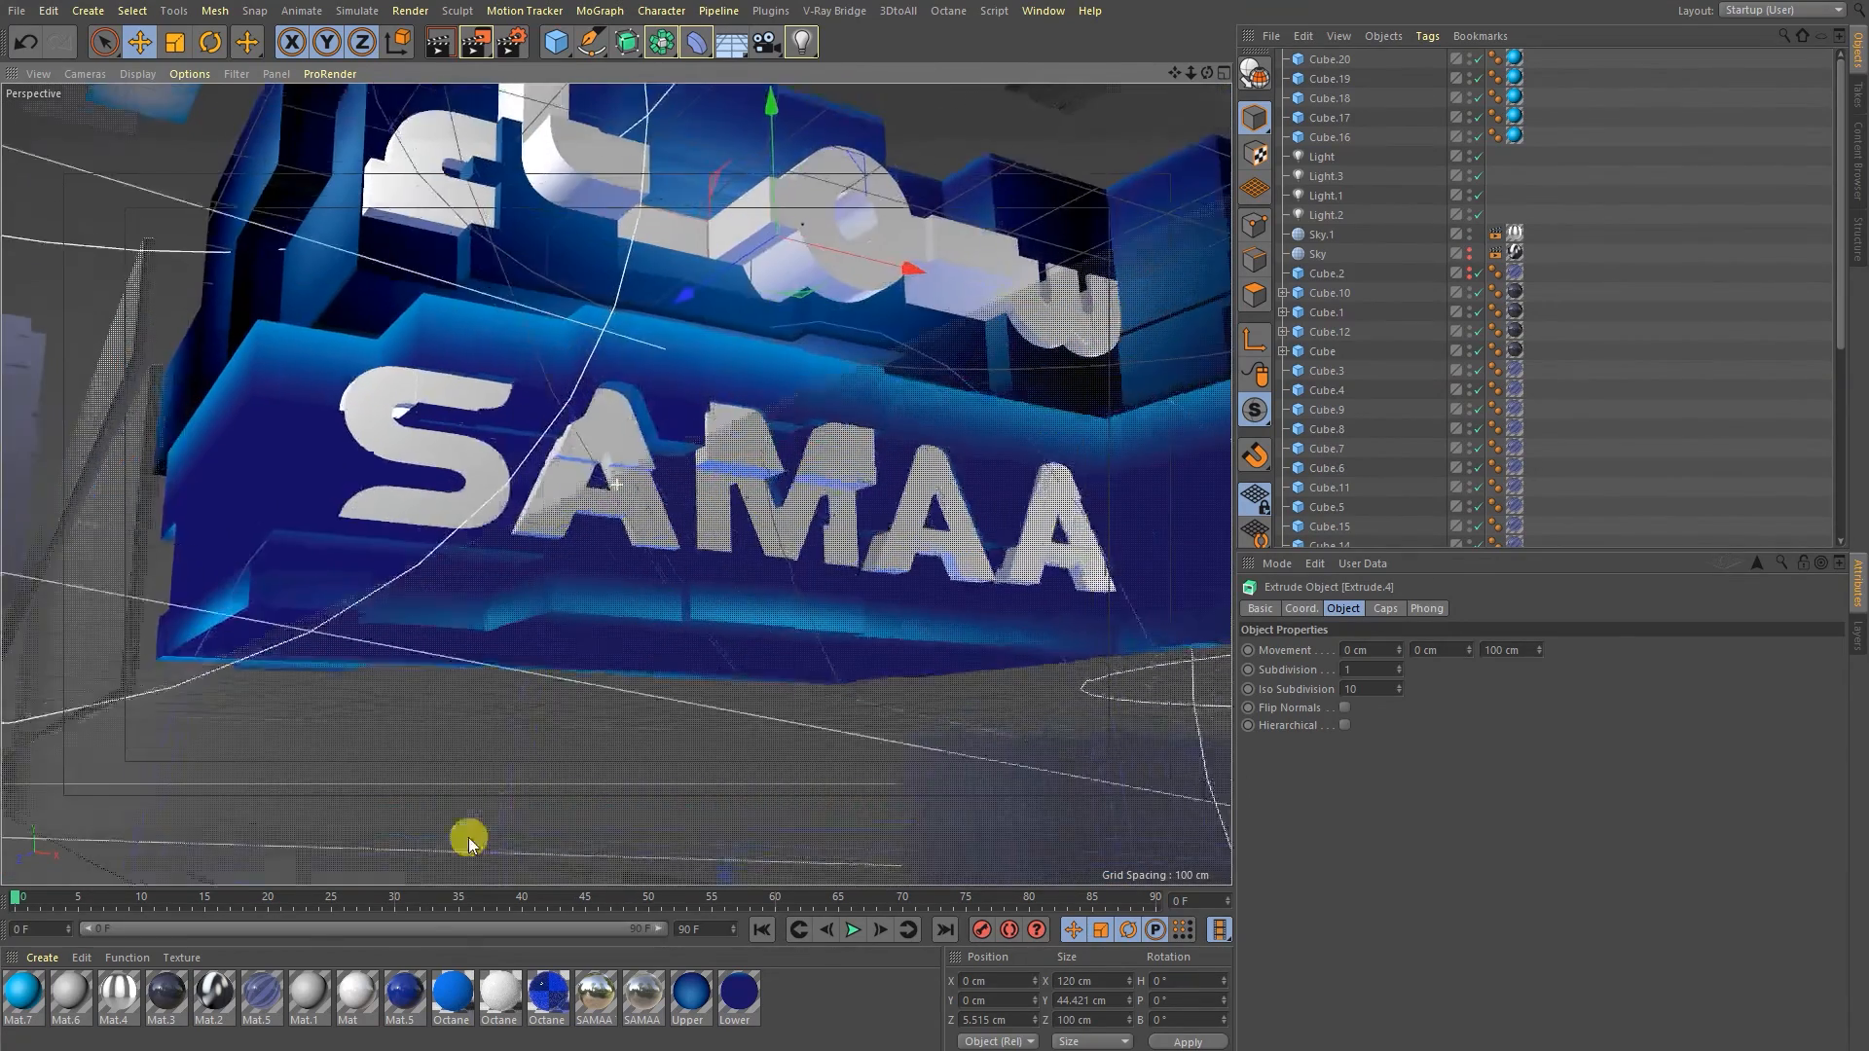
pyautogui.moveTo(469, 837); pyautogui.dragTo(726, 409)
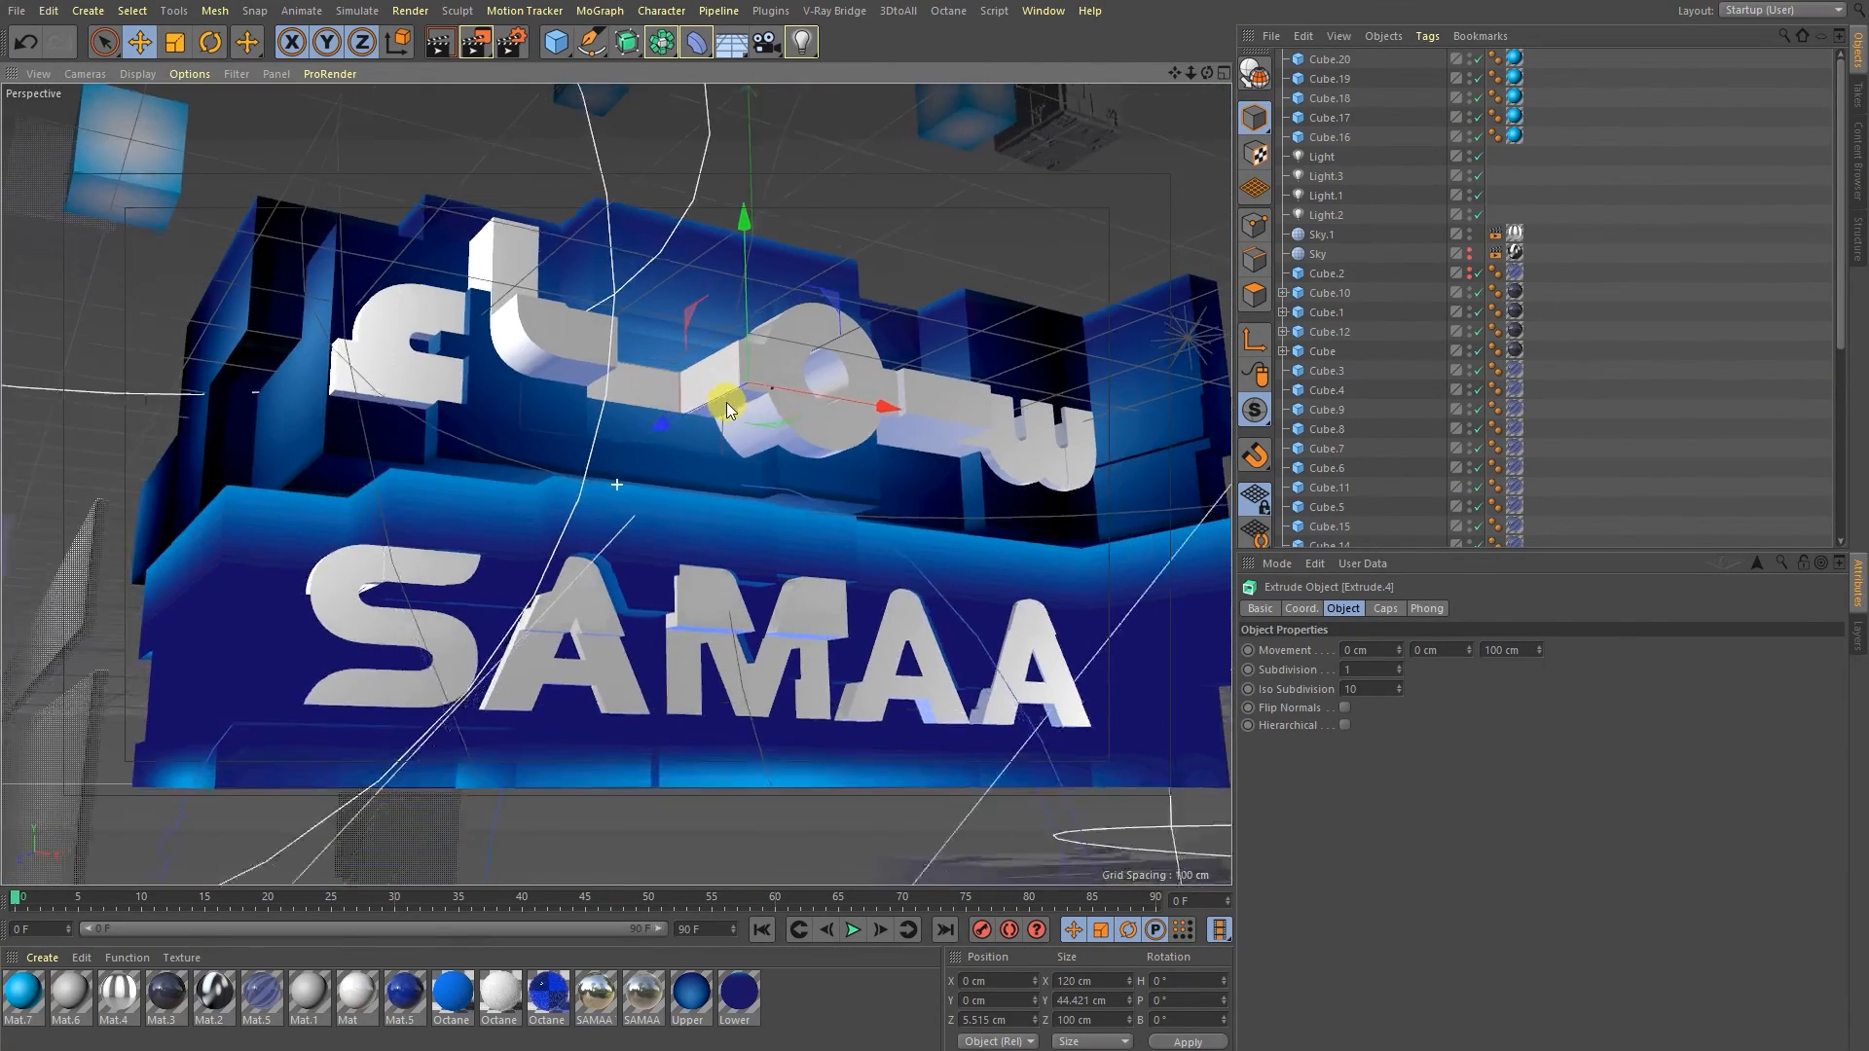
pyautogui.moveTo(727, 411); pyautogui.dragTo(674, 831)
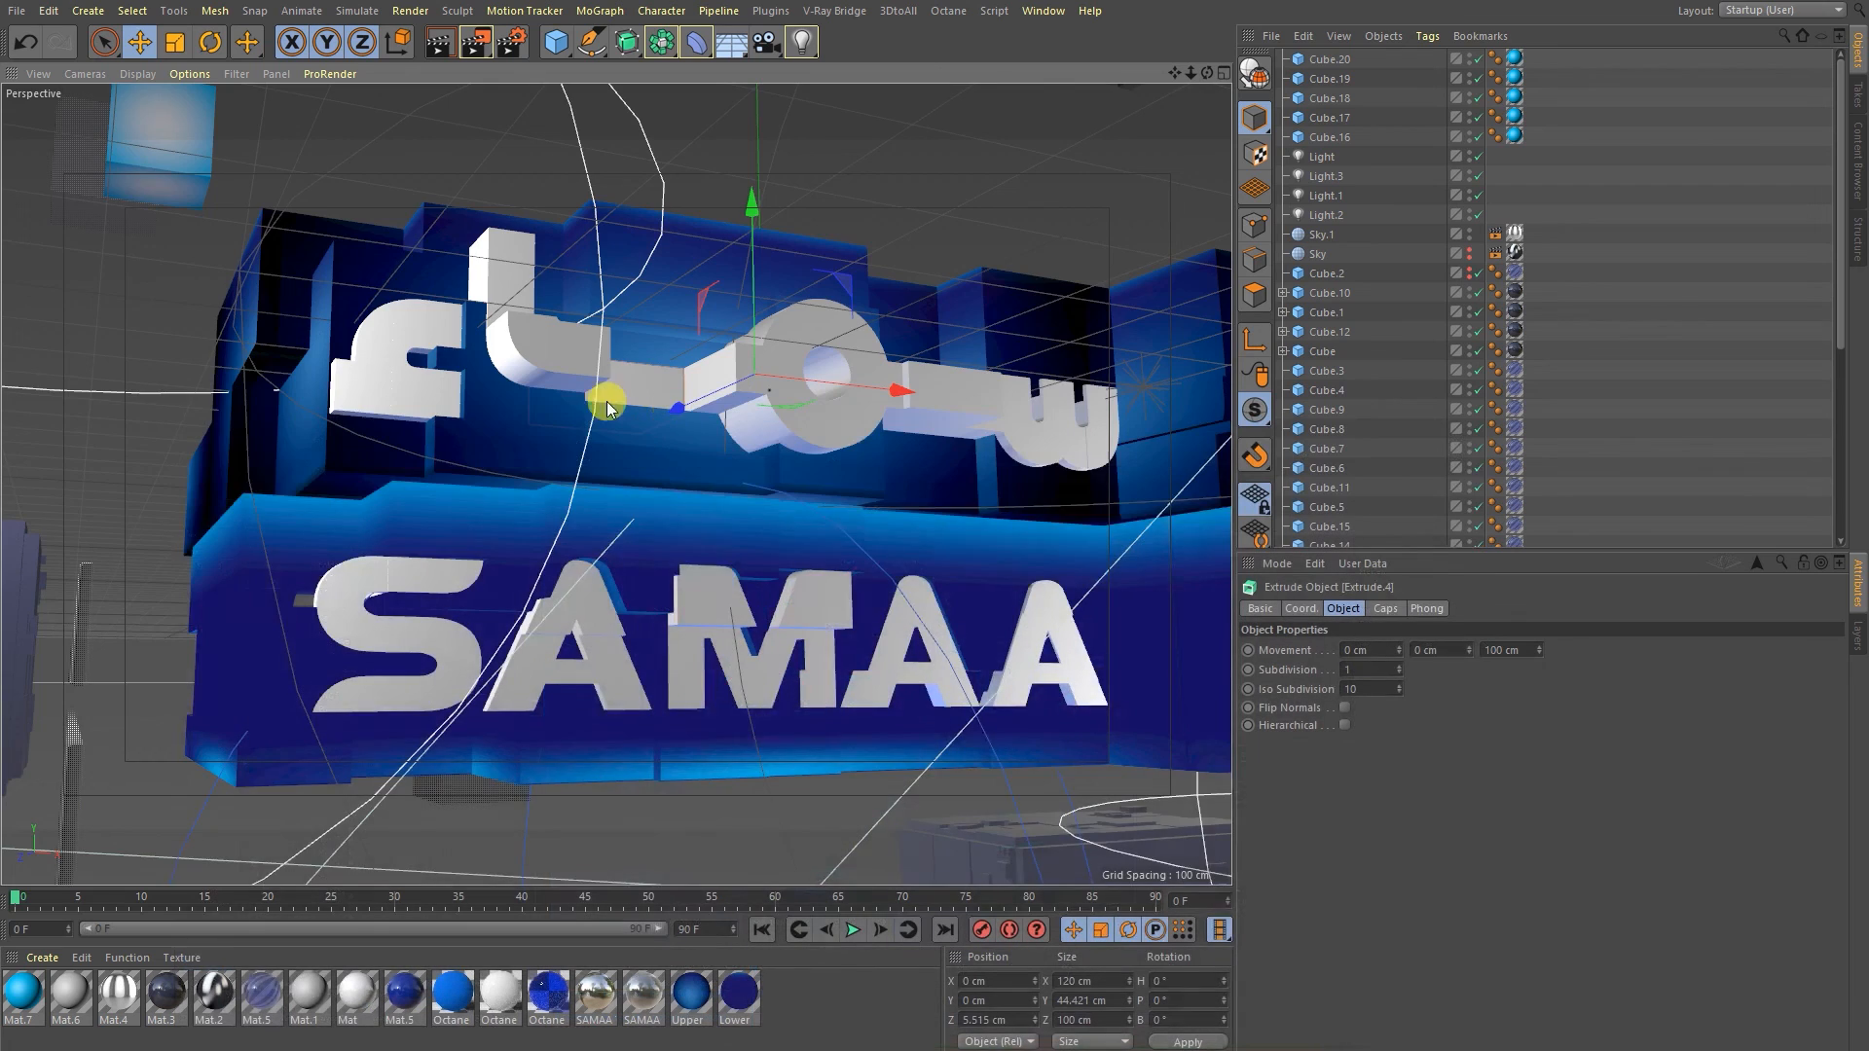
pyautogui.moveTo(608, 405); pyautogui.dragTo(697, 477)
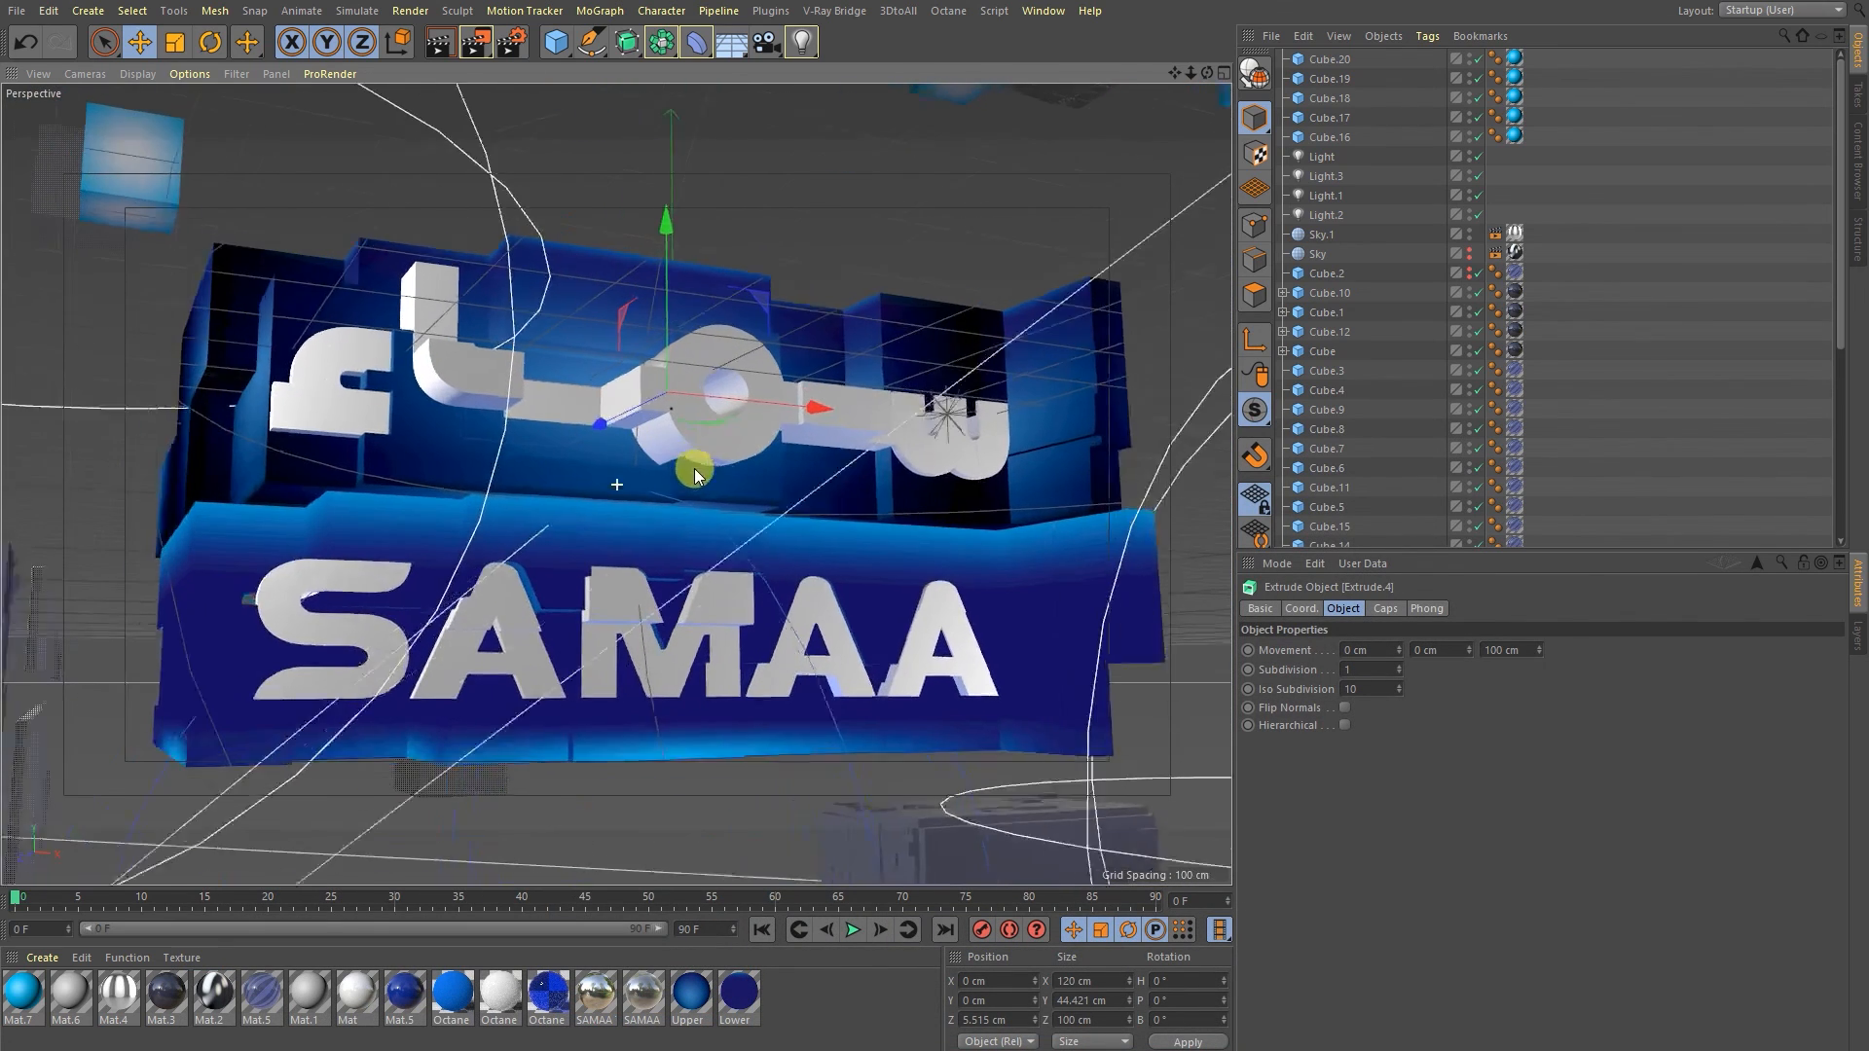